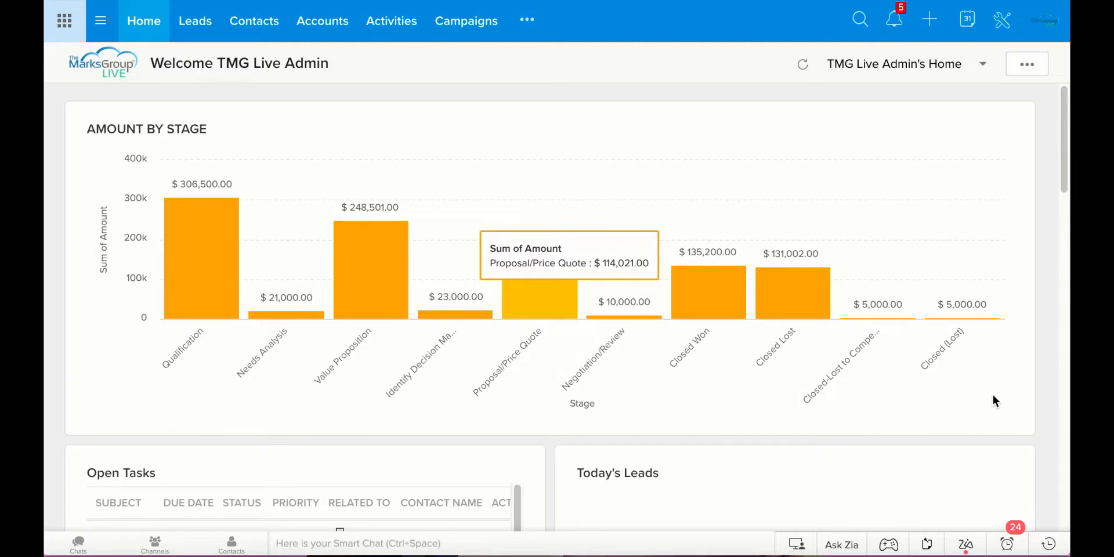
mouse_move(505, 40)
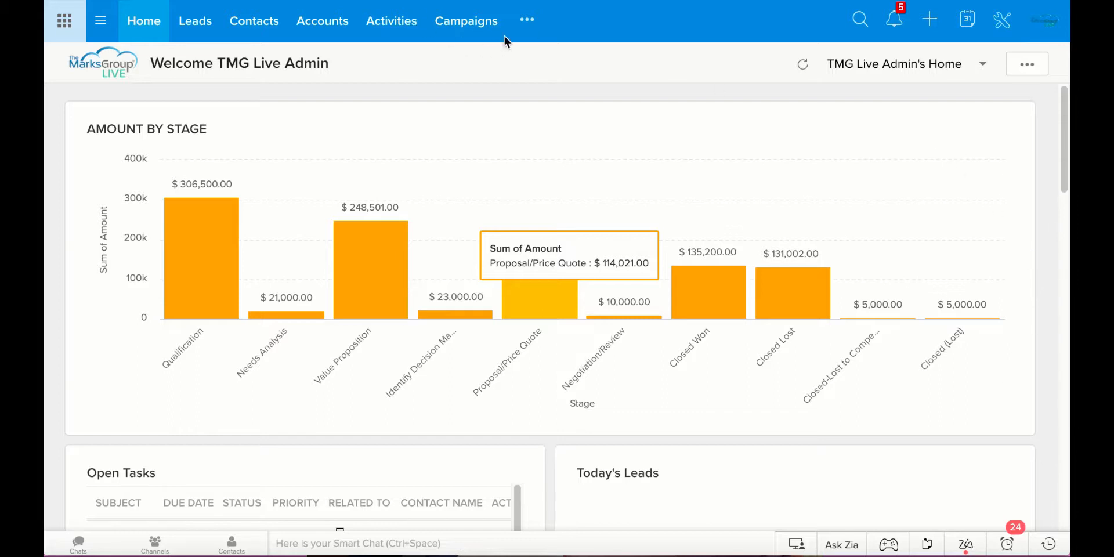
mouse_move(466, 24)
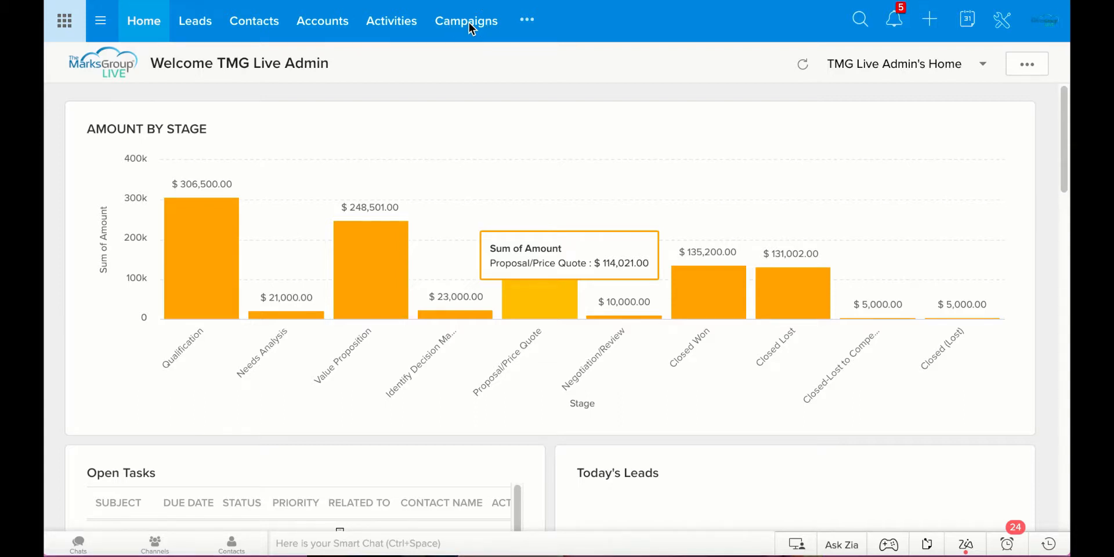
mouse_move(467, 21)
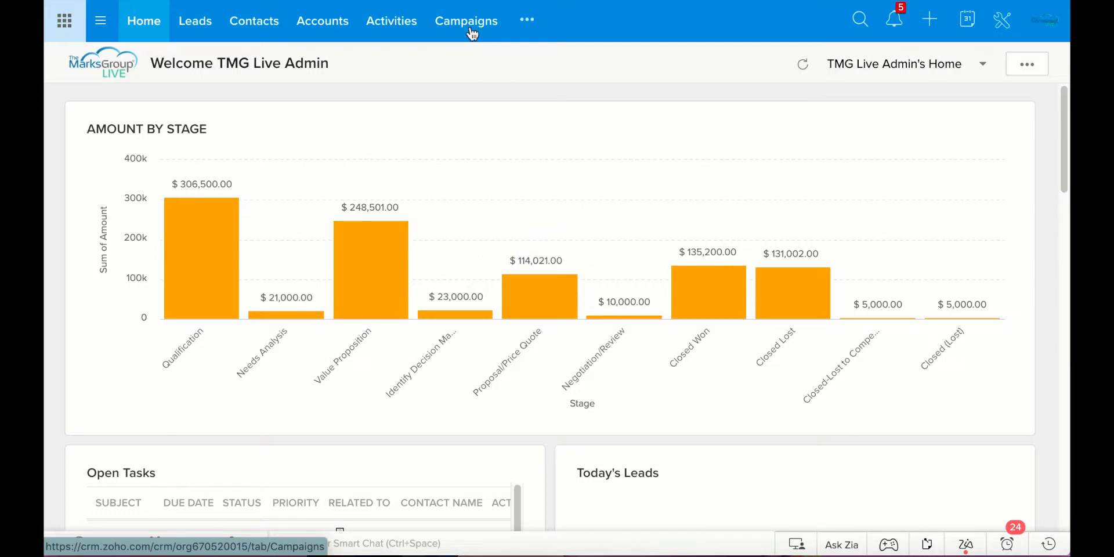
Show the Campaigns list and the new-campaign kinds, Offline and Zoho Survey
left_click(467, 20)
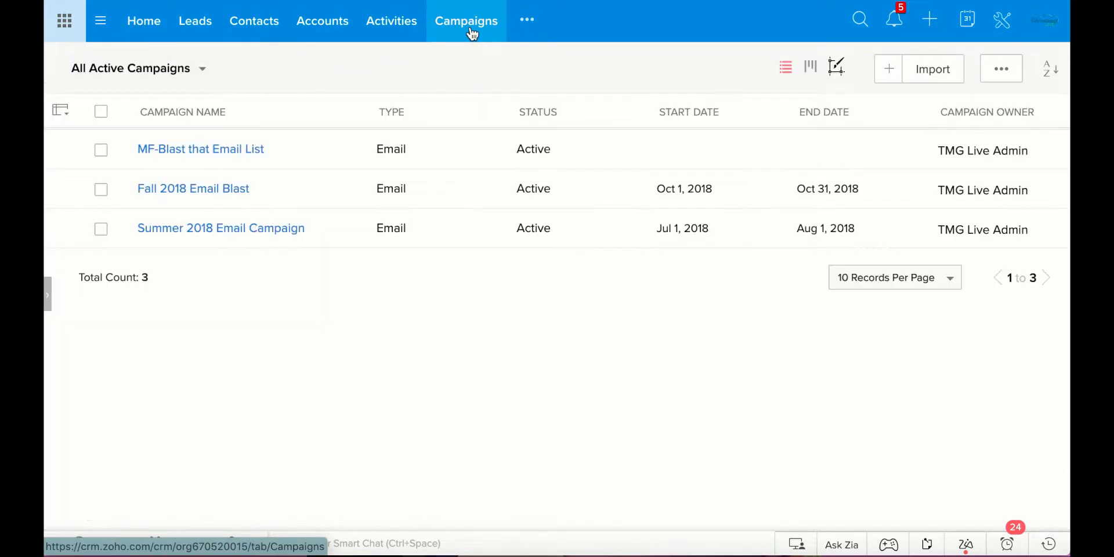
mouse_move(388, 204)
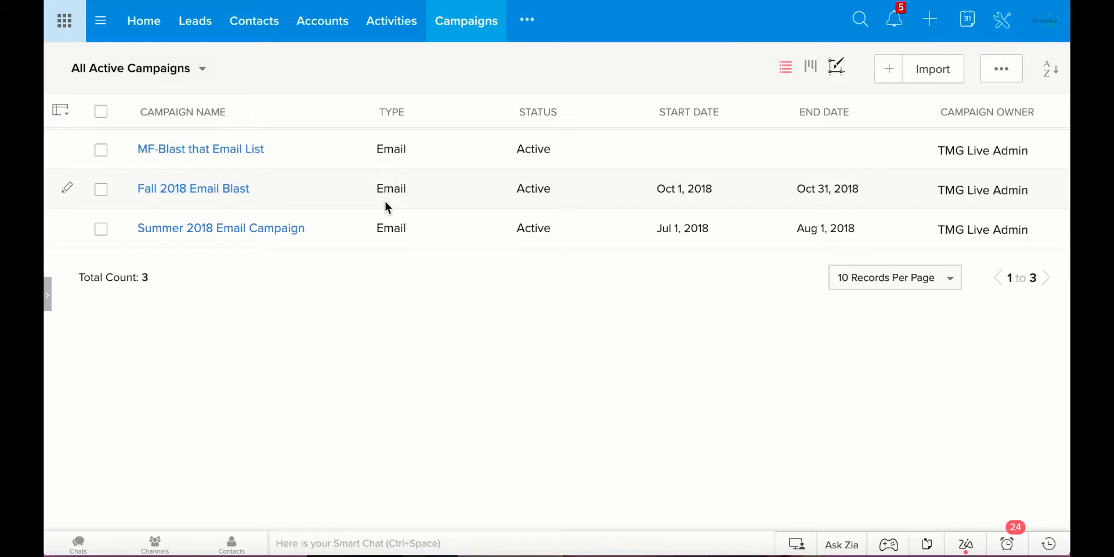
mouse_move(833, 102)
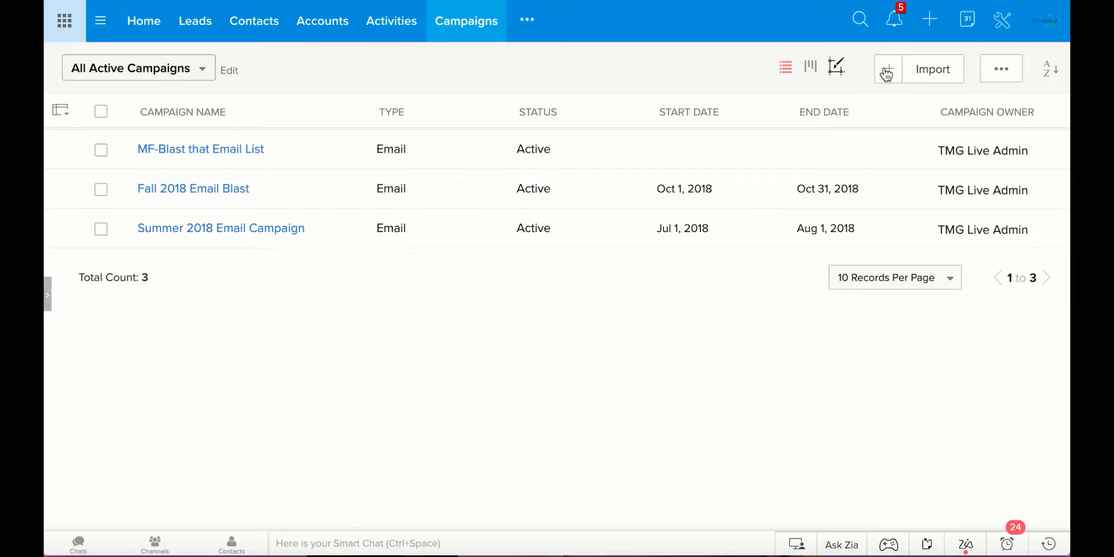
left_click(886, 68)
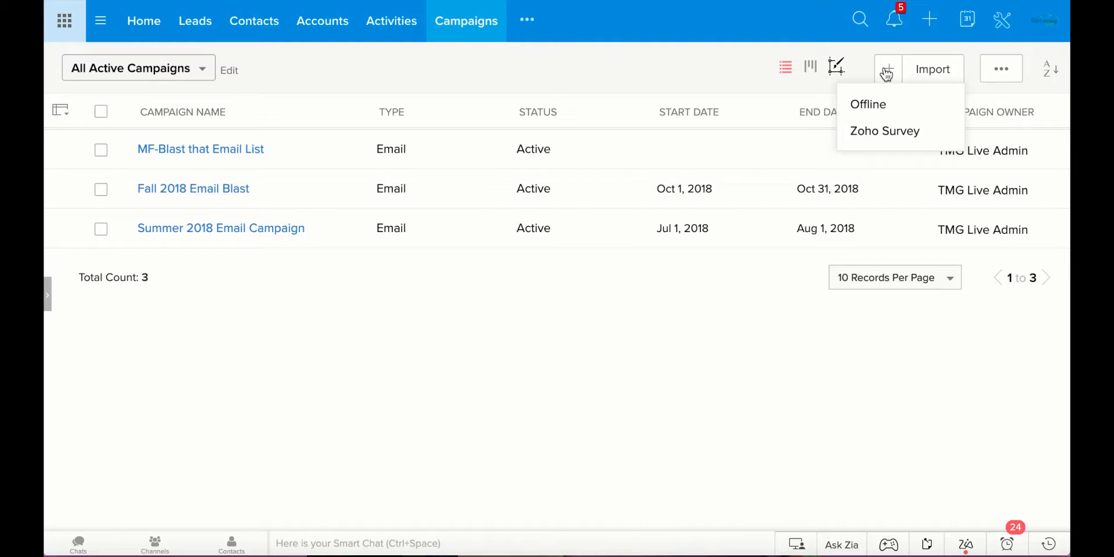
mouse_move(884, 131)
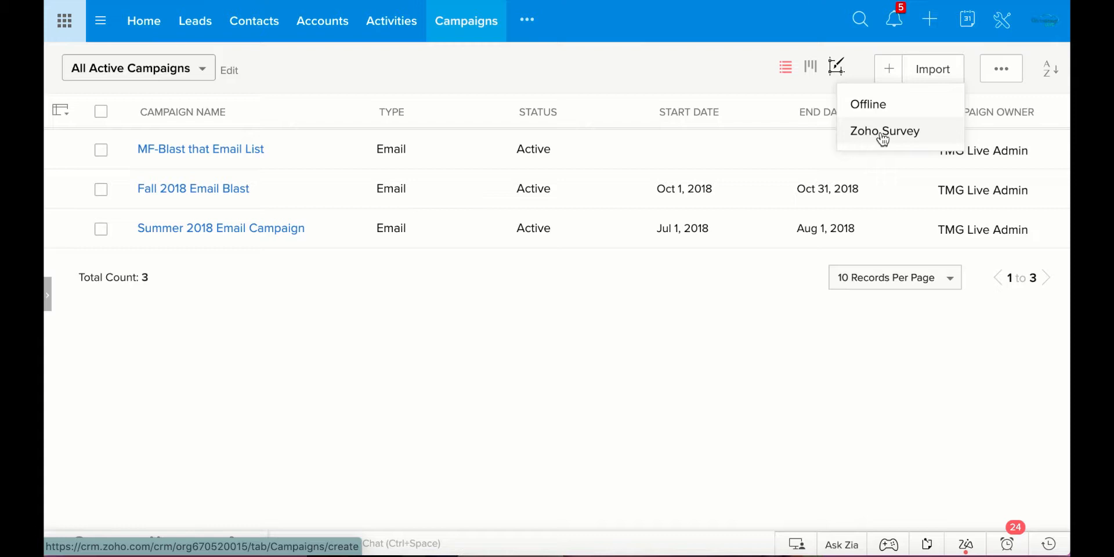
mouse_move(944, 103)
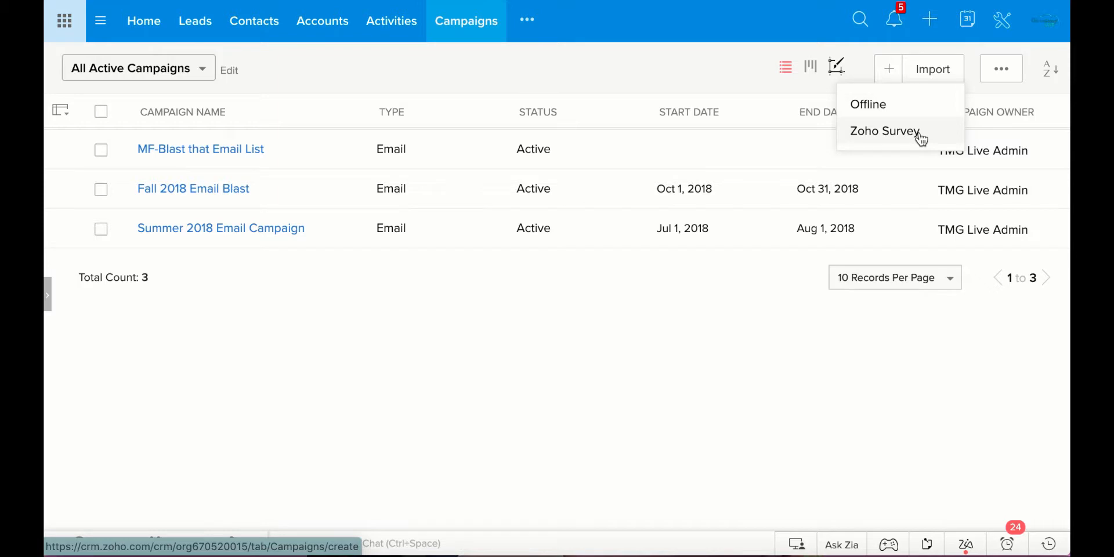
Begin a Zoho Survey campaign and reveal its Survey Type choices without picking one
left_click(884, 131)
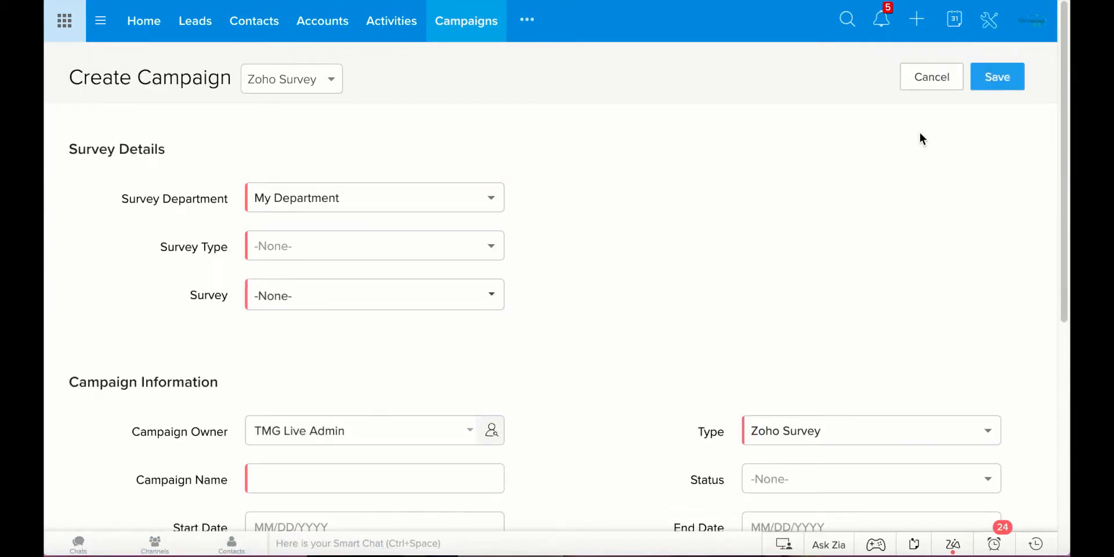
scroll("down", 3)
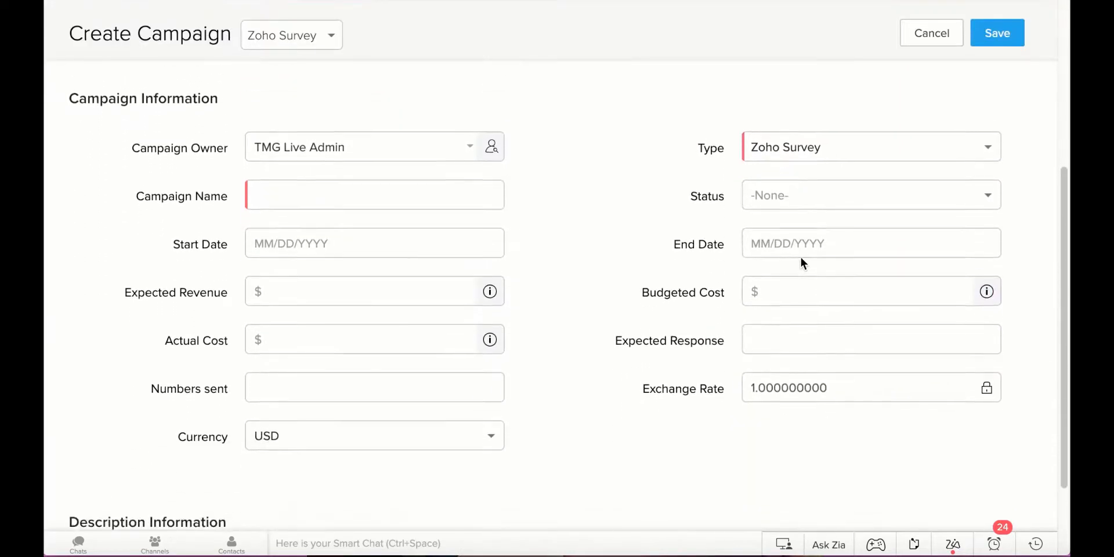
scroll("up", 3)
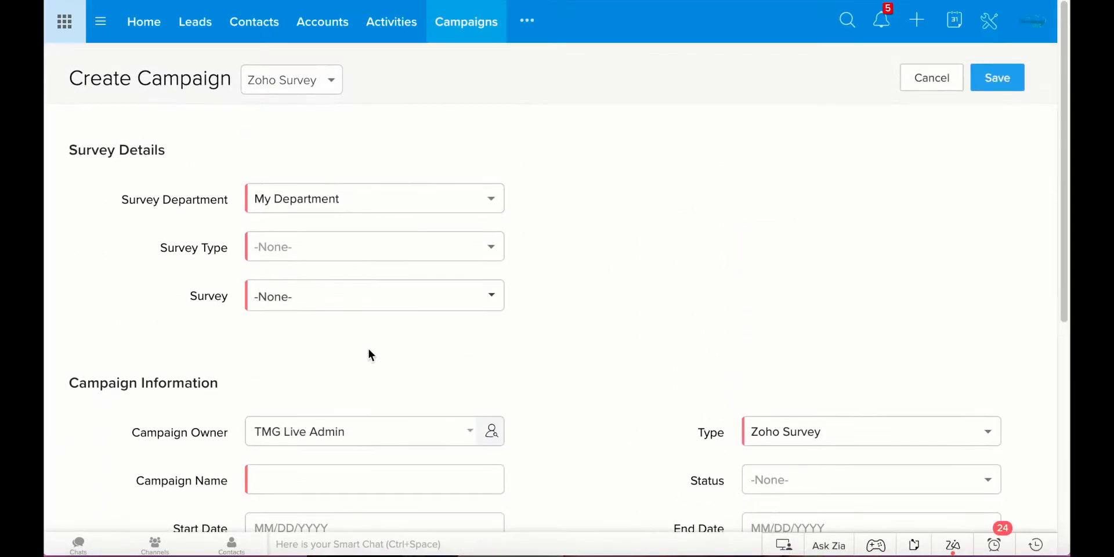
mouse_move(348, 246)
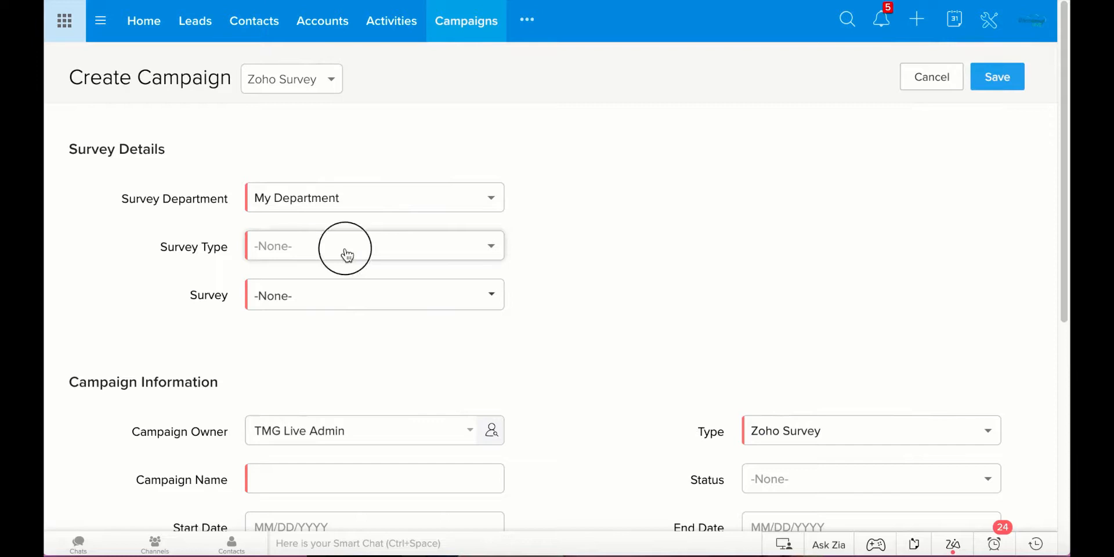
left_click(373, 245)
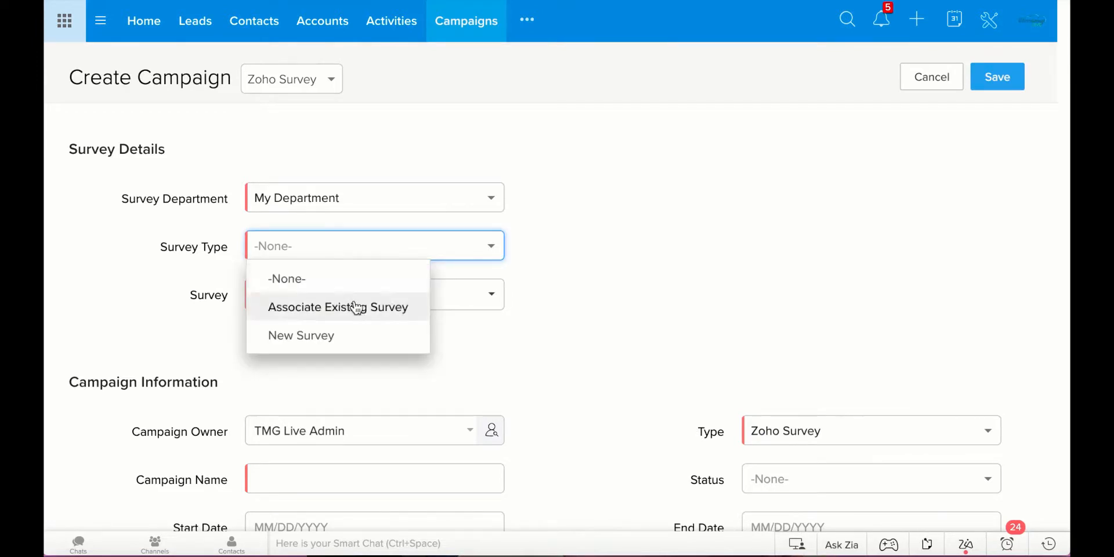
mouse_move(495, 432)
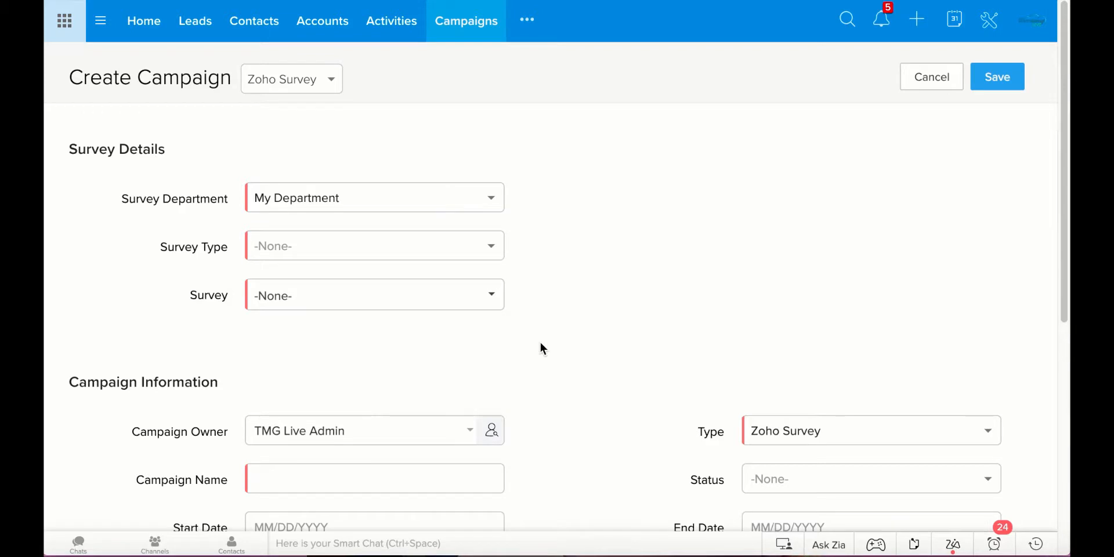
mouse_move(318, 108)
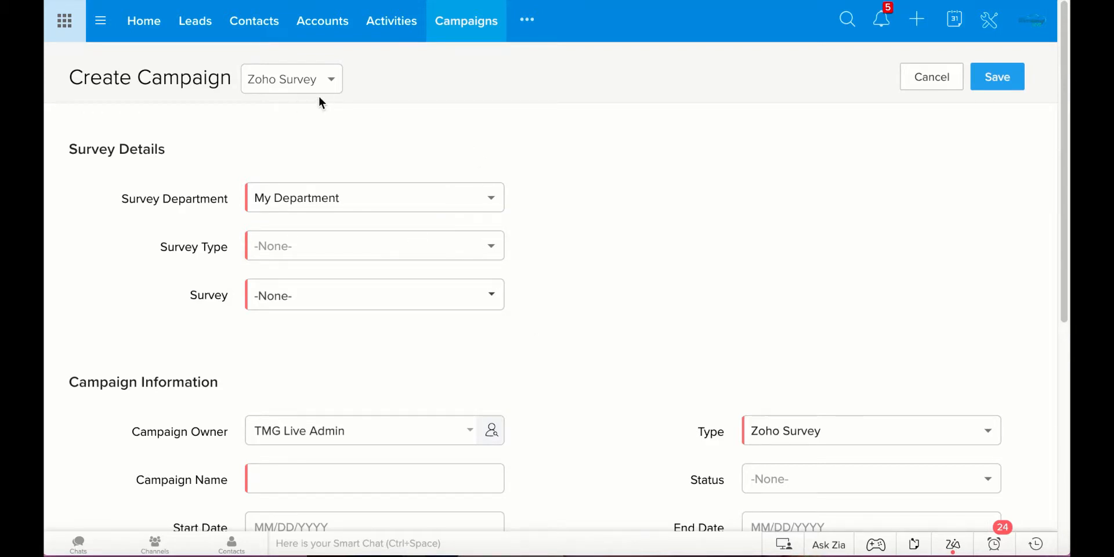
mouse_move(143, 20)
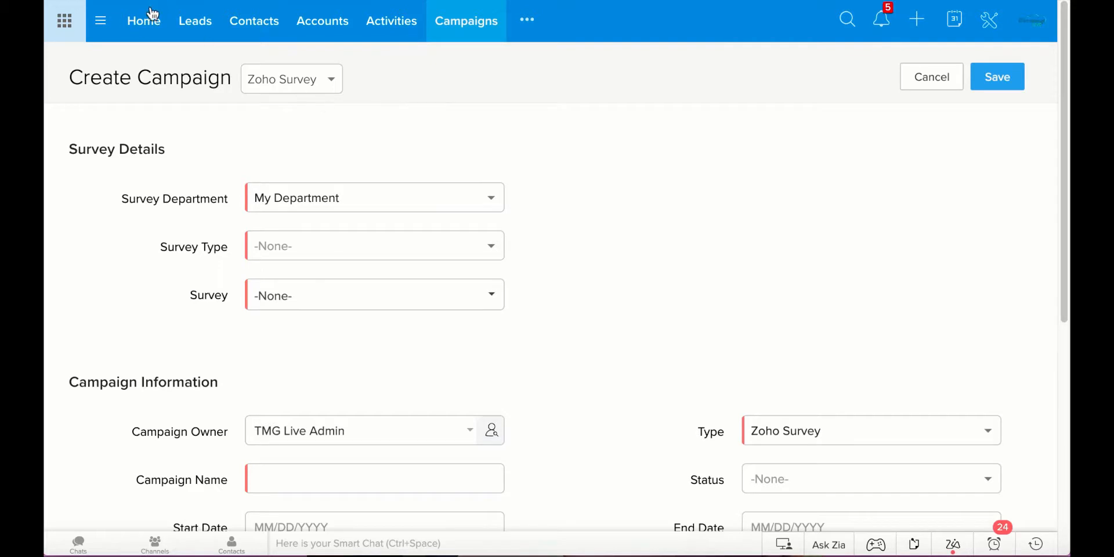
mouse_move(894, 94)
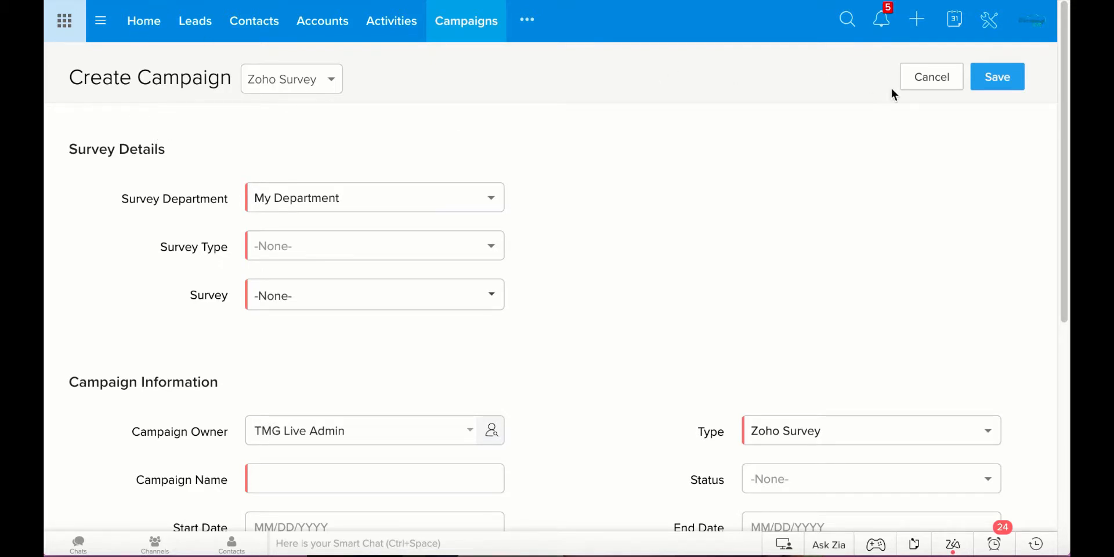
Cancel the survey draft and begin a new Offline campaign instead
left_click(930, 76)
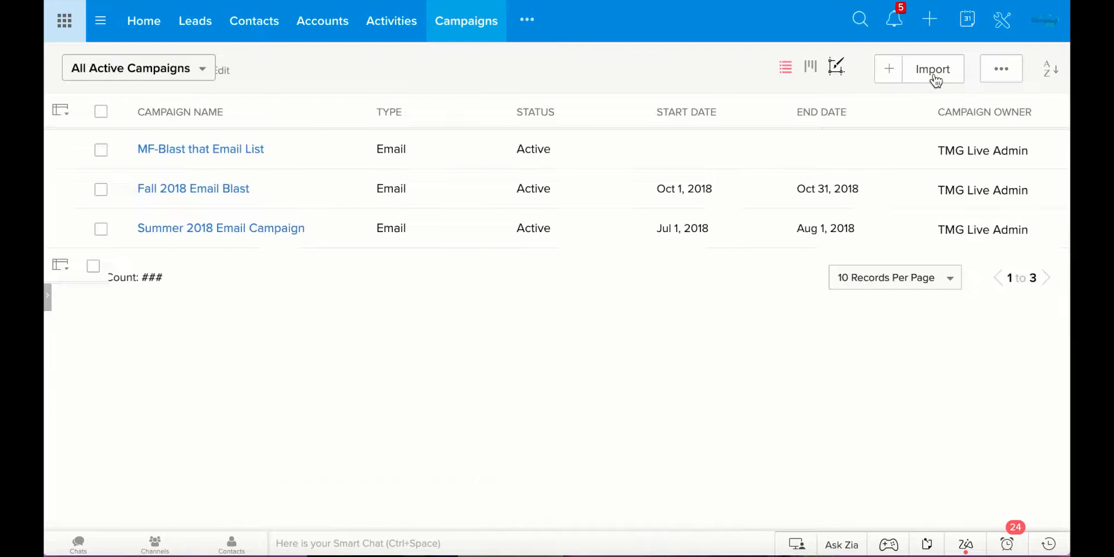
left_click(888, 68)
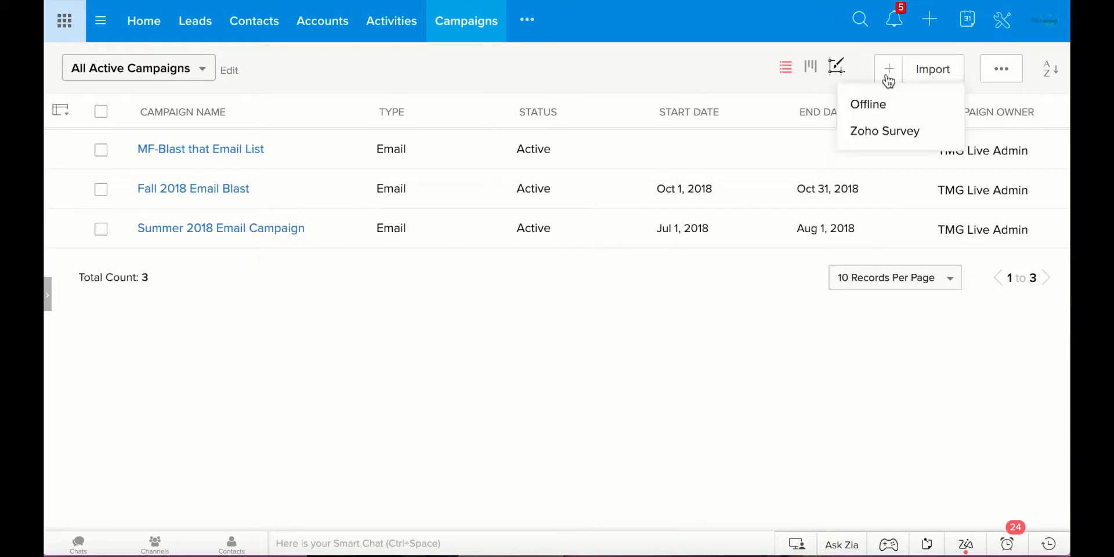
left_click(868, 104)
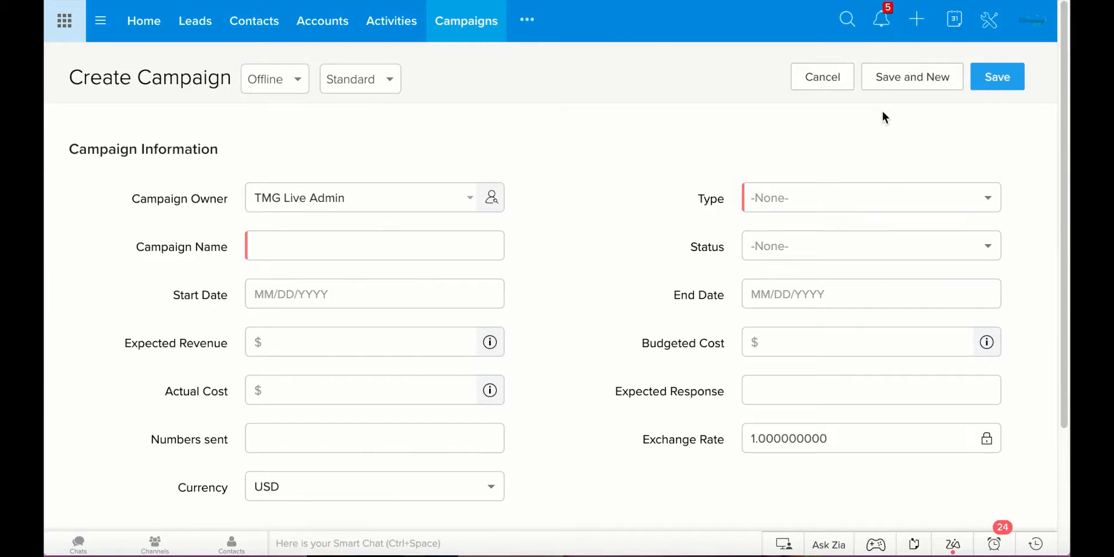
mouse_move(468, 207)
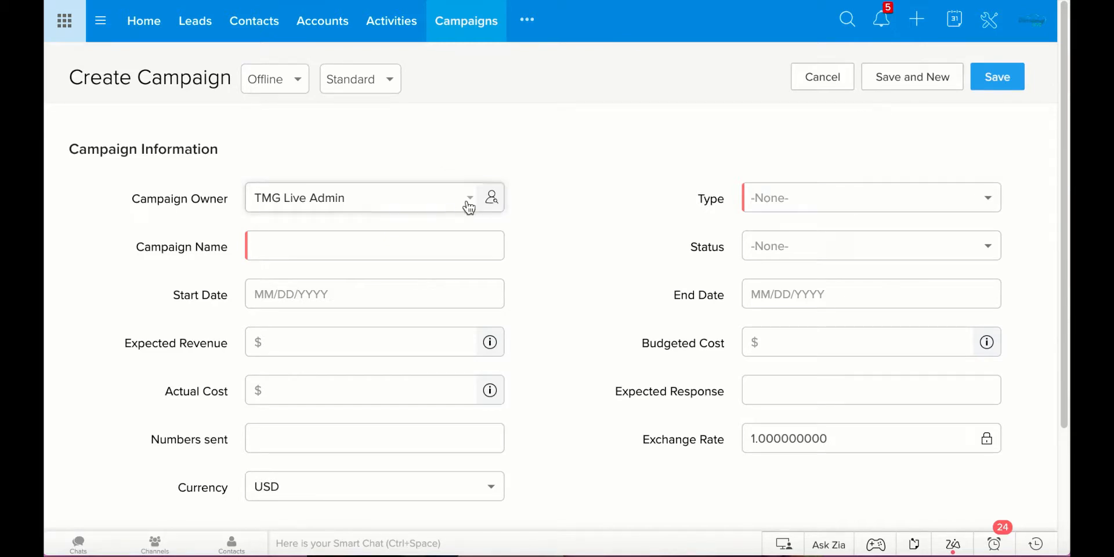
Review the Campaign Owner users, then browse the Type list down to Email
left_click(361, 198)
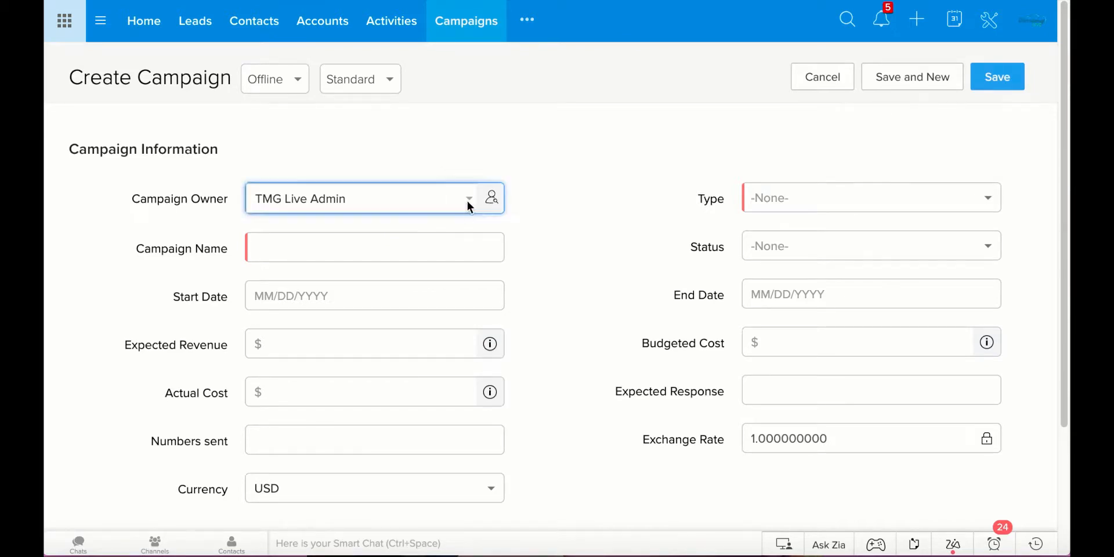
left_click(468, 198)
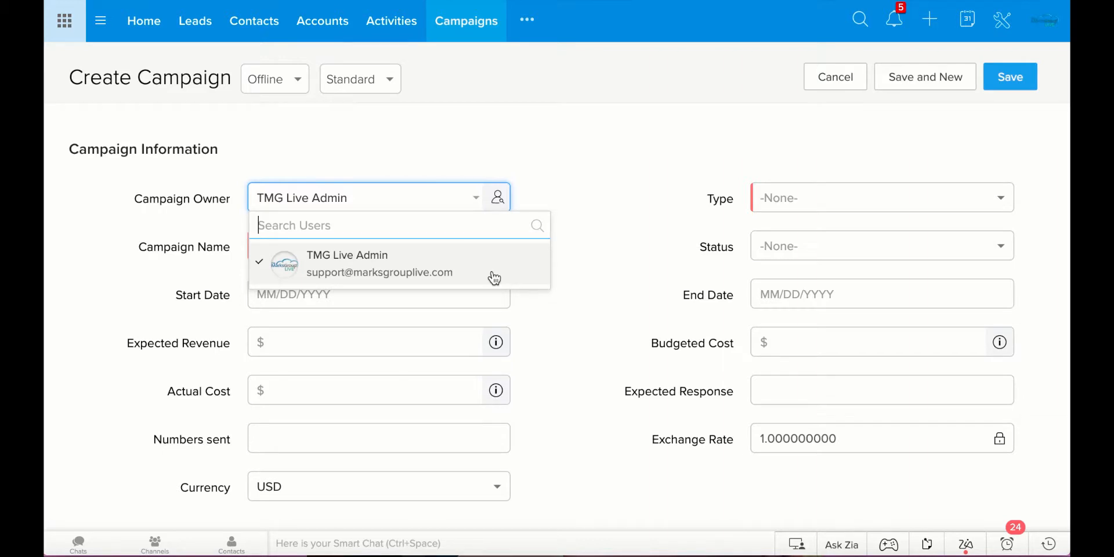
mouse_move(696, 184)
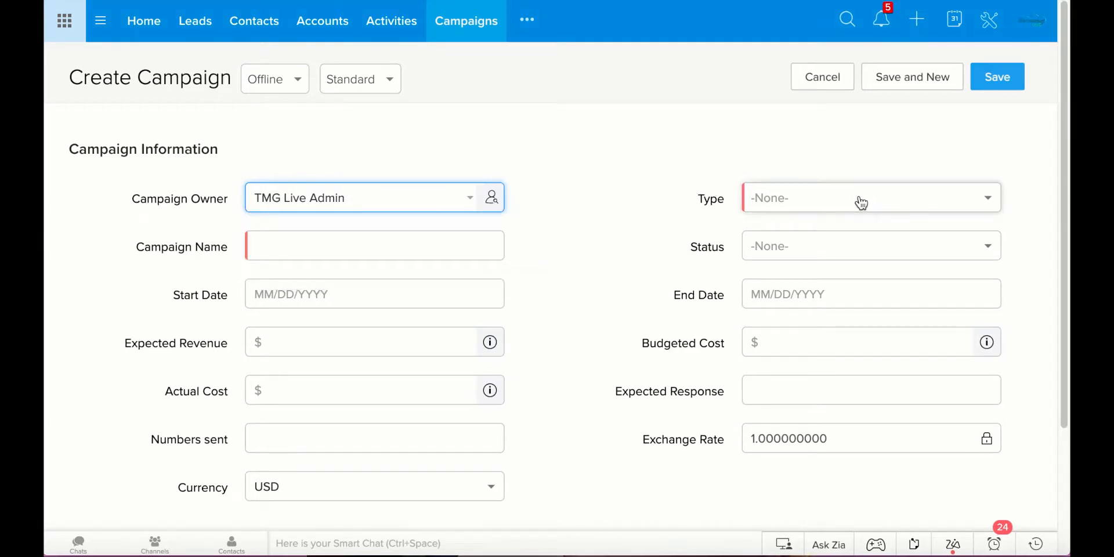
left_click(862, 197)
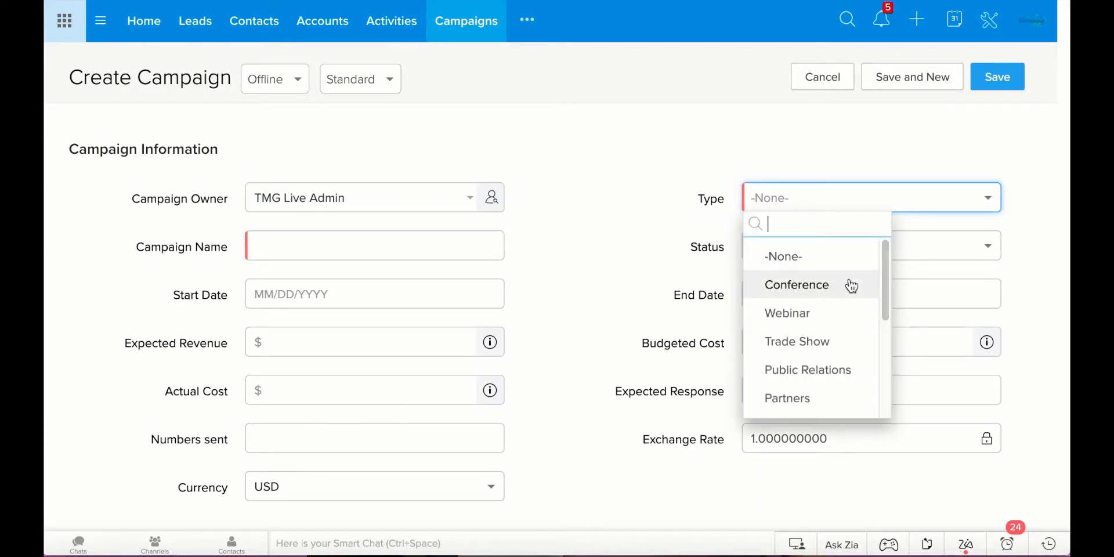
scroll("down", 3)
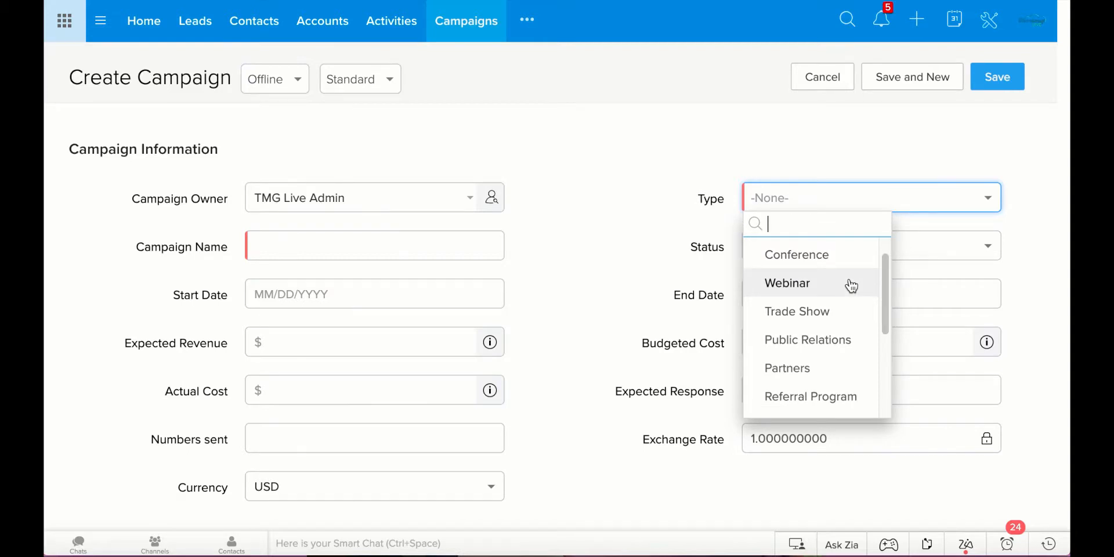
scroll("down", 3)
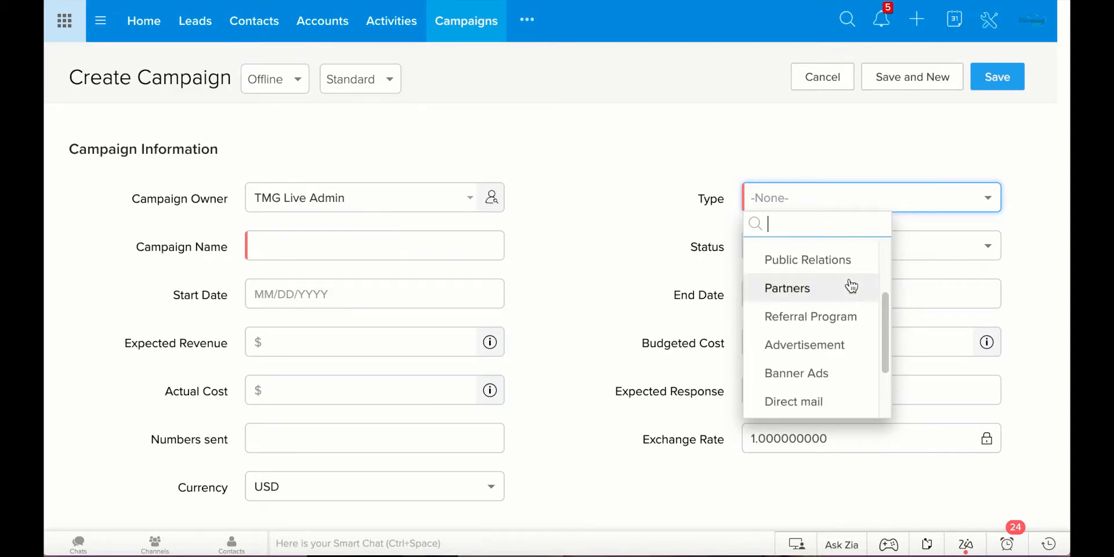
scroll("down", 3)
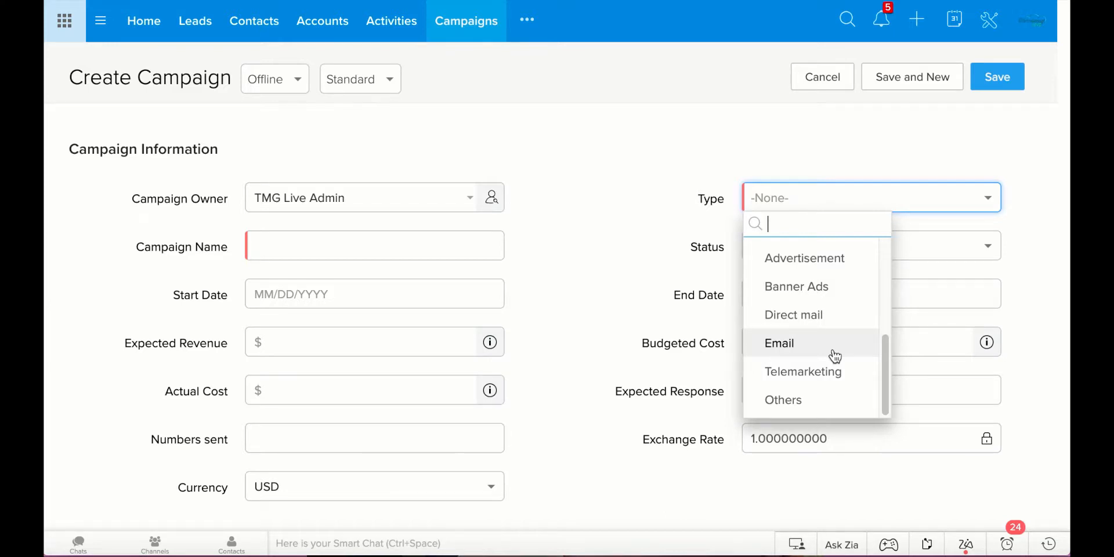
Replace the suggested name with 'Black Friday Marketing Campaign' on the Email-type campaign
left_click(778, 343)
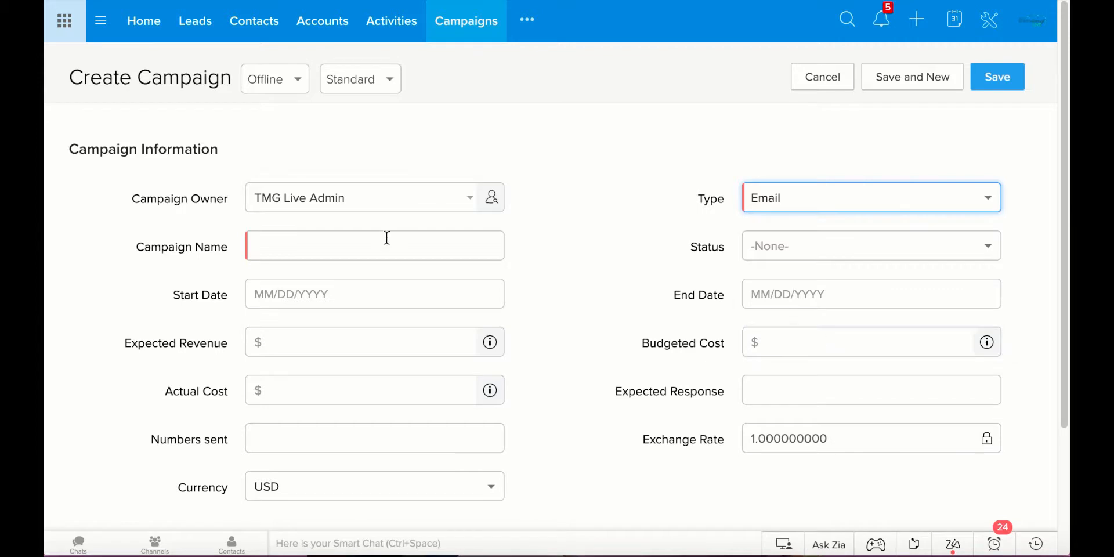
left_click(372, 245)
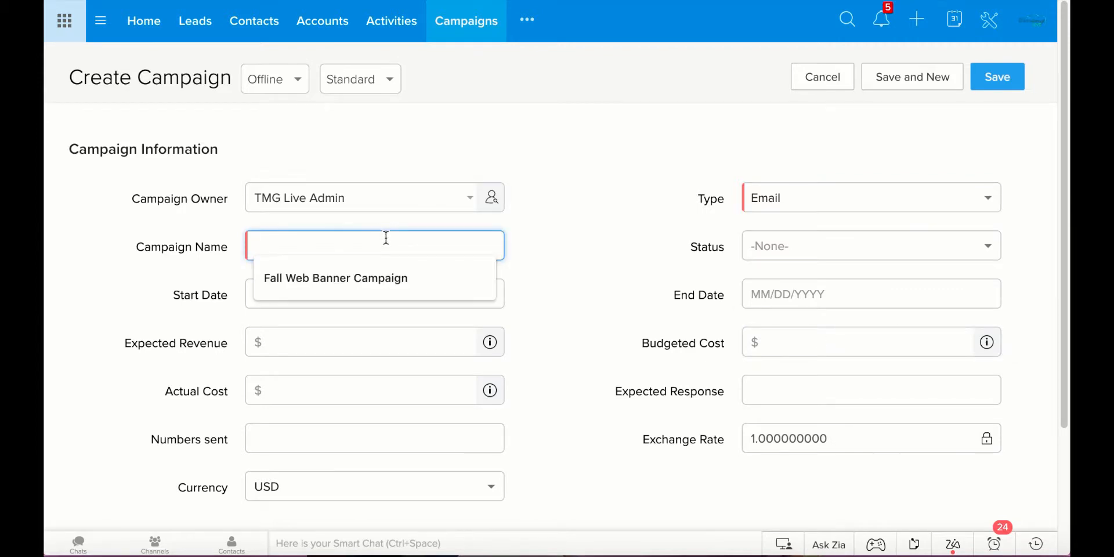
left_click(335, 277)
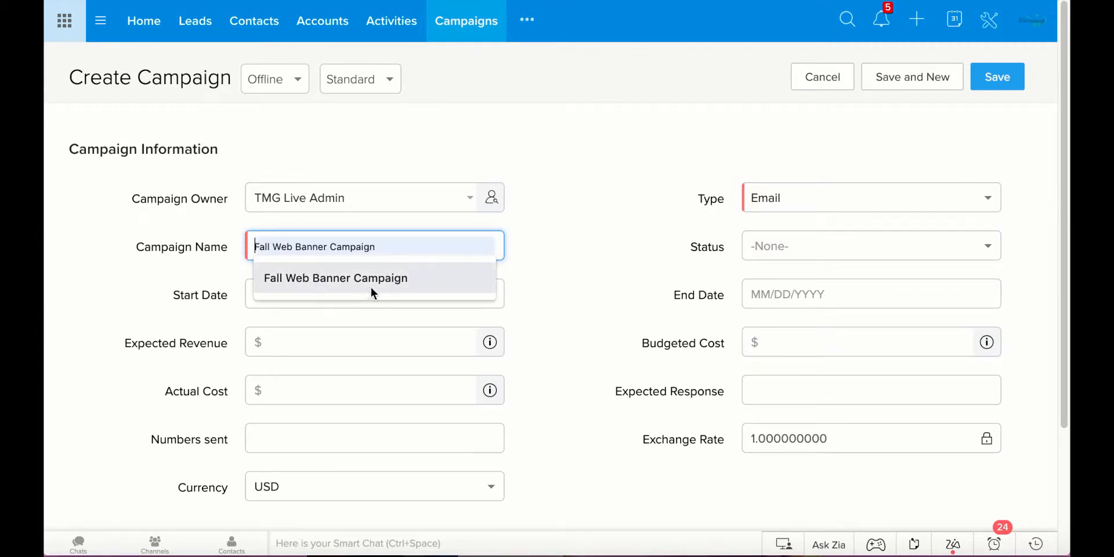
mouse_move(408, 276)
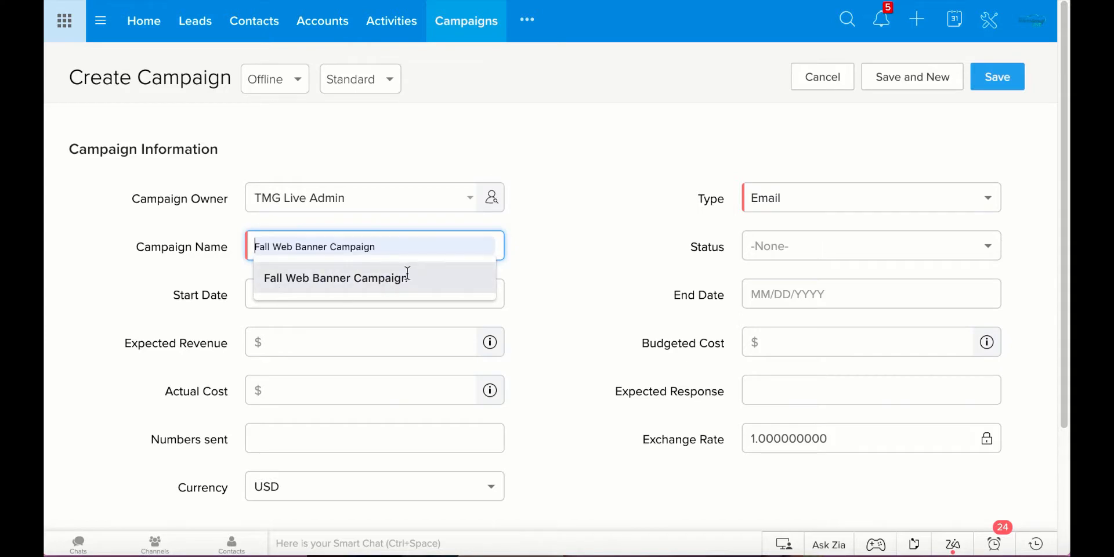
key("ctrl+a")
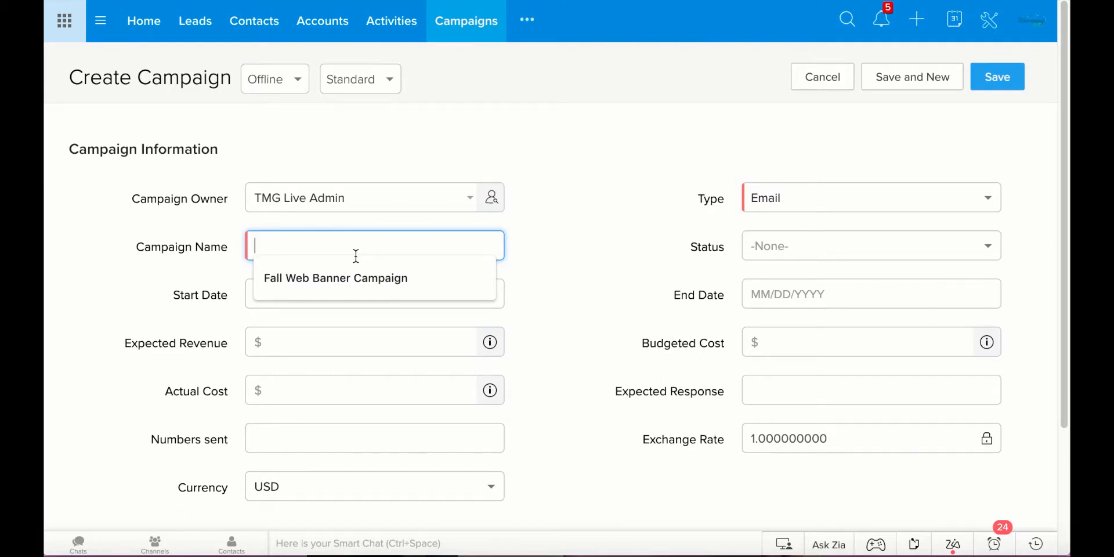
type("Blac")
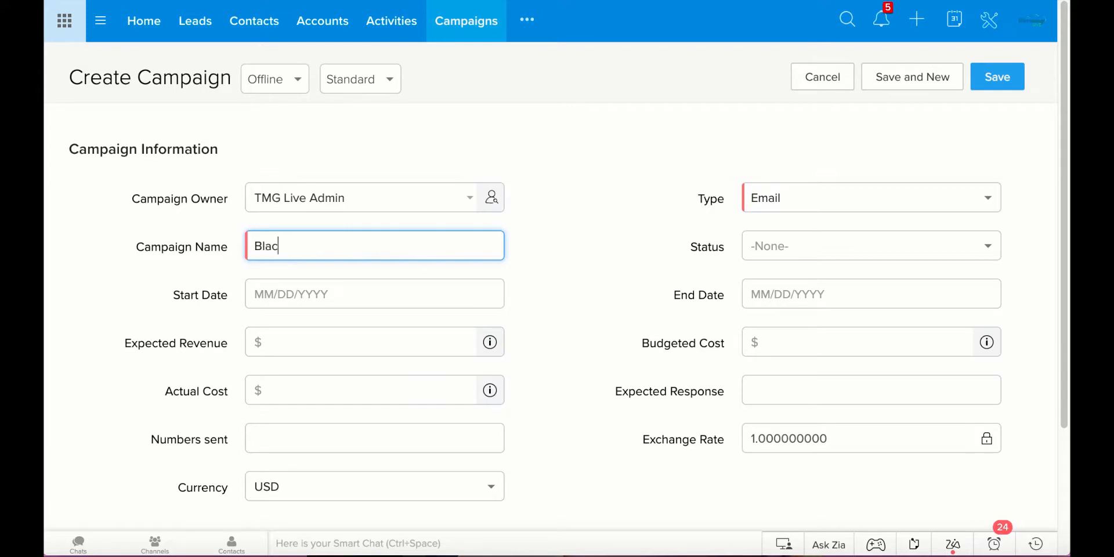
type("k Friday Market")
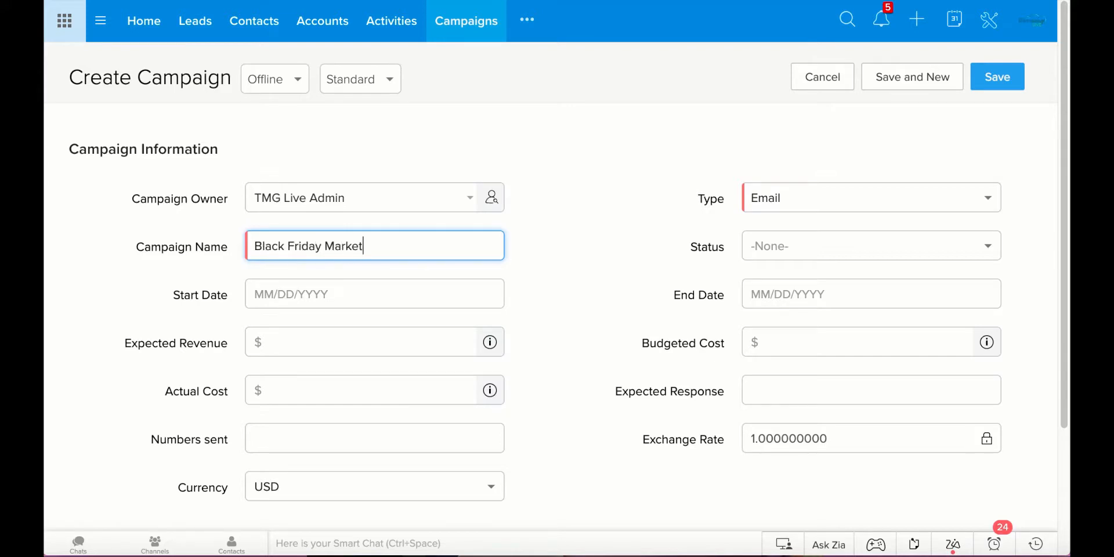
type("ing Campgai")
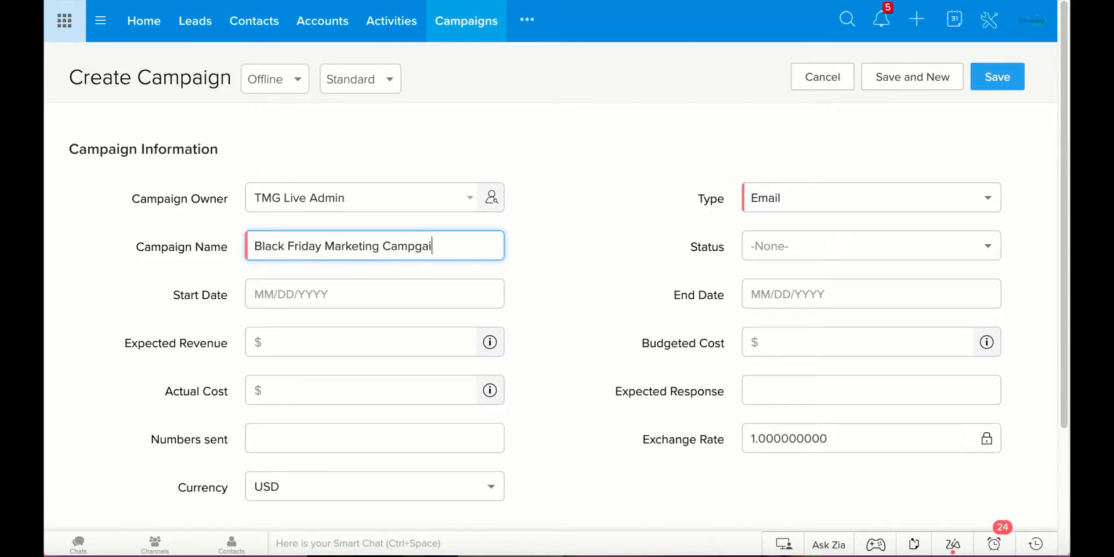
key("Backspace")
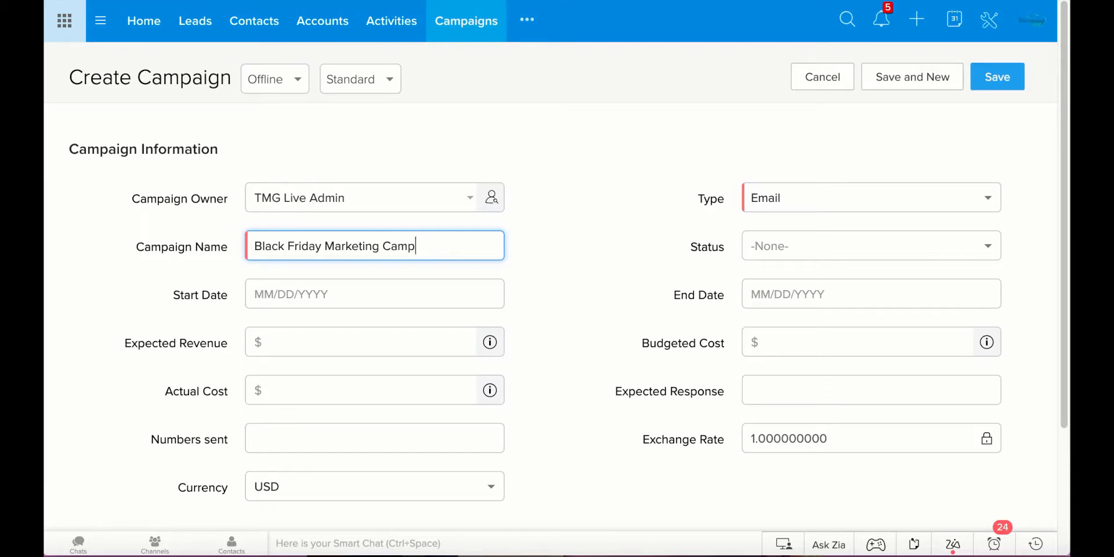
type("aign")
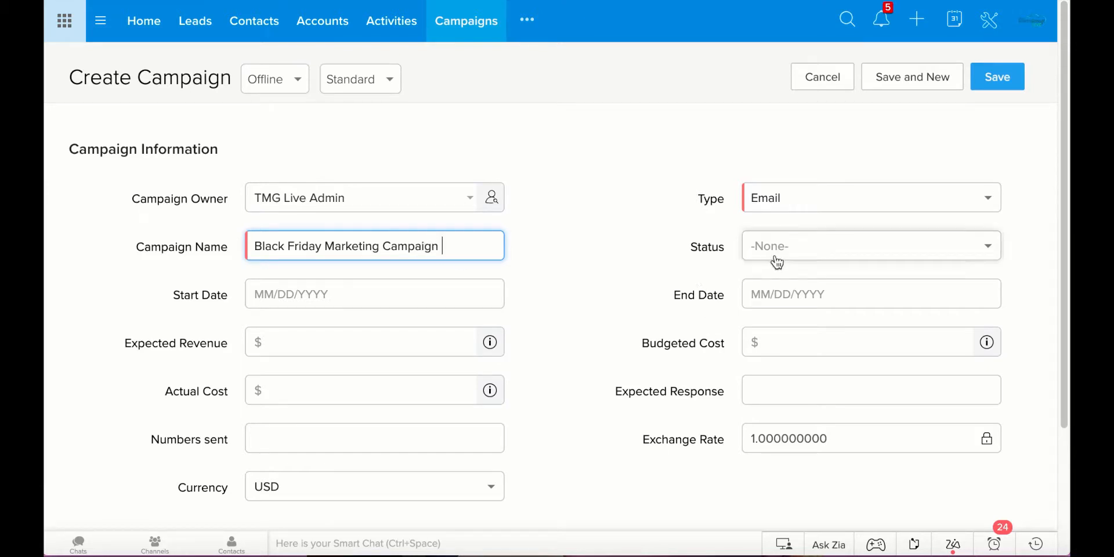
left_click(869, 246)
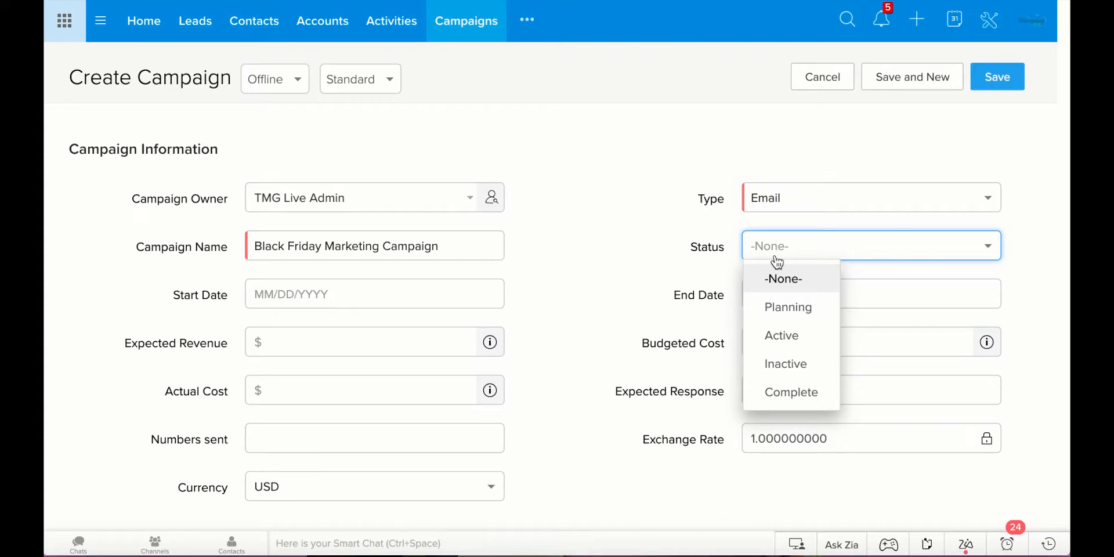
Set status Planning with start date 10/10/2019 and end date 11/22/2019
left_click(786, 306)
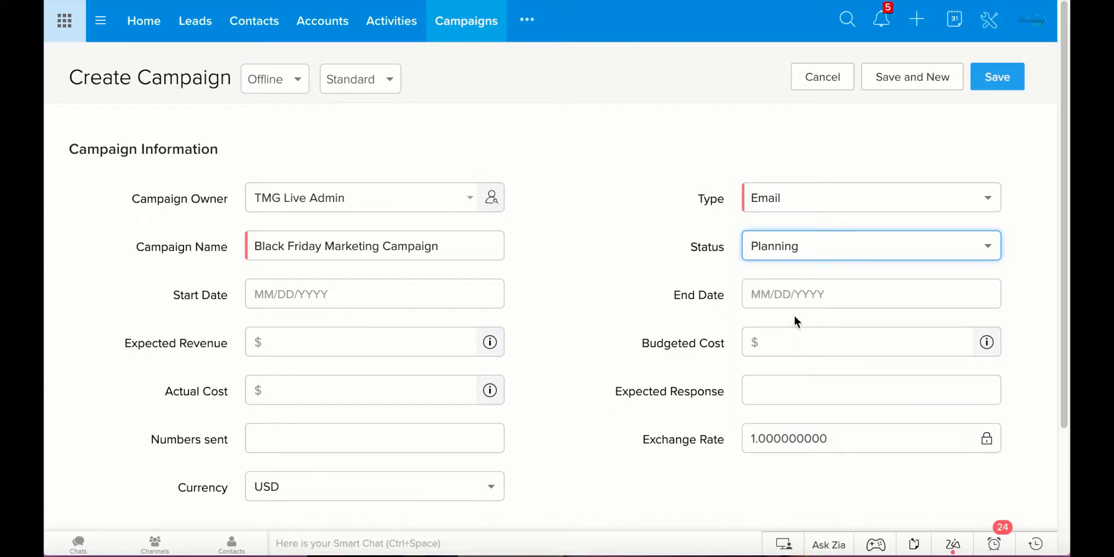
left_click(374, 293)
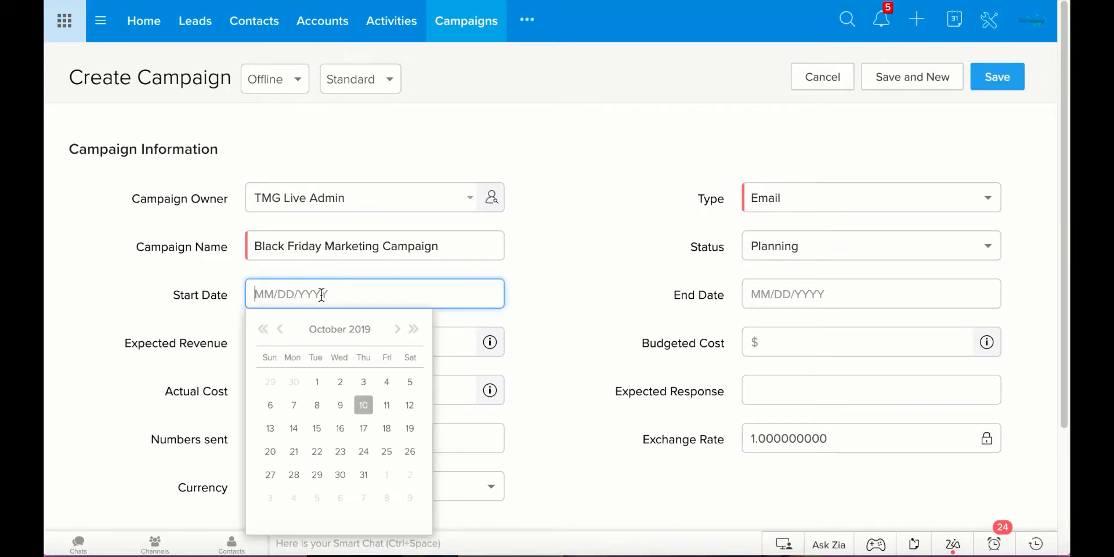
left_click(363, 404)
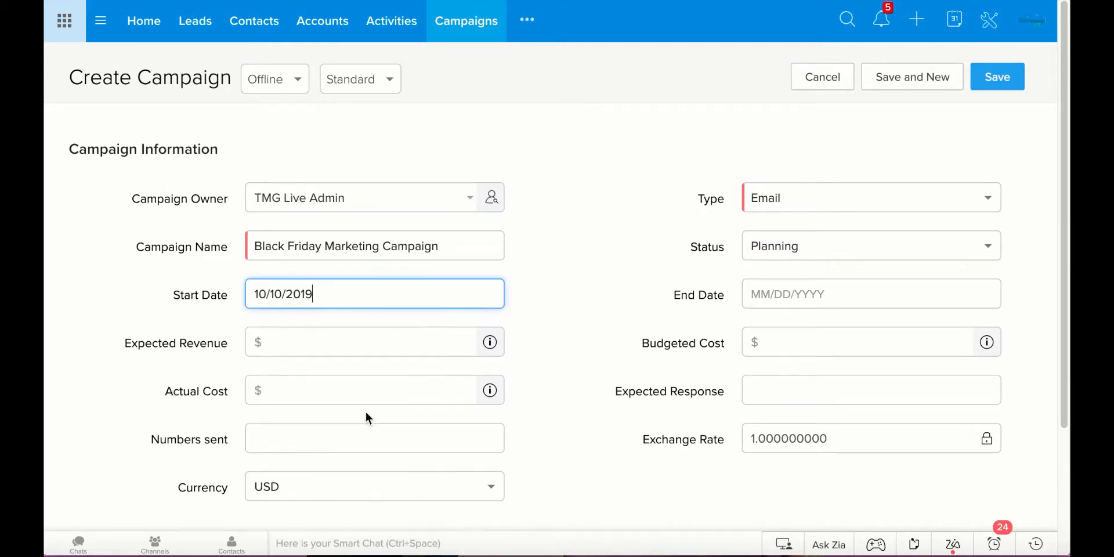
left_click(869, 294)
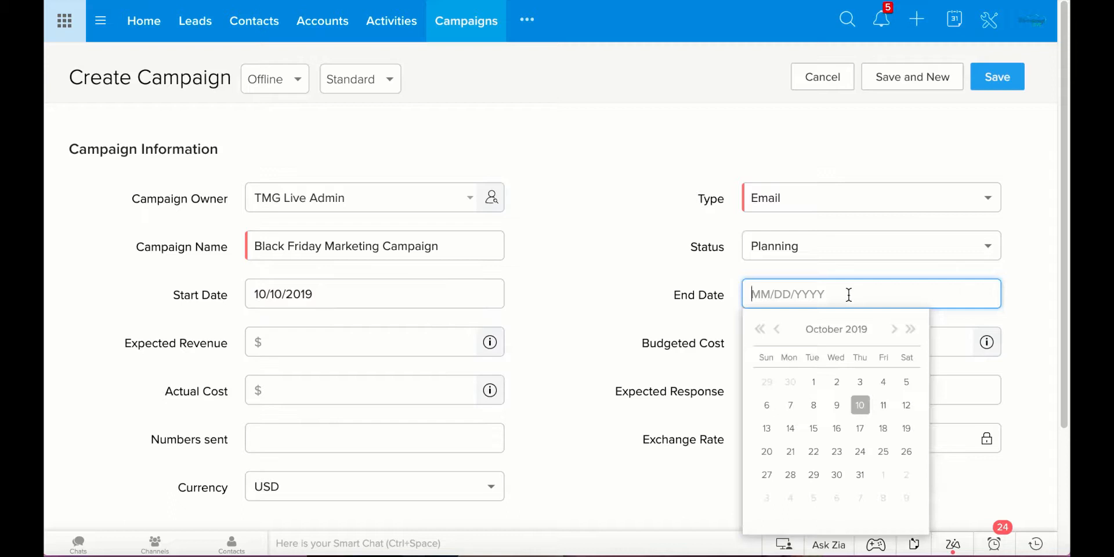
left_click(895, 328)
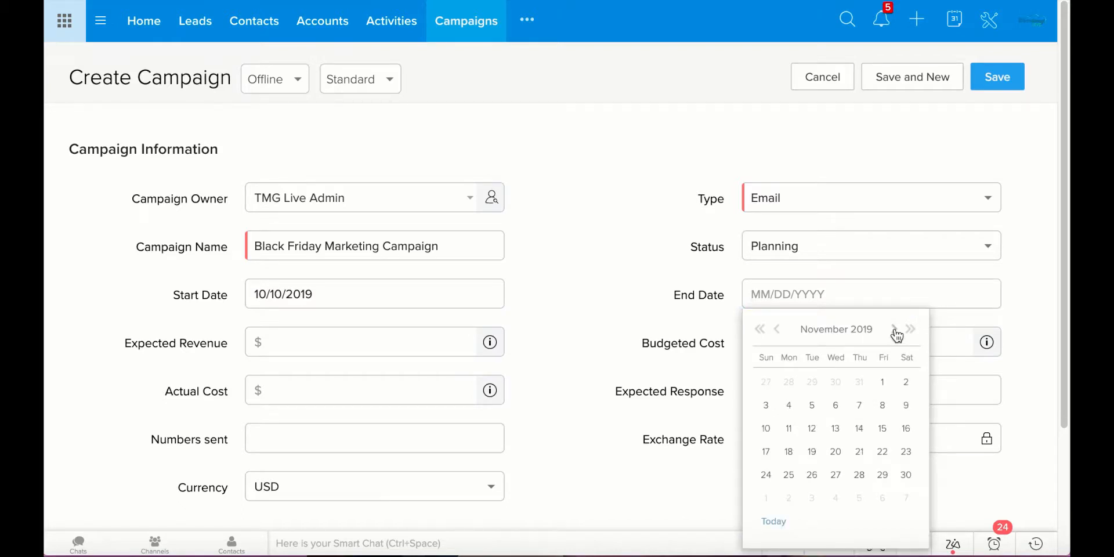
mouse_move(881, 452)
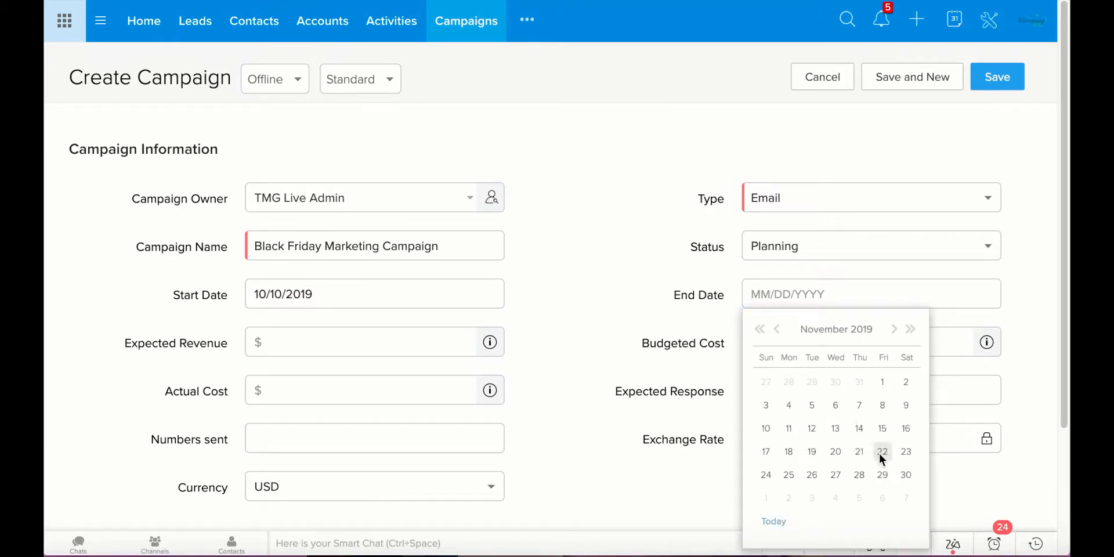
left_click(881, 451)
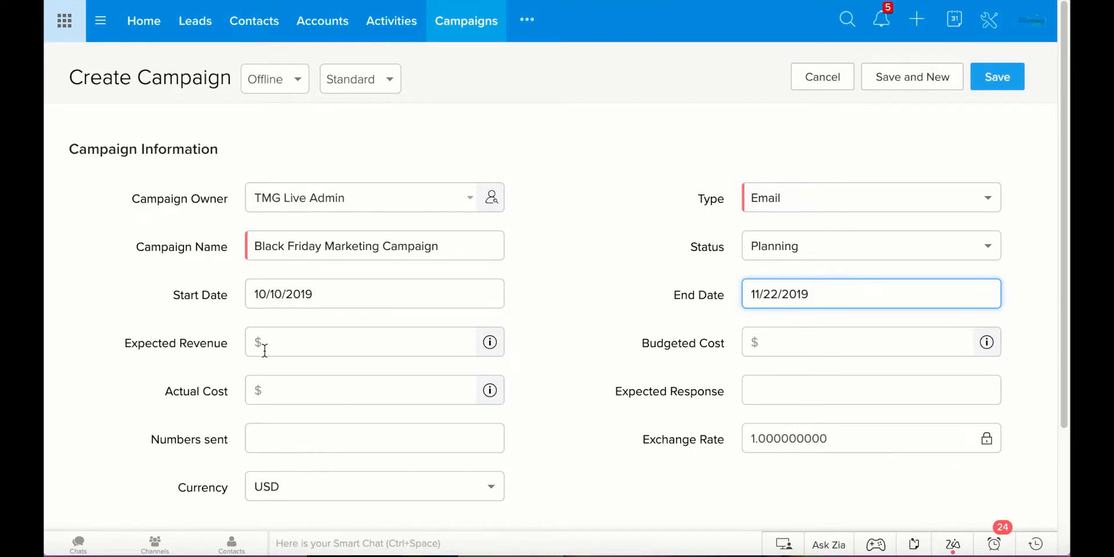
mouse_move(469, 417)
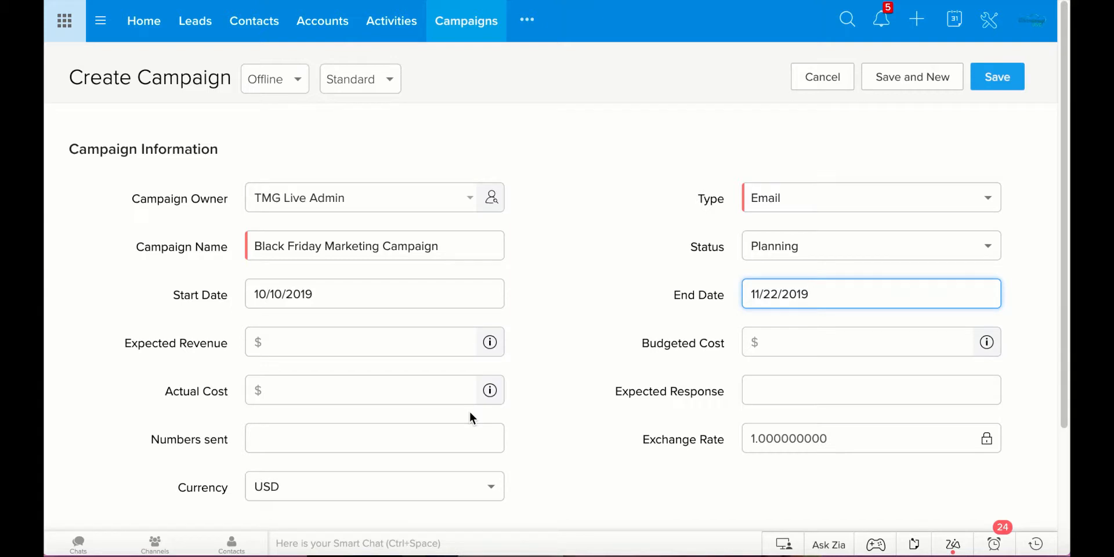
mouse_move(721, 335)
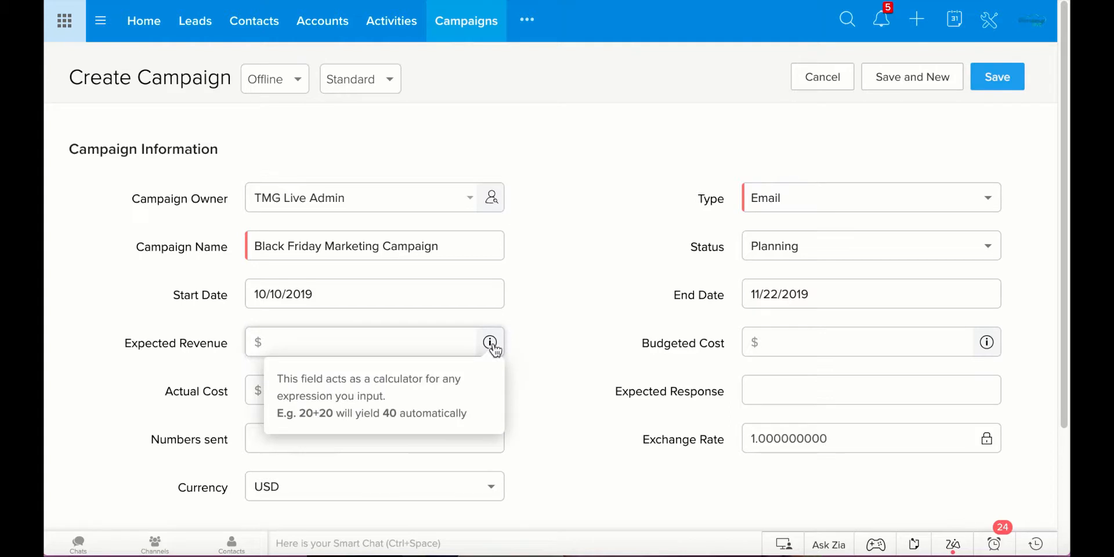
mouse_move(449, 341)
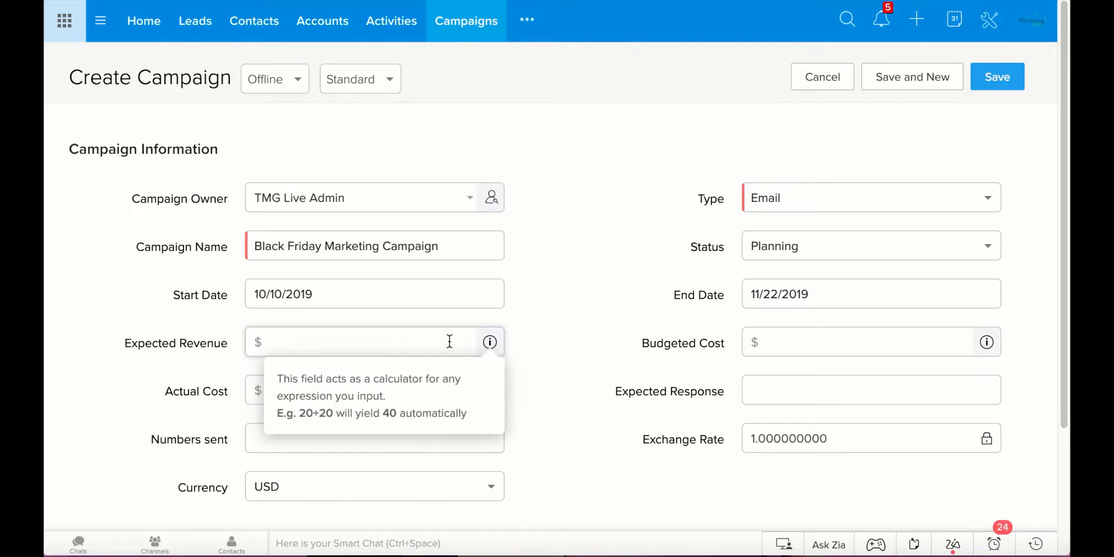
Enter expected revenue 10000 and budgeted cost 2500, leaving actual cost empty
left_click(369, 341)
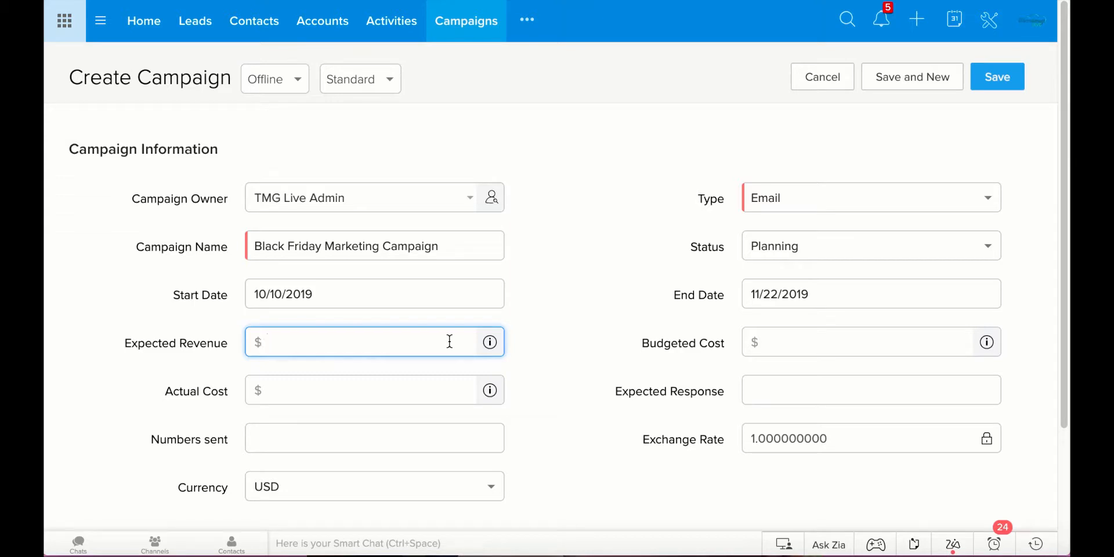
type("10000")
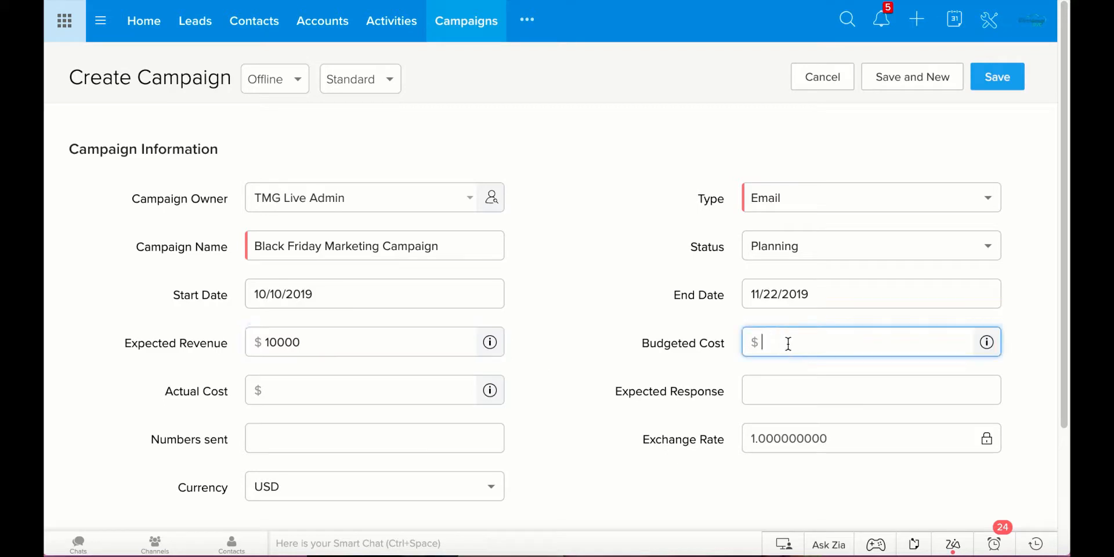
type("25")
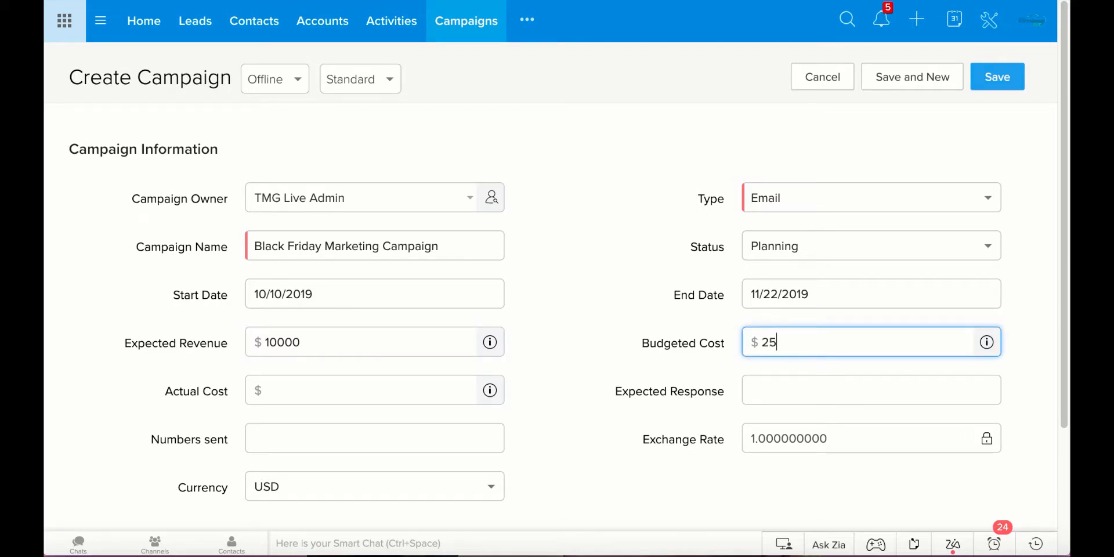
type("00")
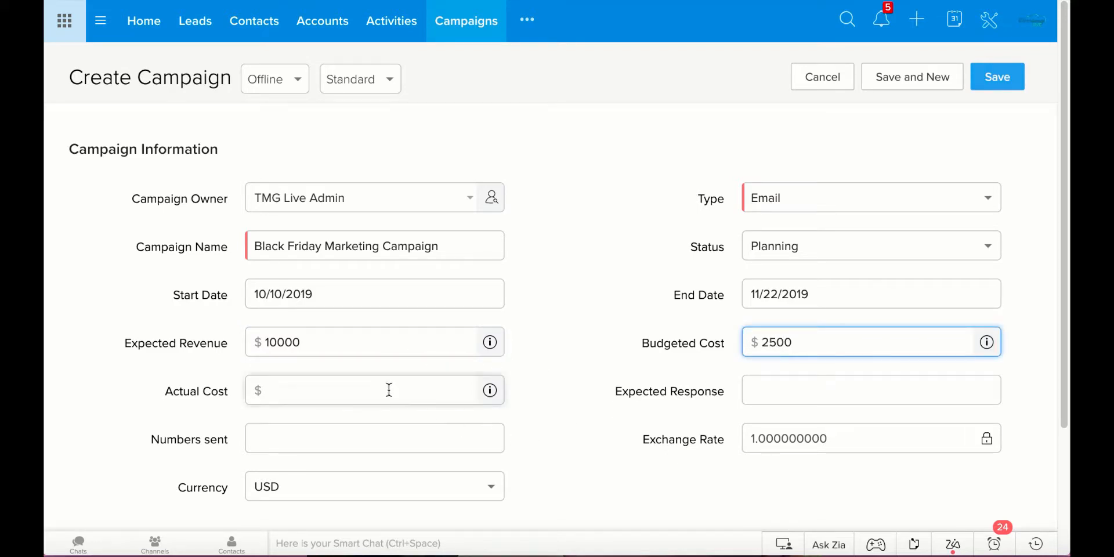
left_click(372, 390)
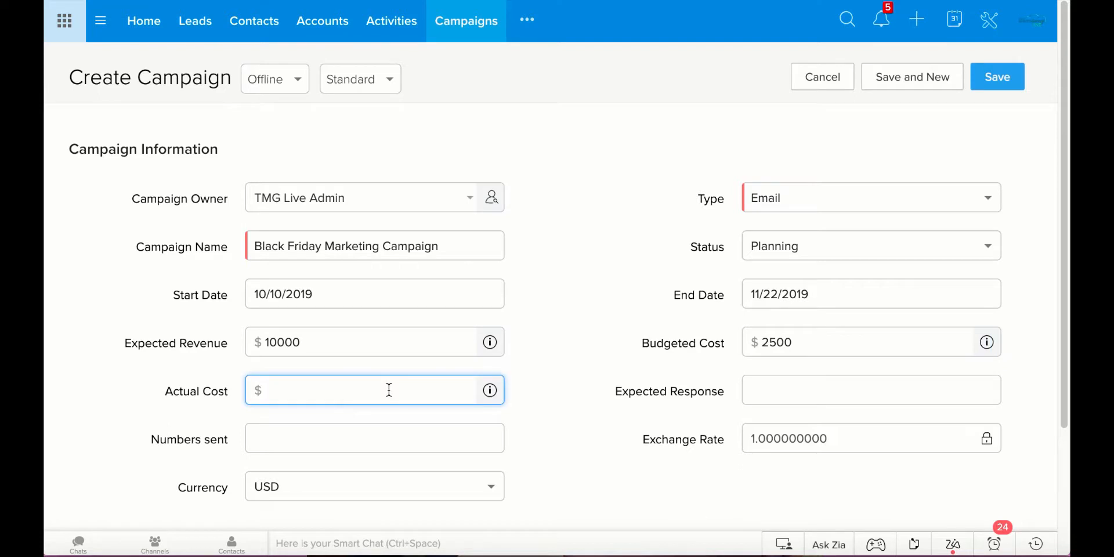
type("40")
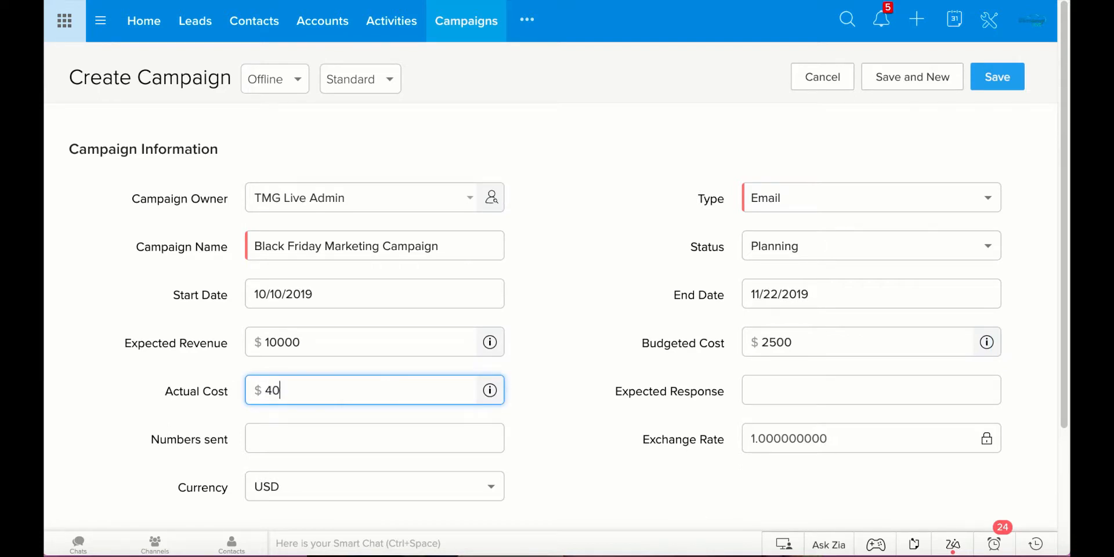
type("+")
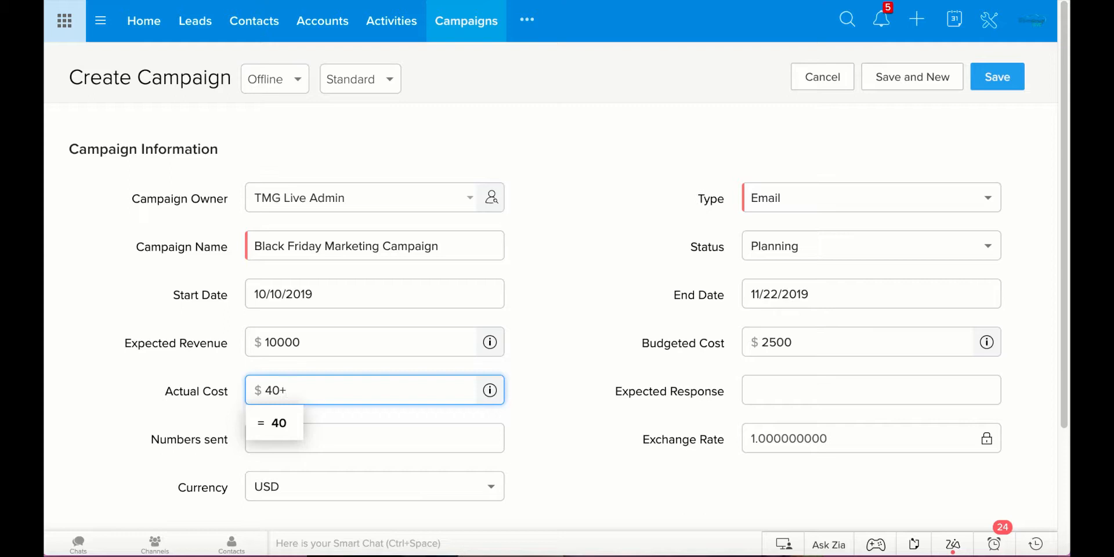
type("75")
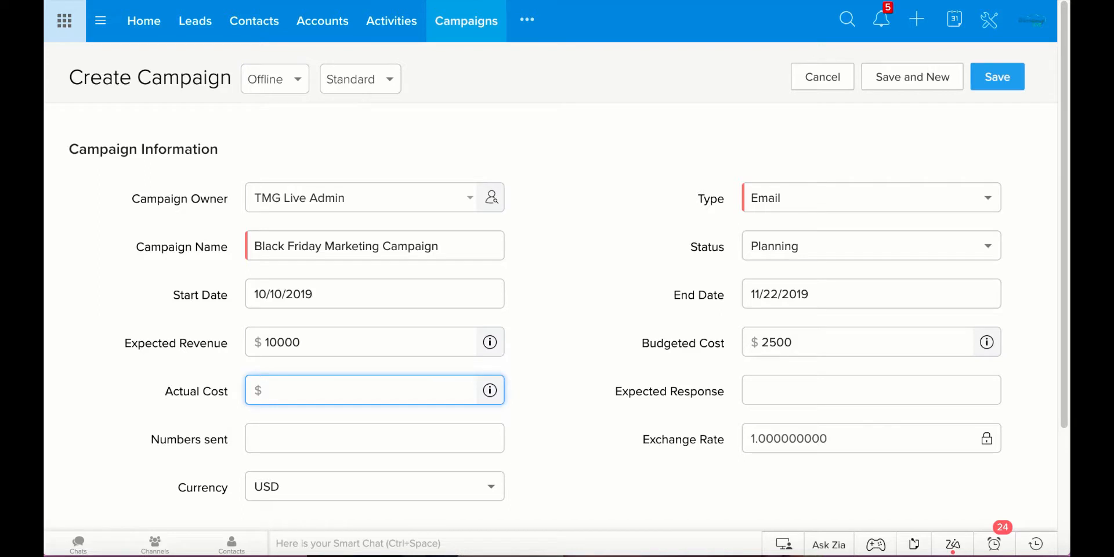
mouse_move(835, 412)
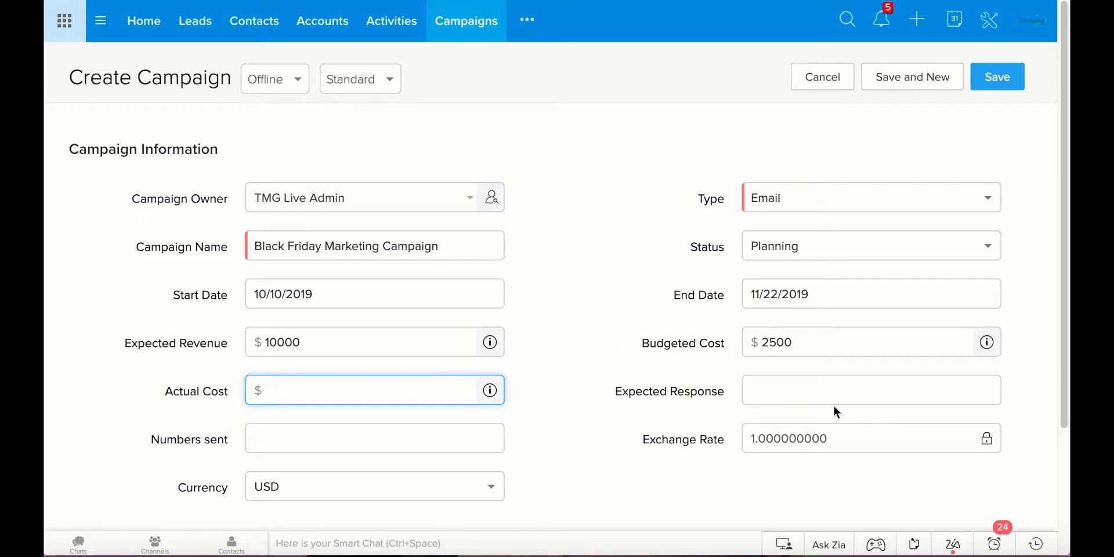
left_click(870, 390)
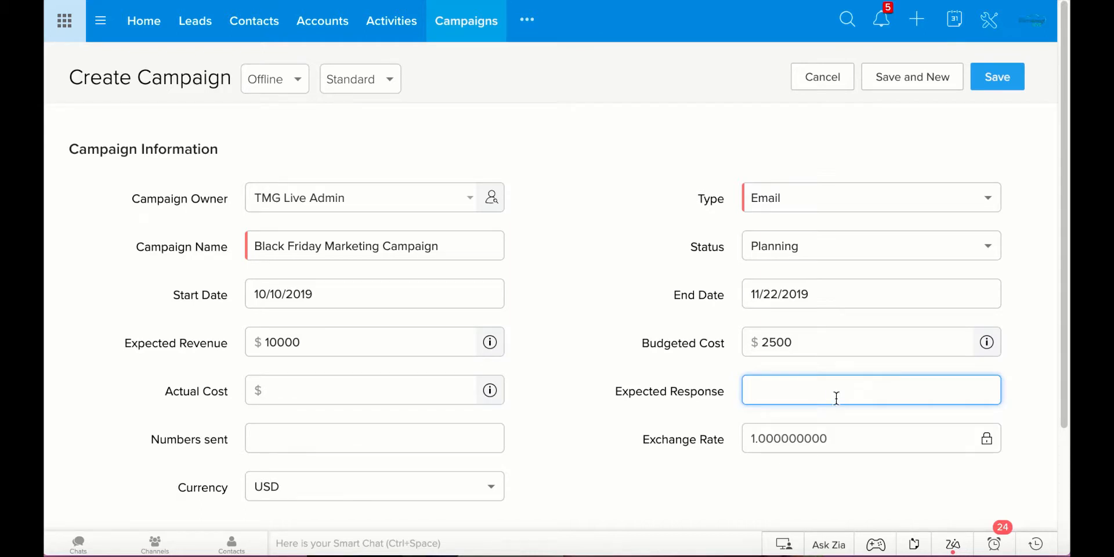
left_click(375, 439)
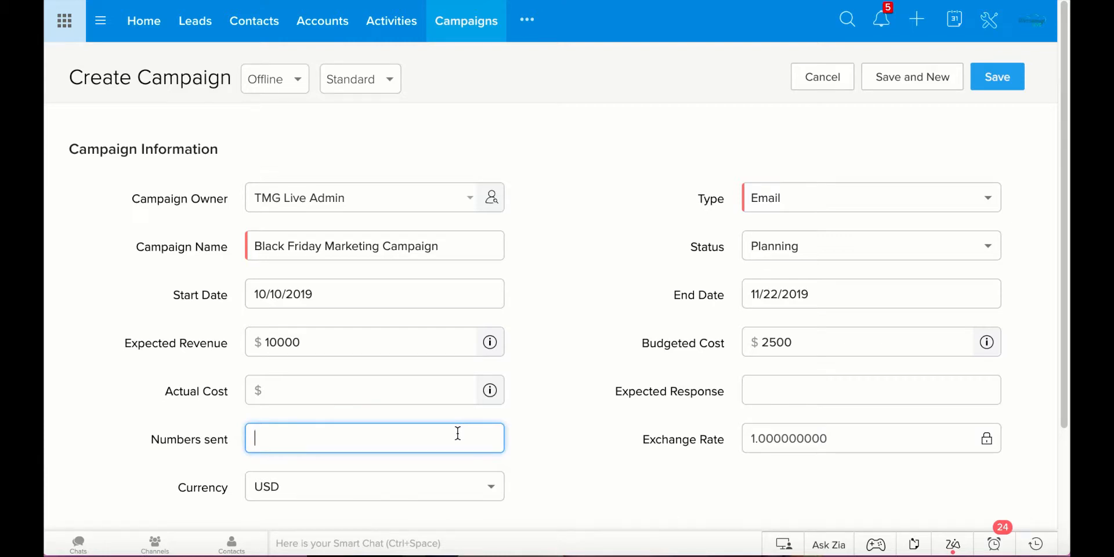
mouse_move(529, 473)
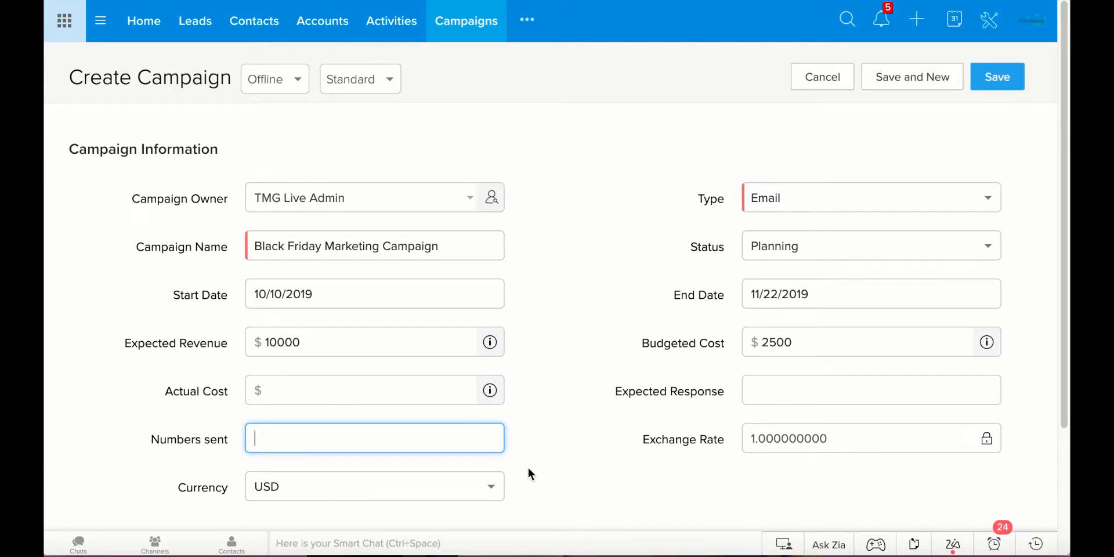
scroll("down", 3)
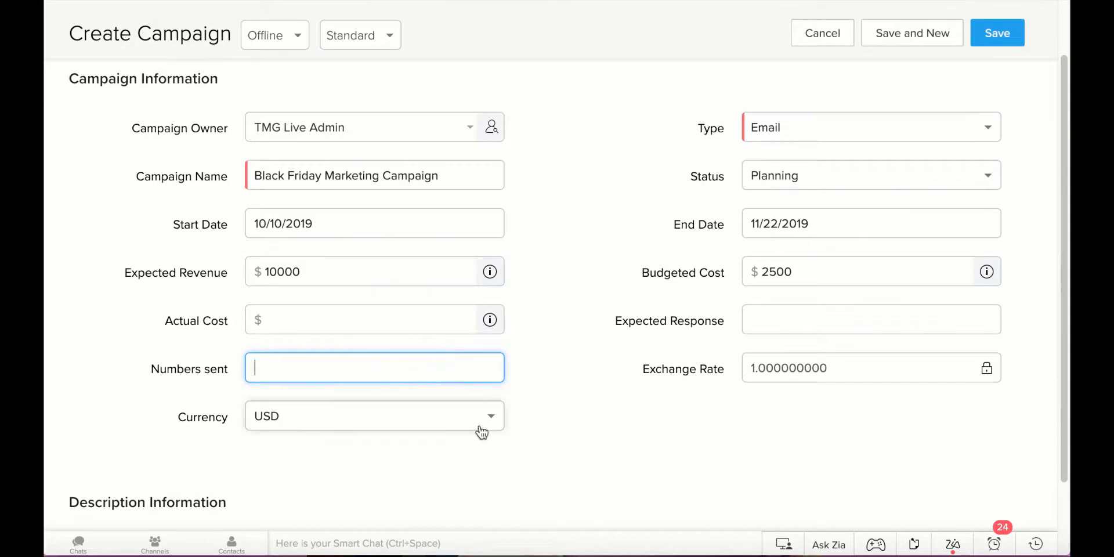
left_click(373, 415)
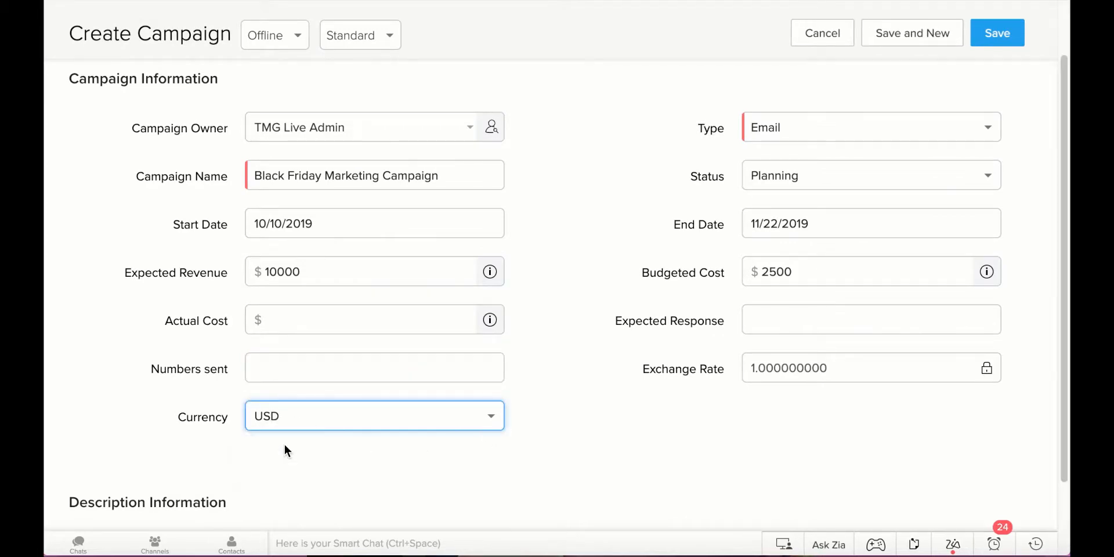
mouse_move(891, 384)
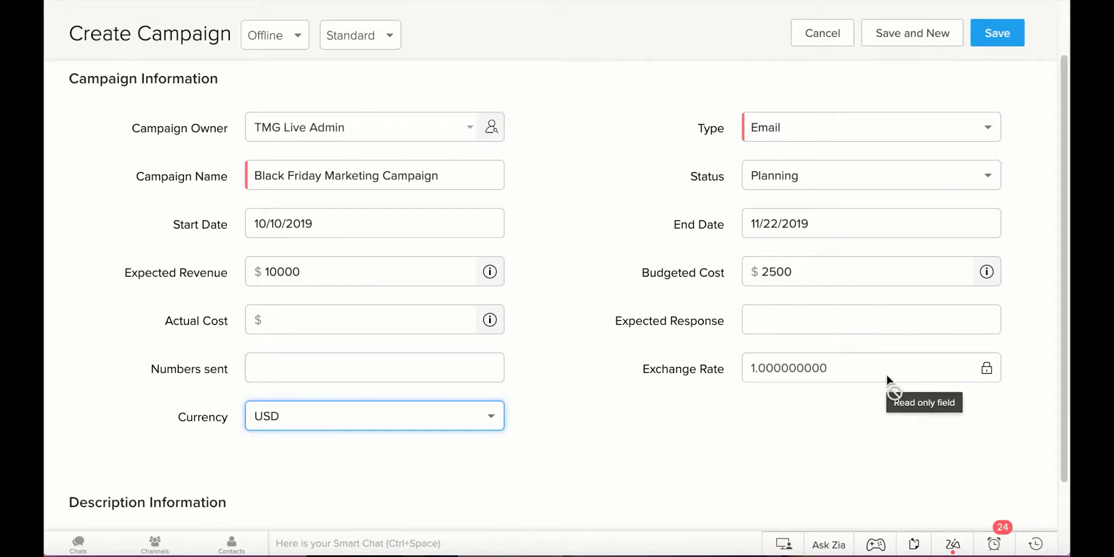
mouse_move(823, 369)
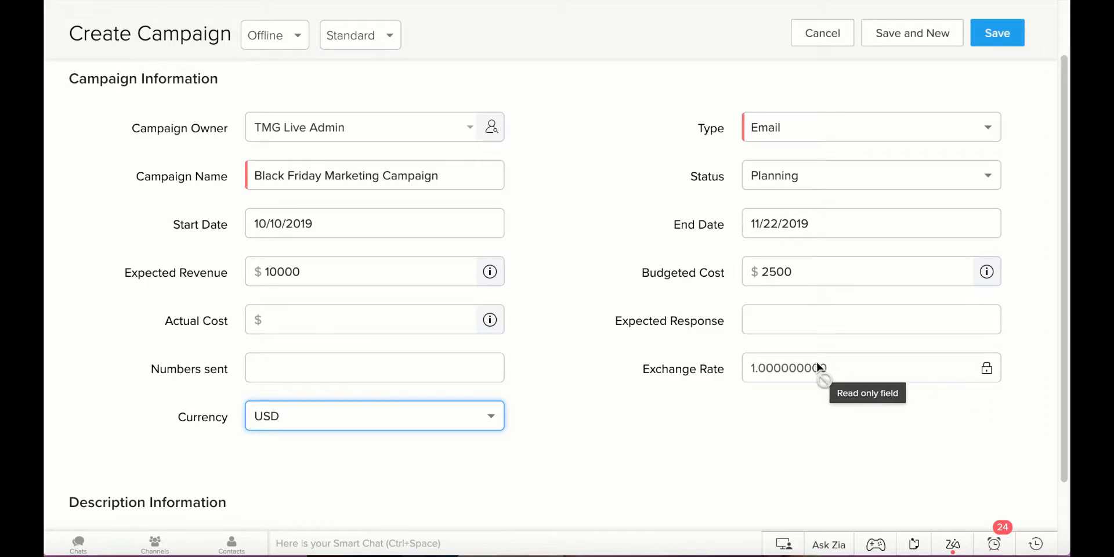
mouse_move(675, 464)
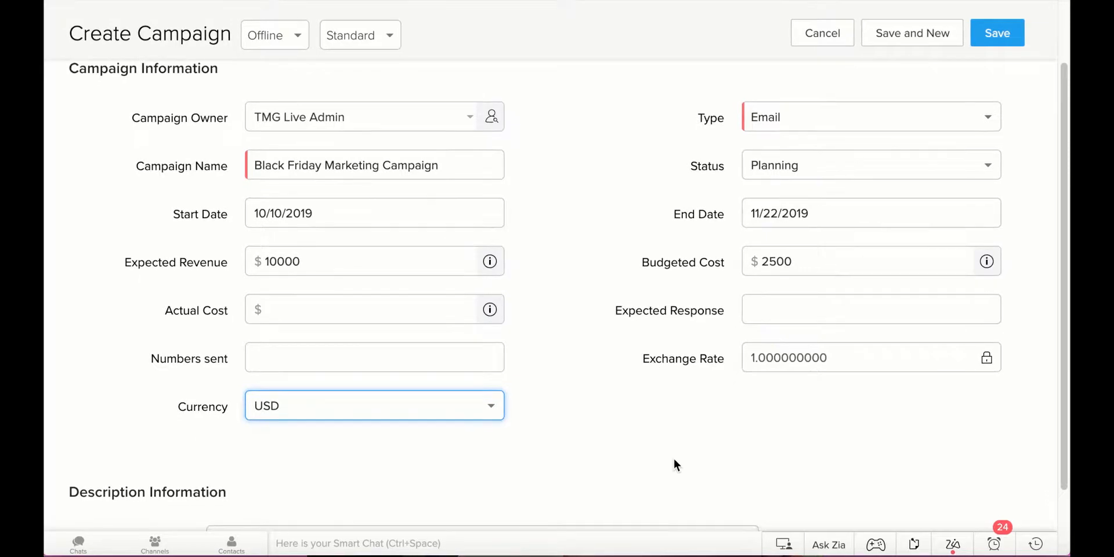
Describe it as 'This is a campaign to let customers know about our 2019 black Friday deals.'
scroll("down", 3)
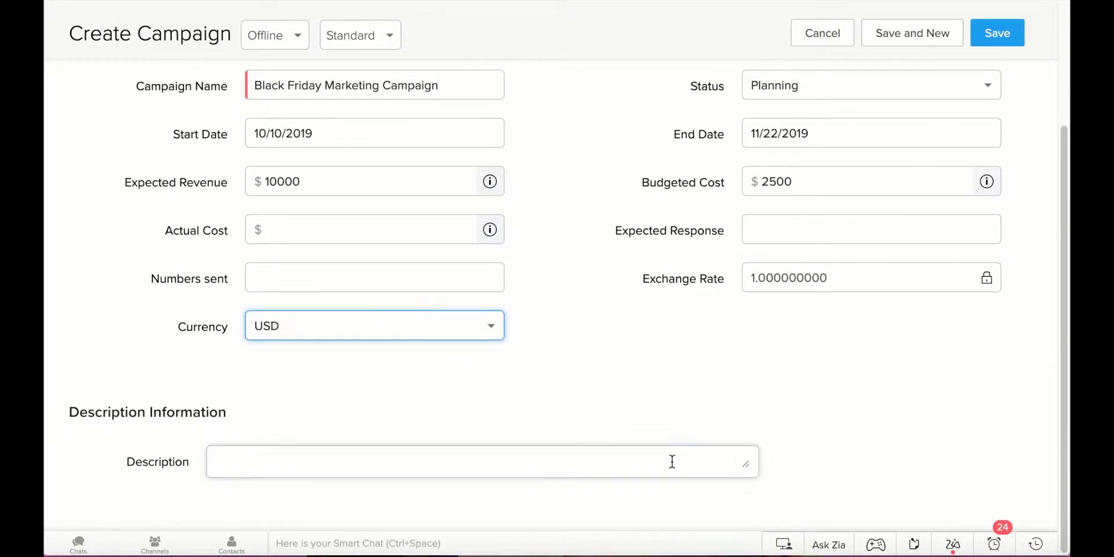
left_click(482, 462)
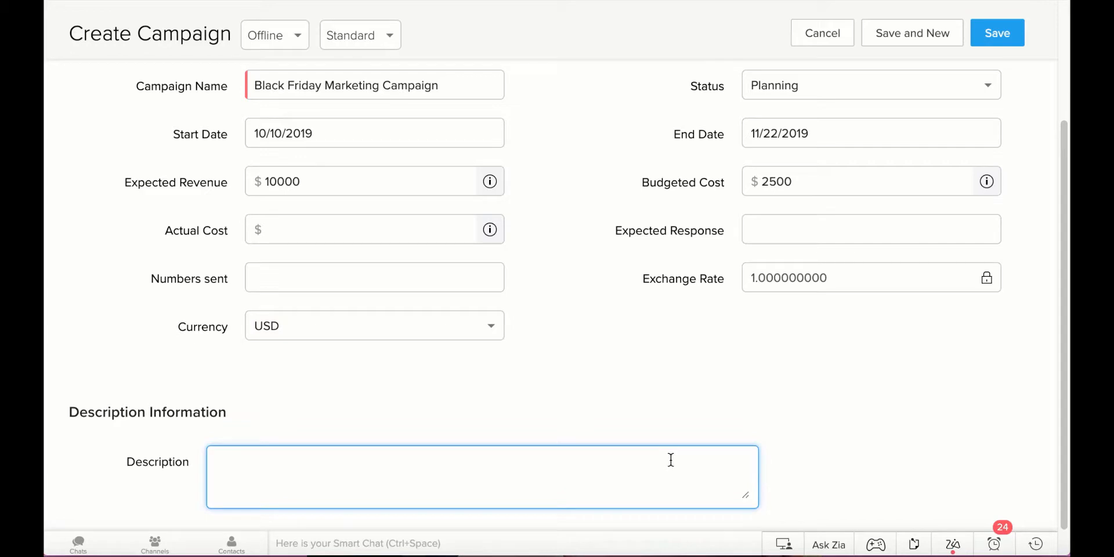
type("This is a cap")
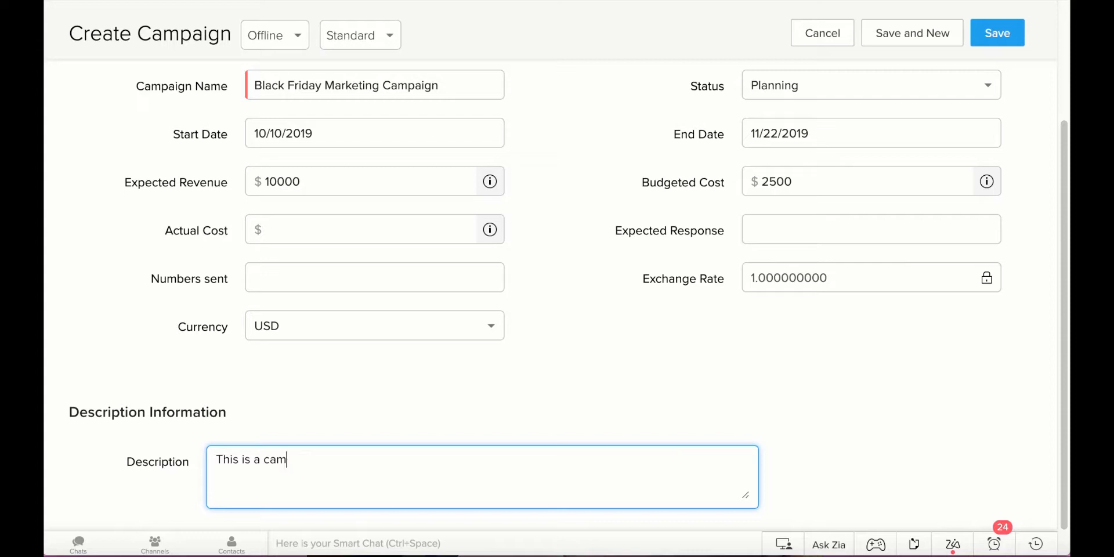
type("paign to")
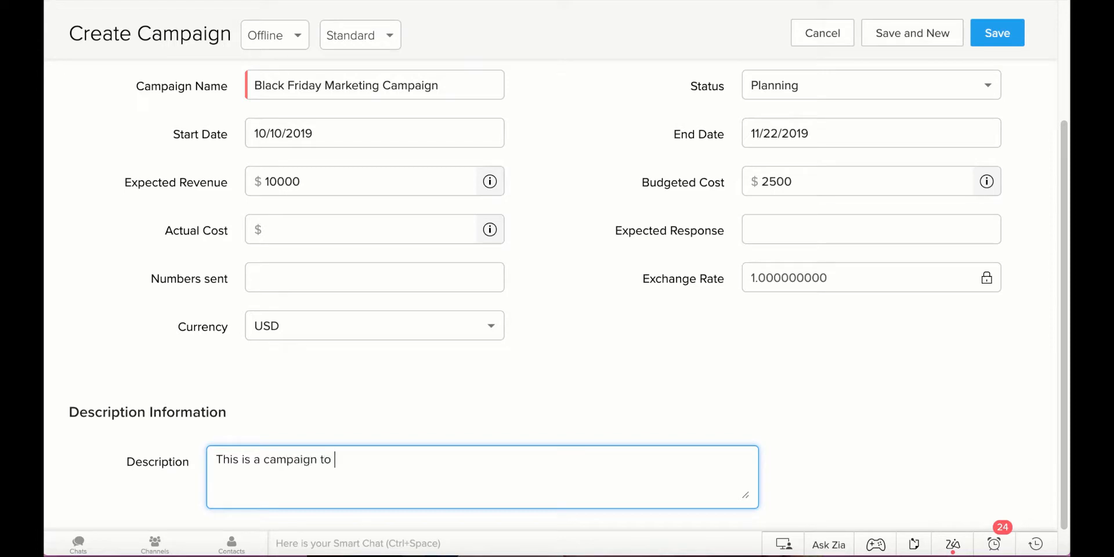
type("let custom")
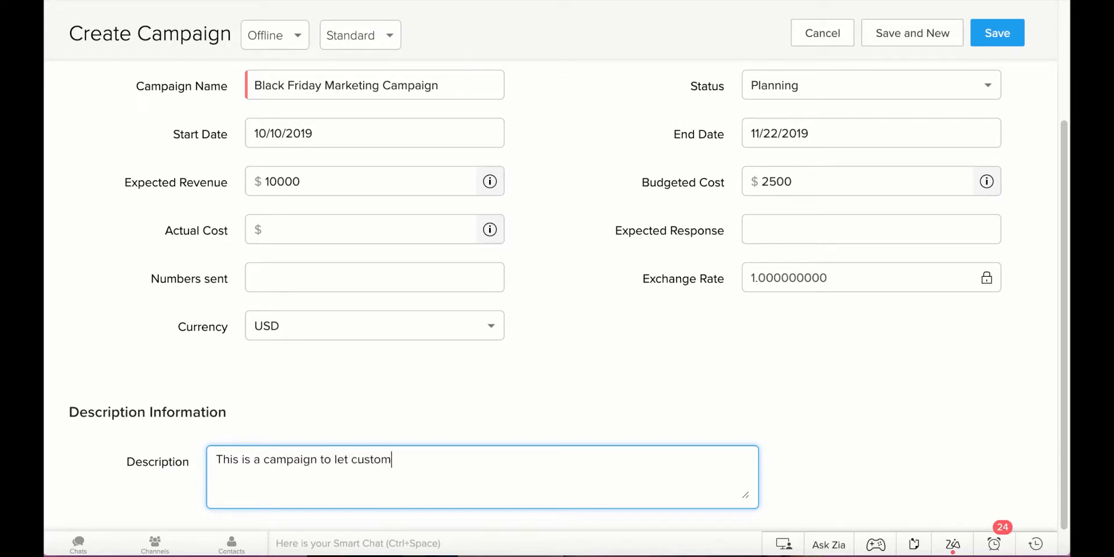
type("ers know about o")
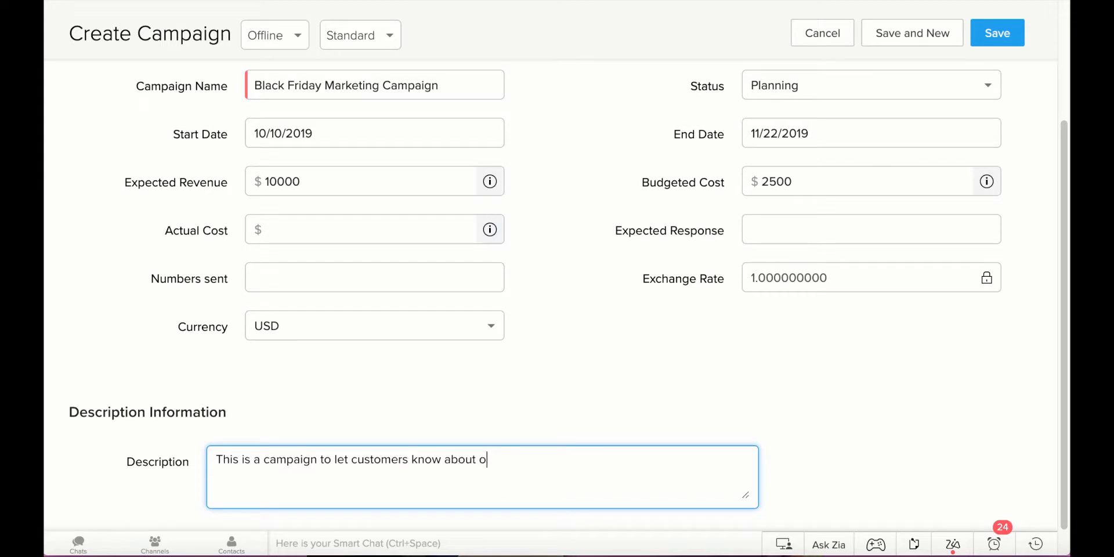
type("ur 2019 b")
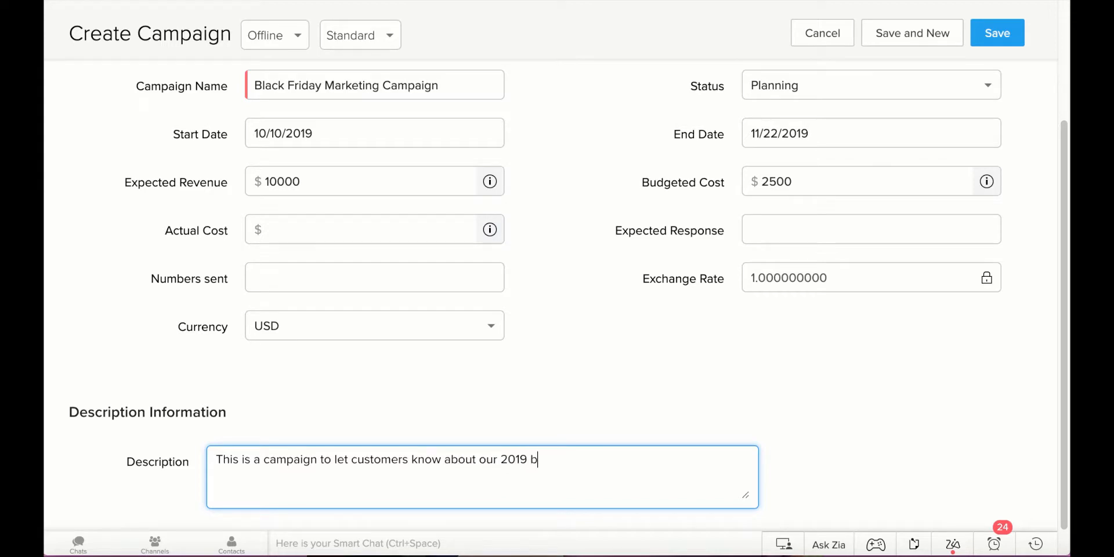
type("lack friday d")
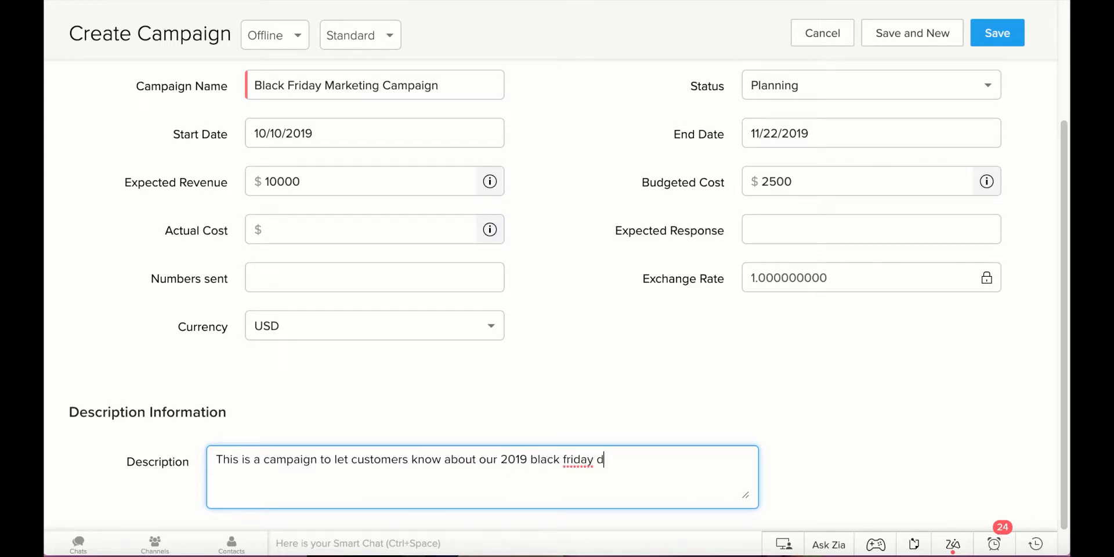
type("FRi")
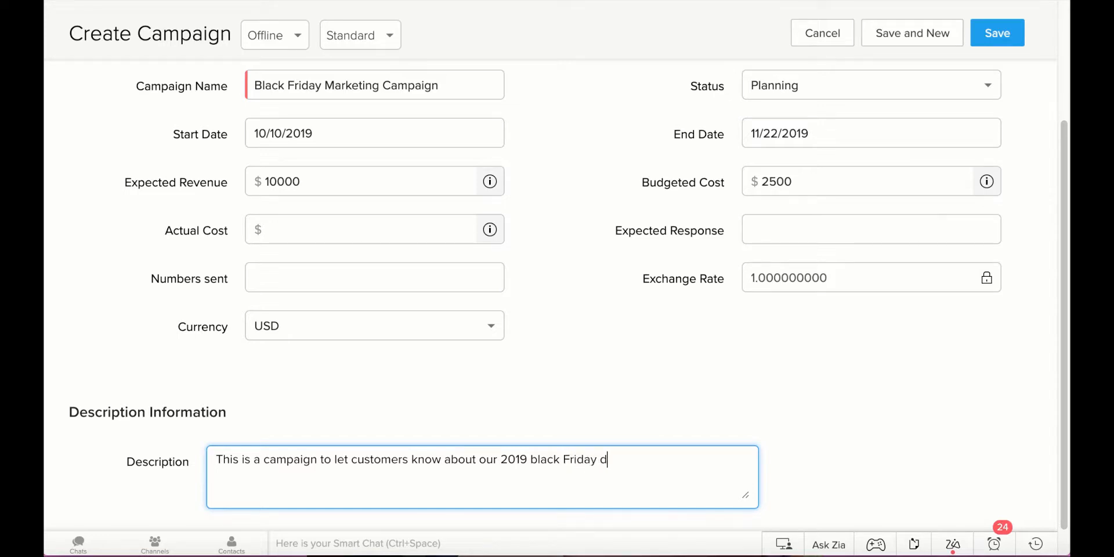
type("eals.")
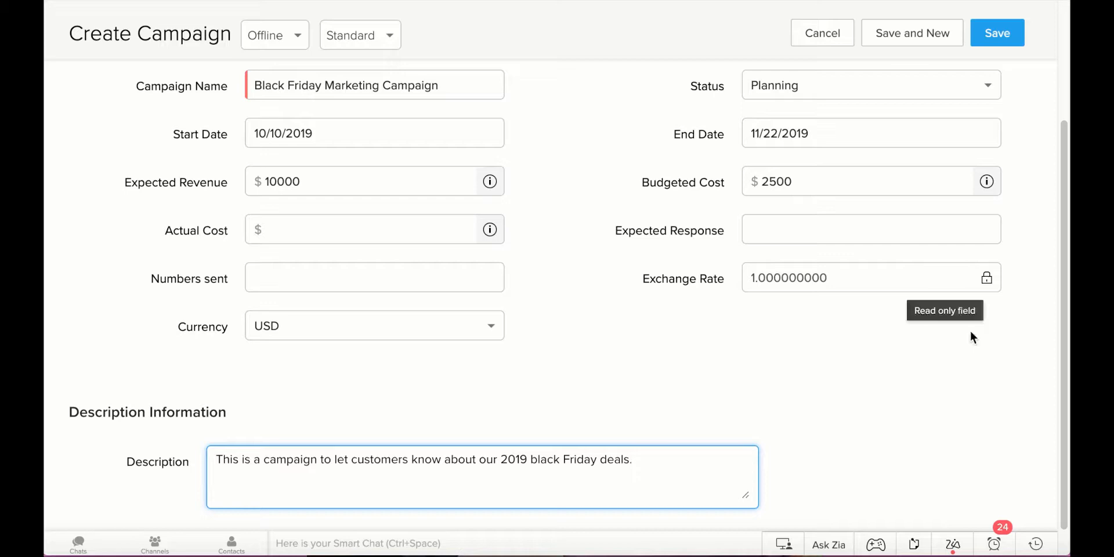
scroll("up", 3)
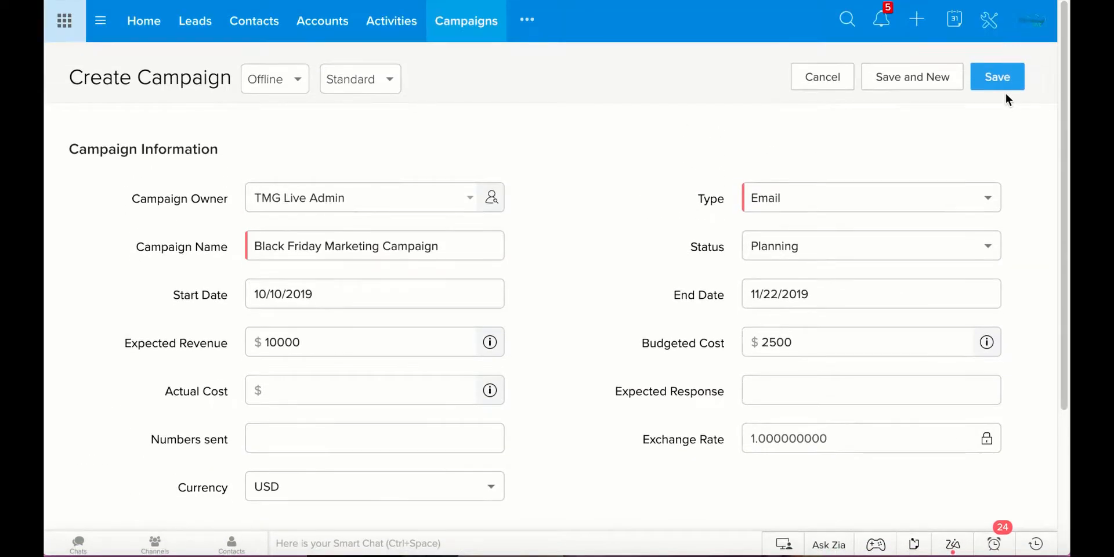
Save the campaign so its record page shows Email type and Planning status
left_click(996, 76)
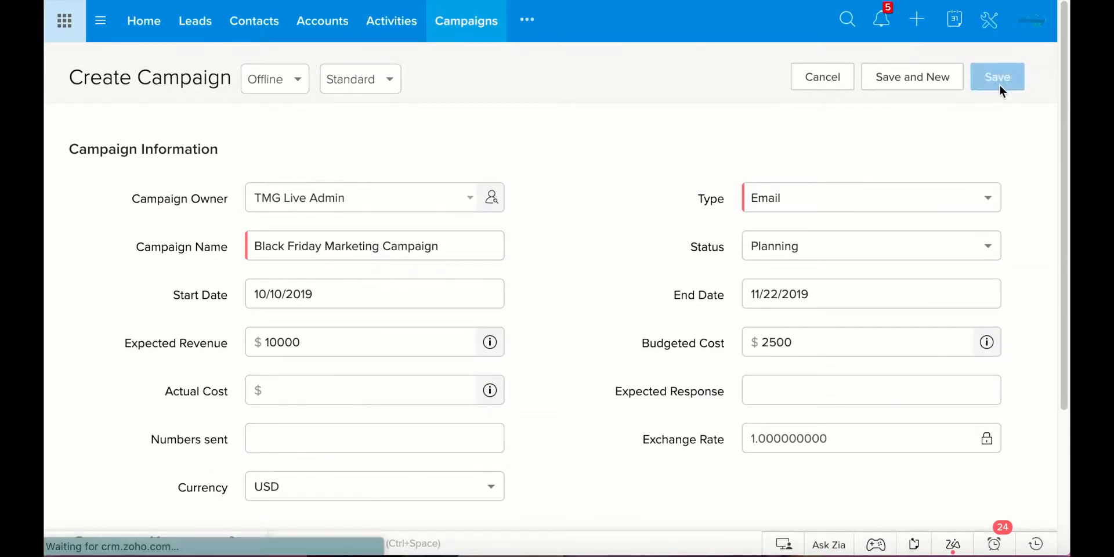
left_click(996, 76)
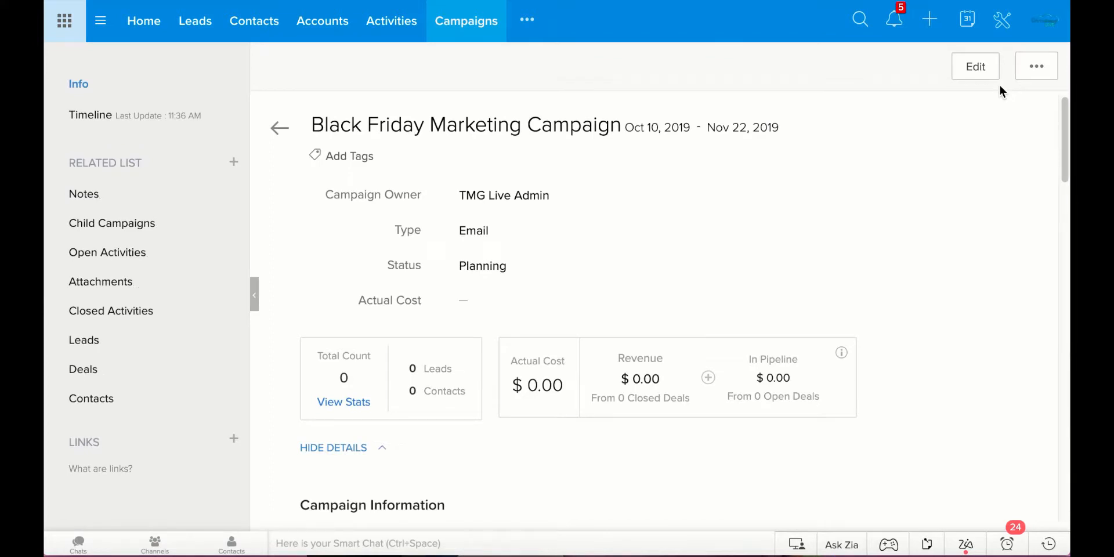
mouse_move(349, 132)
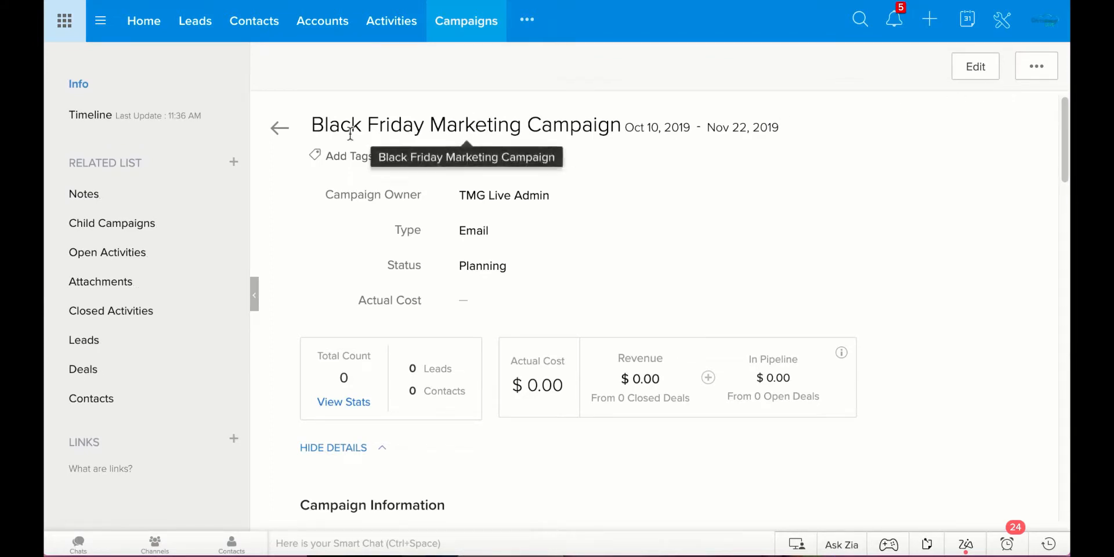
mouse_move(659, 135)
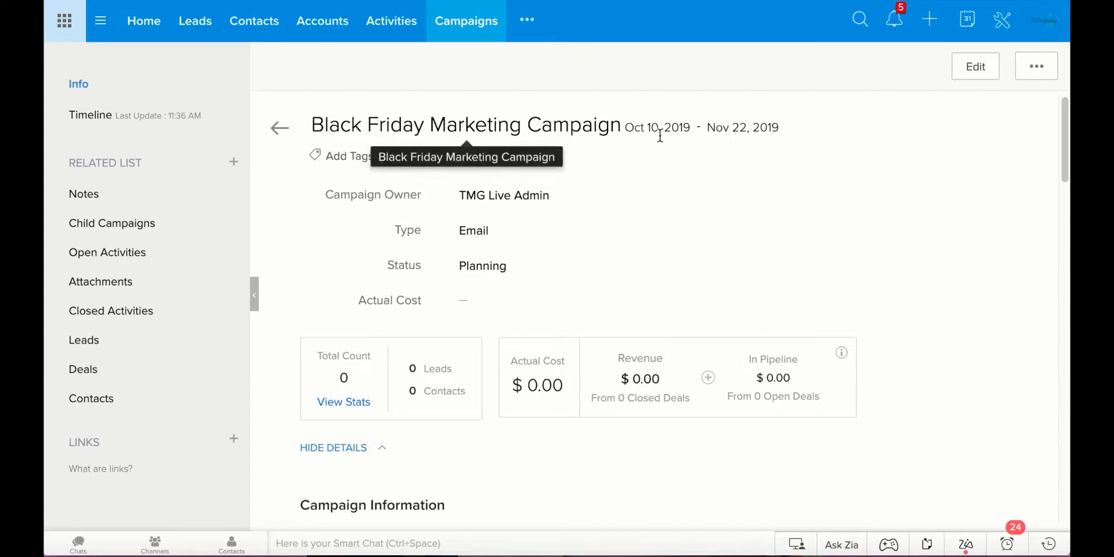
mouse_move(375, 172)
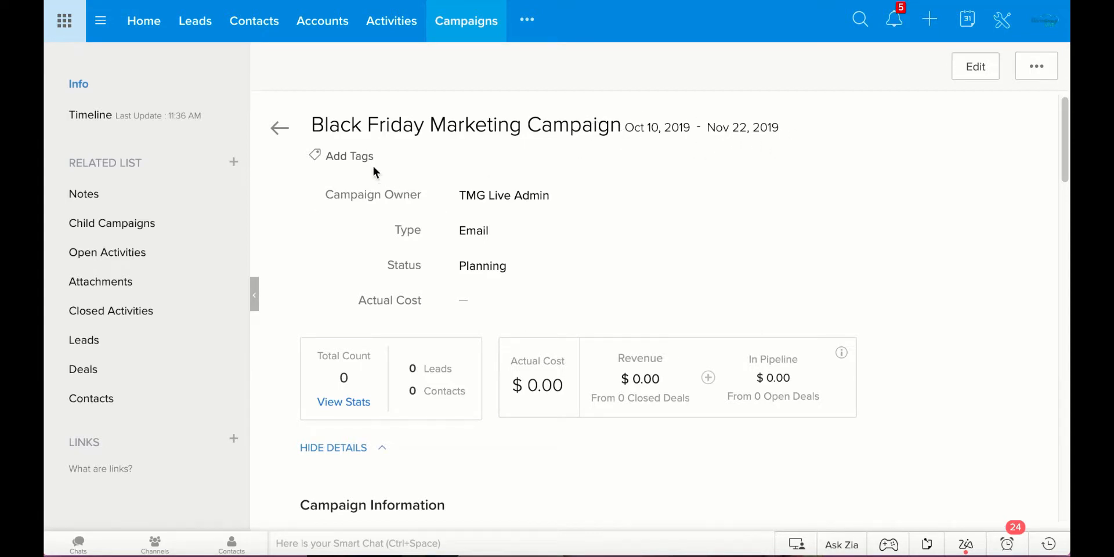
mouse_move(352, 163)
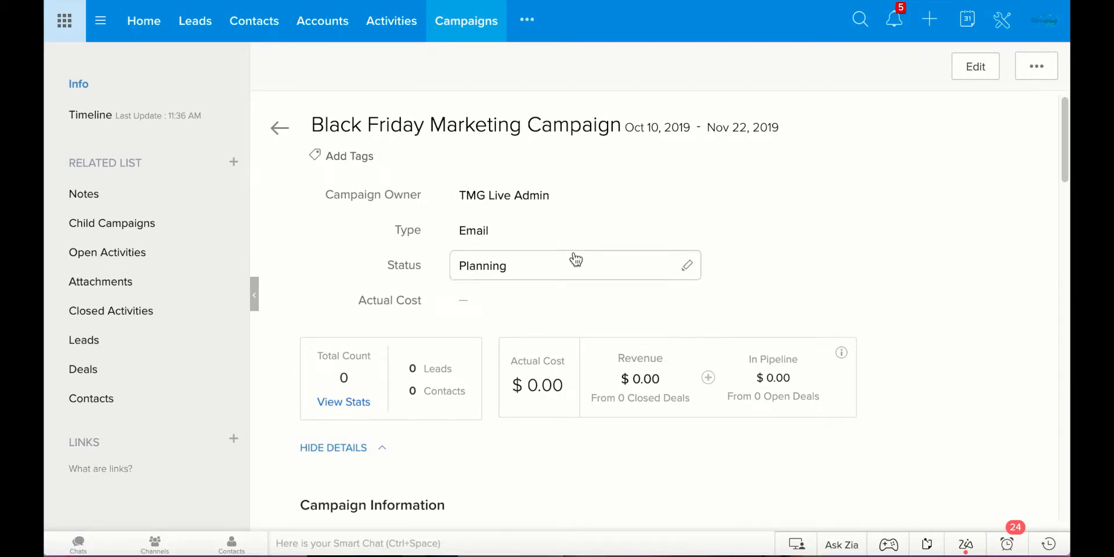
mouse_move(629, 272)
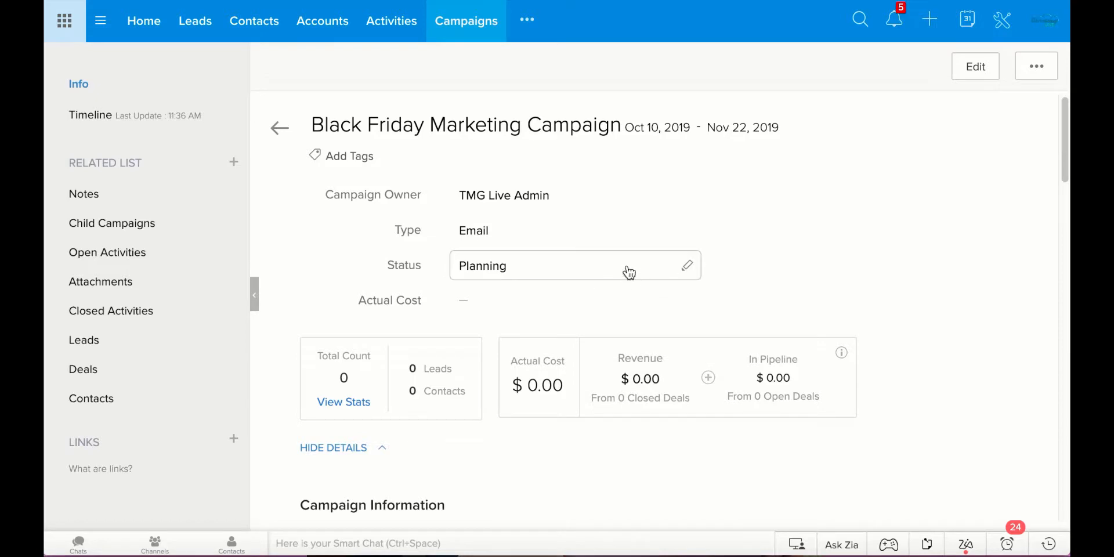
mouse_move(685, 277)
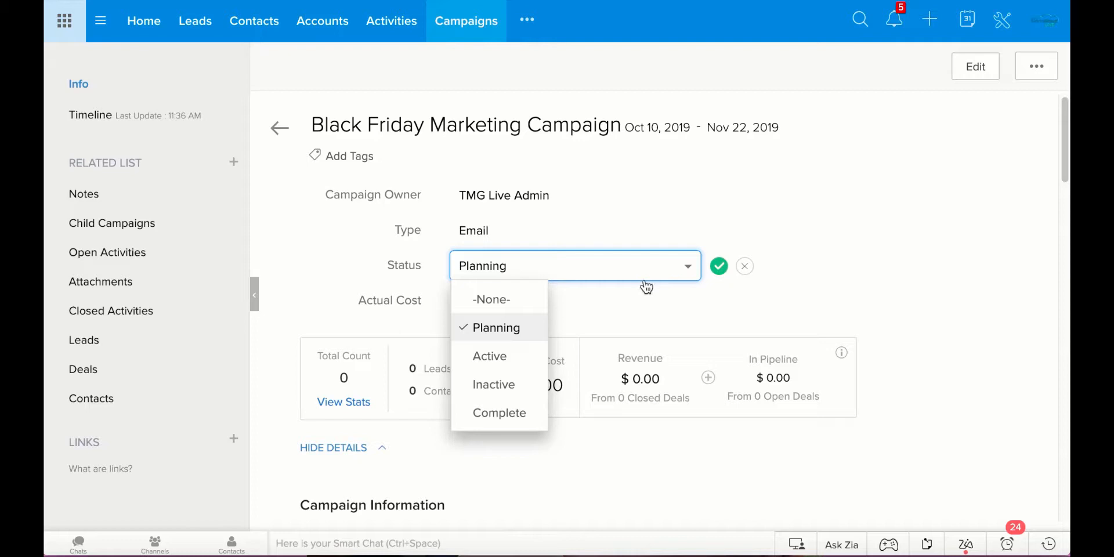
mouse_move(488, 356)
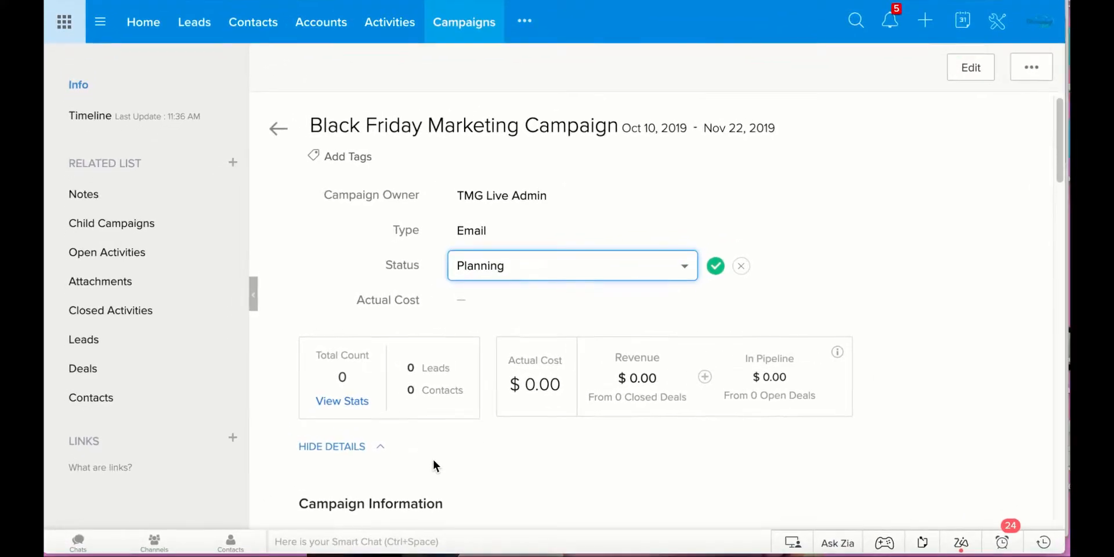
Scroll the record to the Description Information and Notes sections
scroll("down", 3)
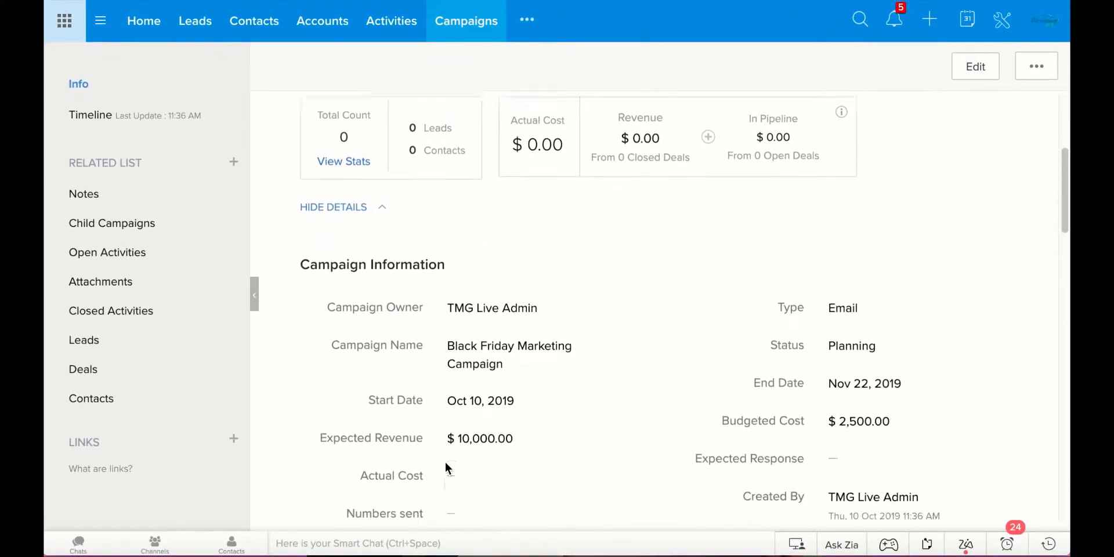
scroll("down", 3)
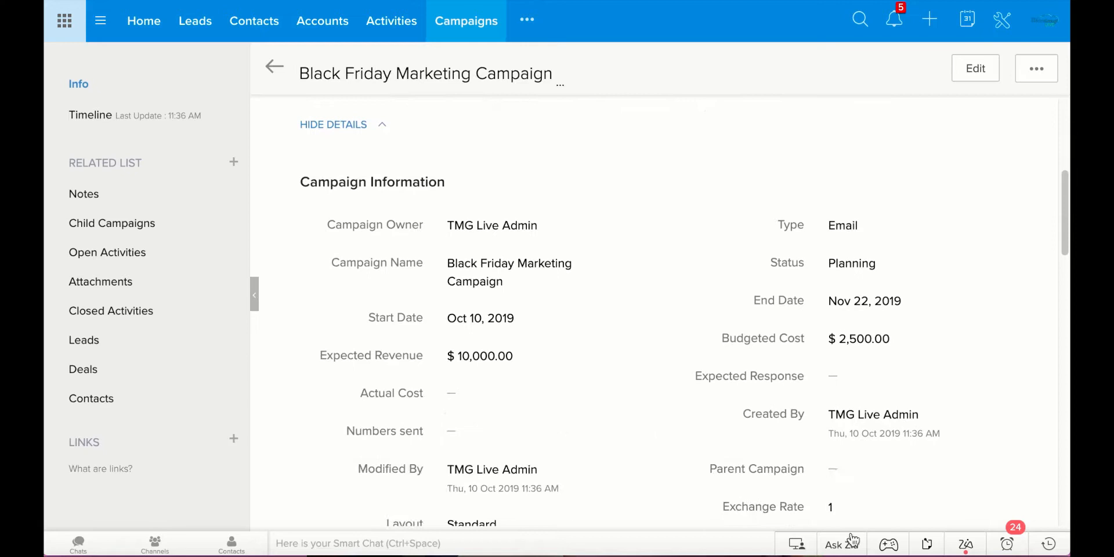
mouse_move(700, 342)
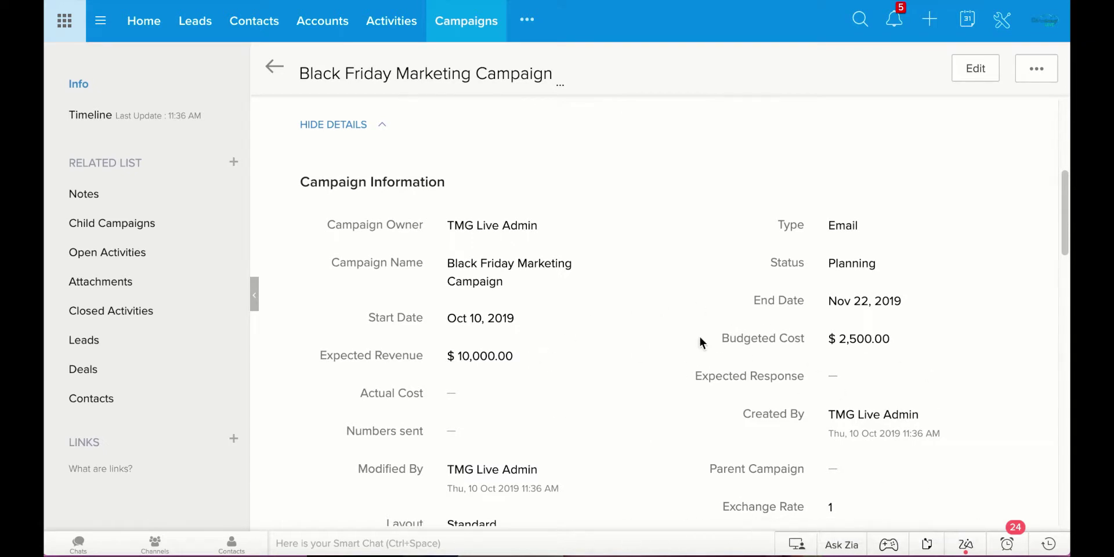
scroll("down", 3)
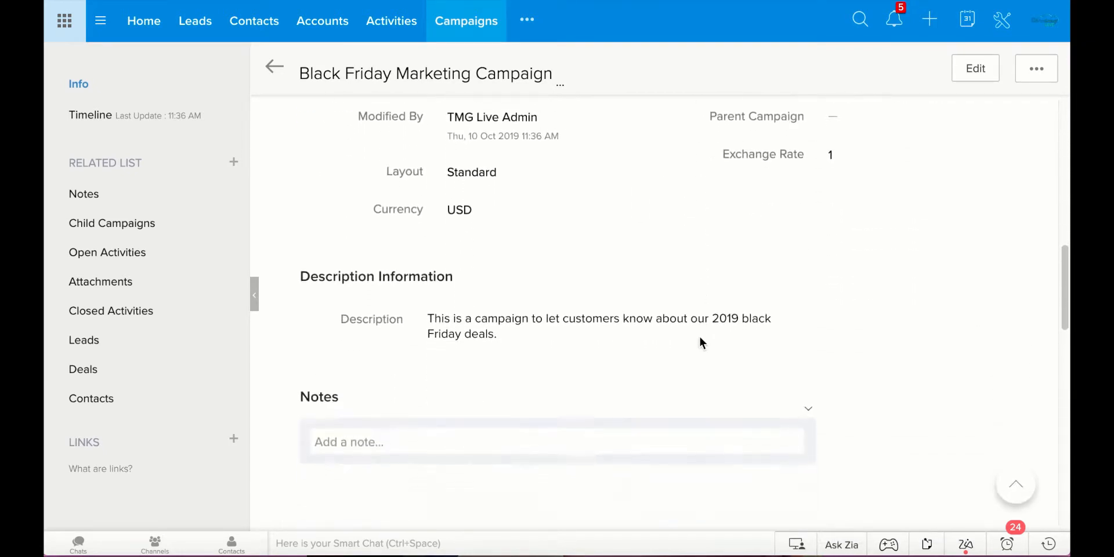
scroll("down", 3)
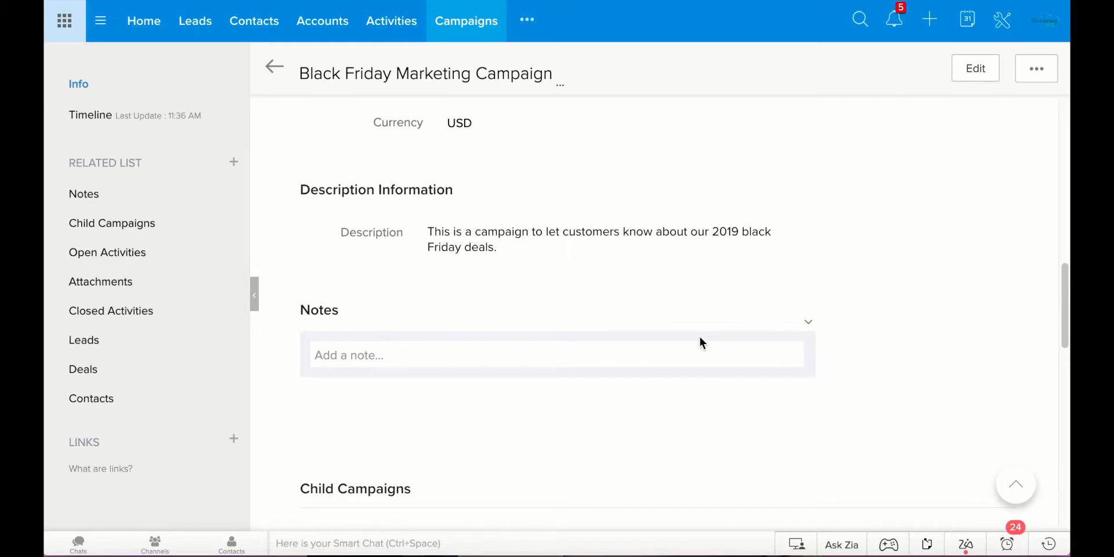
mouse_move(686, 353)
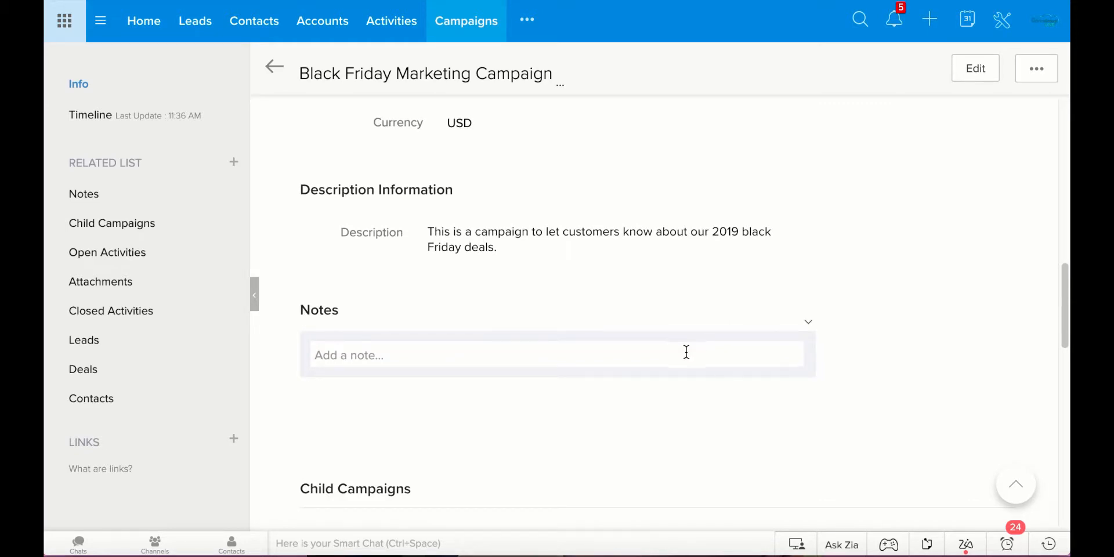
Save a note reading 'This campaign was created on 10/10/19'
left_click(498, 355)
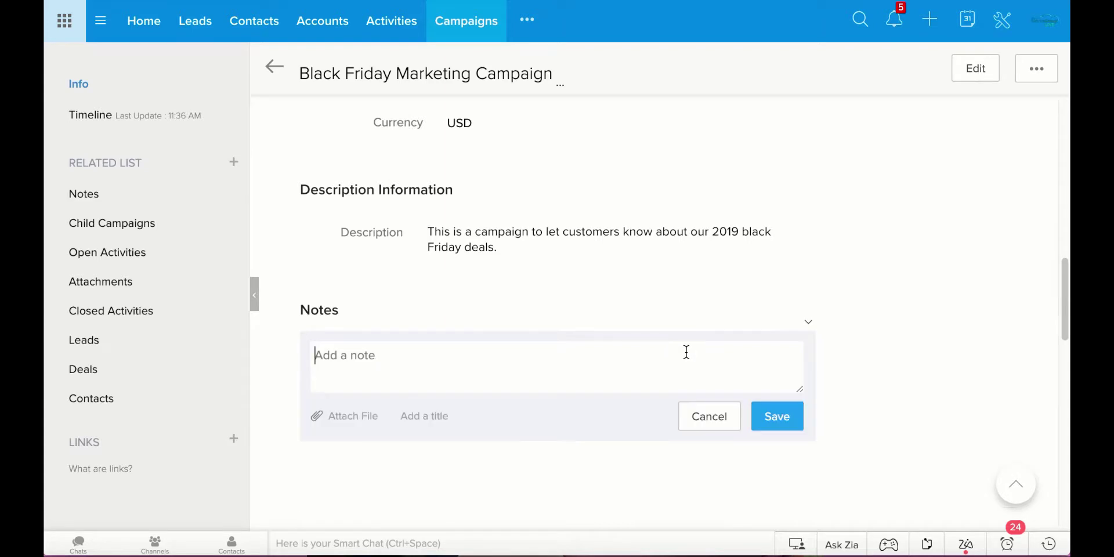
type("This cam")
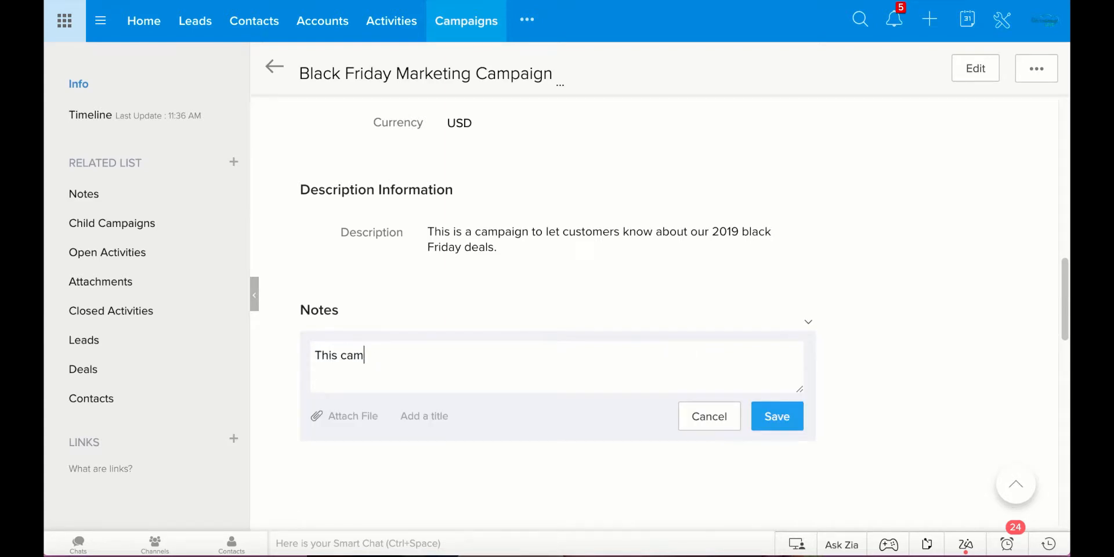
type("pagin")
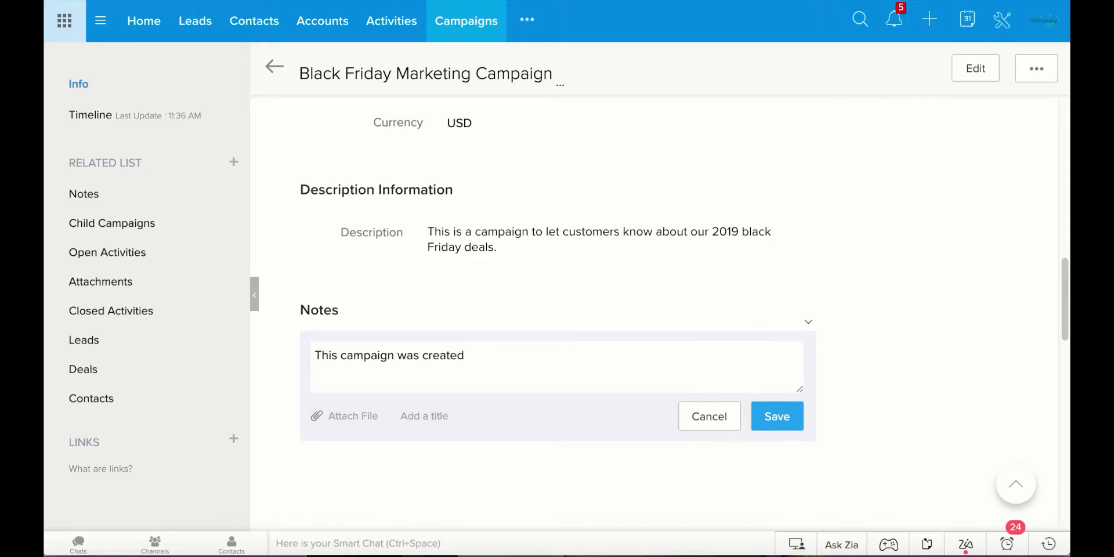
type("on 10/10")
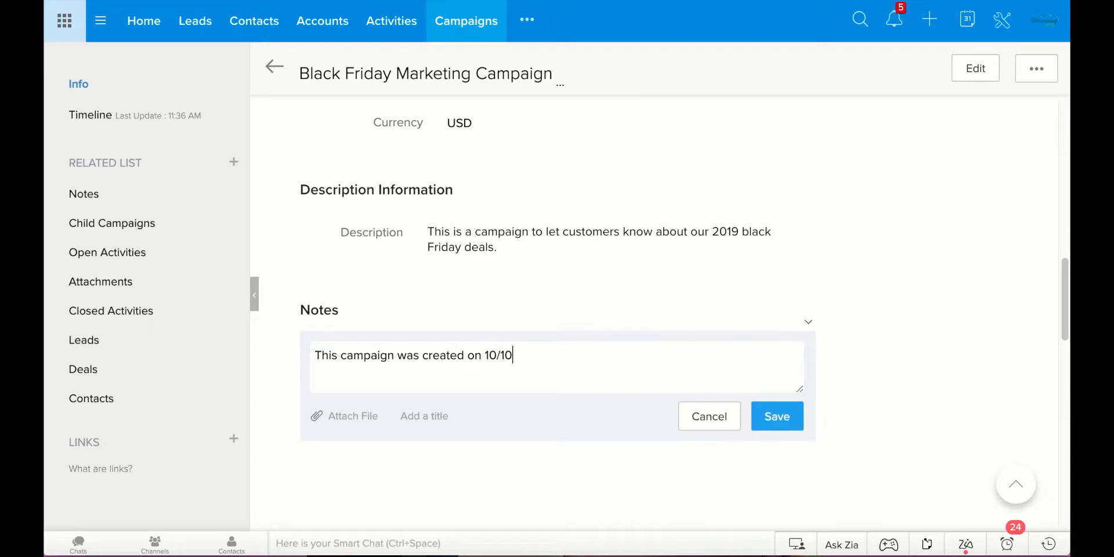
type("/19")
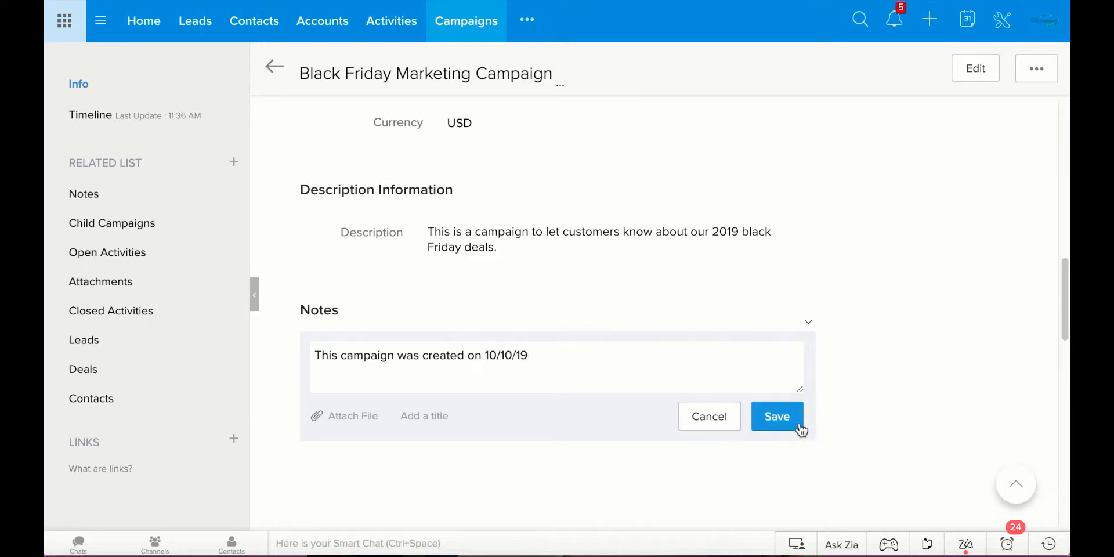
left_click(776, 417)
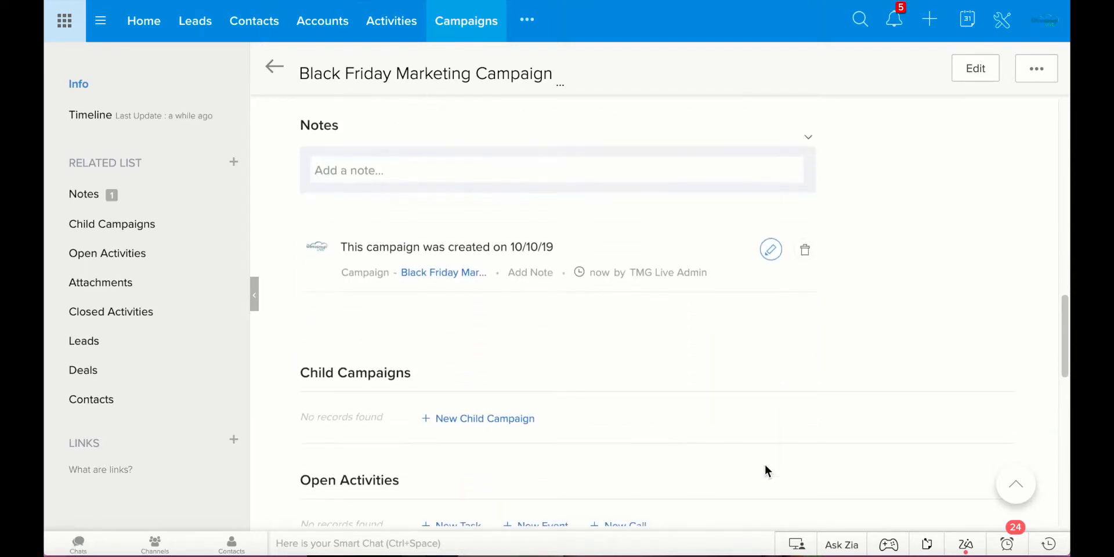
mouse_move(805, 250)
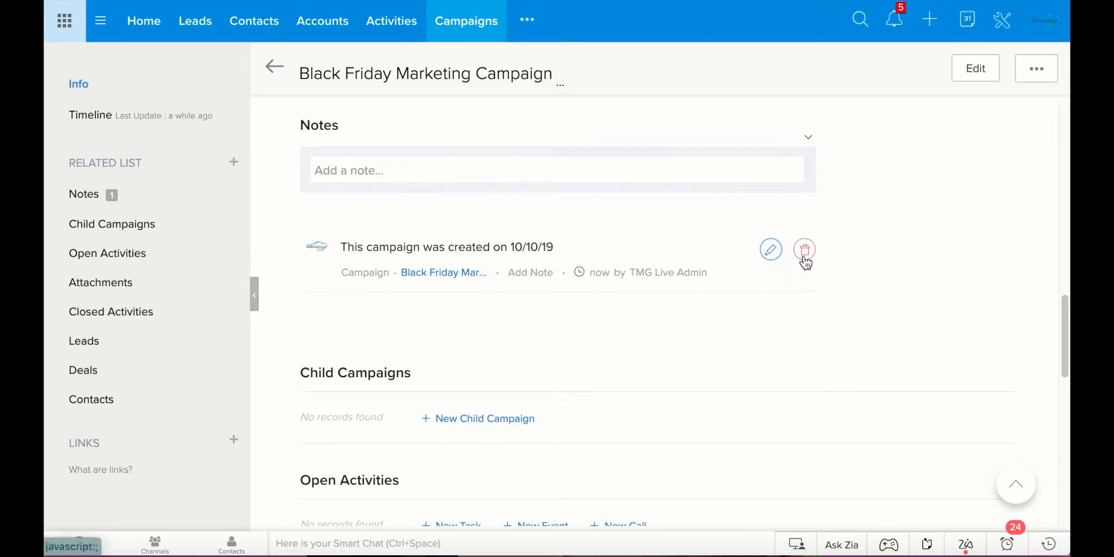
mouse_move(743, 169)
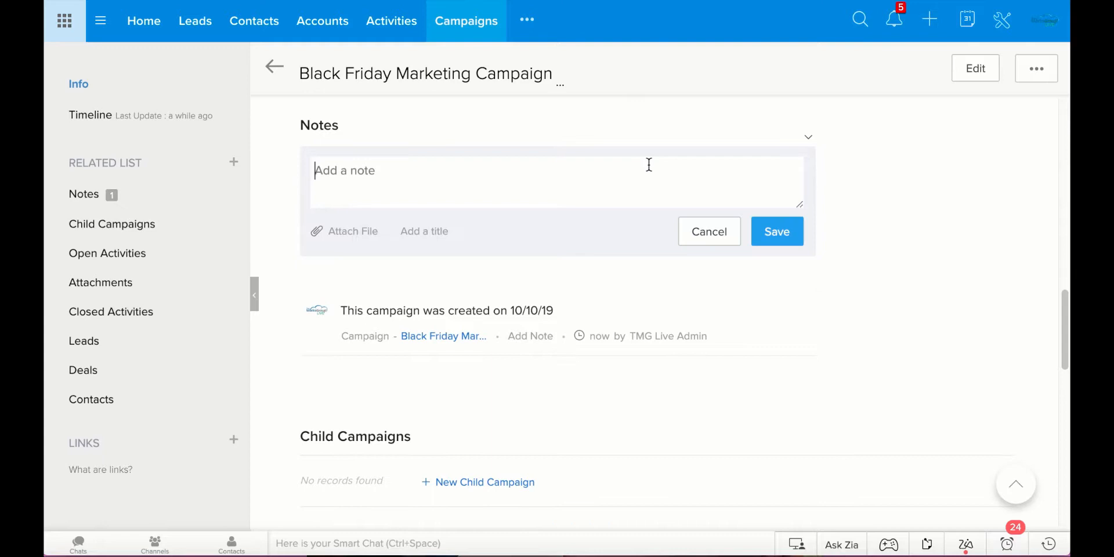
Save a second campaign note reading 'Email blast went out 10/15/19'
type("Email")
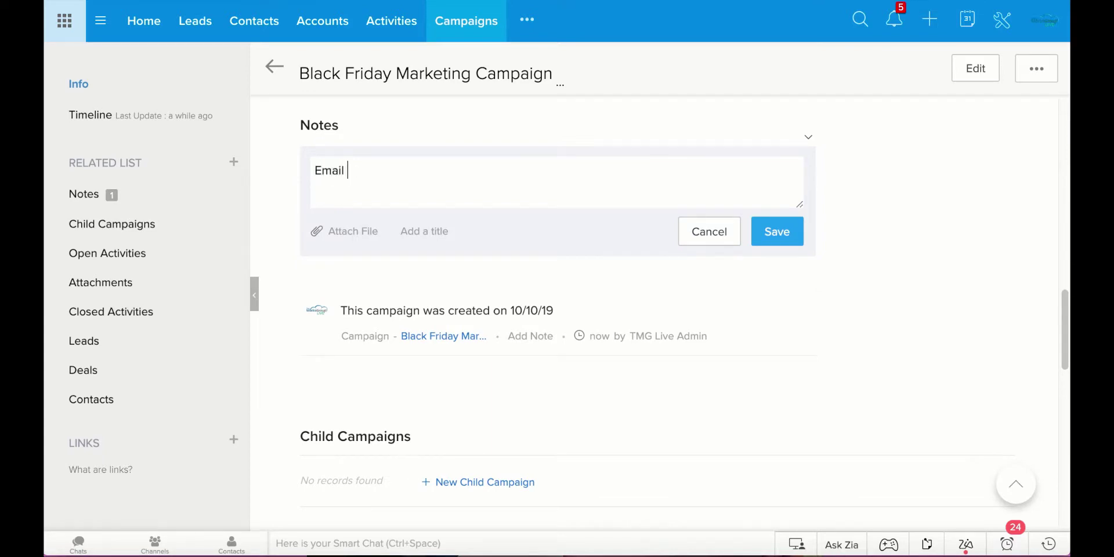
type("blast en")
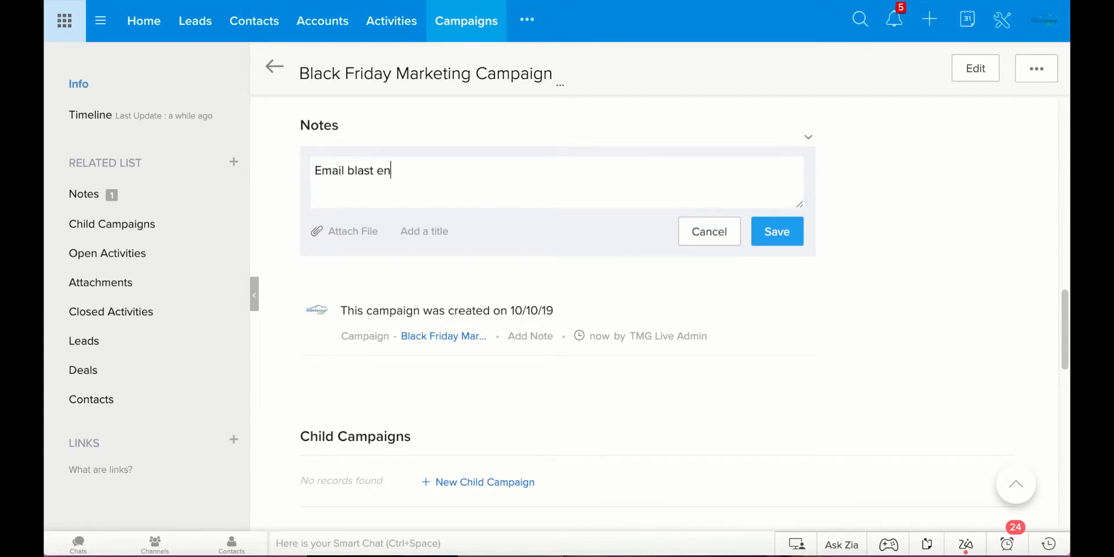
type("went ou")
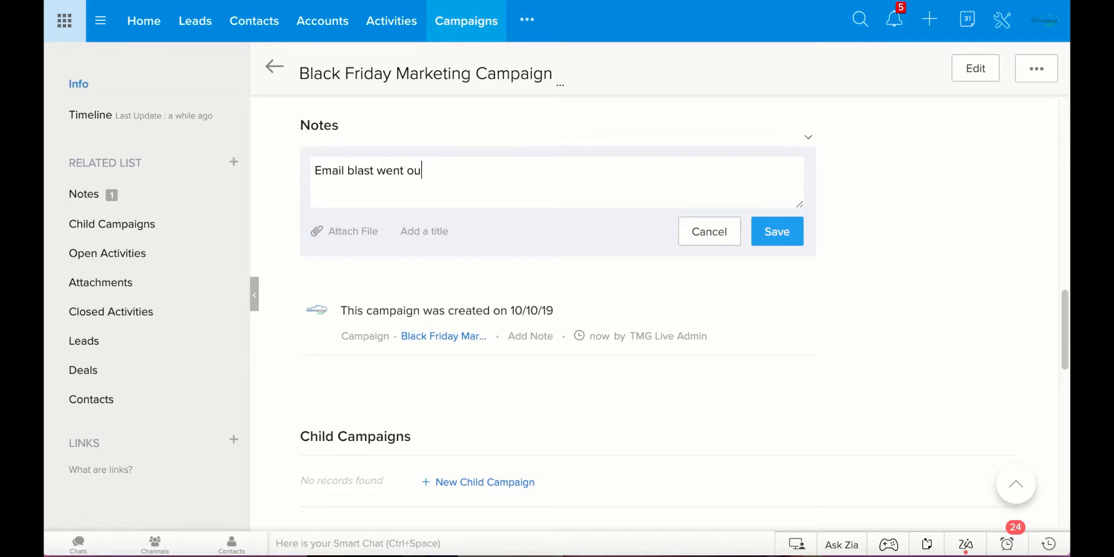
type("t 10/15/")
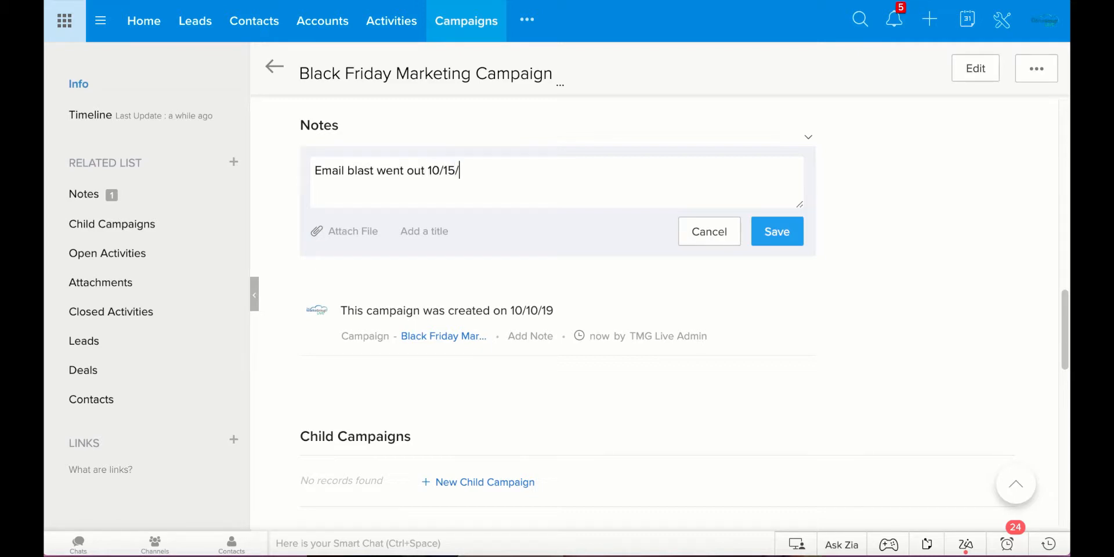
type("19")
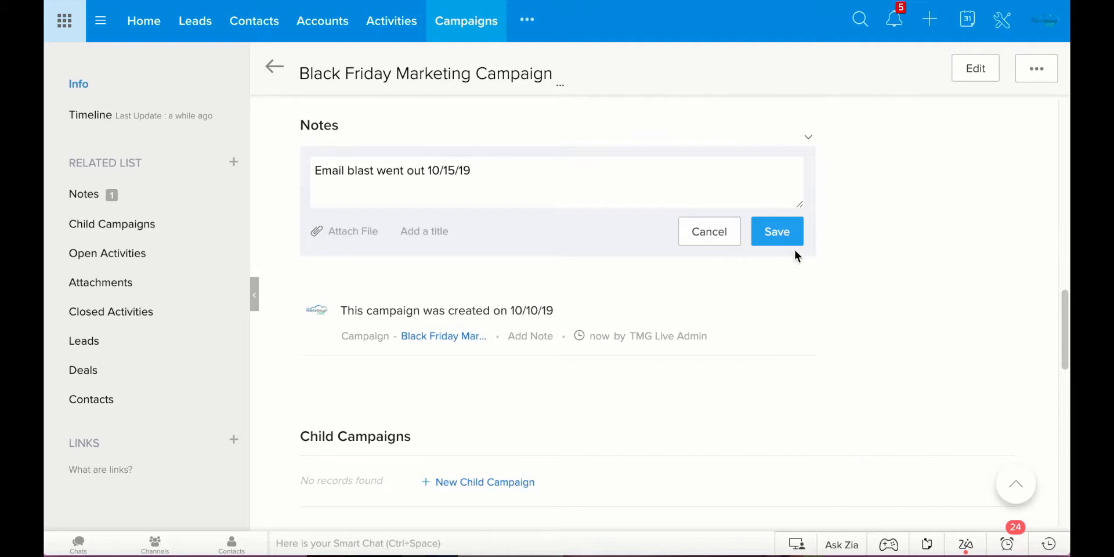
left_click(776, 231)
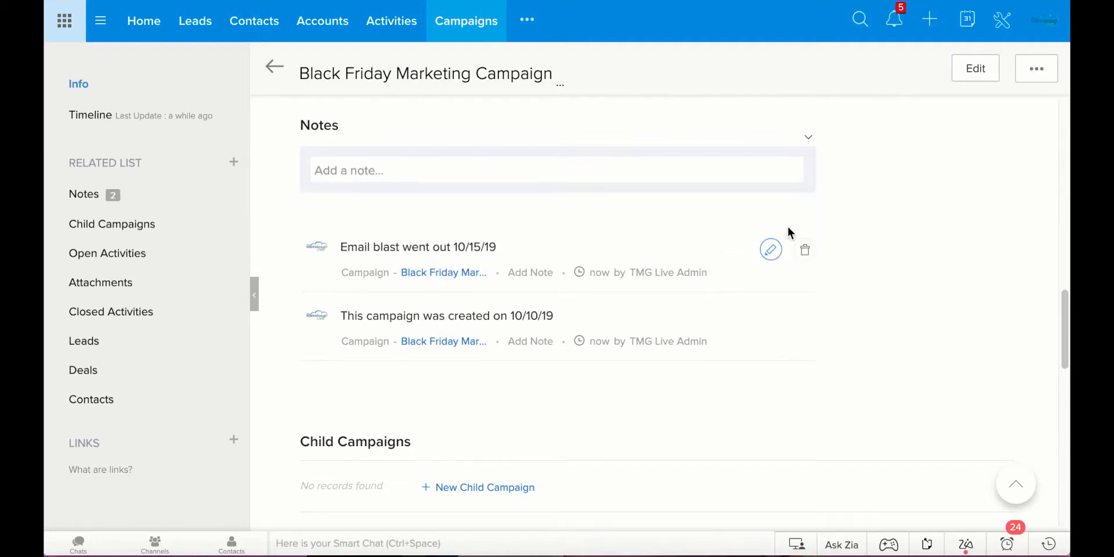
scroll("down", 3)
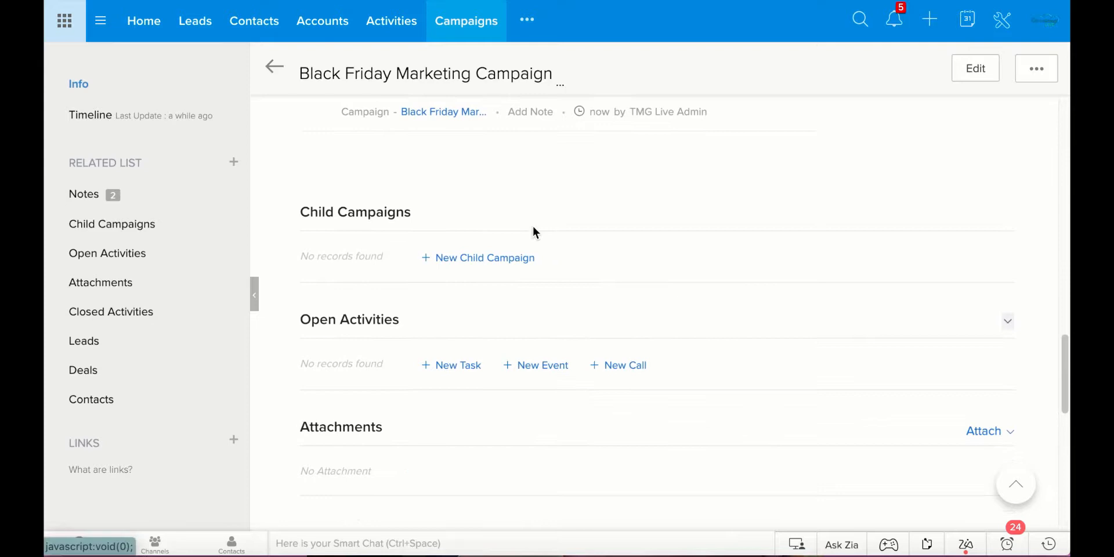
mouse_move(285, 201)
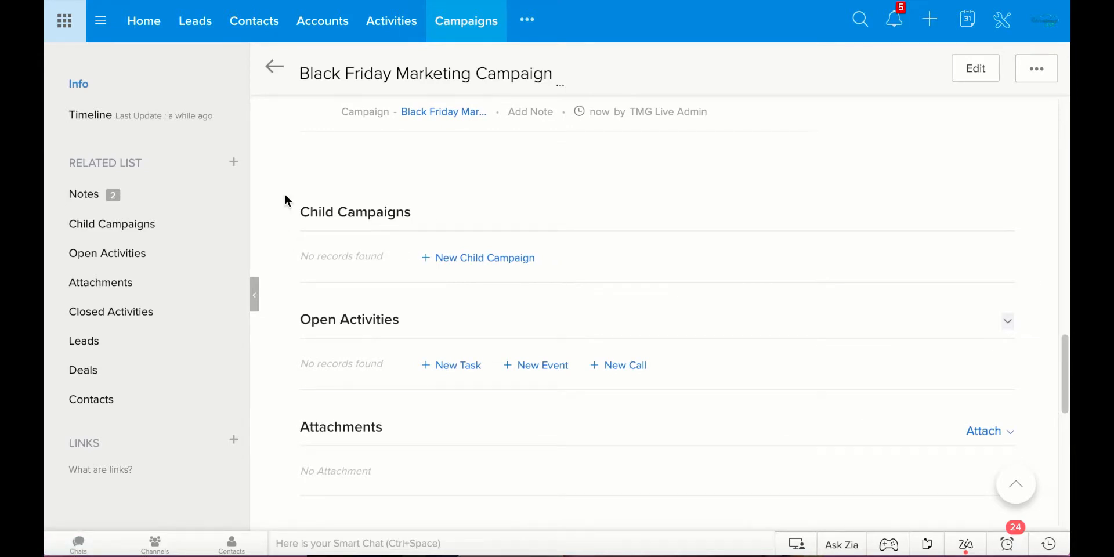
mouse_move(690, 232)
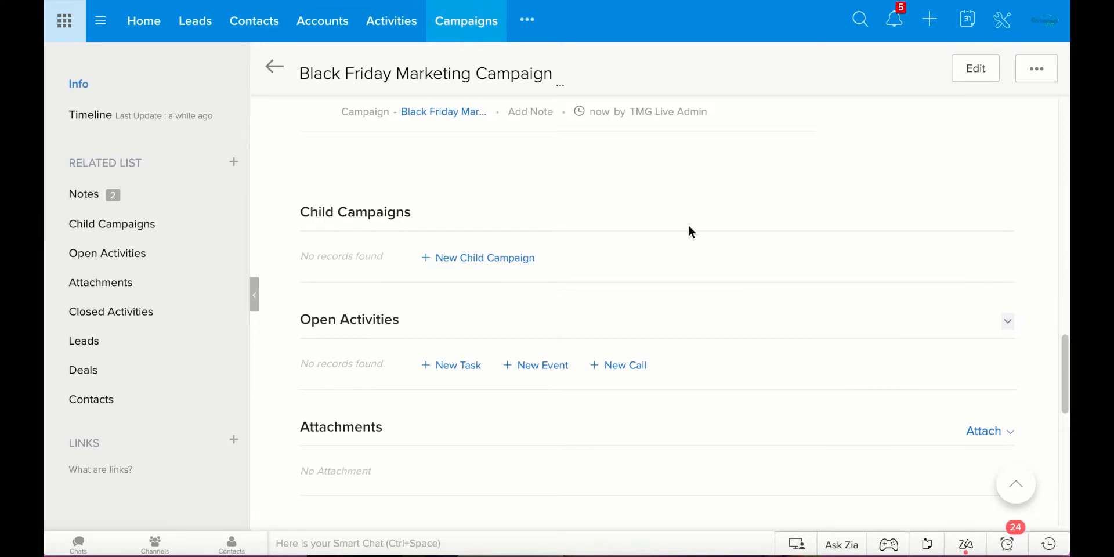
Peek at the child campaign type choices and dismiss them without picking one
scroll("up", 3)
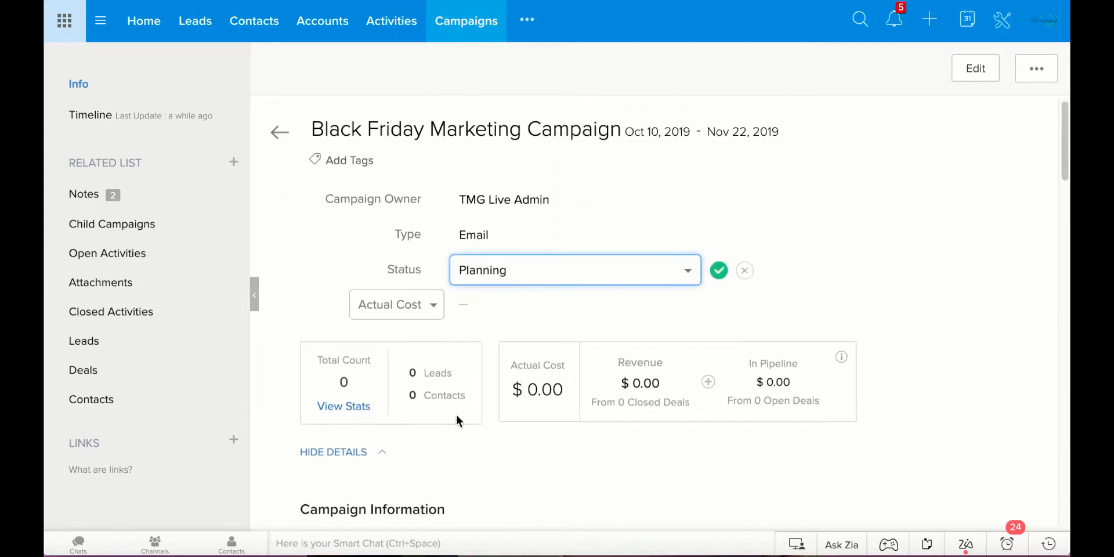
scroll("down", 3)
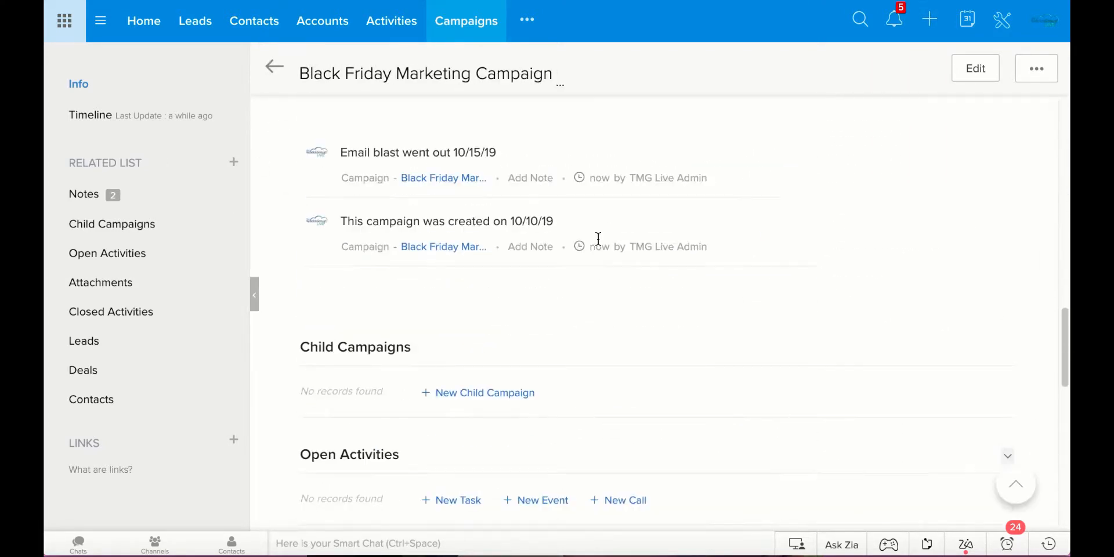
scroll("down", 3)
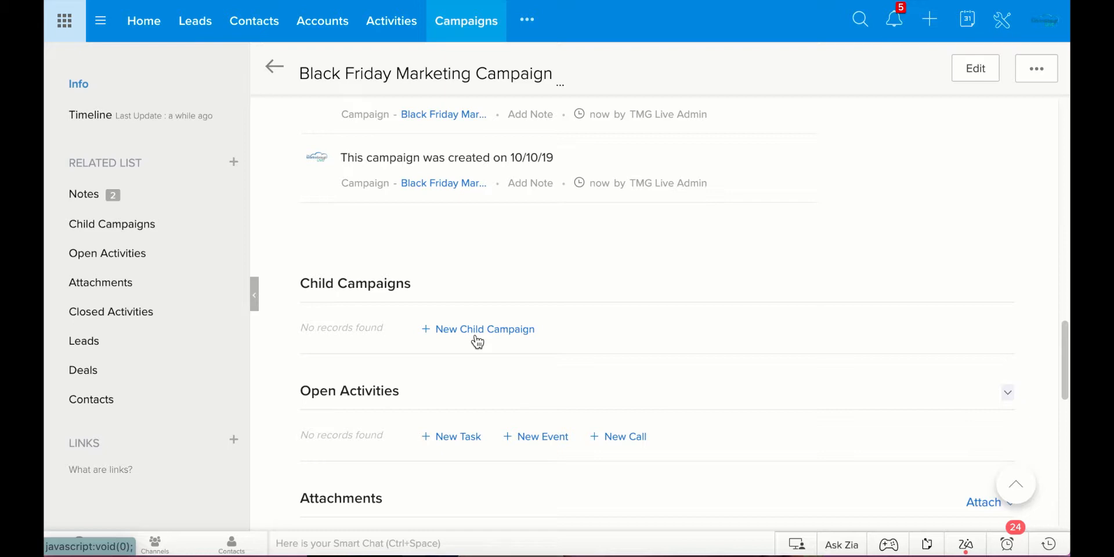
left_click(485, 328)
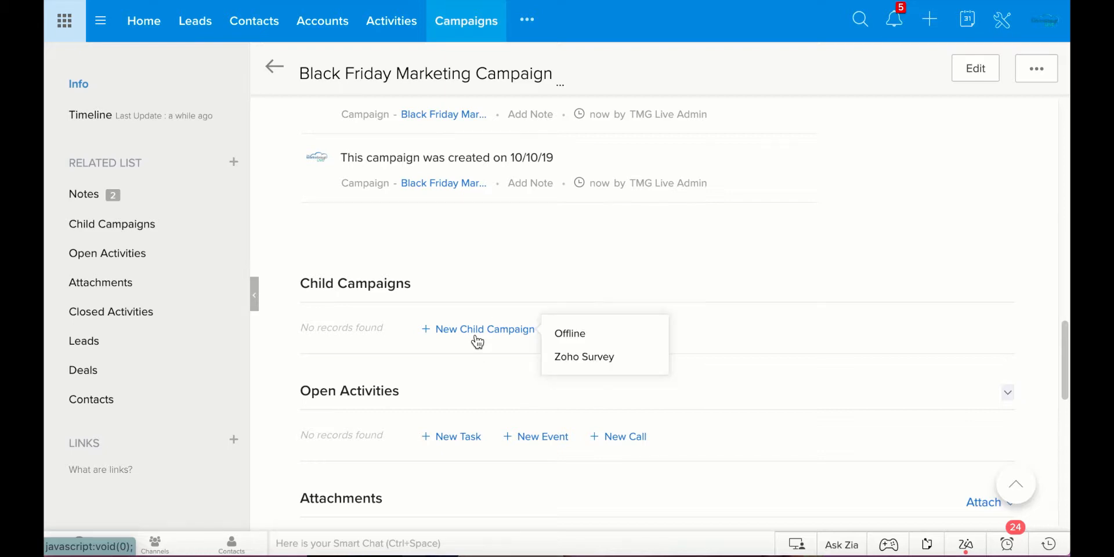
mouse_move(666, 399)
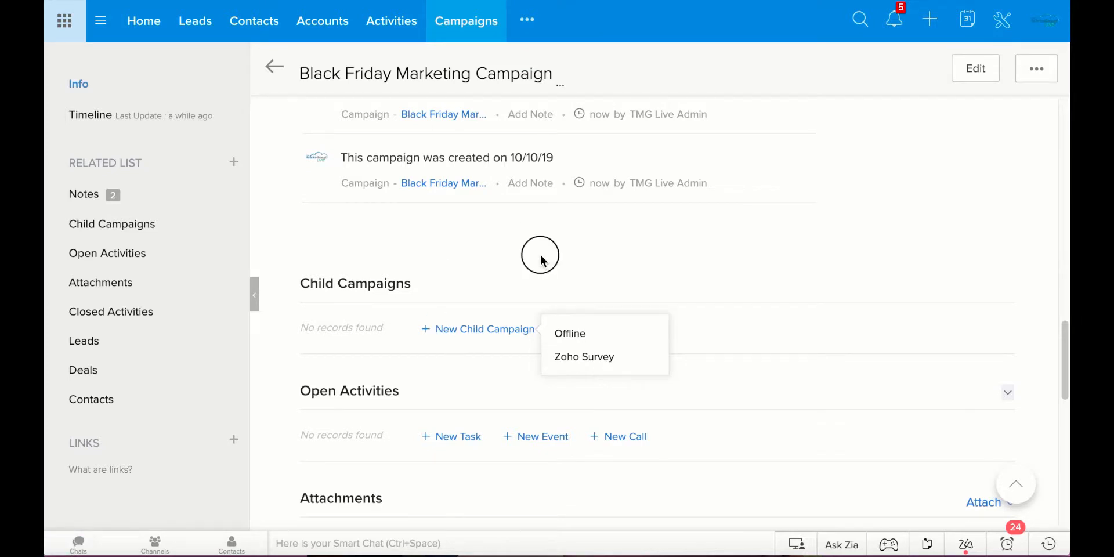
left_click(539, 254)
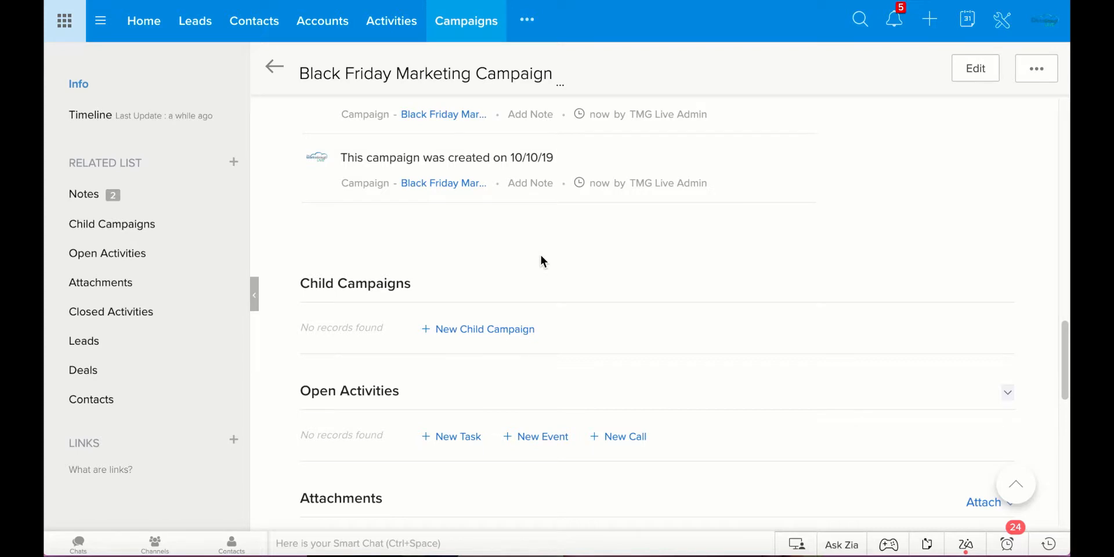
Scroll the campaign record down to its empty Leads, Deals and Contacts related lists
scroll("down", 3)
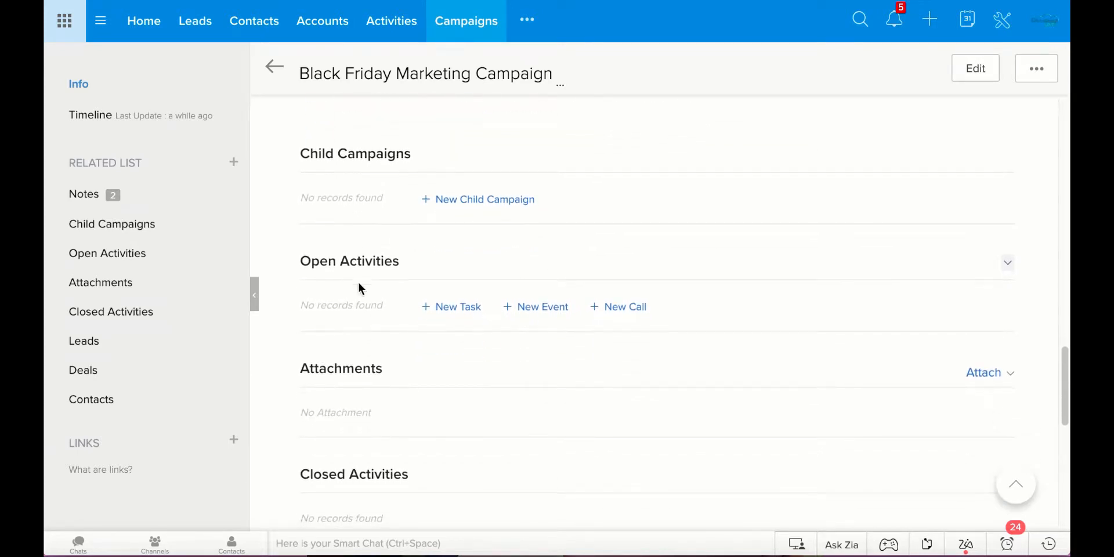
scroll("up", 3)
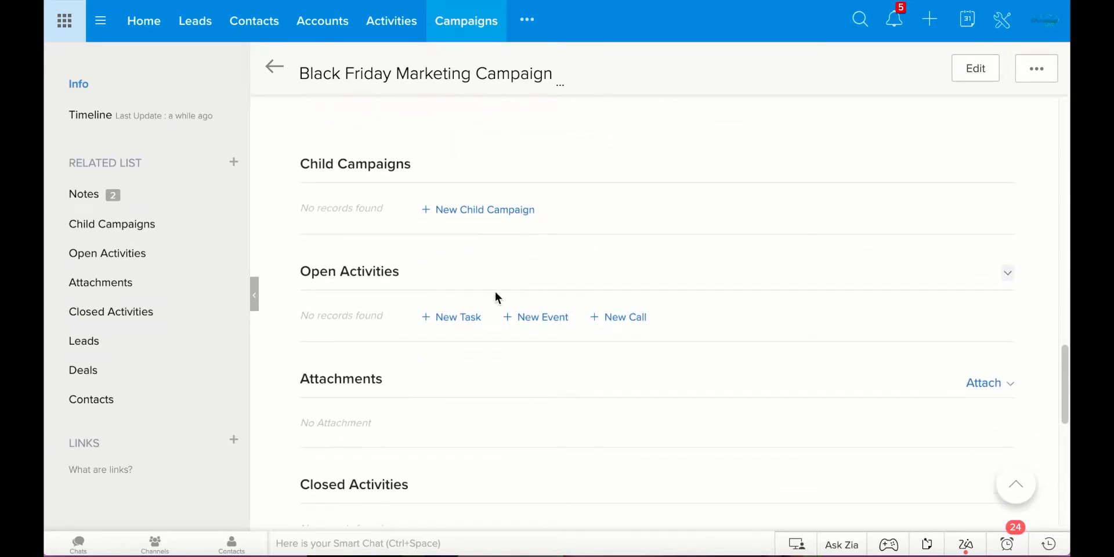
mouse_move(467, 346)
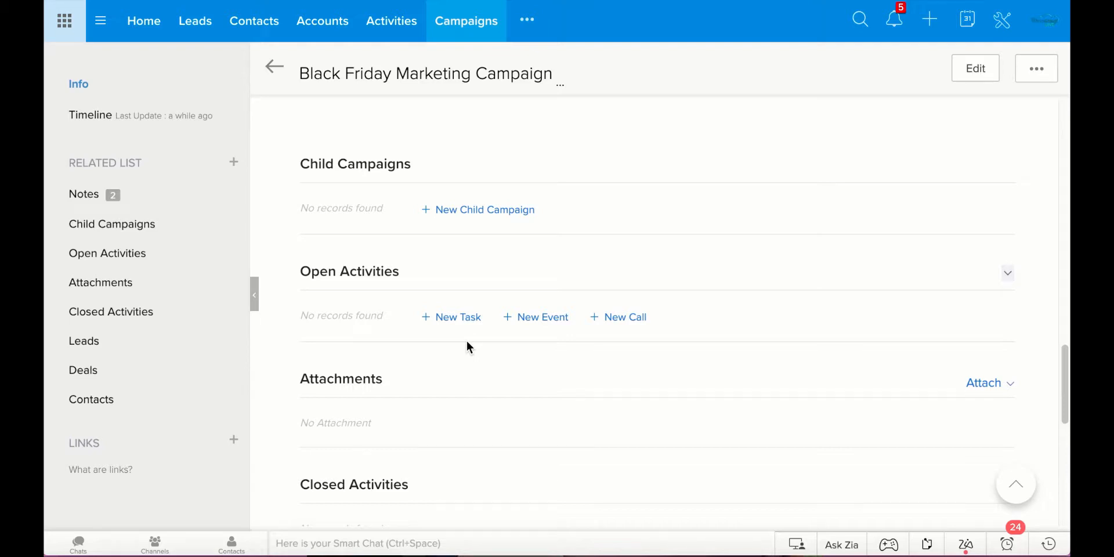
mouse_move(543, 316)
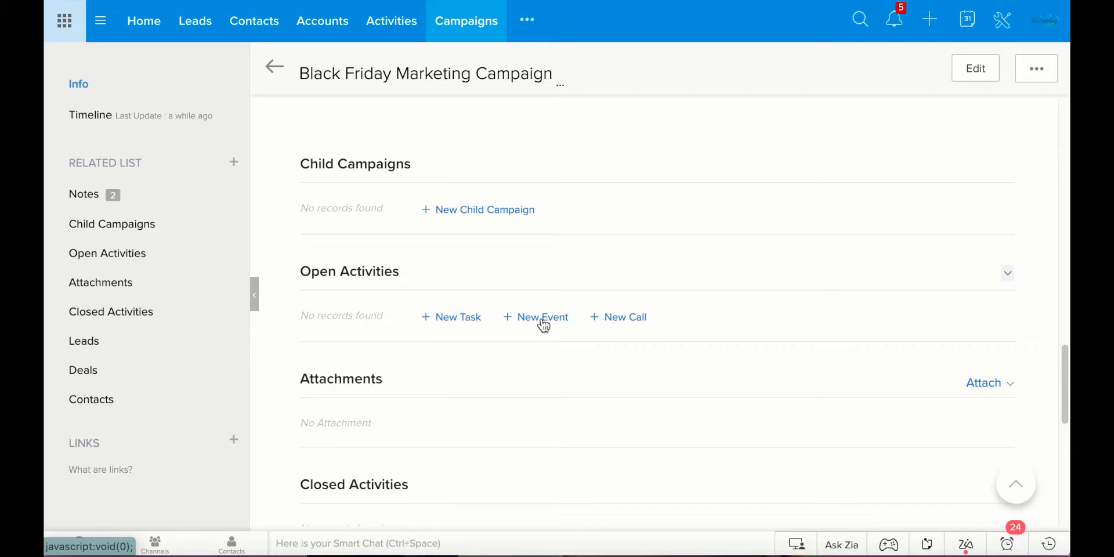
scroll("down", 3)
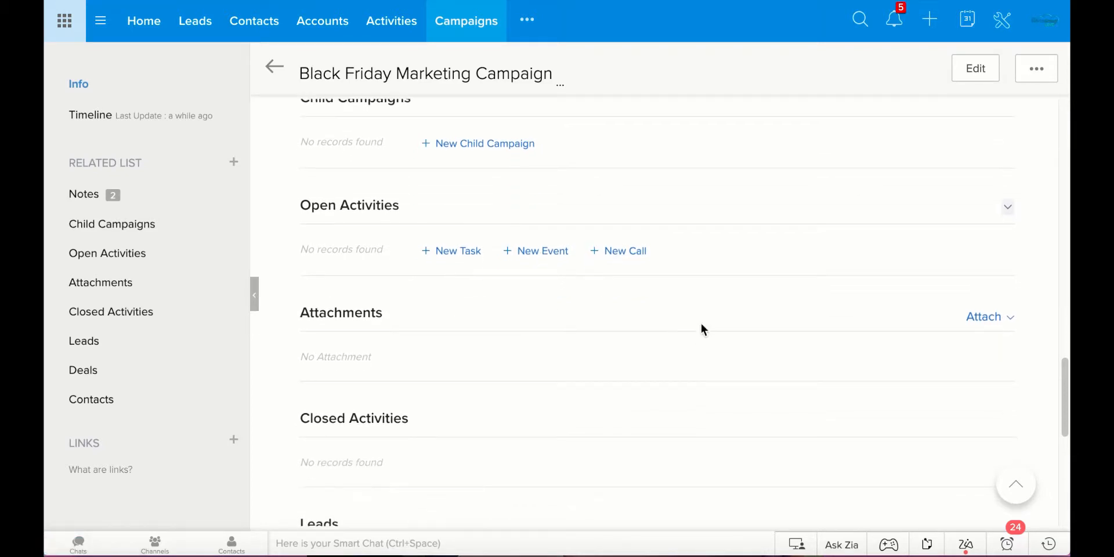
mouse_move(749, 344)
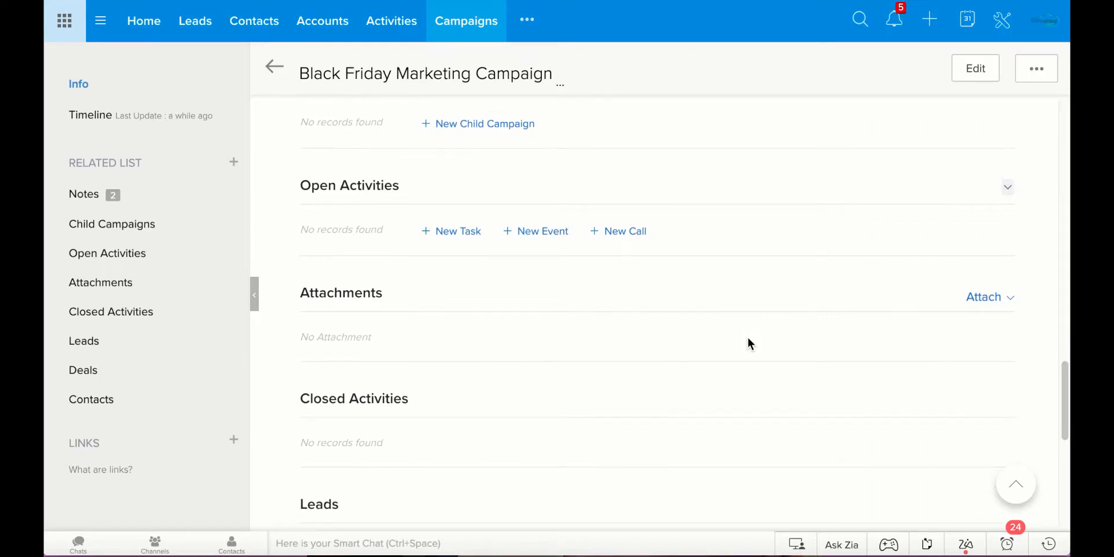
scroll("down", 3)
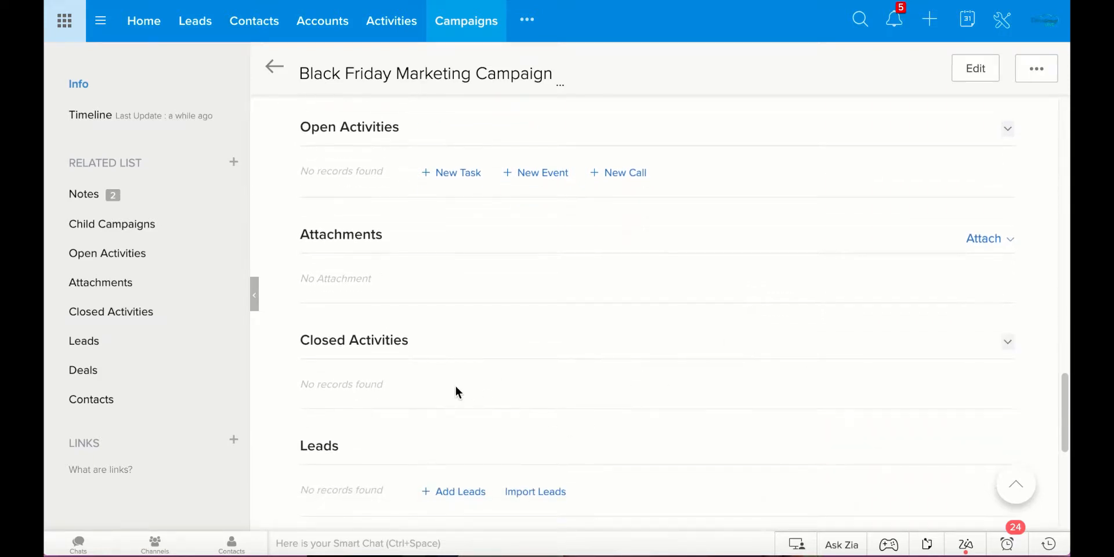
mouse_move(445, 398)
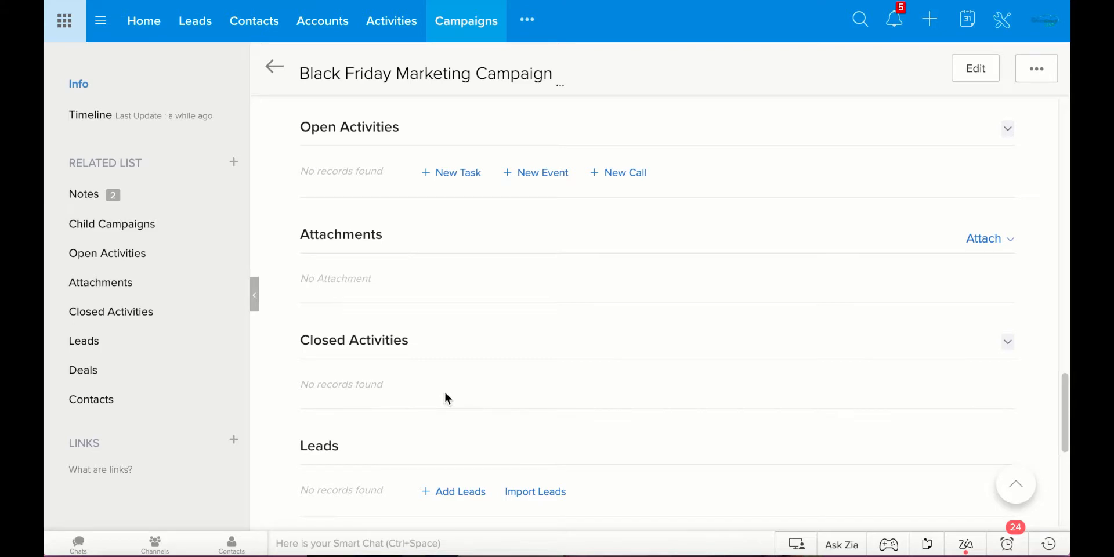
scroll("down", 3)
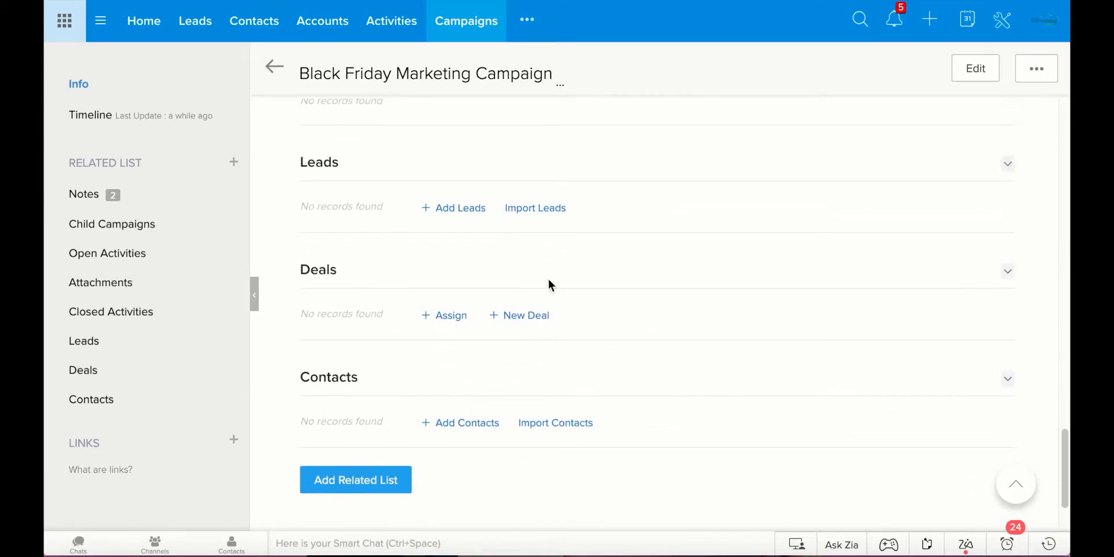
mouse_move(407, 432)
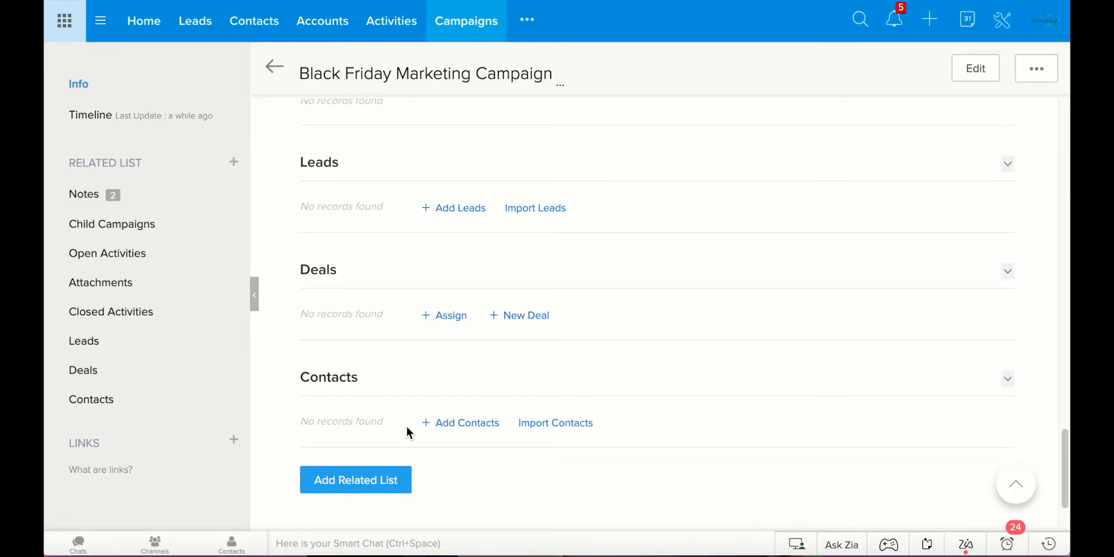
mouse_move(445, 214)
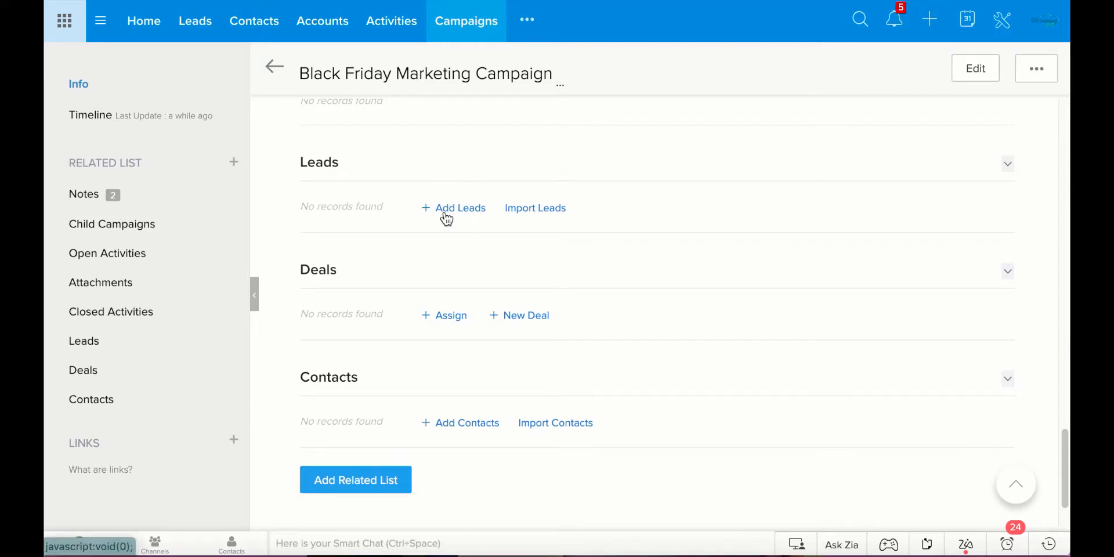
Select all ten listed leads in the Add Leads picker for the campaign
left_click(460, 207)
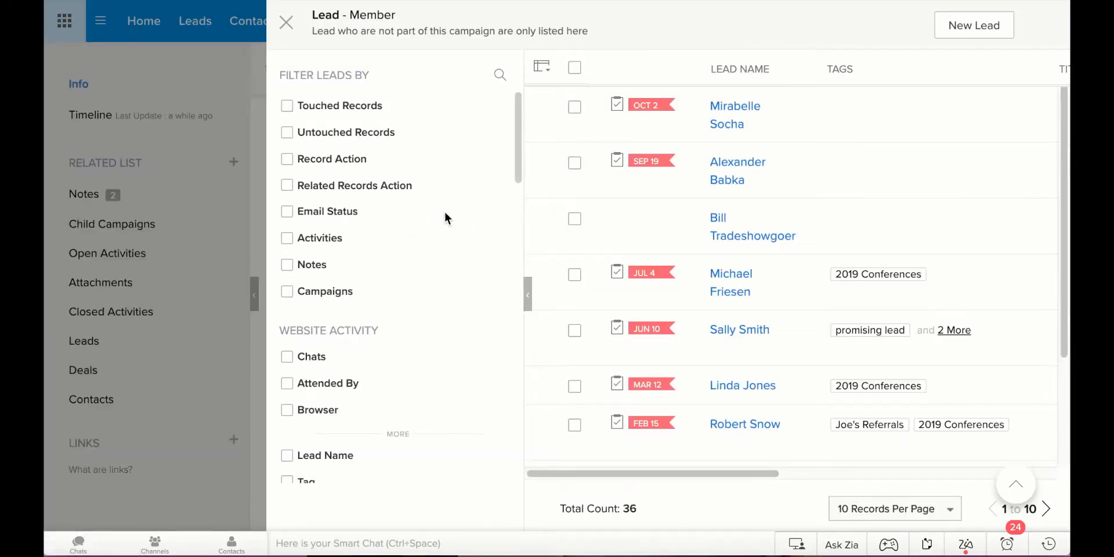
mouse_move(611, 148)
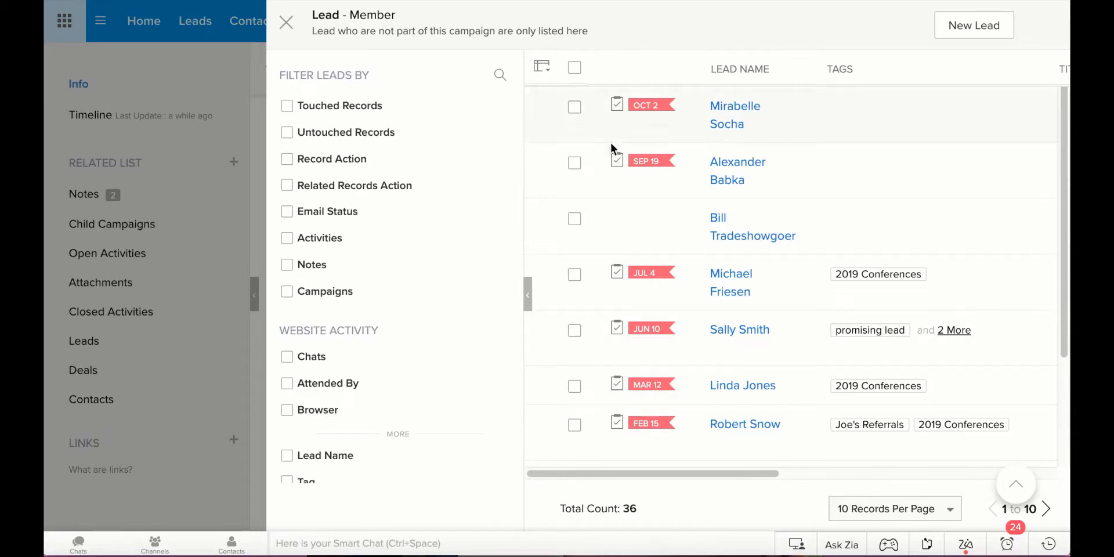
mouse_move(581, 83)
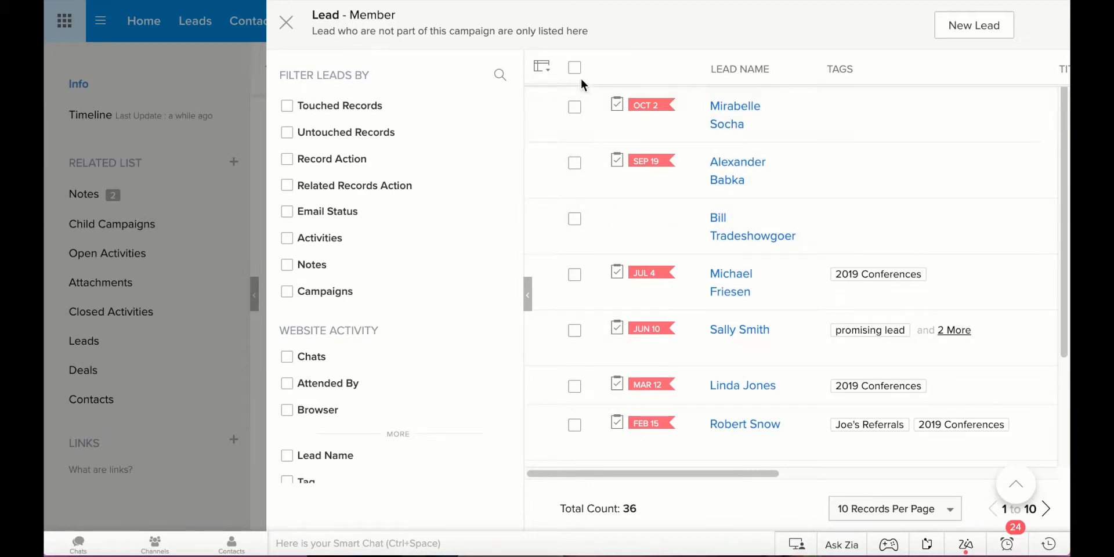
left_click(574, 67)
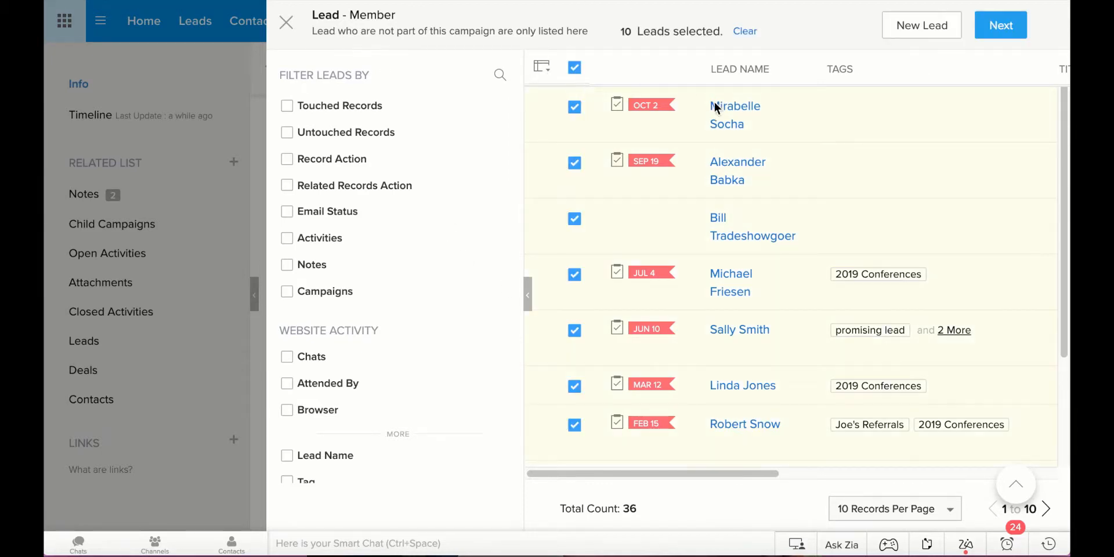
mouse_move(826, 441)
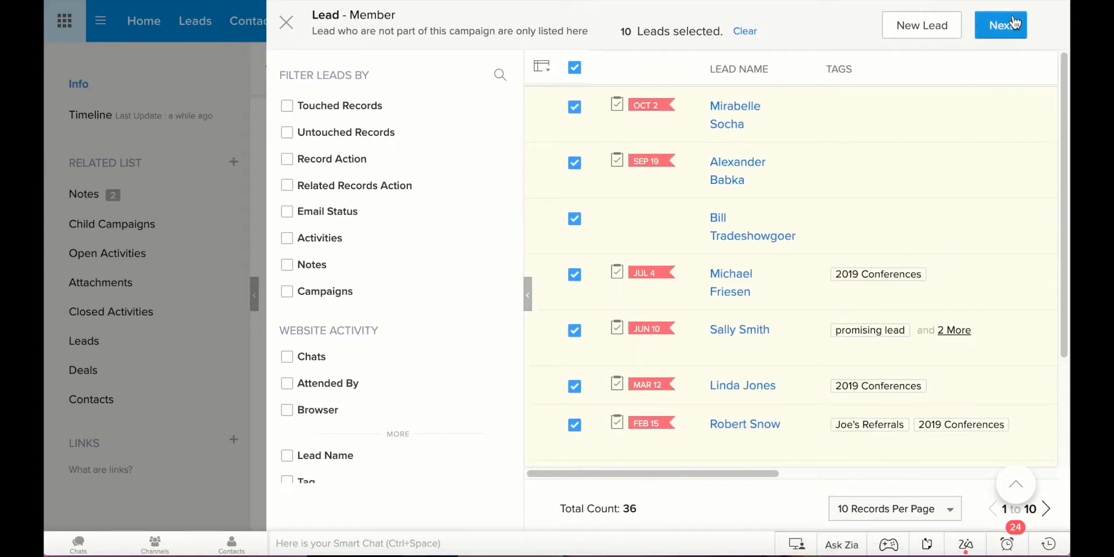
Proceed to the member status prompt and browse the statuses, keeping Planned
left_click(1000, 25)
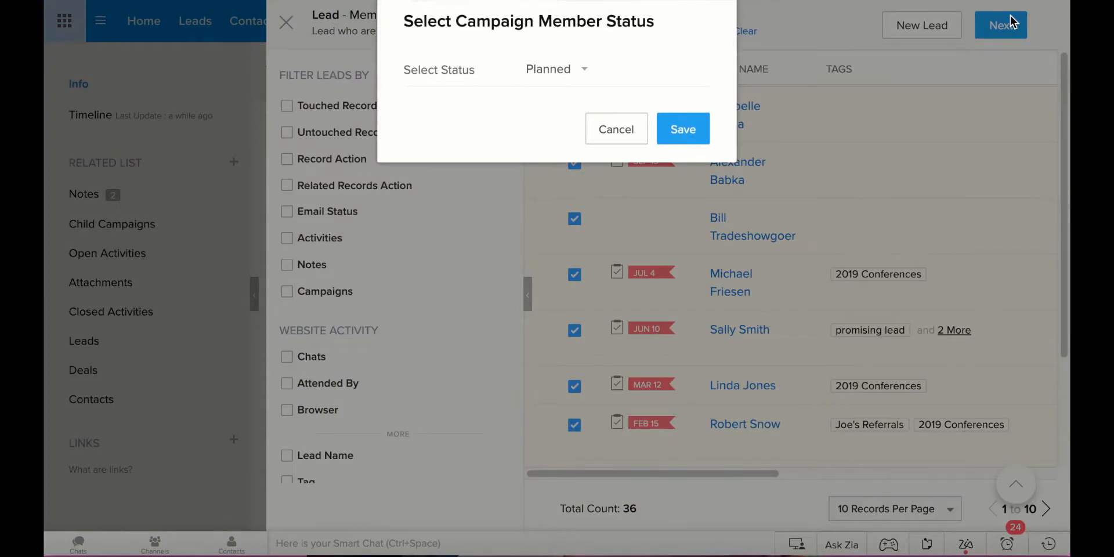
mouse_move(713, 23)
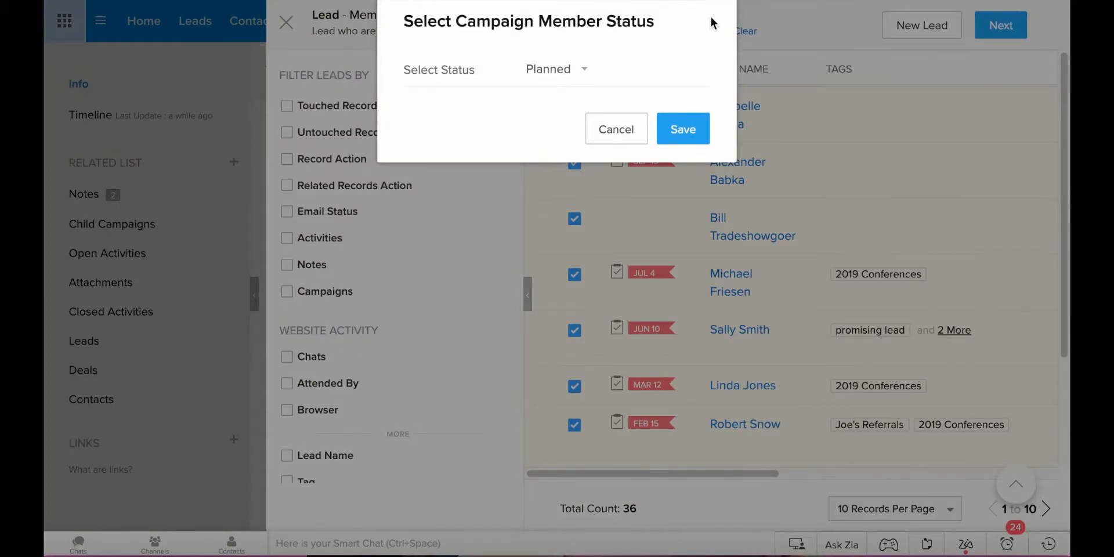
mouse_move(595, 68)
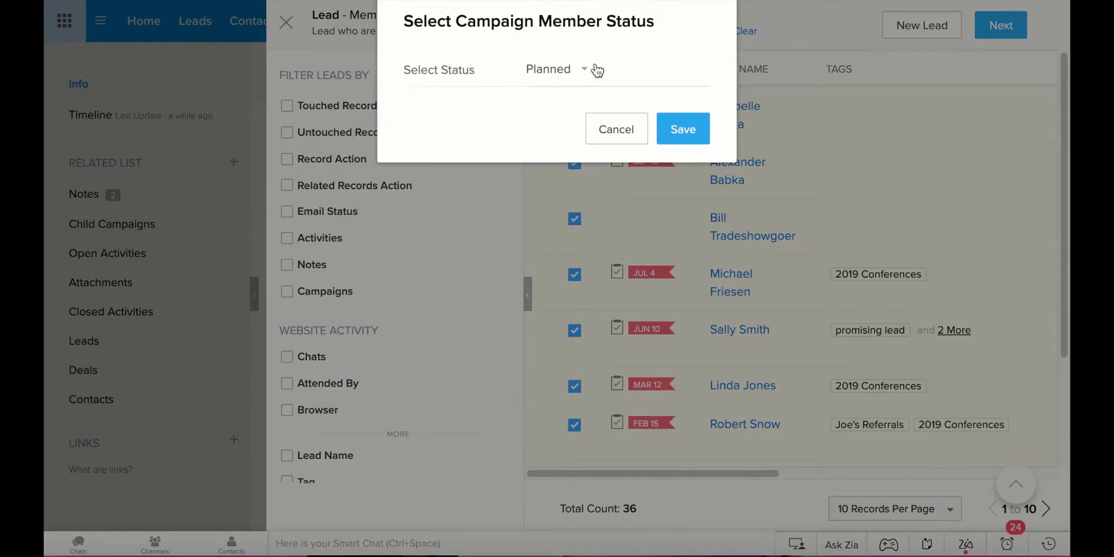
left_click(556, 69)
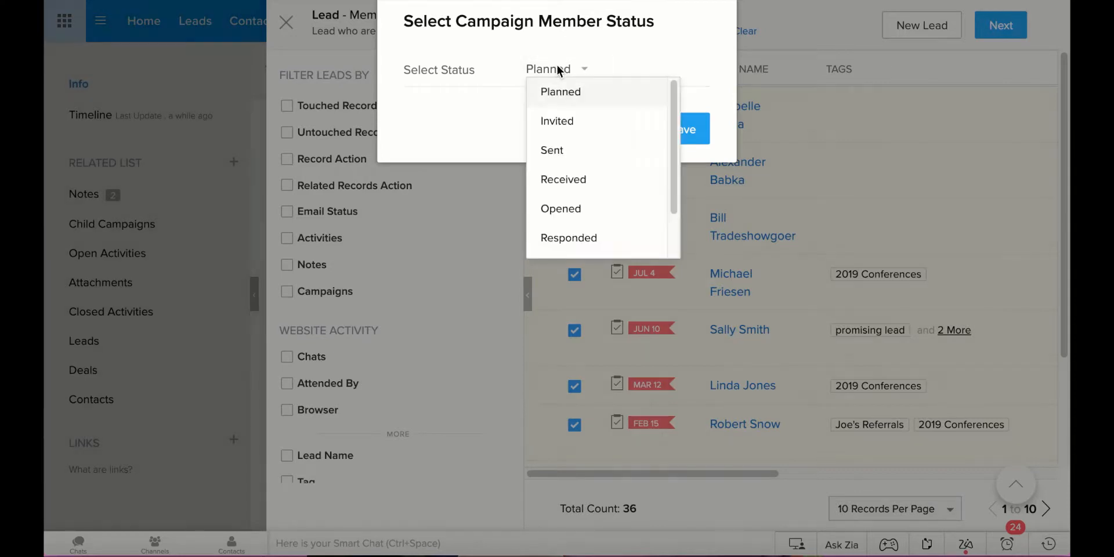
mouse_move(603, 103)
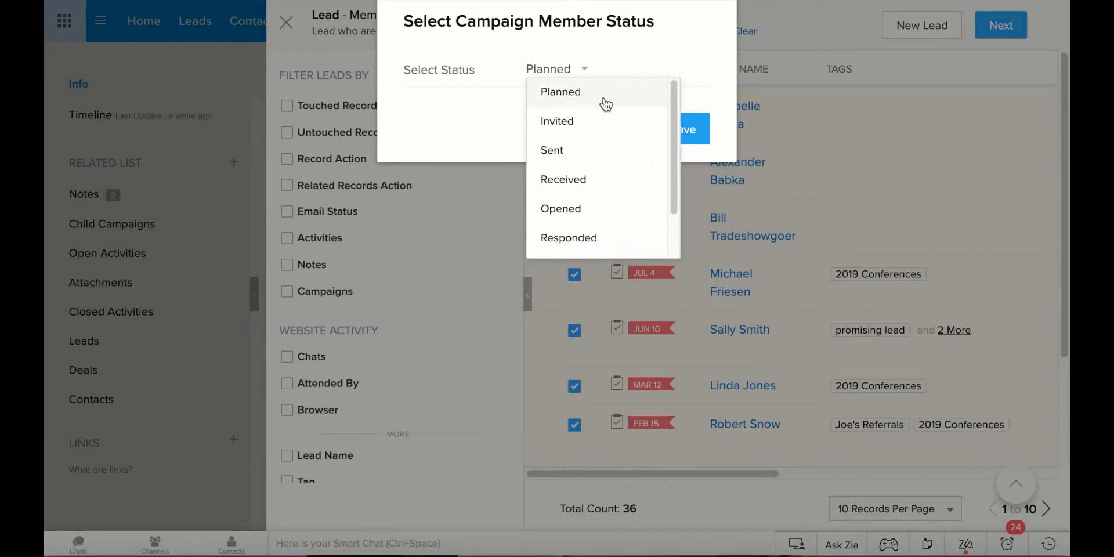
mouse_move(592, 120)
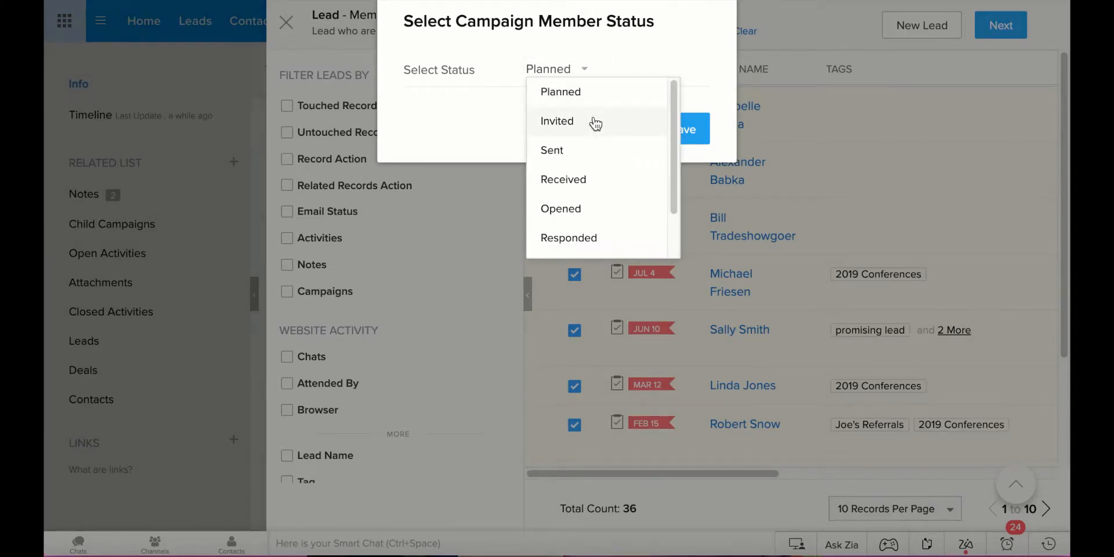
mouse_move(600, 179)
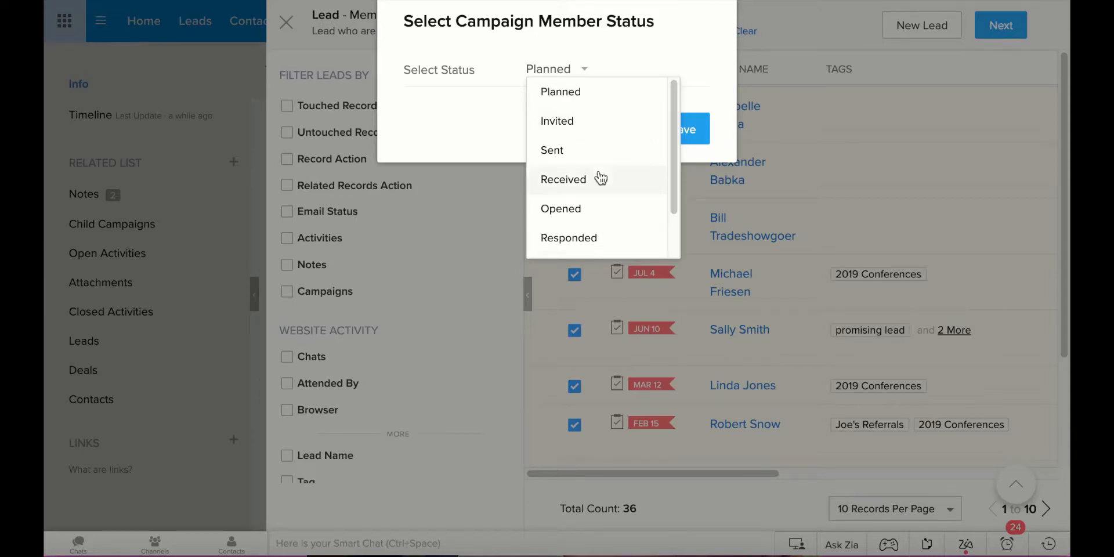
scroll("down", 3)
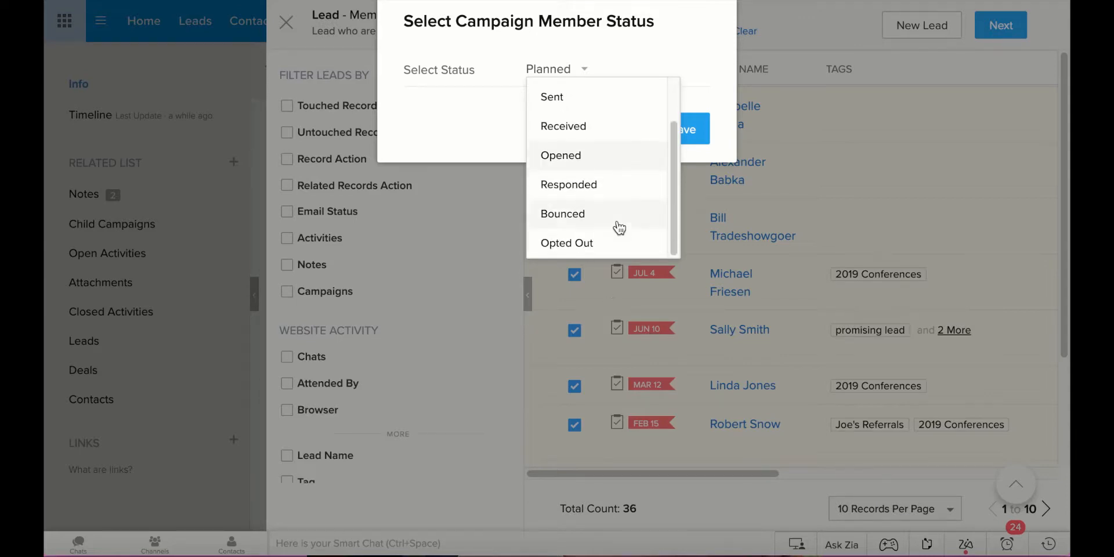
scroll("up", 3)
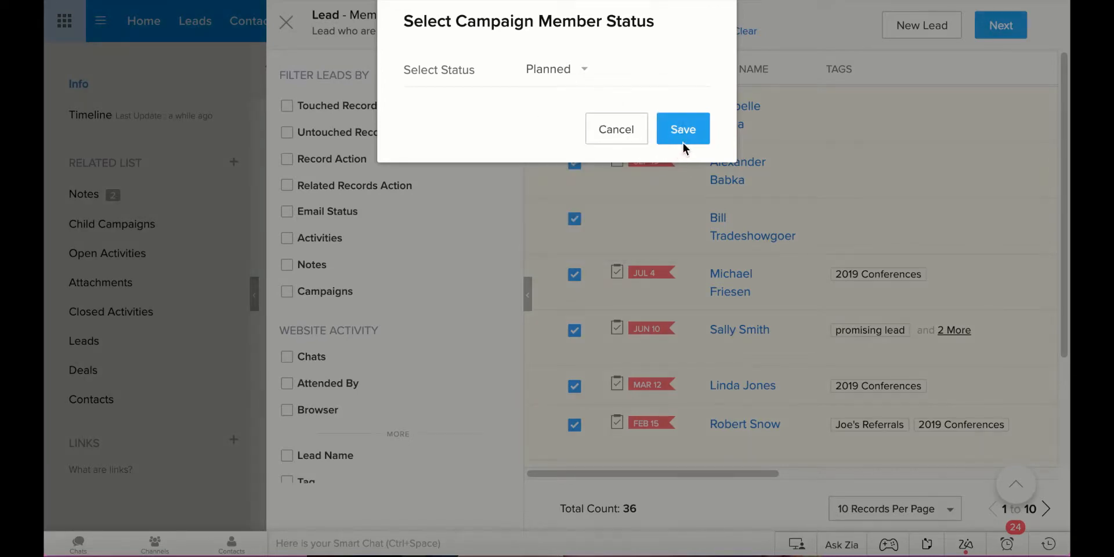
Save the ten leads as campaign members with status Planned and review the Leads list
left_click(682, 129)
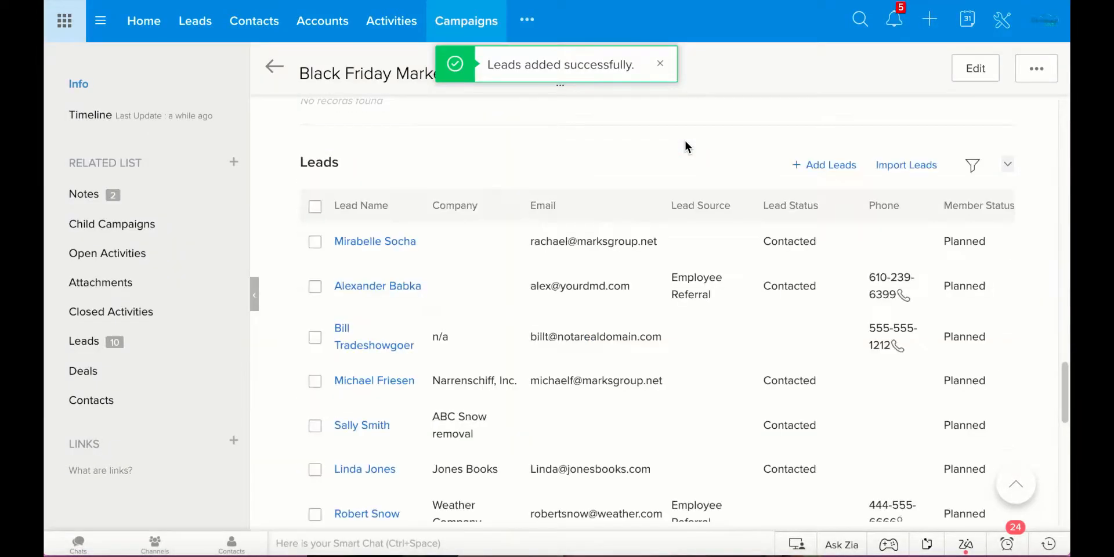
scroll("up", 3)
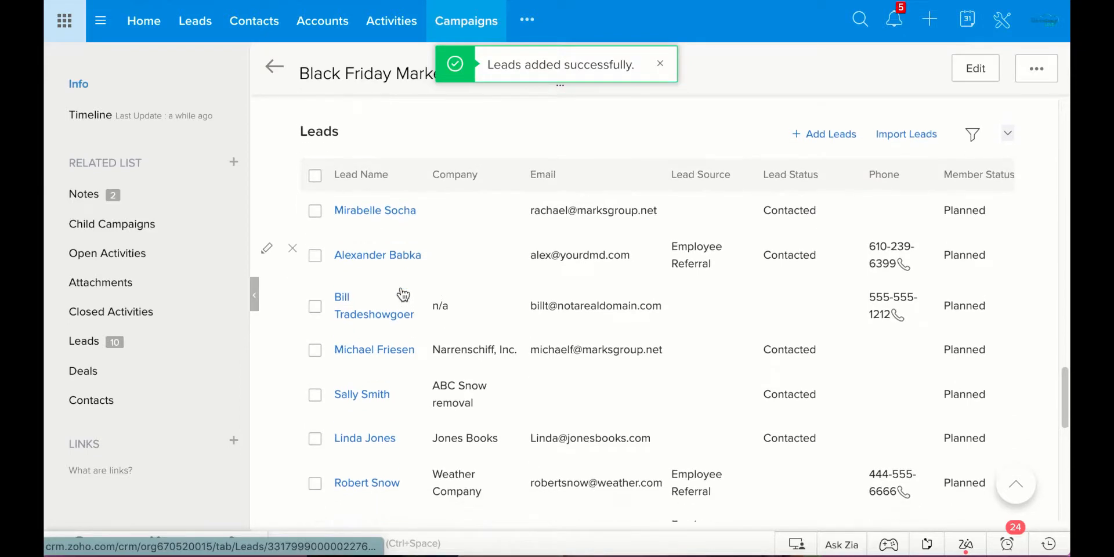
scroll("down", 3)
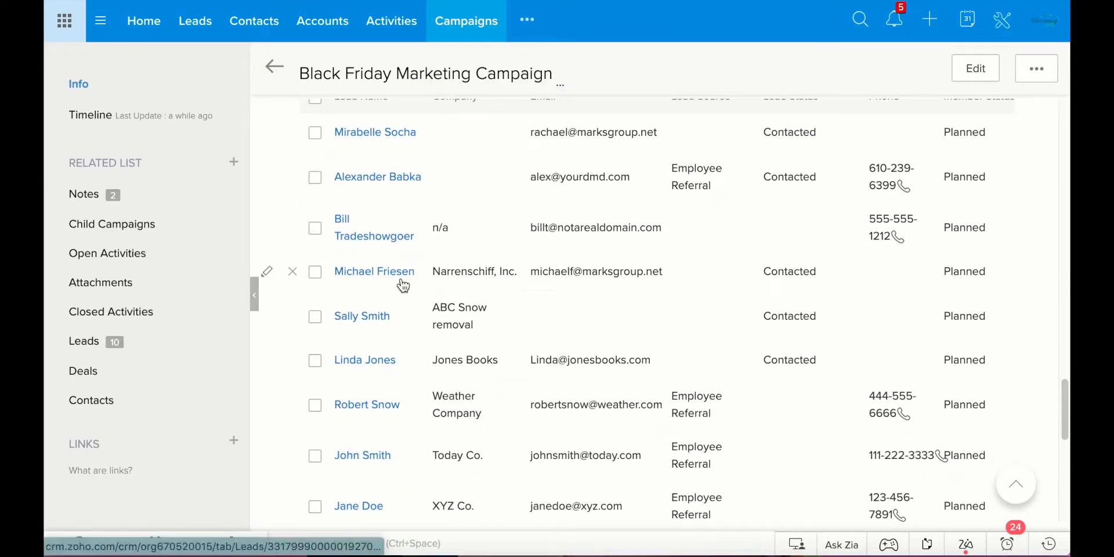
scroll("down", 3)
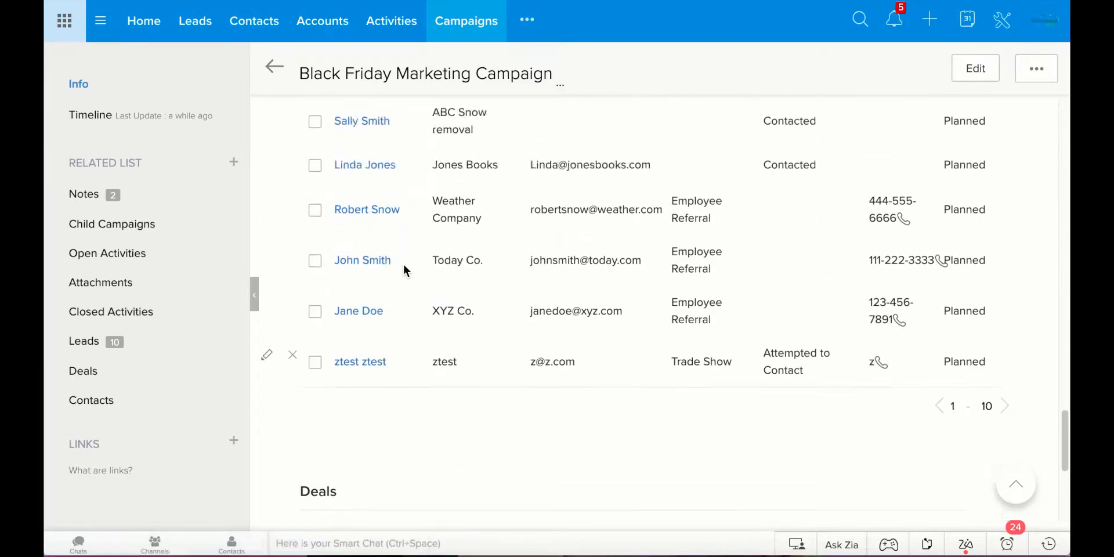
scroll("up", 3)
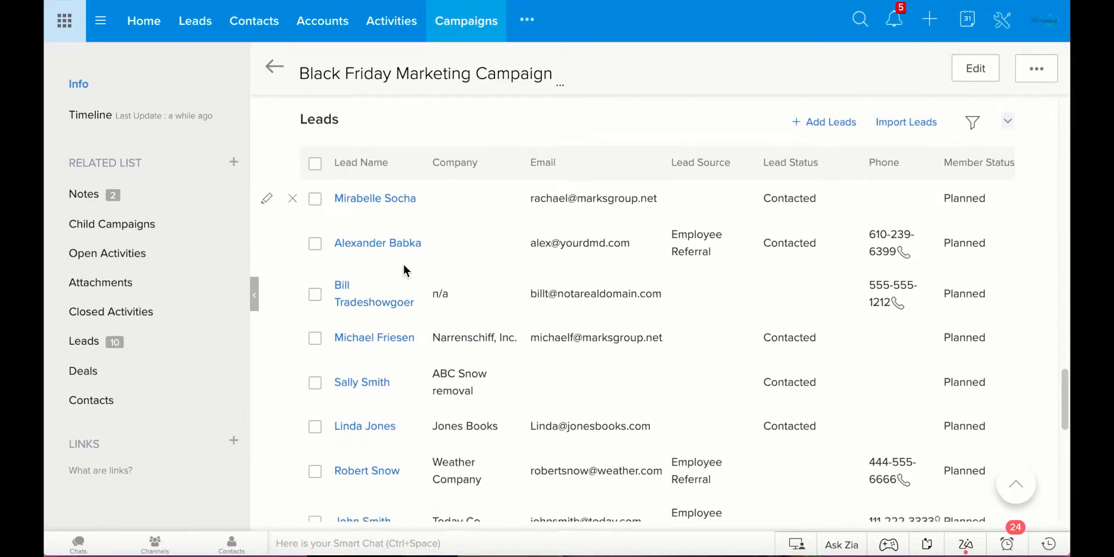
scroll("down", 3)
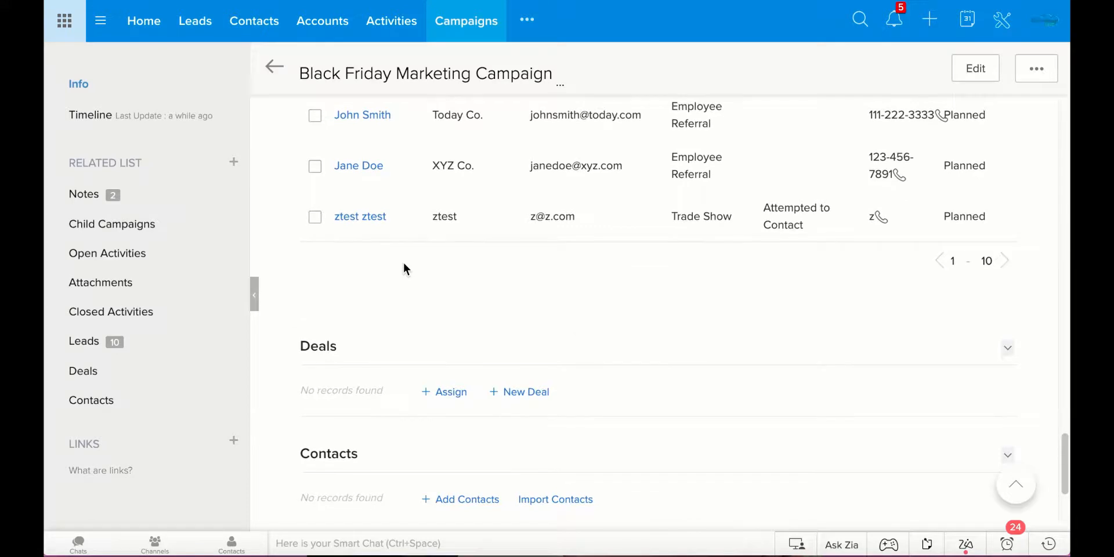
scroll("down", 3)
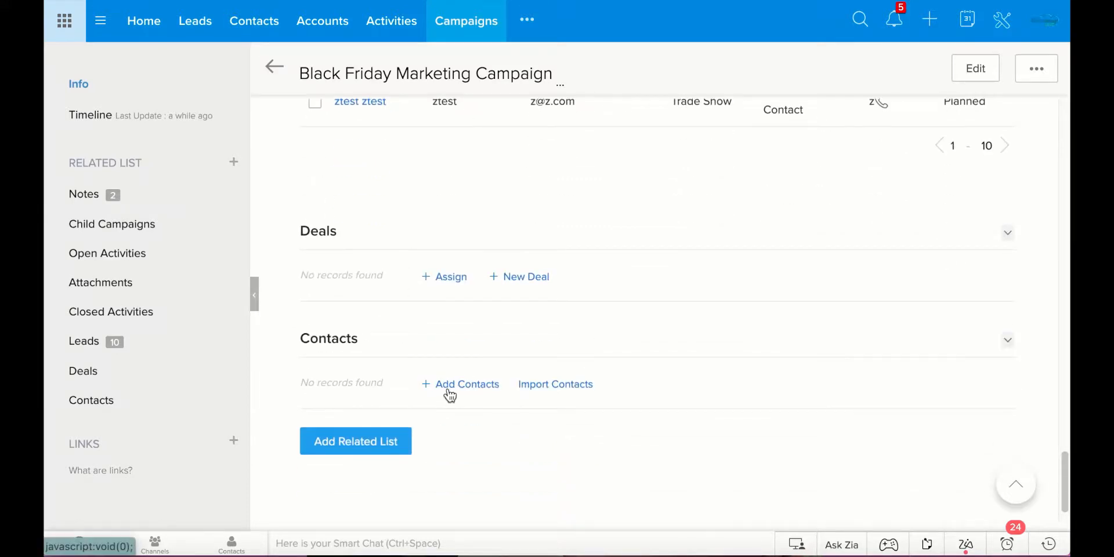
Add the ten selected contacts as campaign members with status Planned
left_click(467, 384)
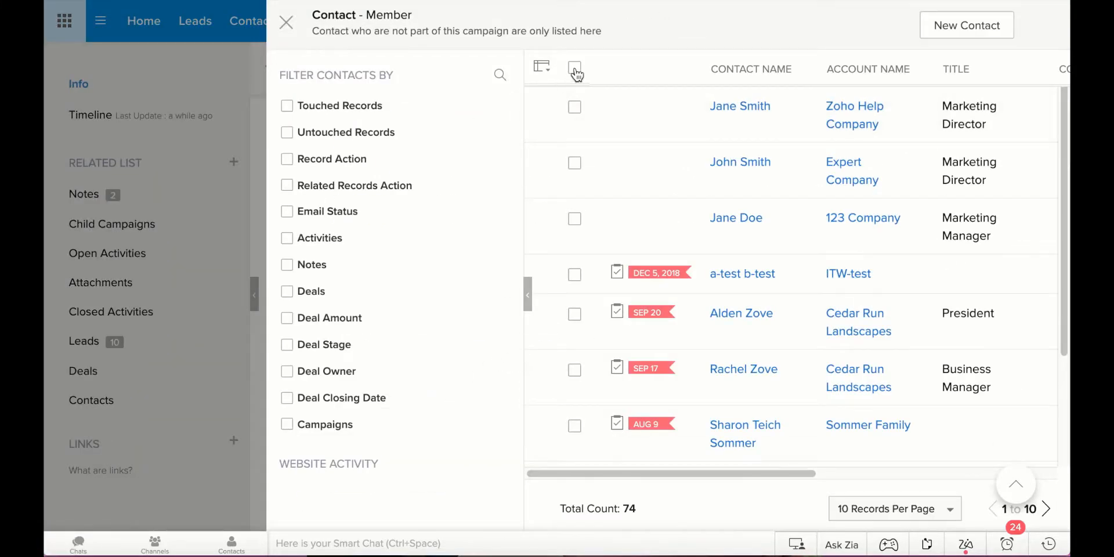
left_click(575, 67)
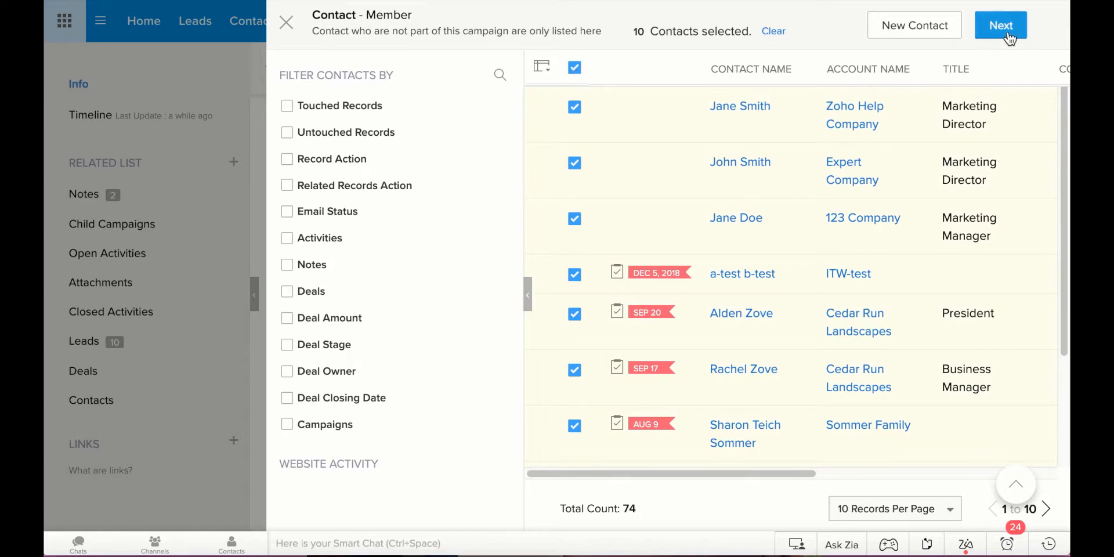
left_click(1000, 25)
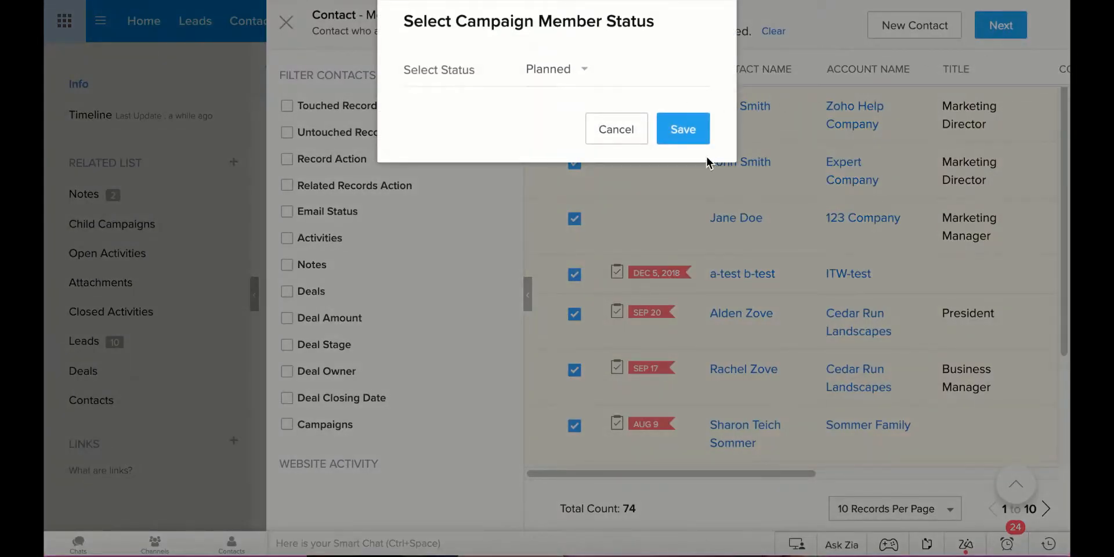
left_click(682, 128)
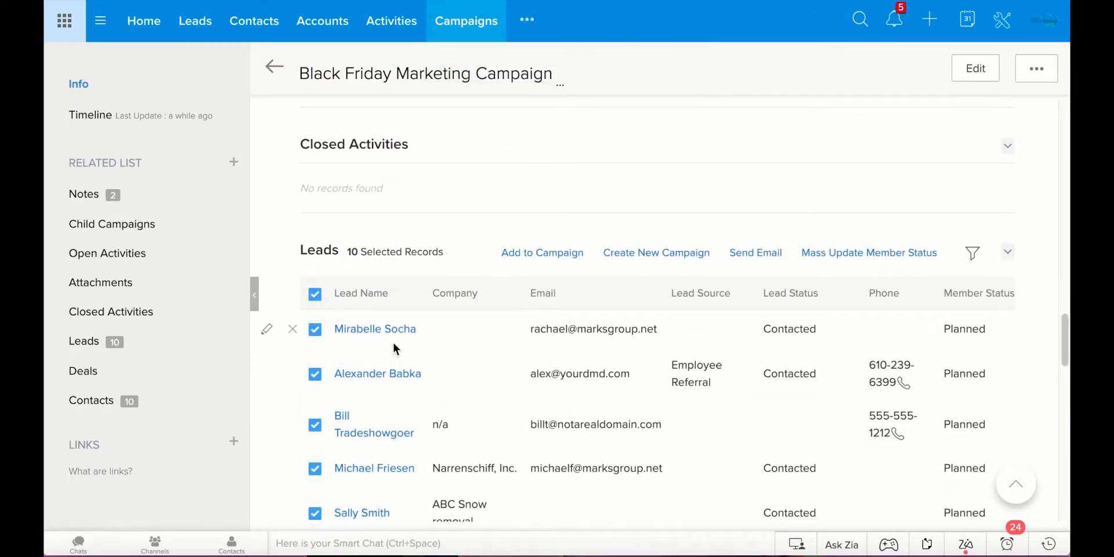
scroll("down", 3)
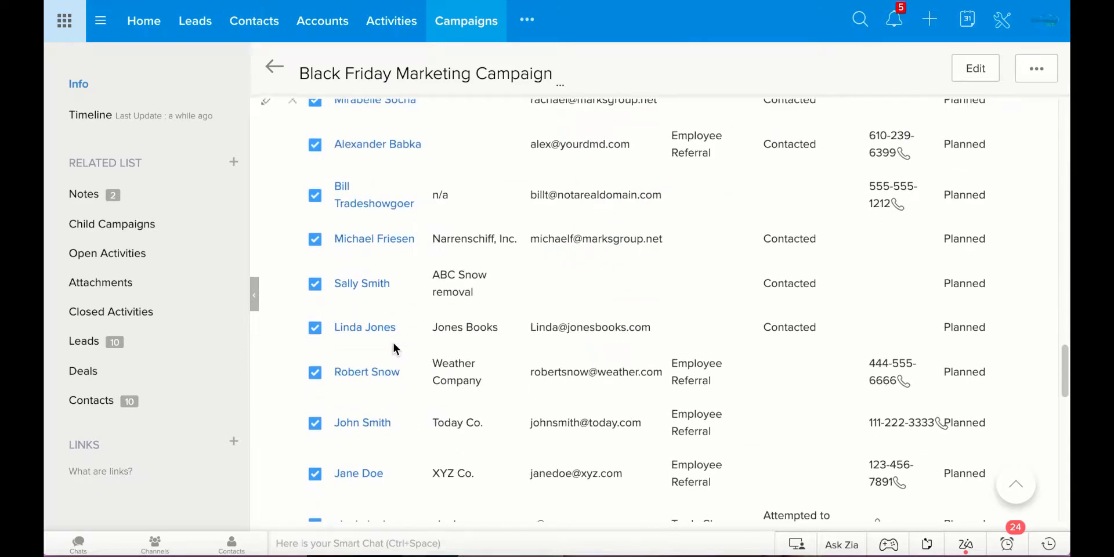
scroll("up", 3)
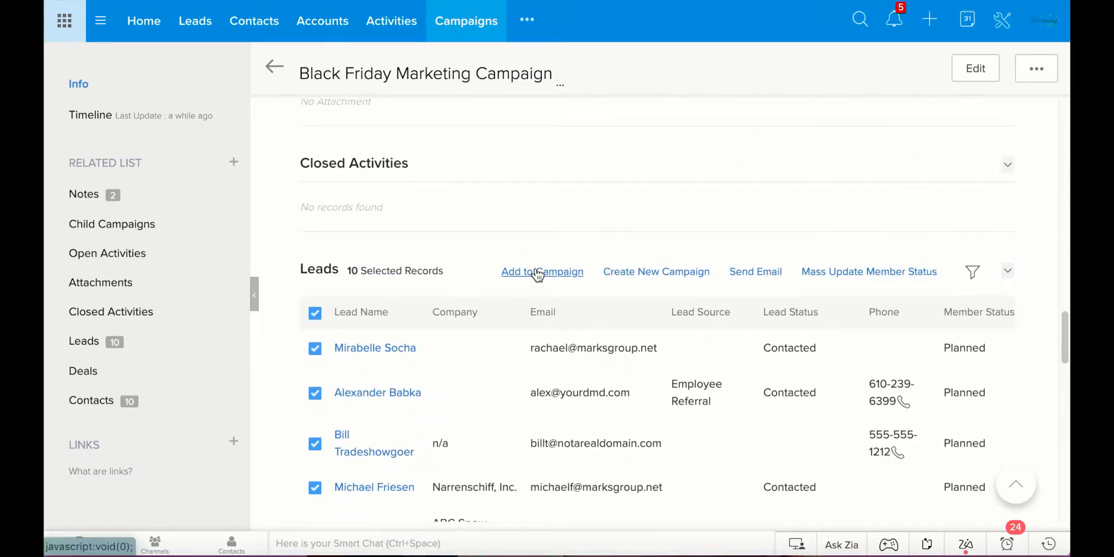
mouse_move(656, 271)
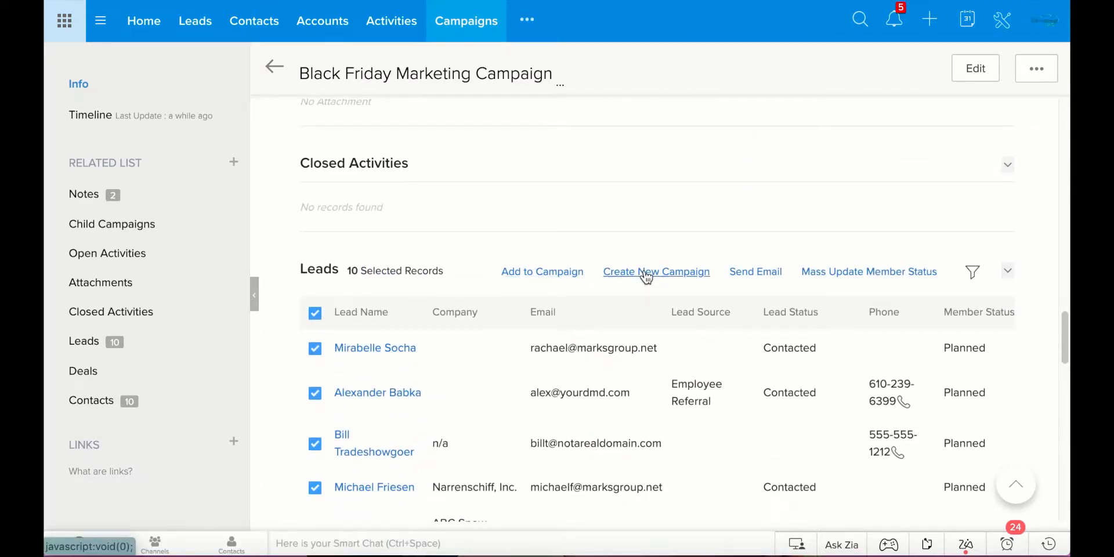
mouse_move(755, 271)
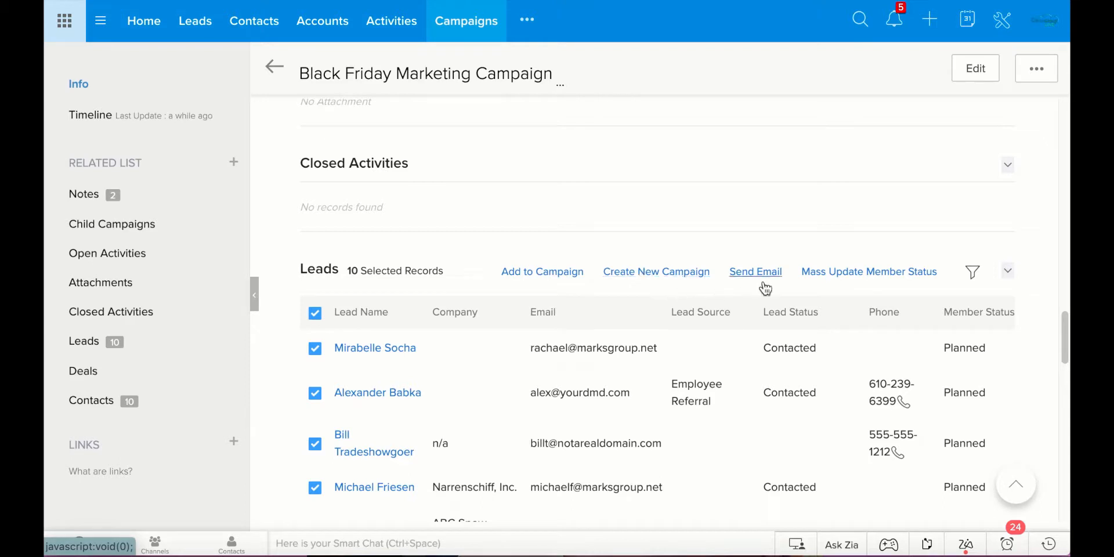
mouse_move(846, 271)
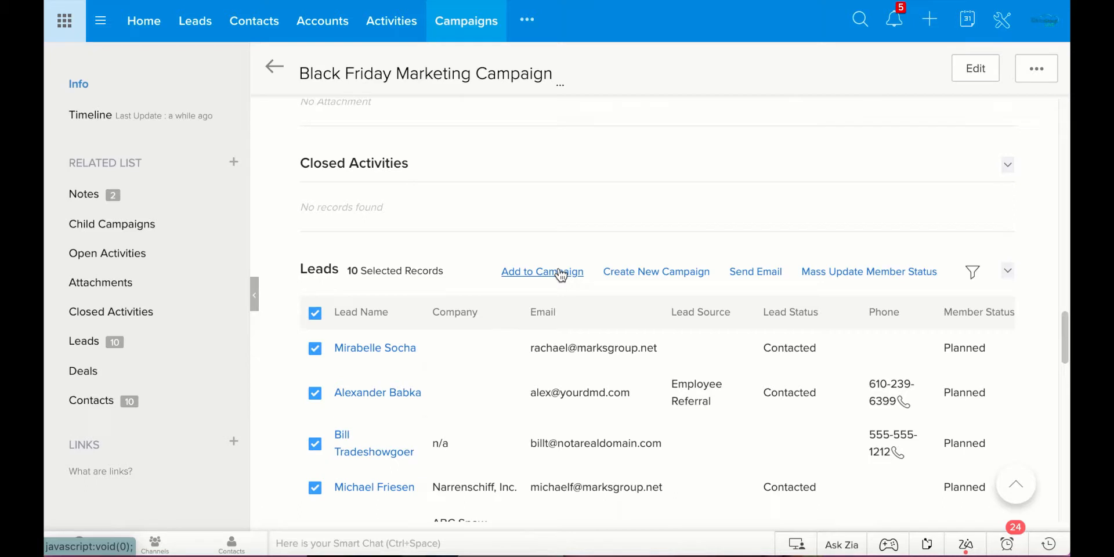
mouse_move(655, 271)
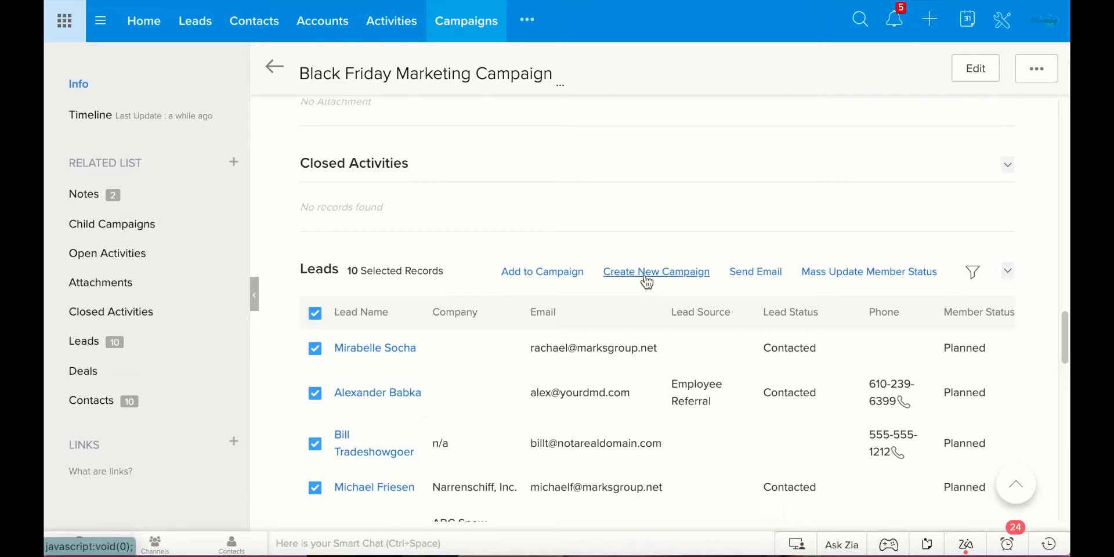
mouse_move(756, 272)
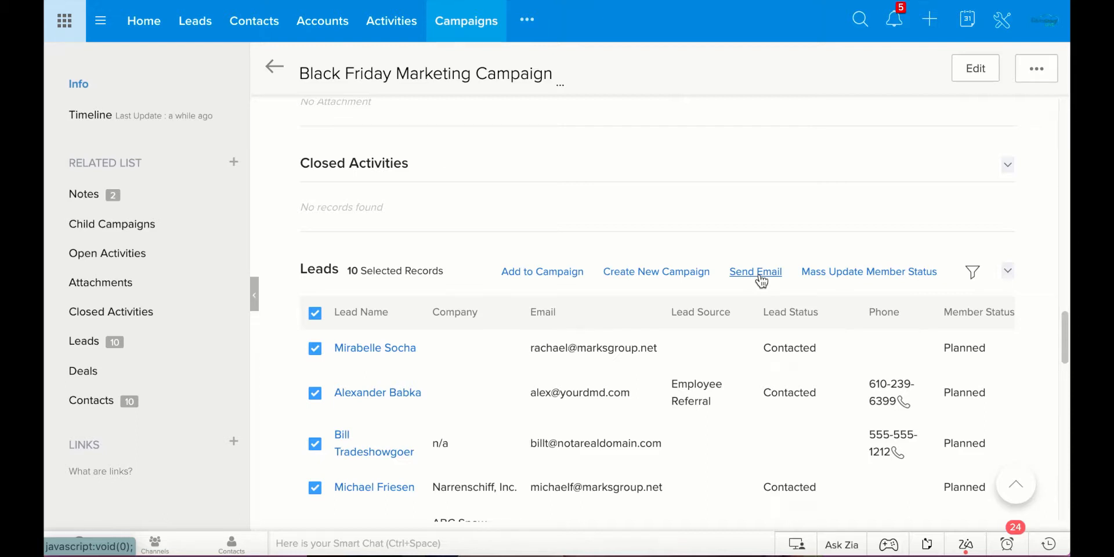
Start a Send Email to the selected leads and browse the email template list
left_click(755, 271)
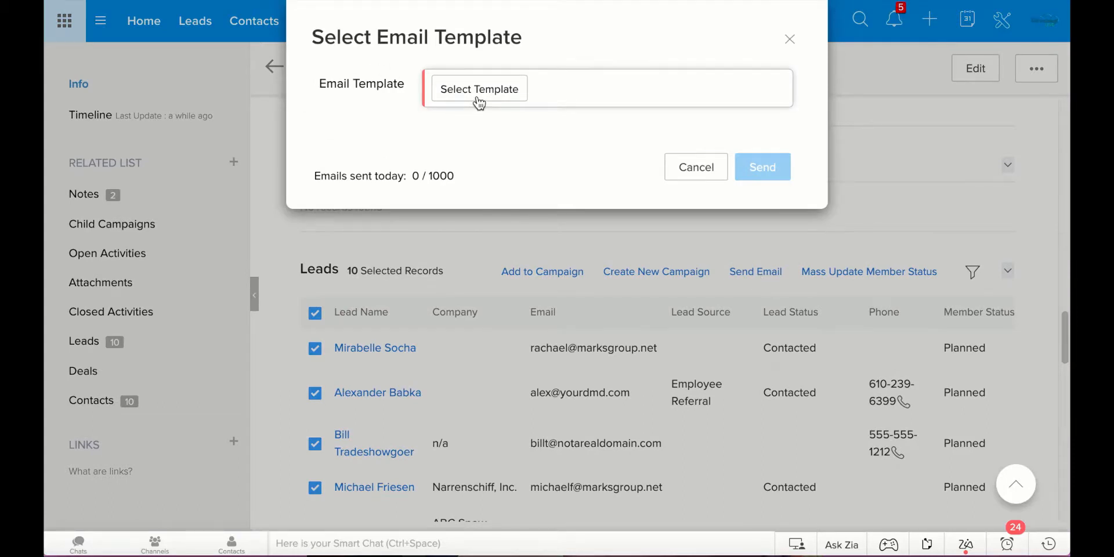
left_click(479, 88)
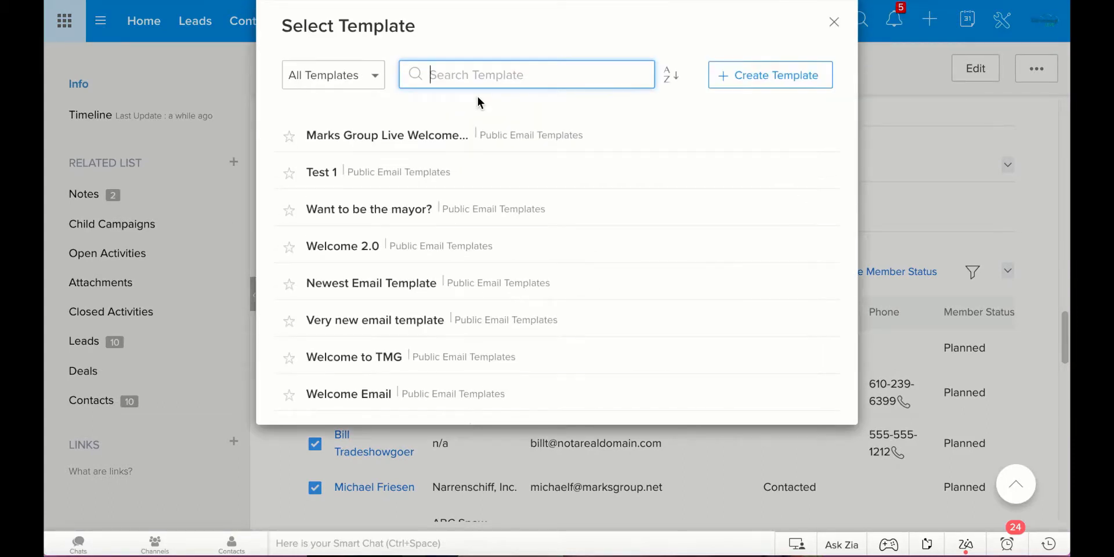
mouse_move(504, 291)
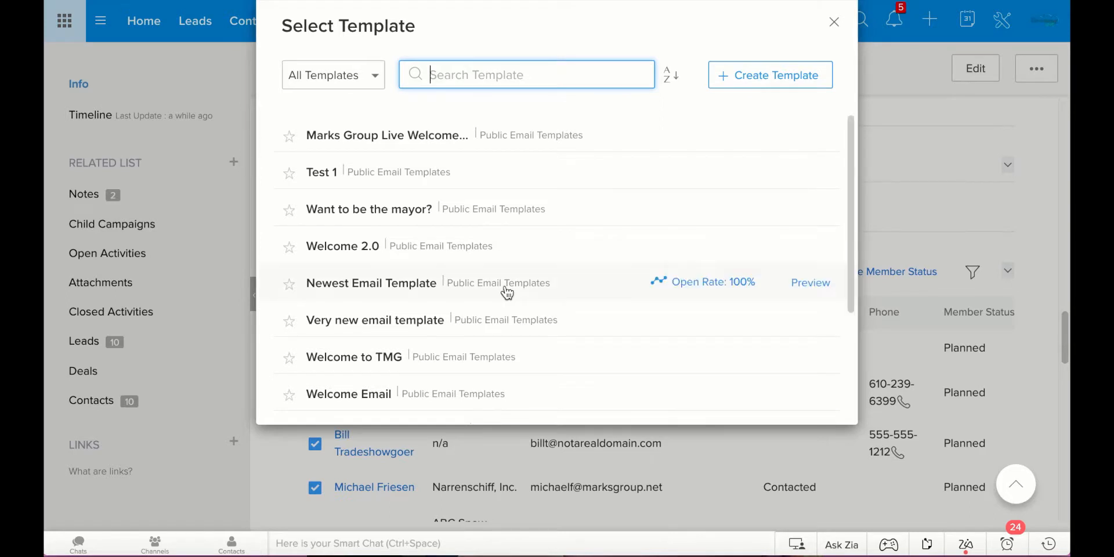
scroll("down", 3)
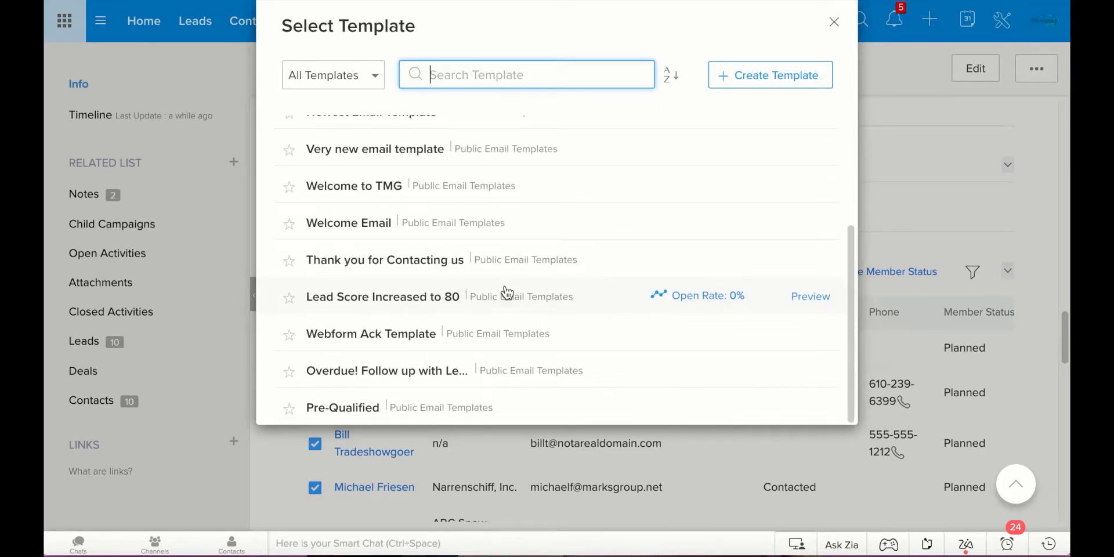
scroll("up", 3)
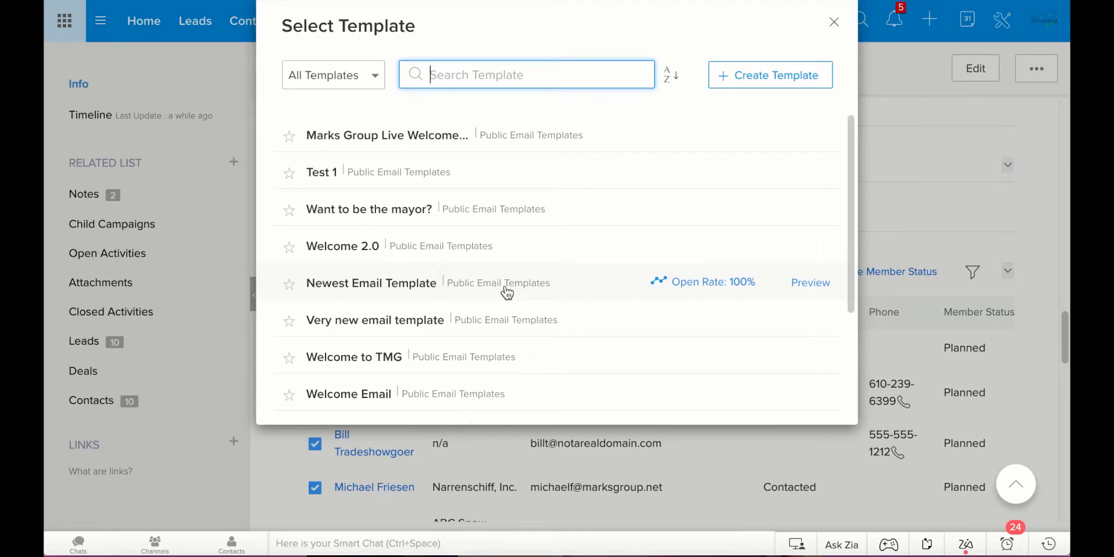
mouse_move(501, 302)
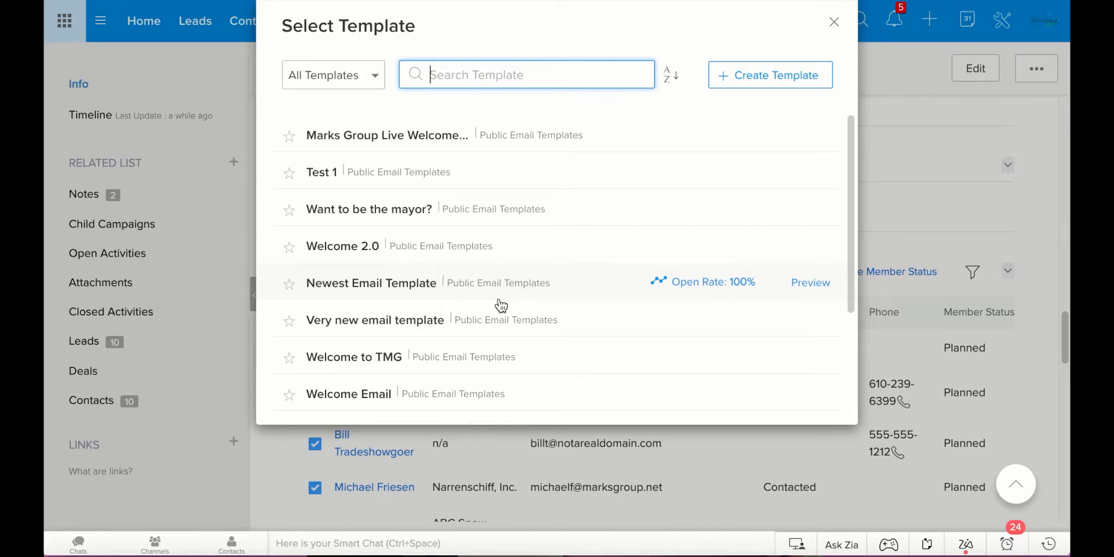
scroll("down", 3)
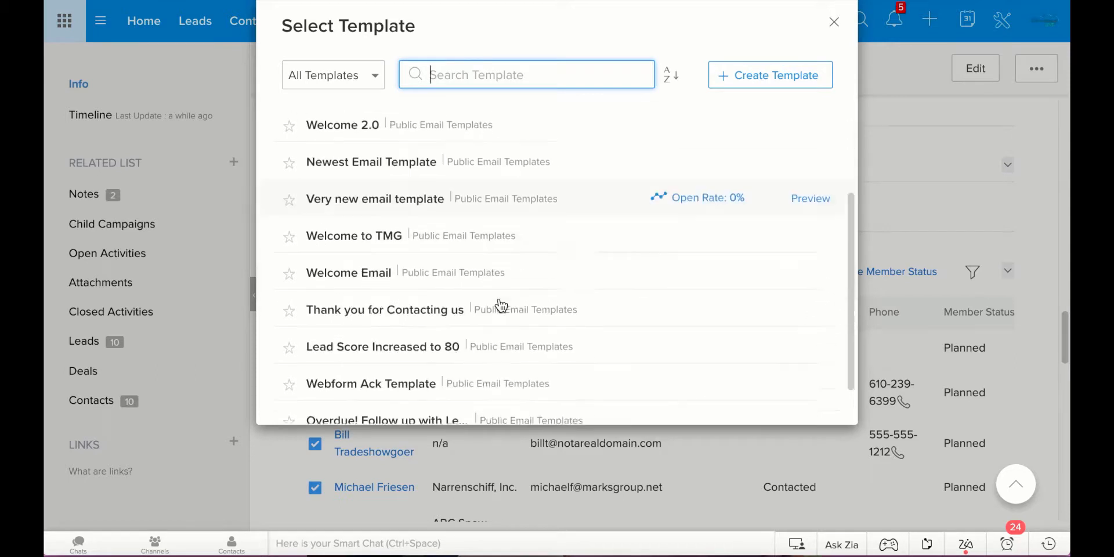
scroll("down", 3)
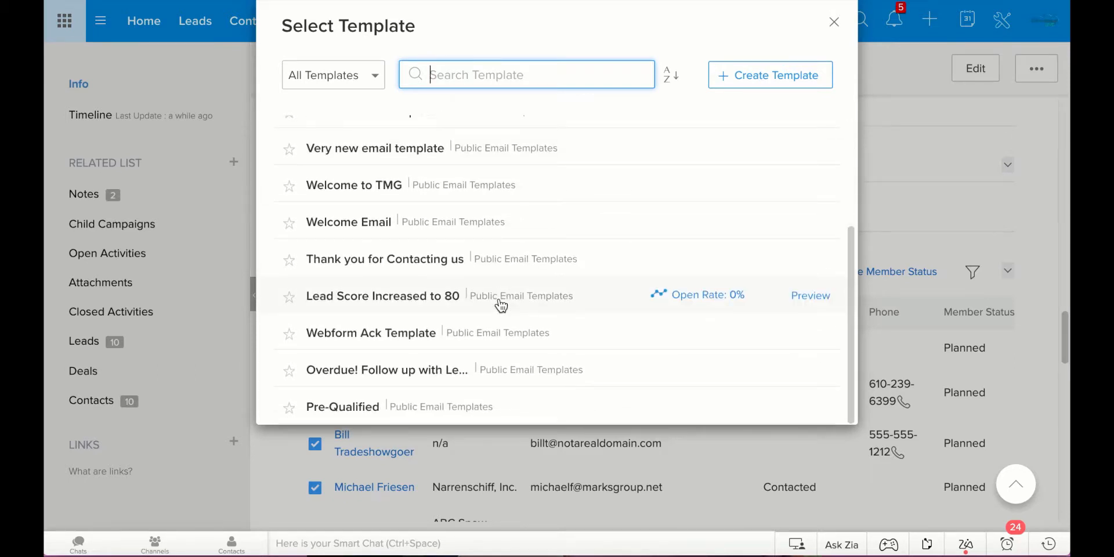
mouse_move(498, 318)
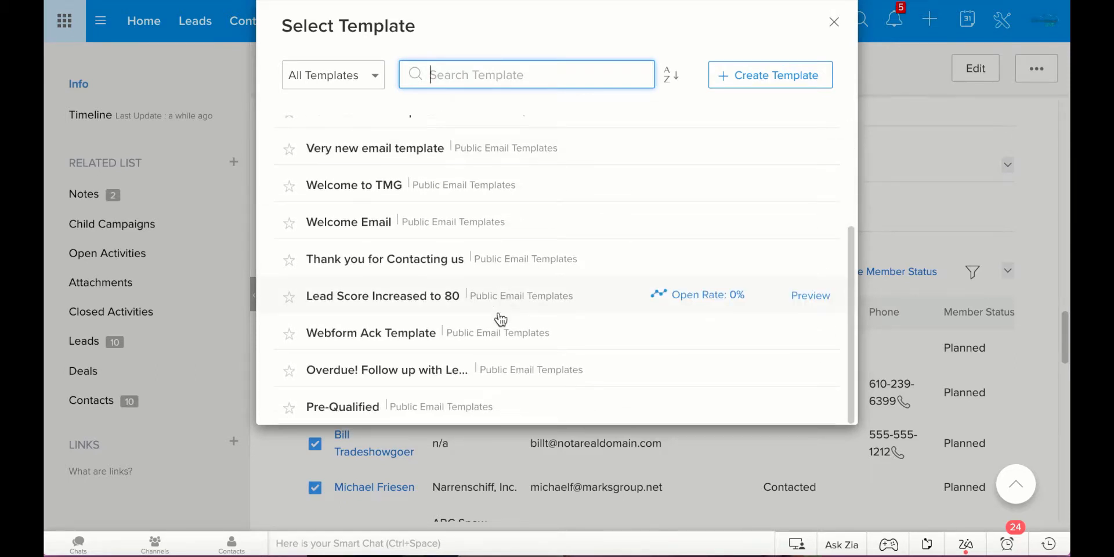
scroll("up", 3)
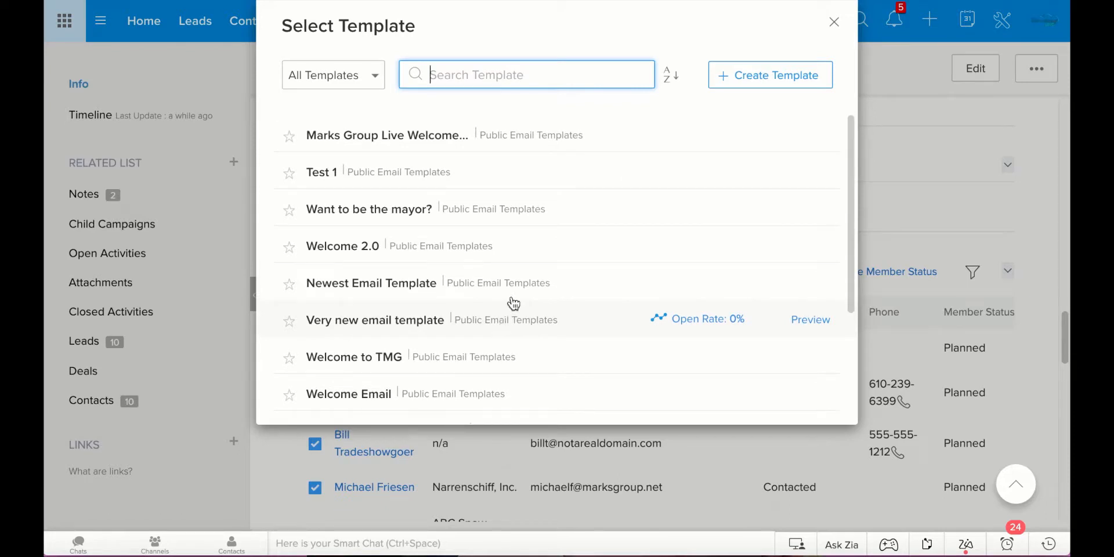
mouse_move(570, 226)
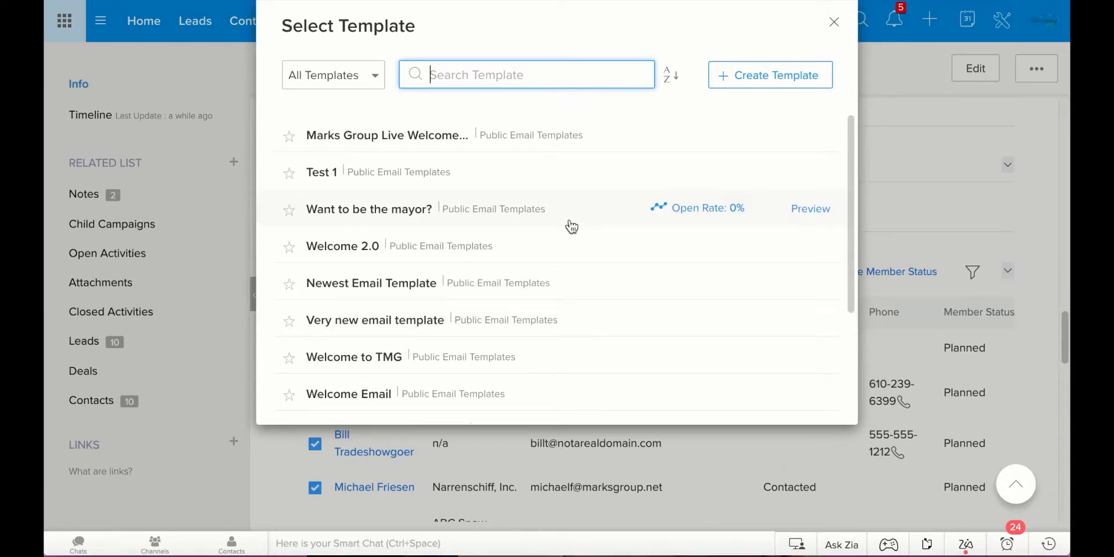
mouse_move(422, 134)
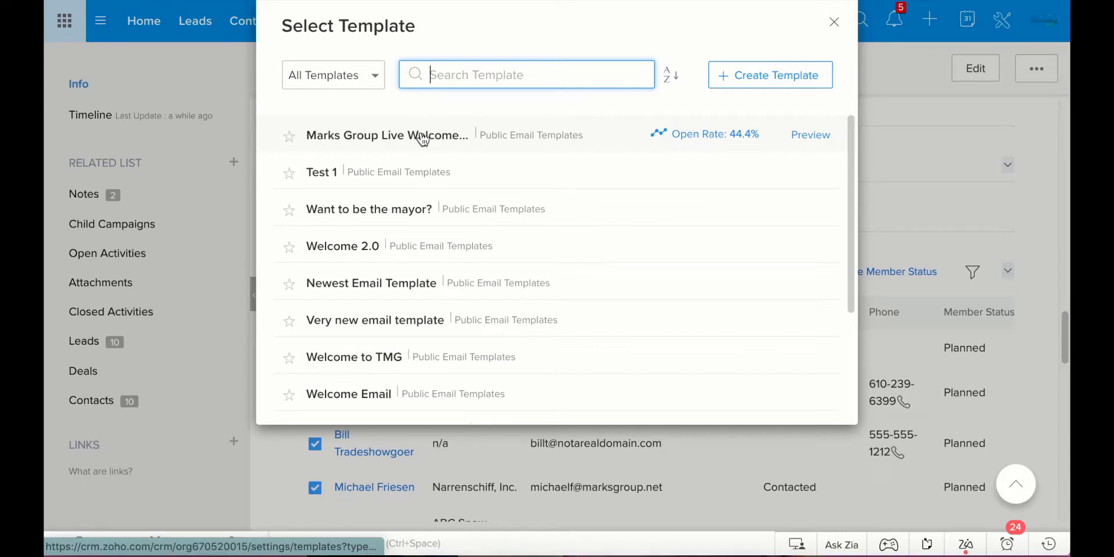
Send the Marks Group Live Welcome Email template from the current support address to the leads
left_click(385, 135)
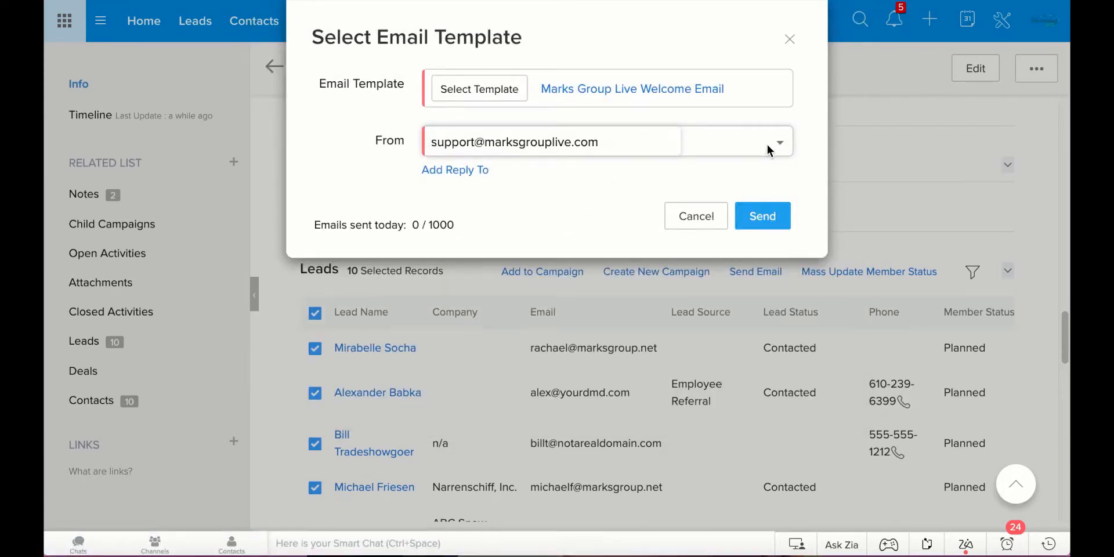
mouse_move(642, 138)
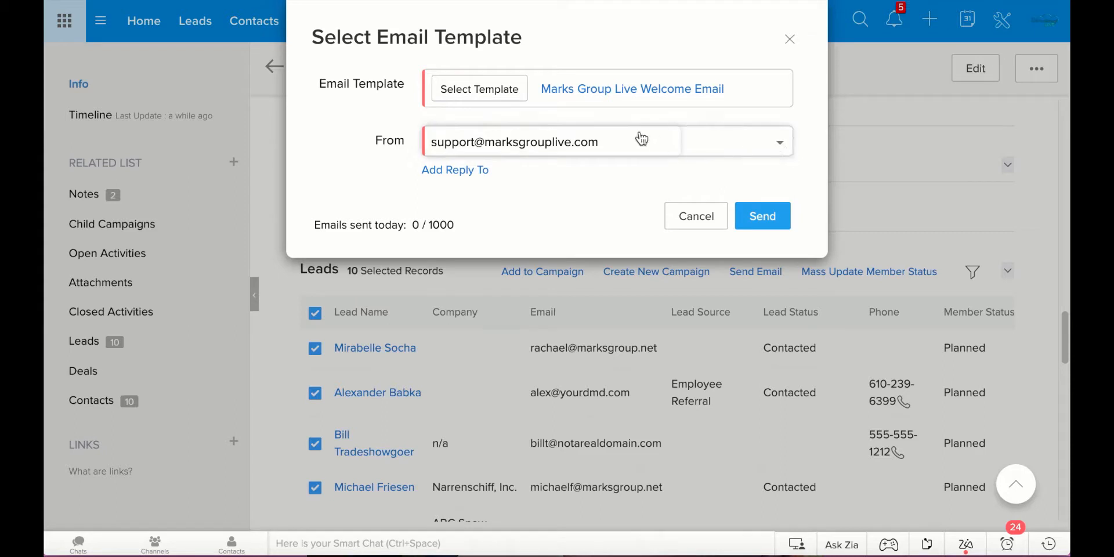
left_click(777, 142)
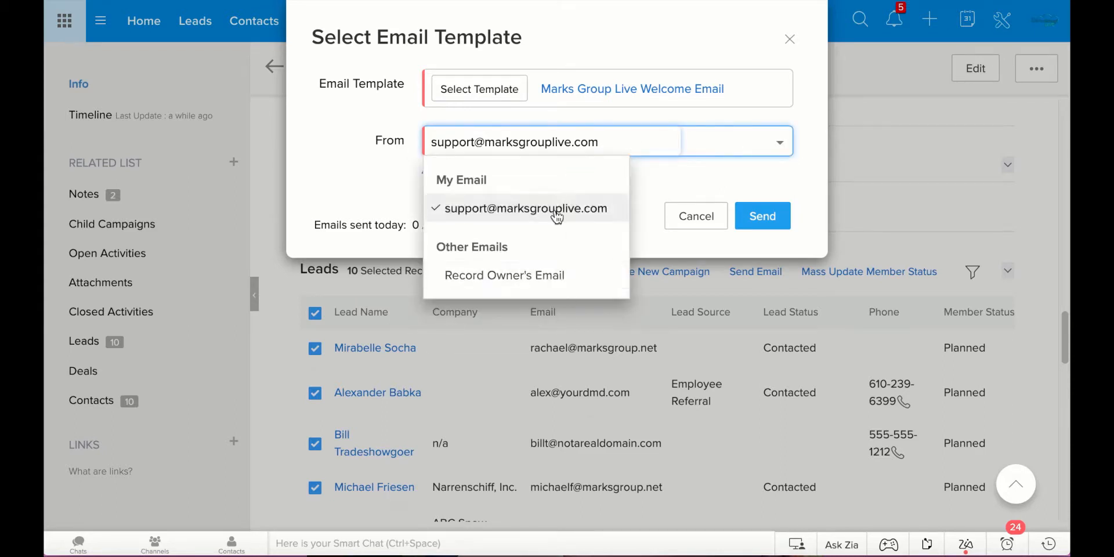
left_click(524, 208)
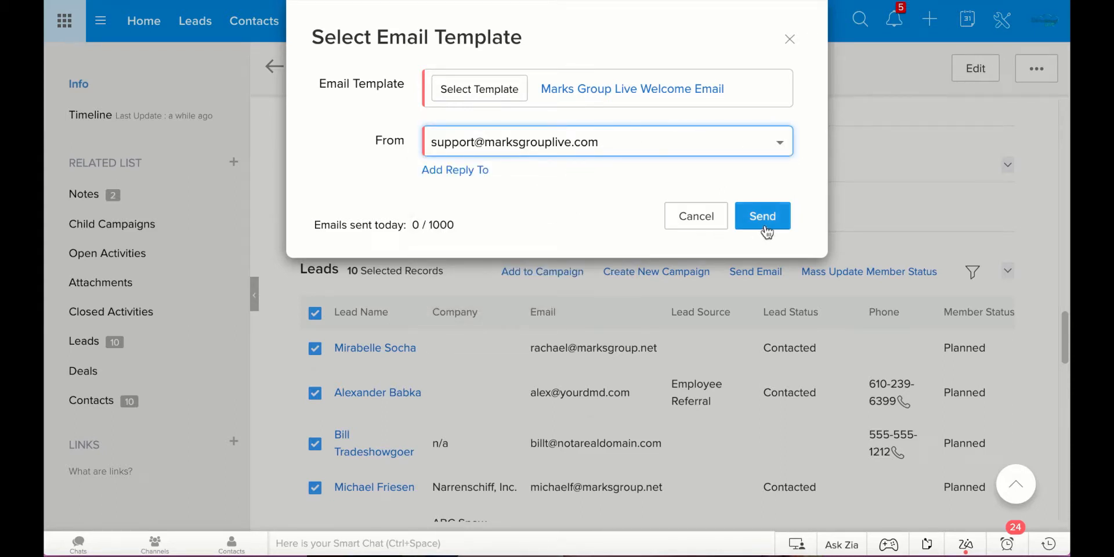
left_click(761, 216)
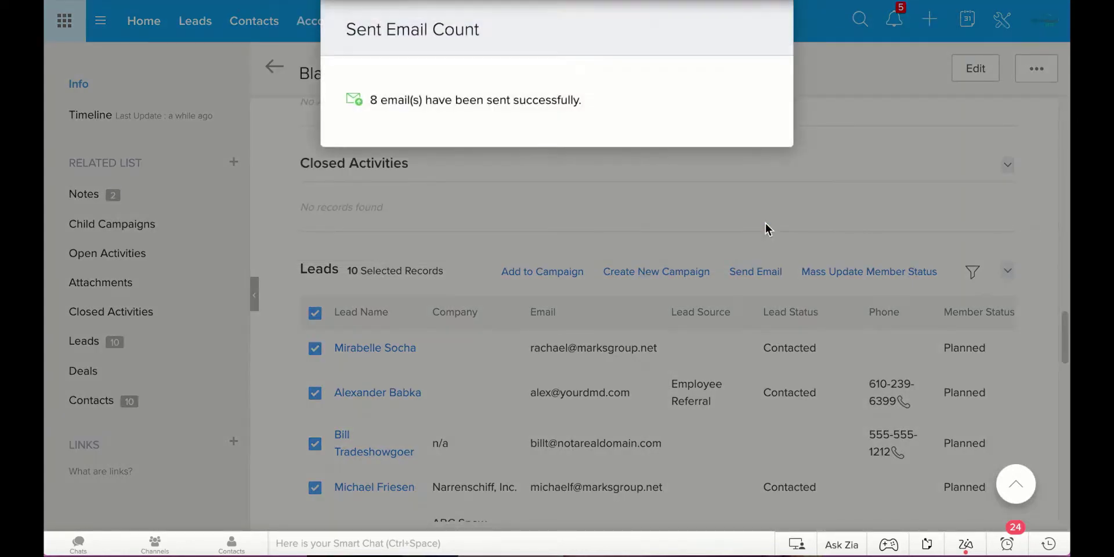
mouse_move(619, 318)
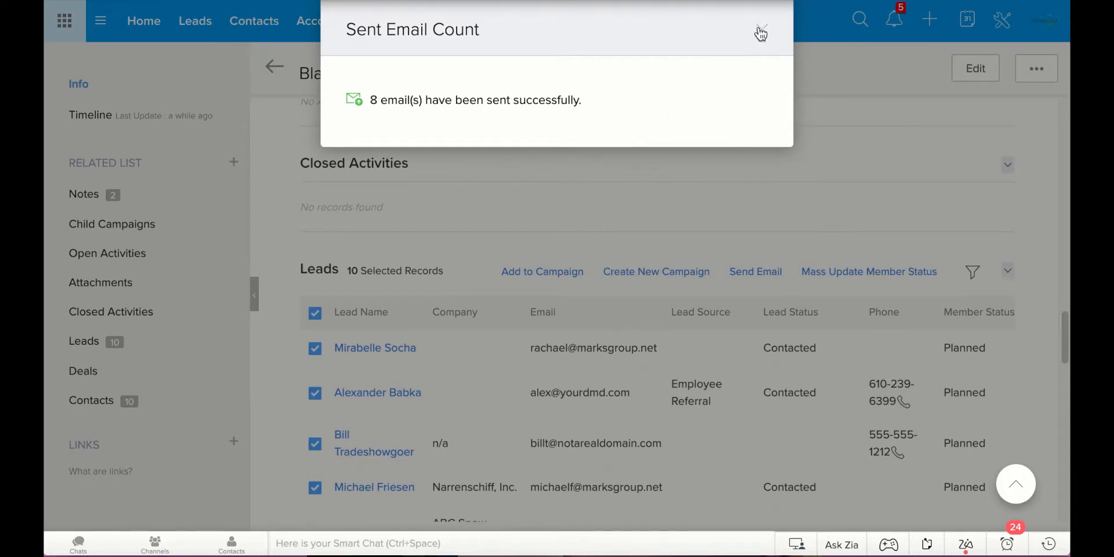
Close the sent confirmation and tick all ten contacts in the Contacts related list
left_click(761, 32)
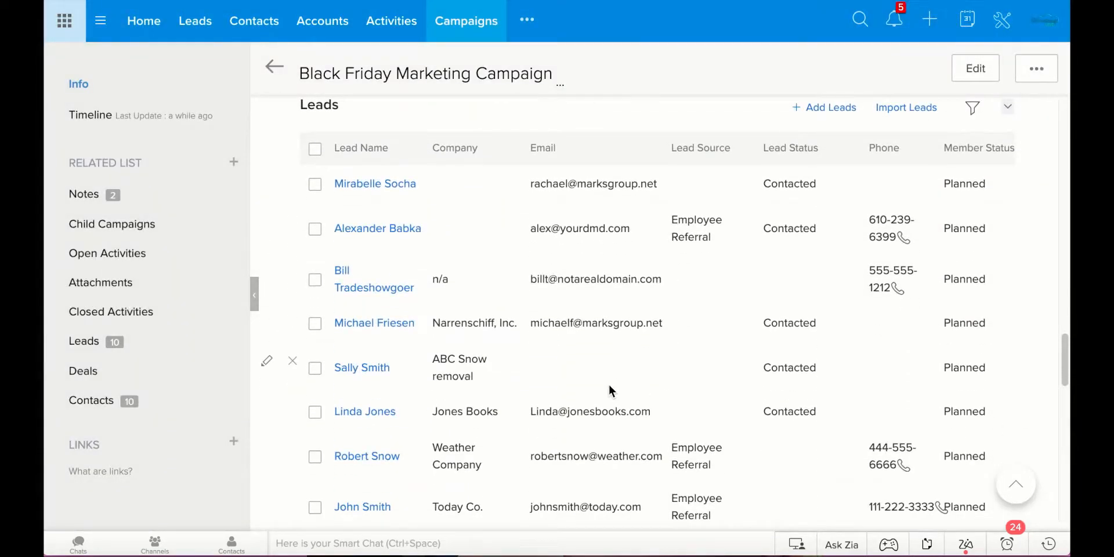
scroll("down", 3)
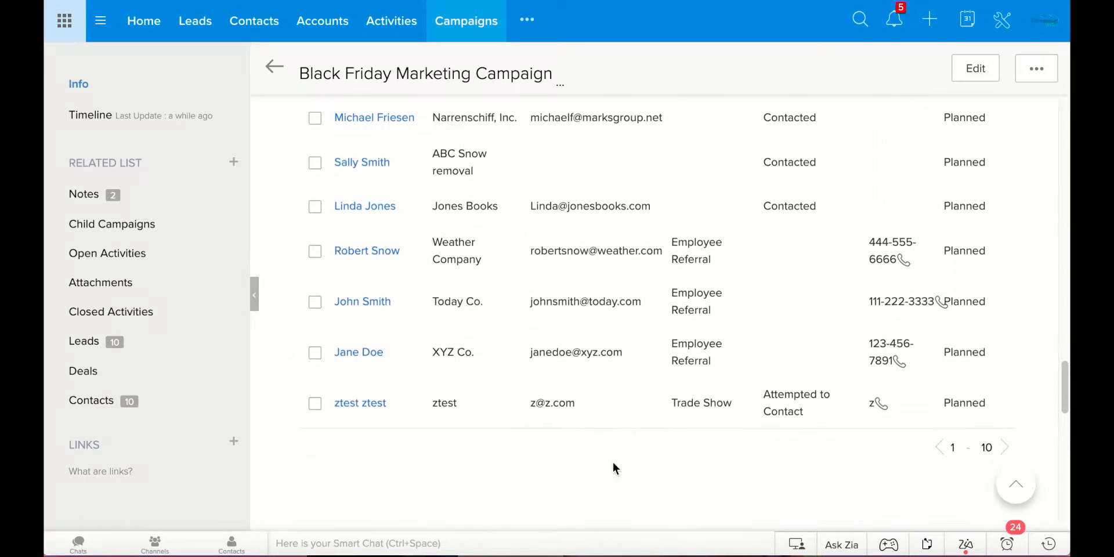
scroll("up", 3)
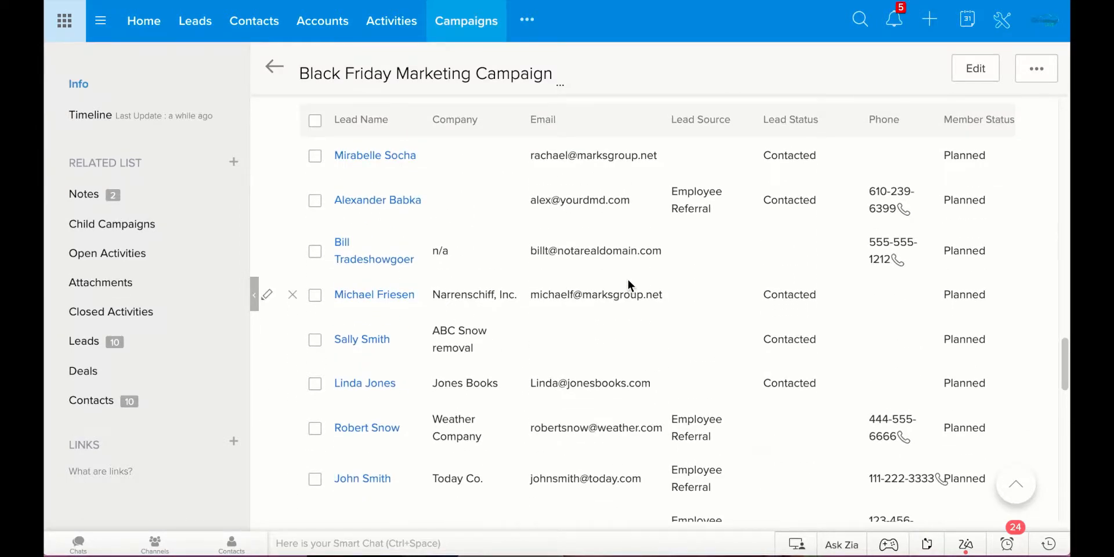
scroll("down", 3)
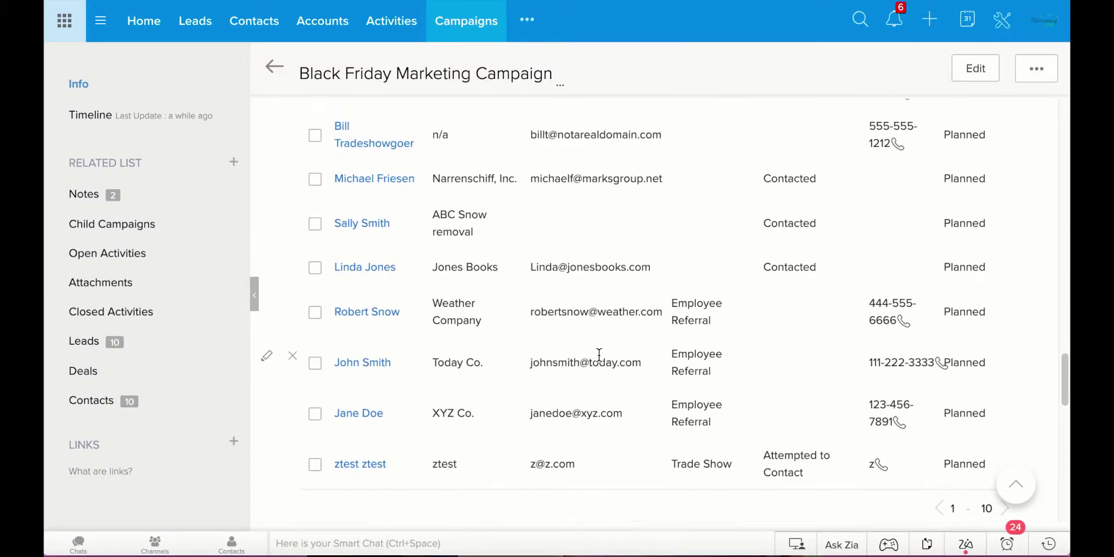
scroll("down", 3)
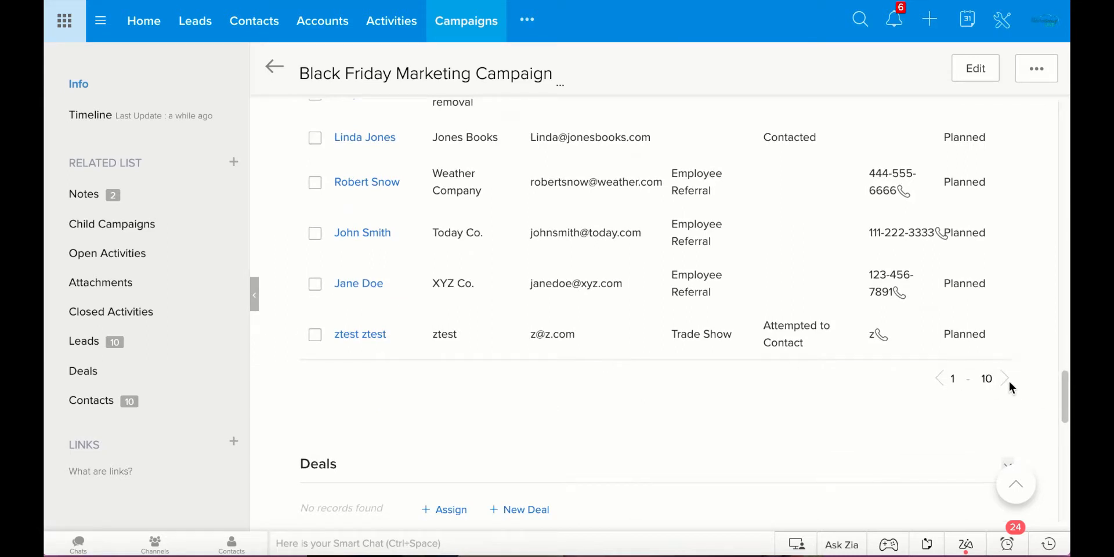
mouse_move(517, 341)
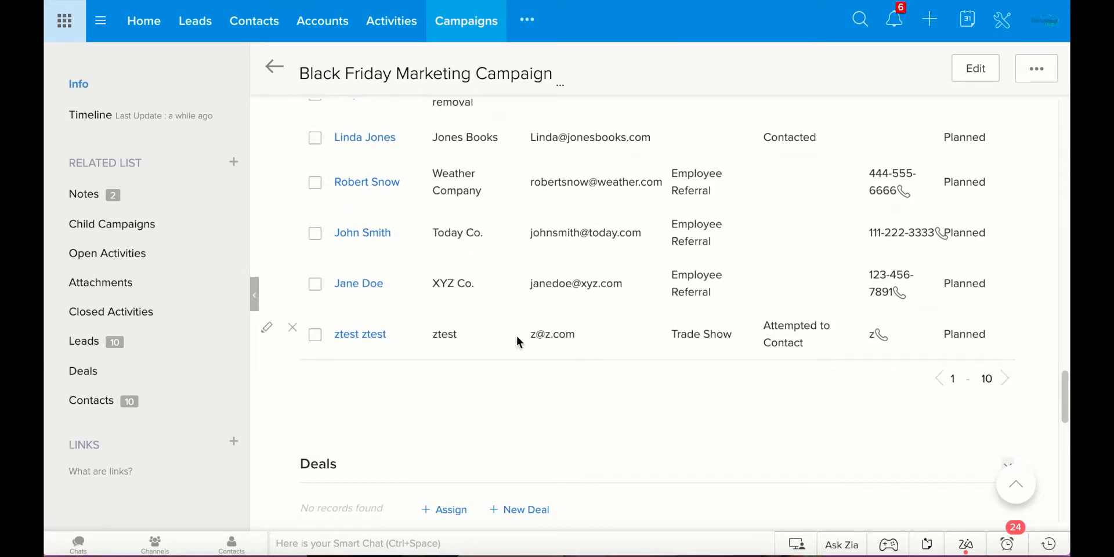
scroll("down", 3)
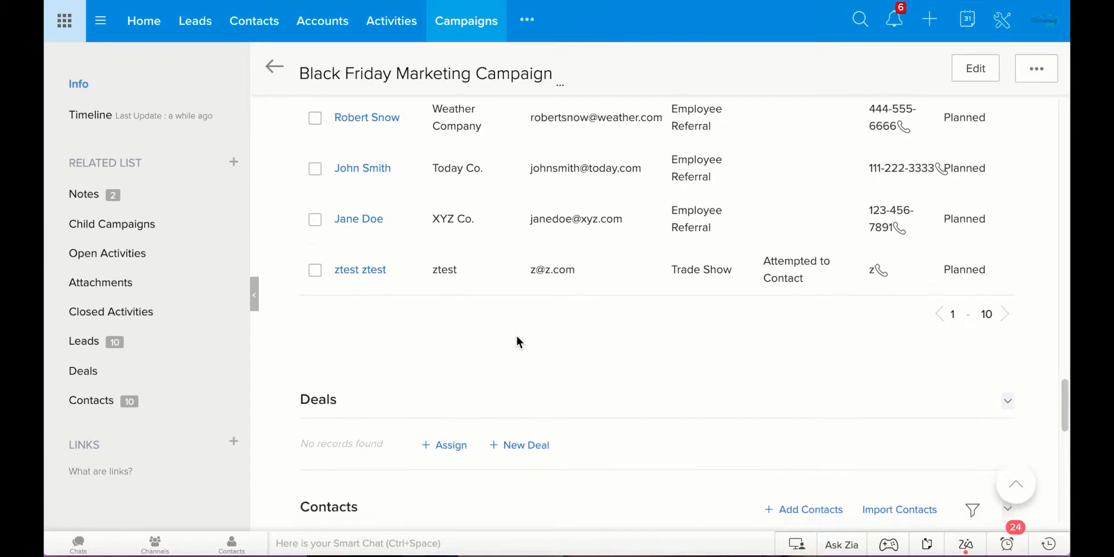
scroll("down", 3)
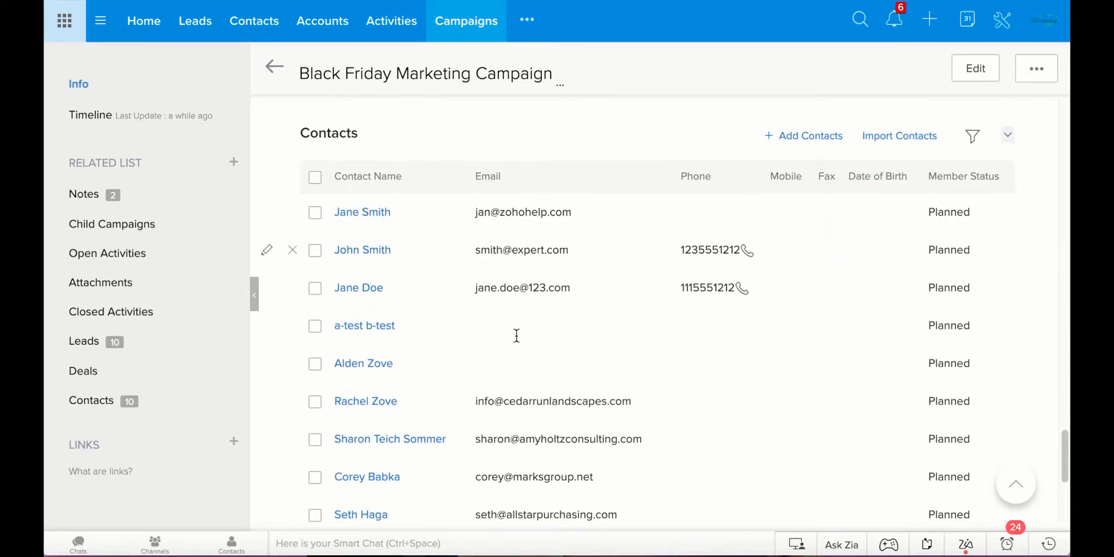
mouse_move(314, 176)
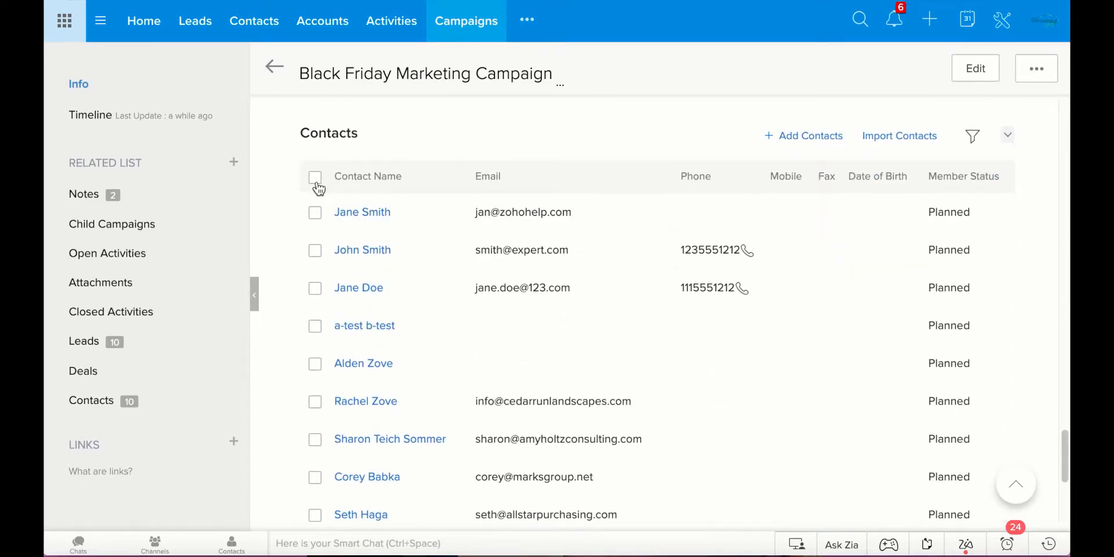
left_click(314, 176)
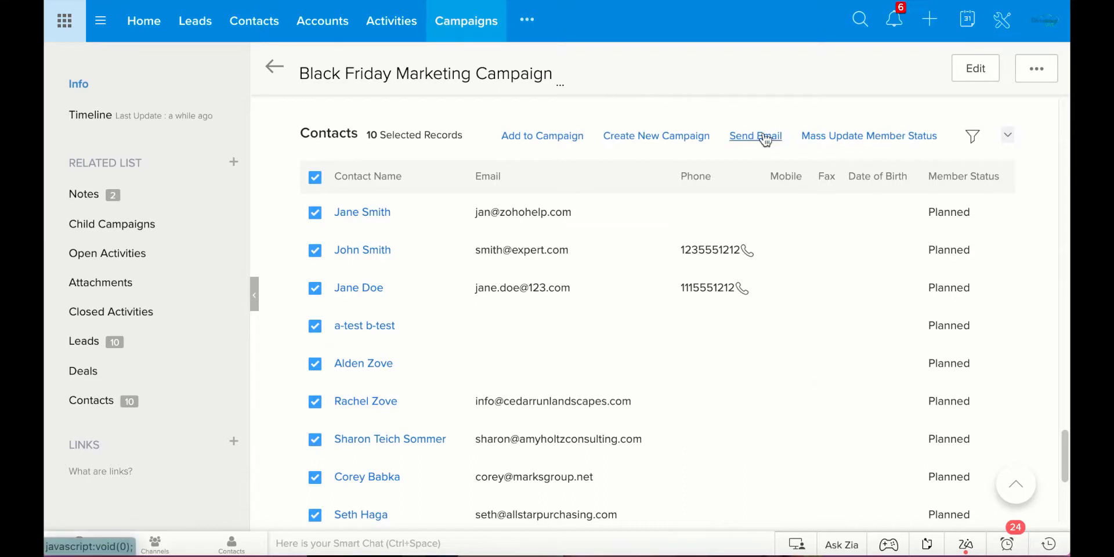
mouse_move(768, 146)
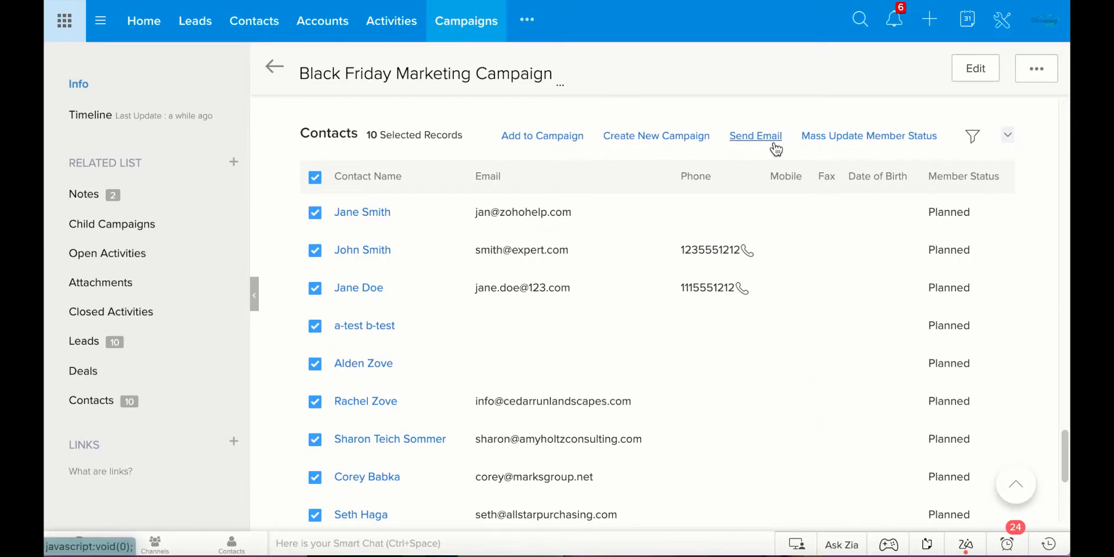
mouse_move(749, 147)
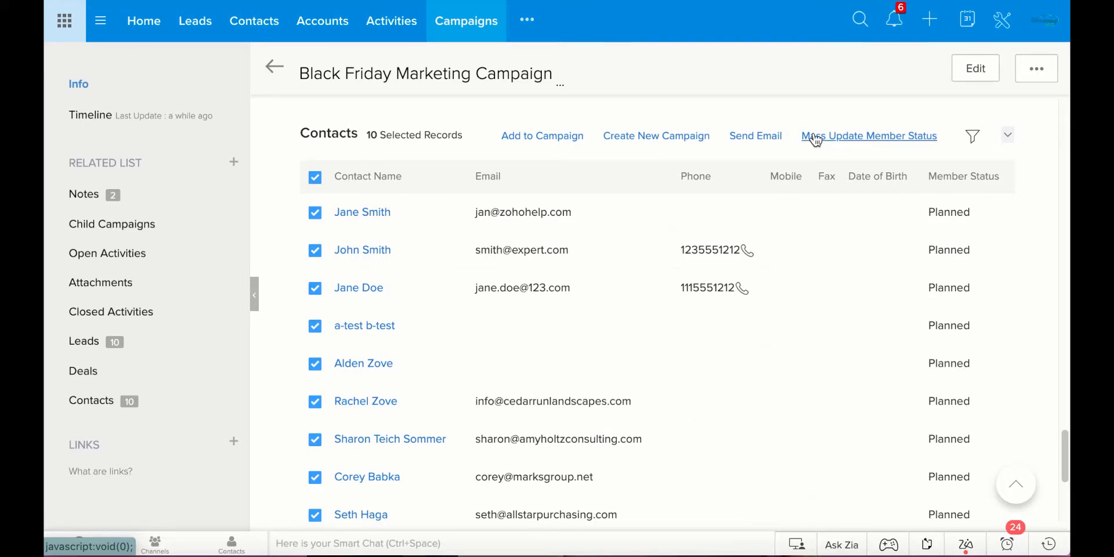
scroll("up", 3)
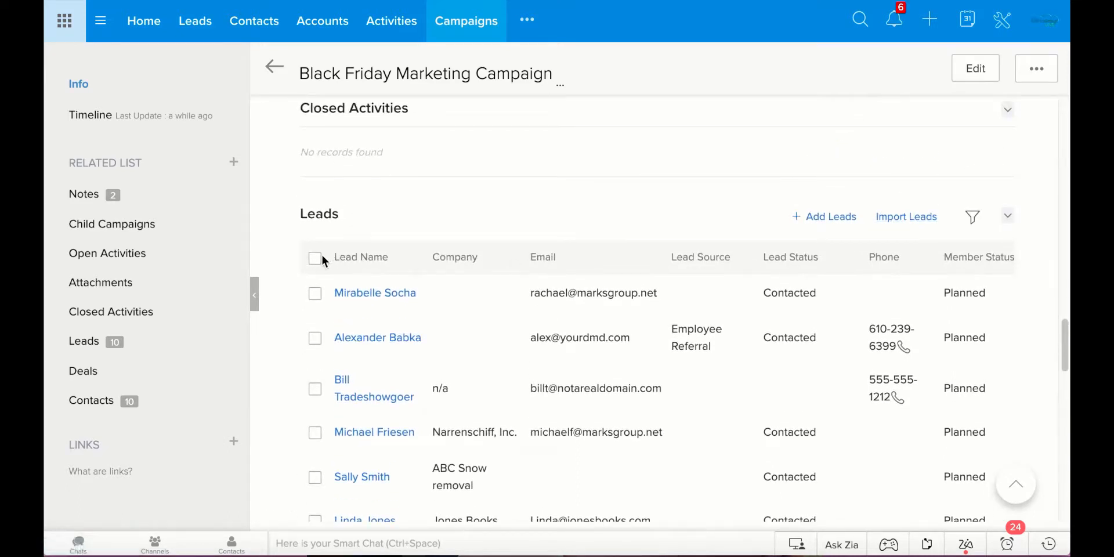
Tick the header checkbox to select all ten member leads
left_click(315, 257)
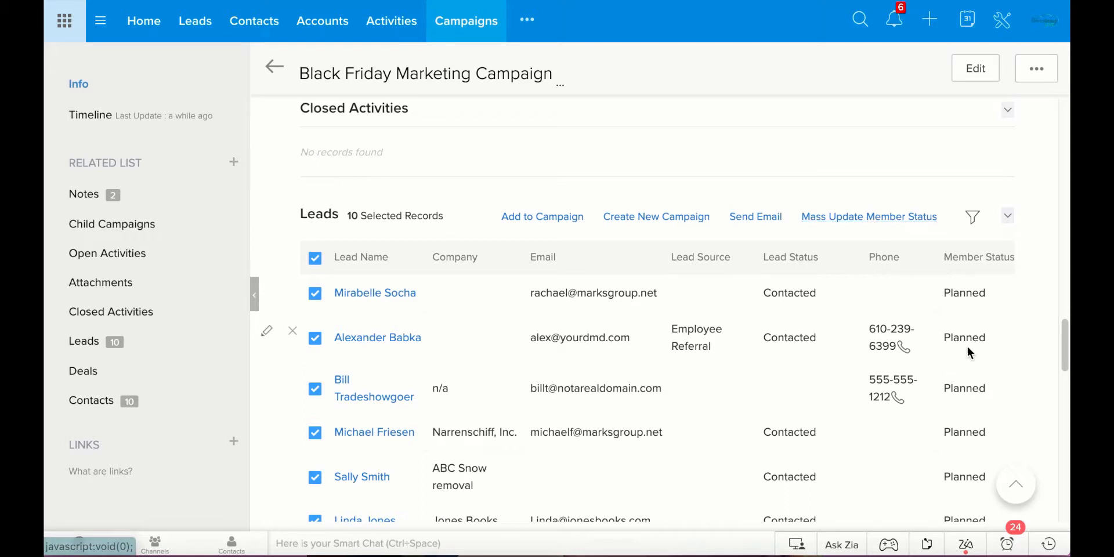
mouse_move(950, 488)
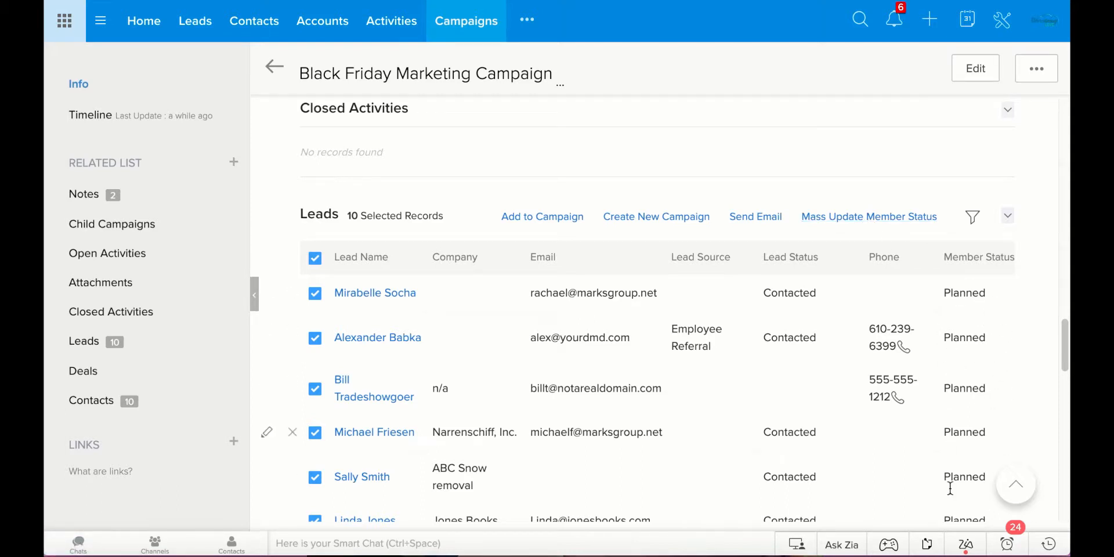
mouse_move(1017, 438)
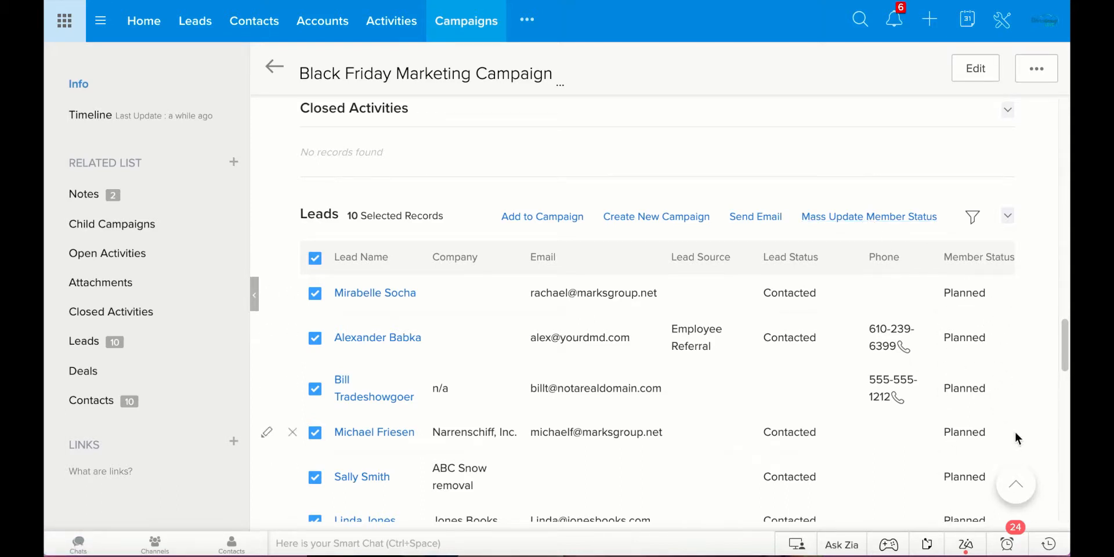
mouse_move(938, 238)
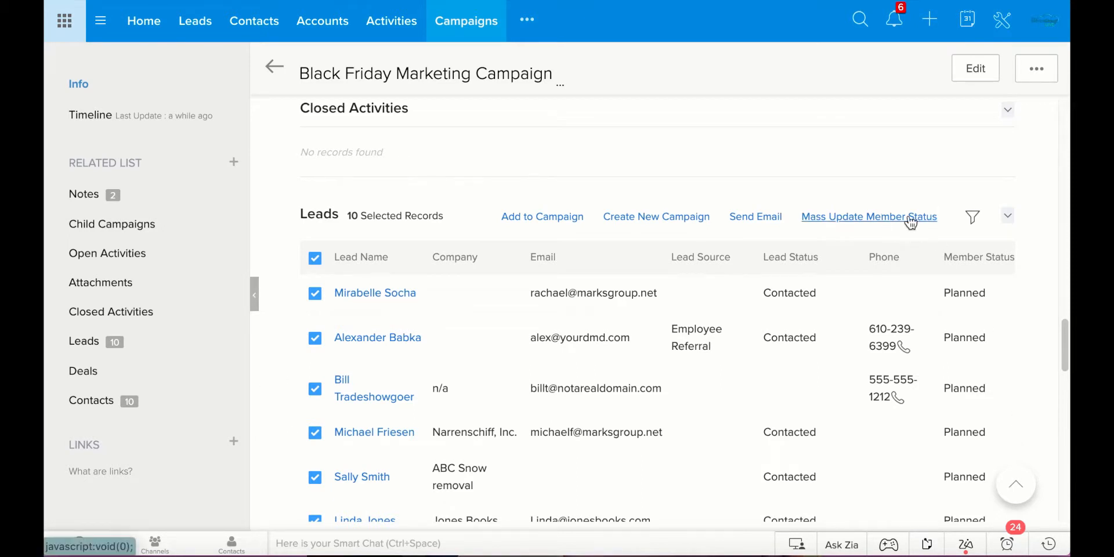
Mass-update the ten selected Black Friday leads' member status from Planned to Sent and save
left_click(868, 217)
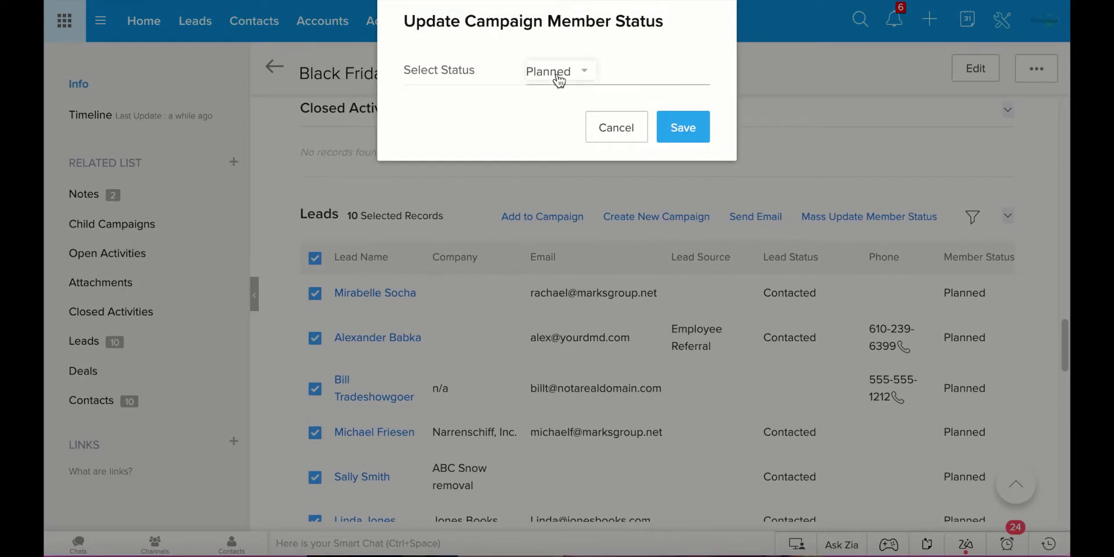
left_click(558, 71)
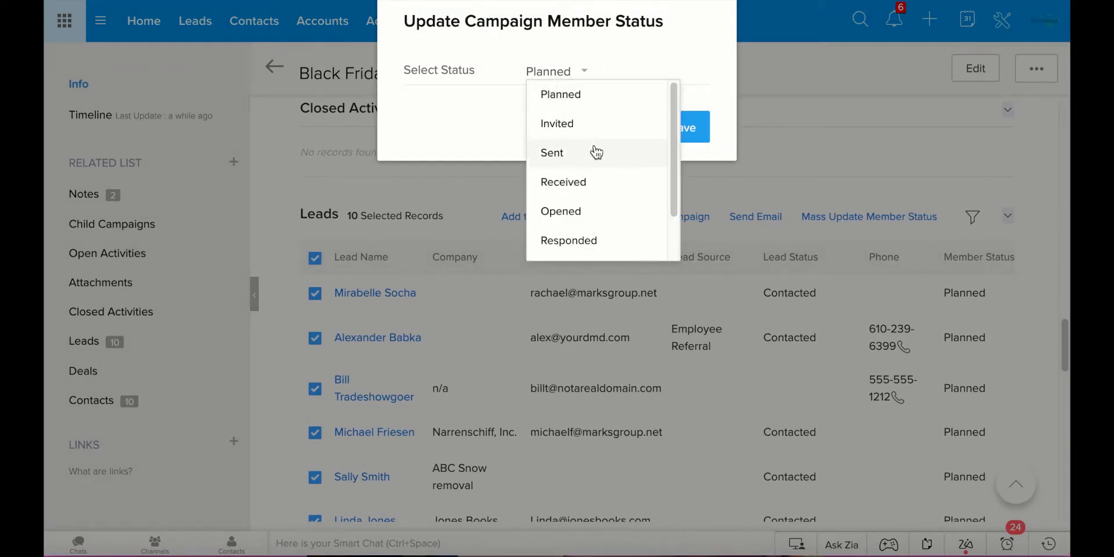
left_click(551, 152)
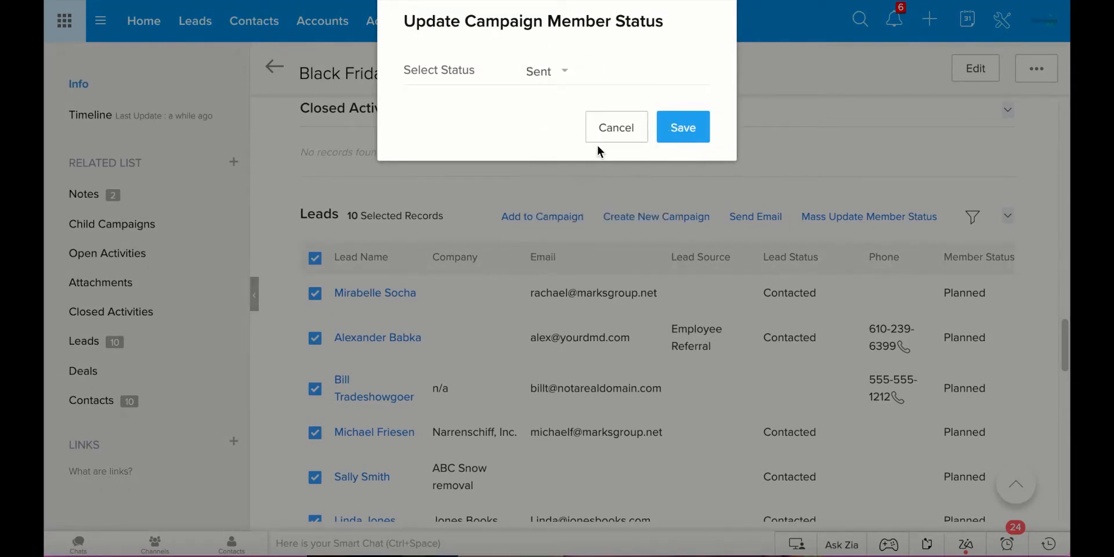
left_click(681, 128)
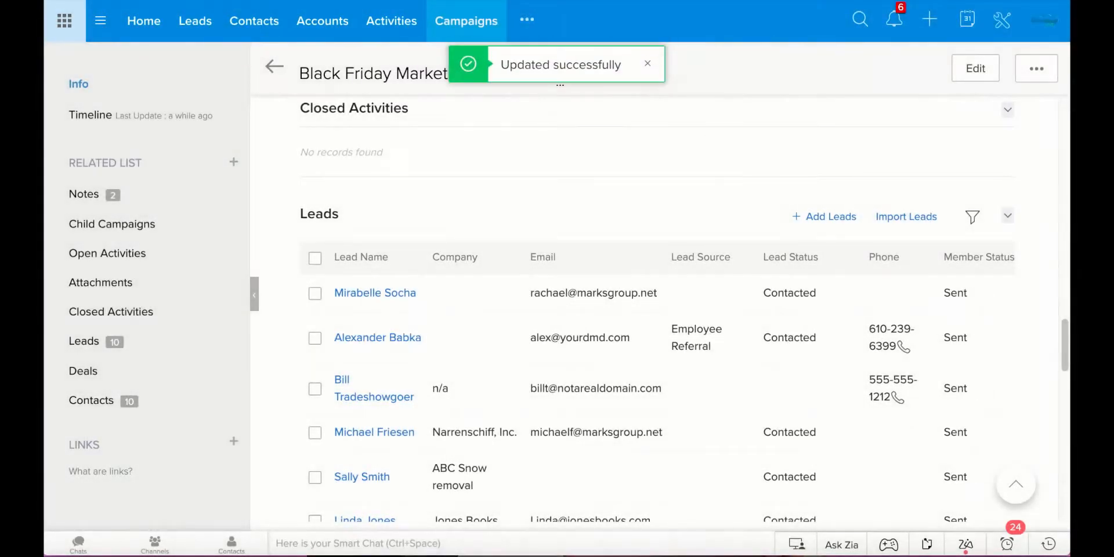
scroll("down", 3)
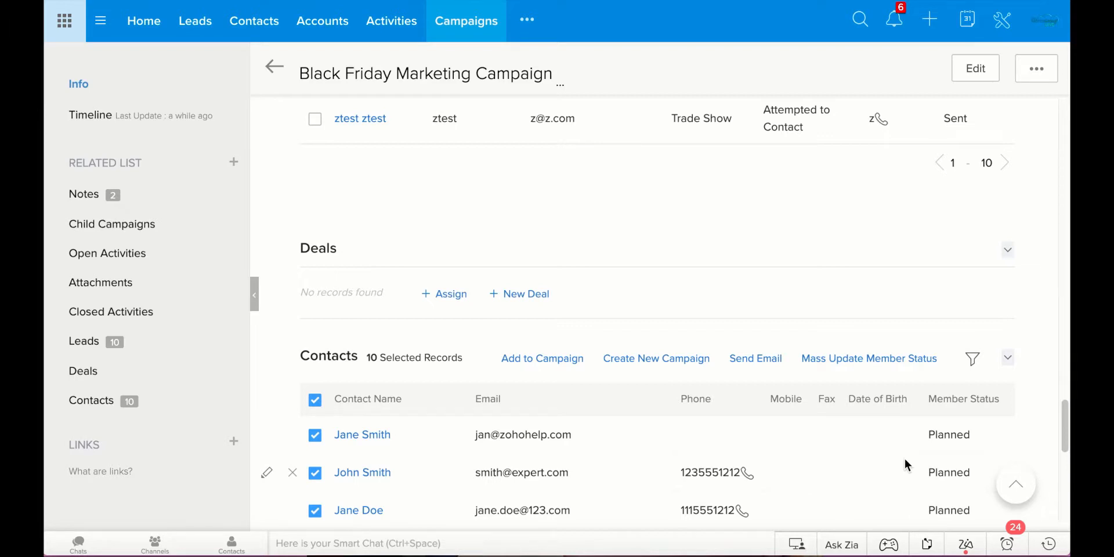
mouse_move(441, 298)
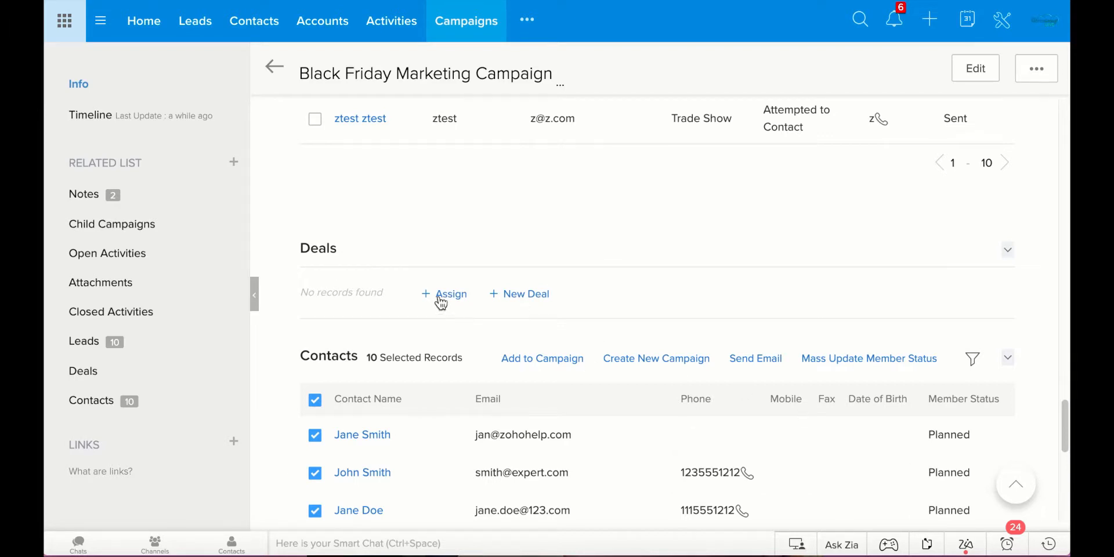
left_click(450, 293)
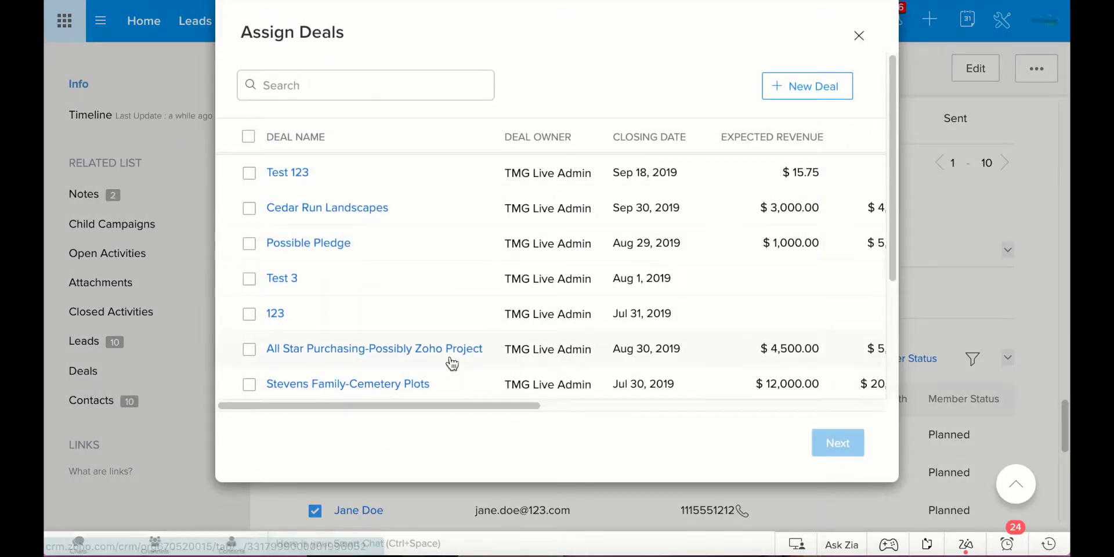
scroll("down", 3)
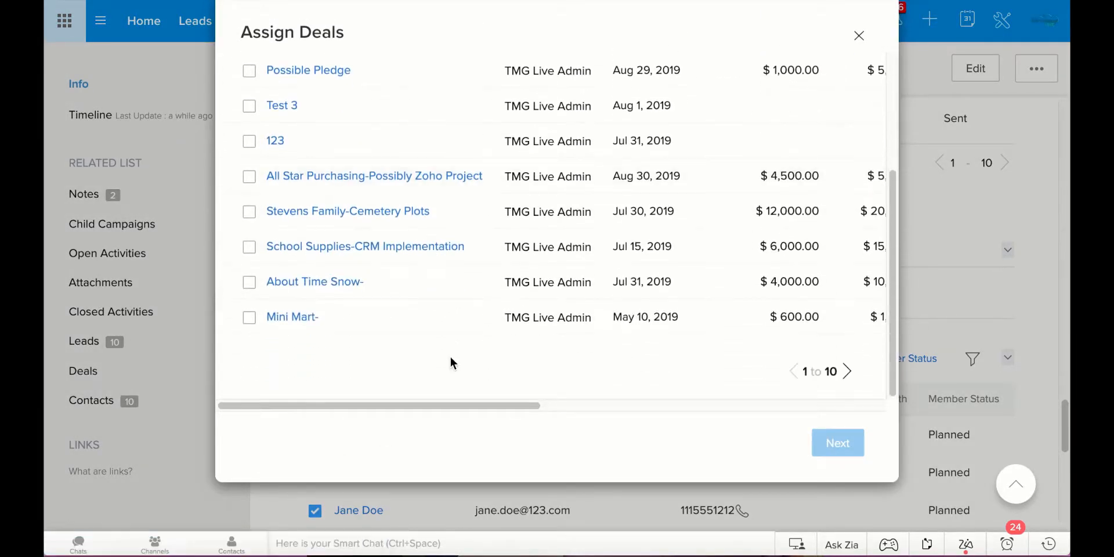
scroll("up", 3)
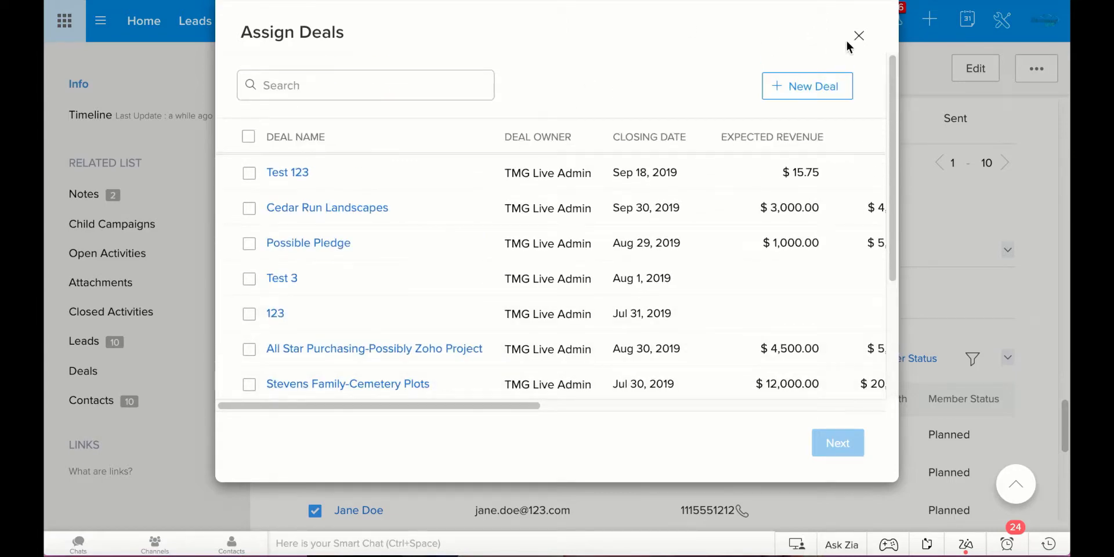
left_click(859, 36)
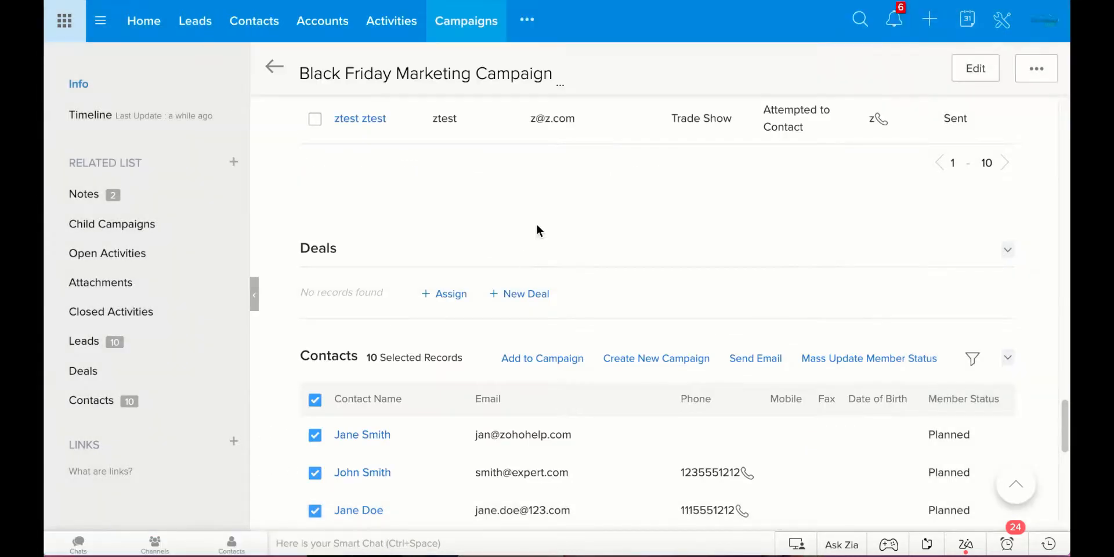
mouse_move(527, 293)
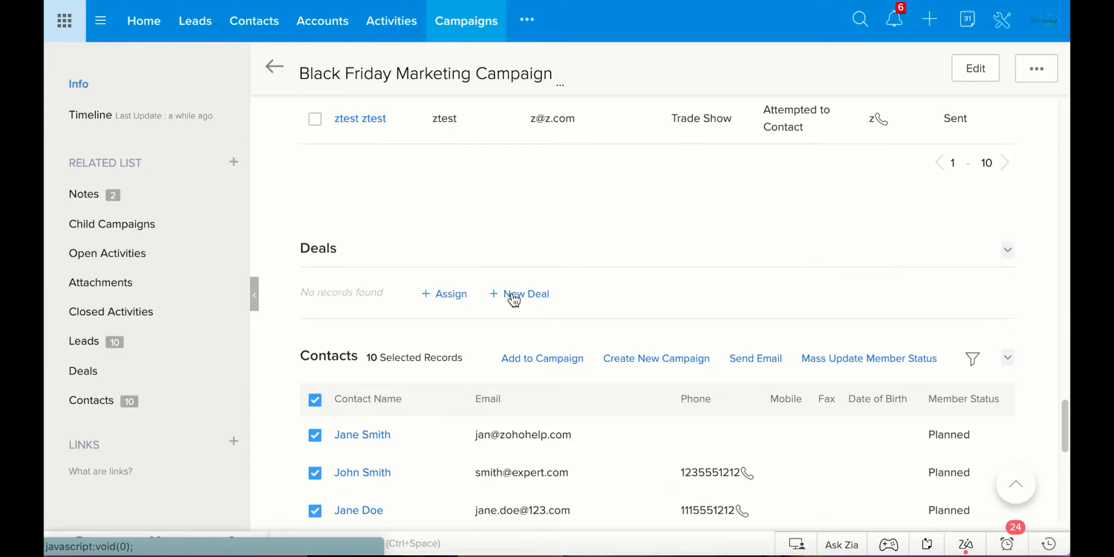
left_click(526, 293)
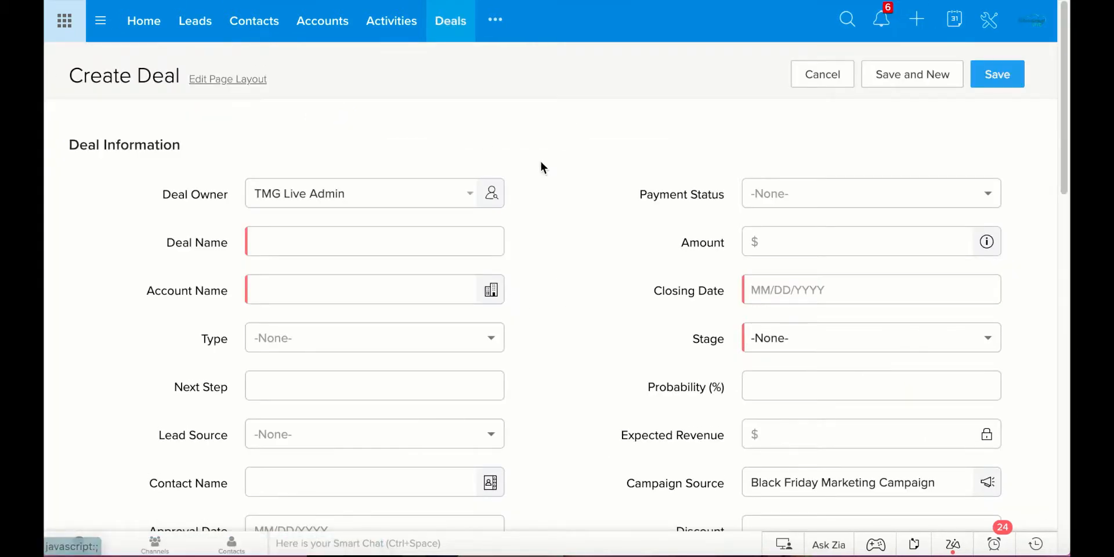
mouse_move(822, 75)
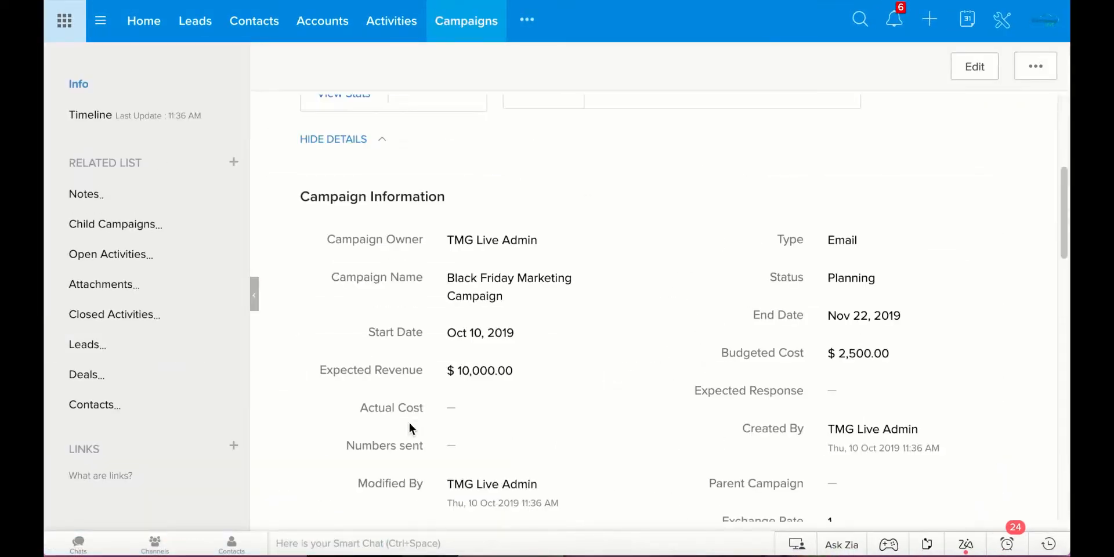
Begin assigning an existing deal from the campaign's Deals related list
scroll("down", 3)
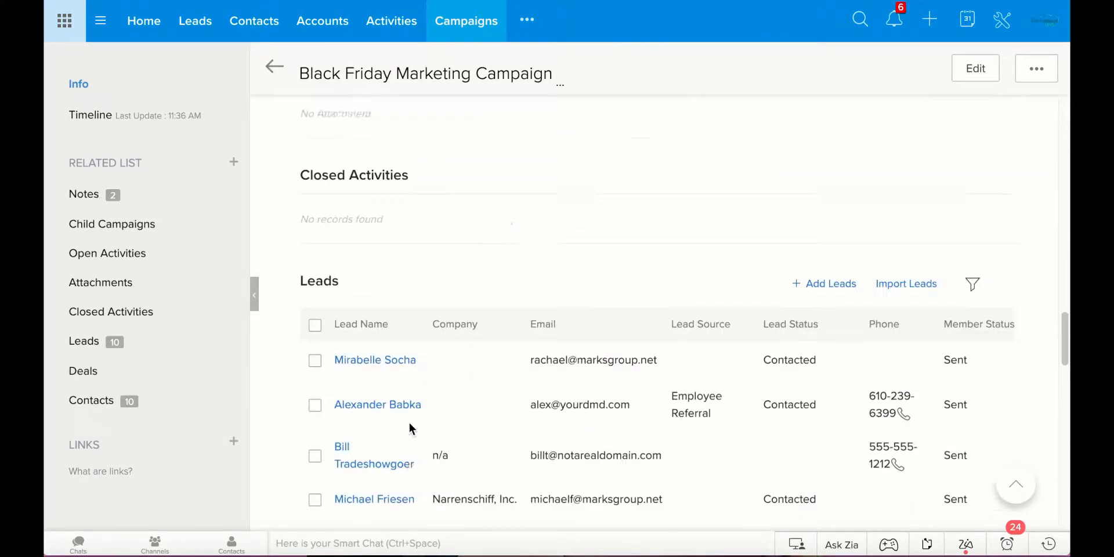
scroll("up", 3)
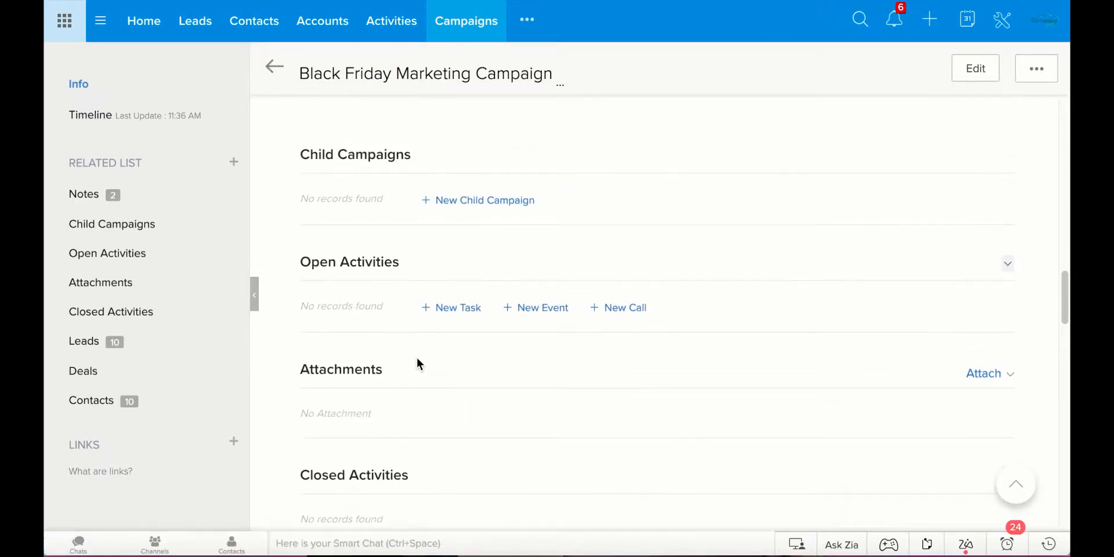
scroll("down", 3)
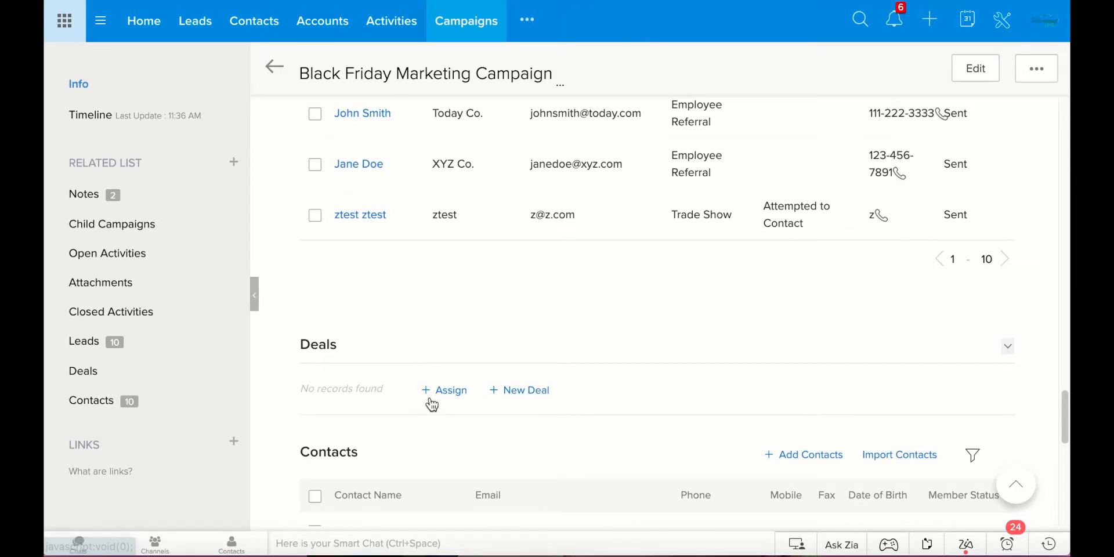
mouse_move(435, 395)
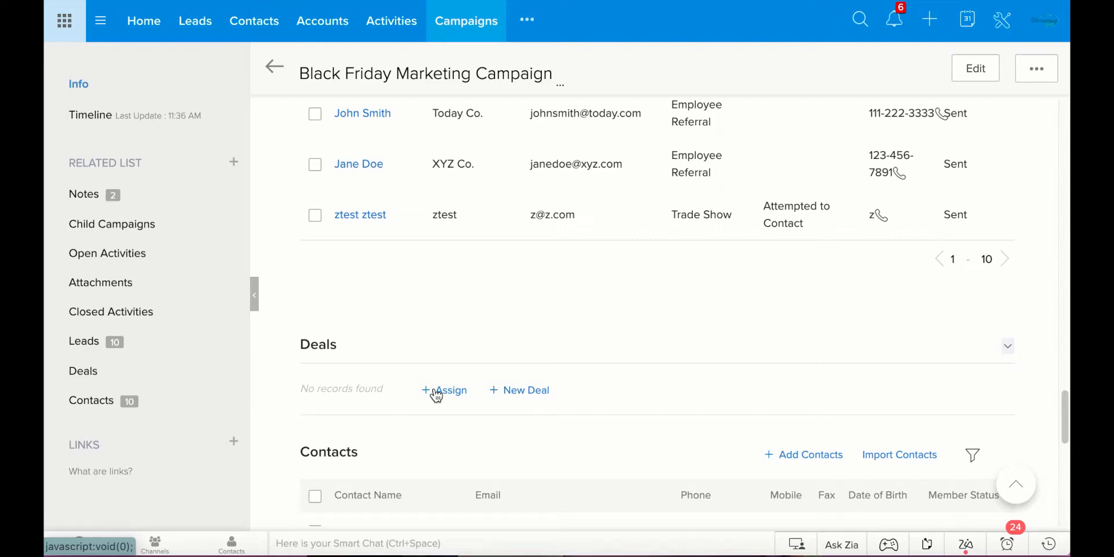
left_click(445, 390)
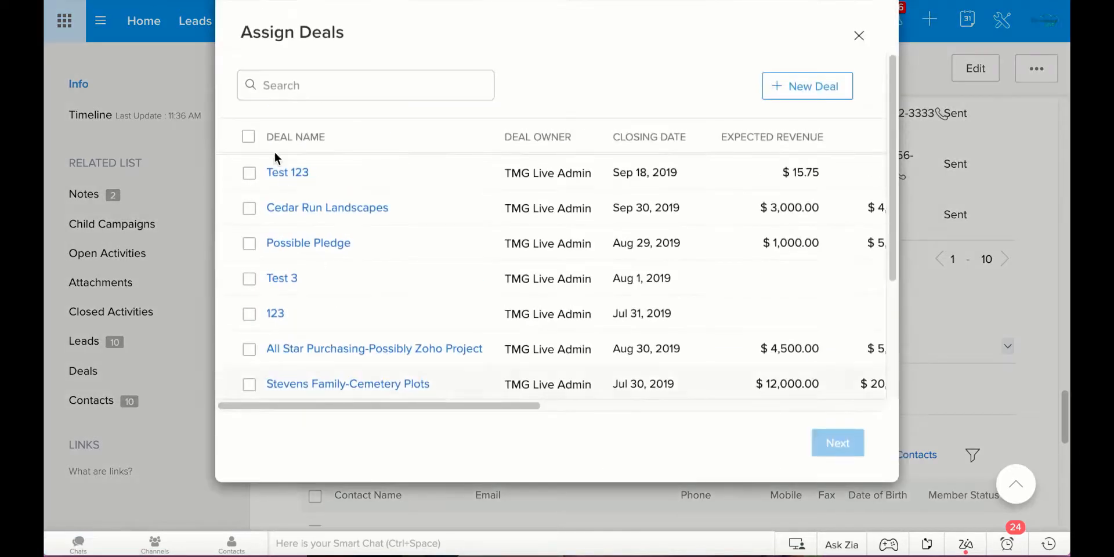
Select the Possible Pledge deal ($5,000, Needs Analysis) and confirm linking it to the campaign
scroll("down", 3)
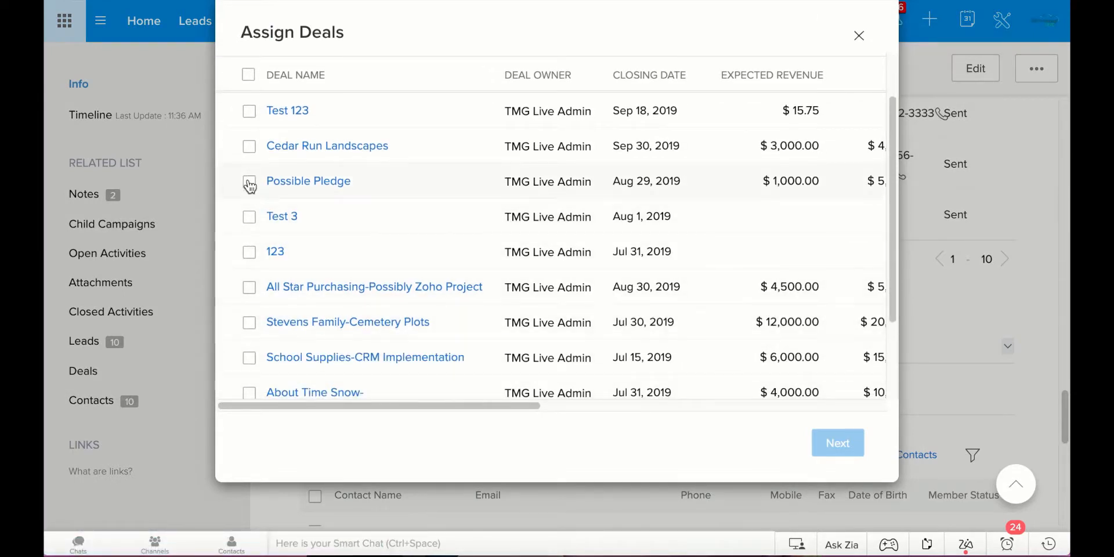
left_click(248, 181)
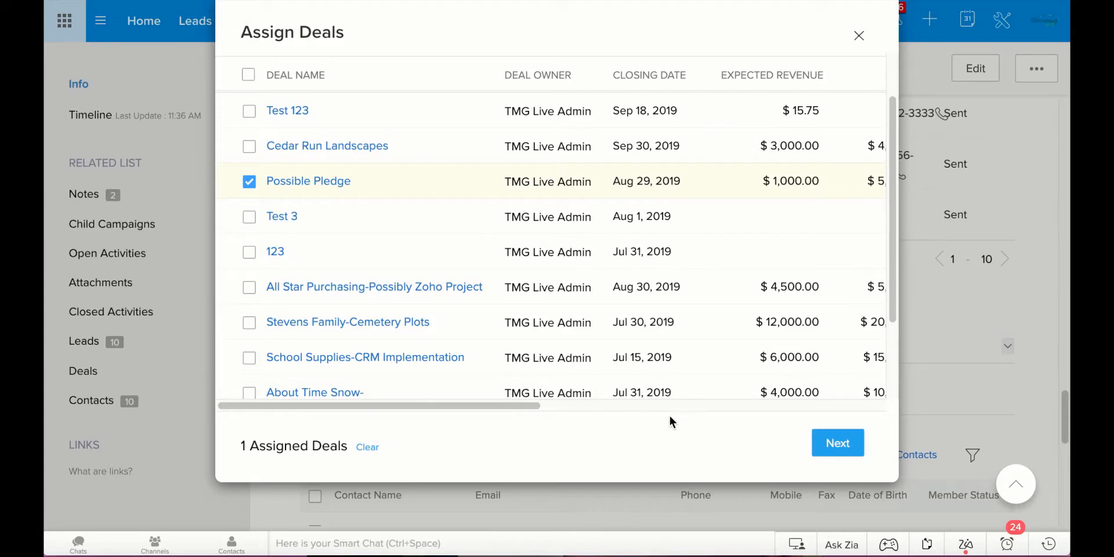
left_click(836, 442)
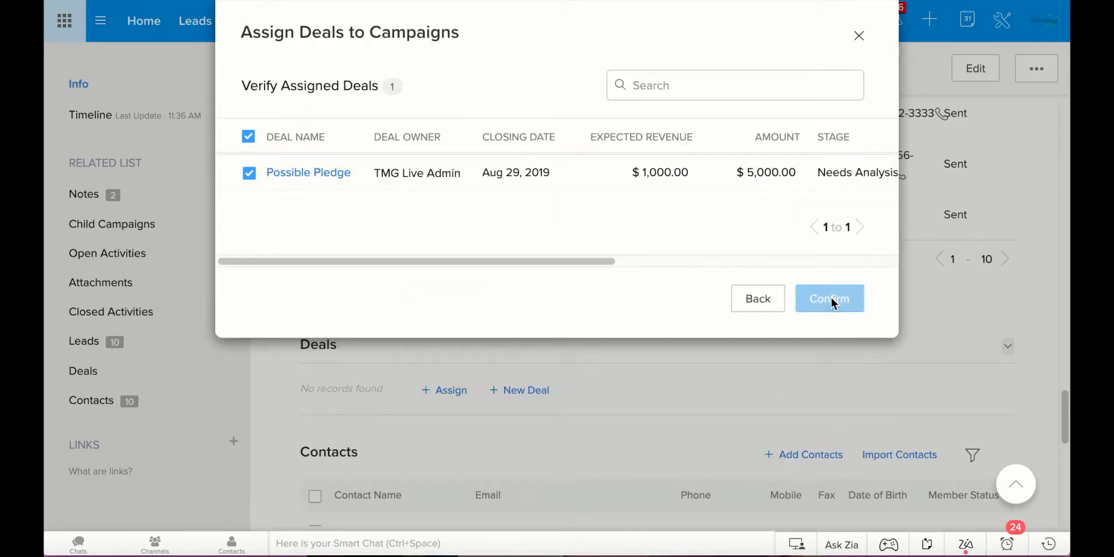
left_click(828, 298)
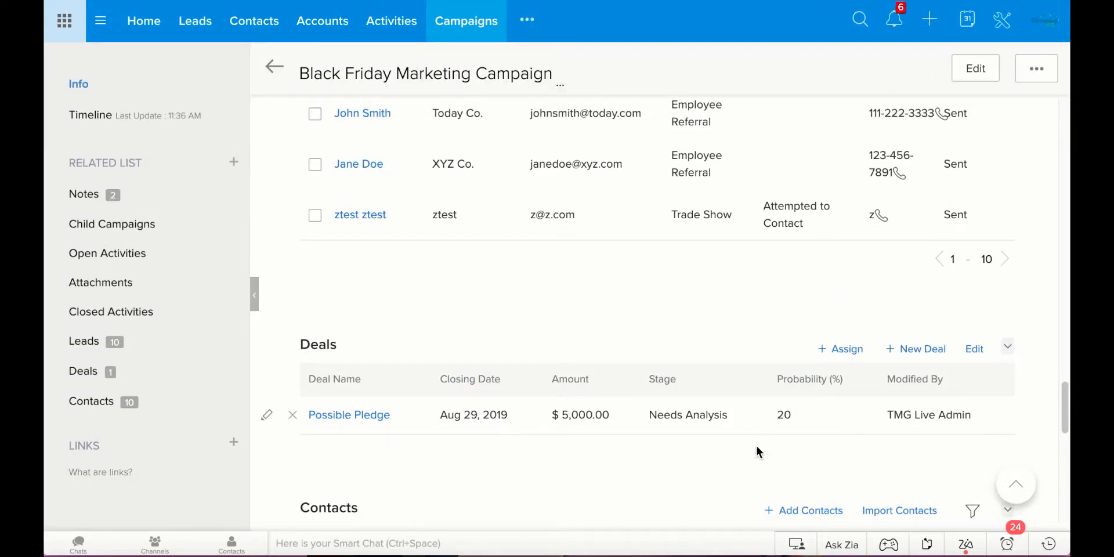
scroll("up", 3)
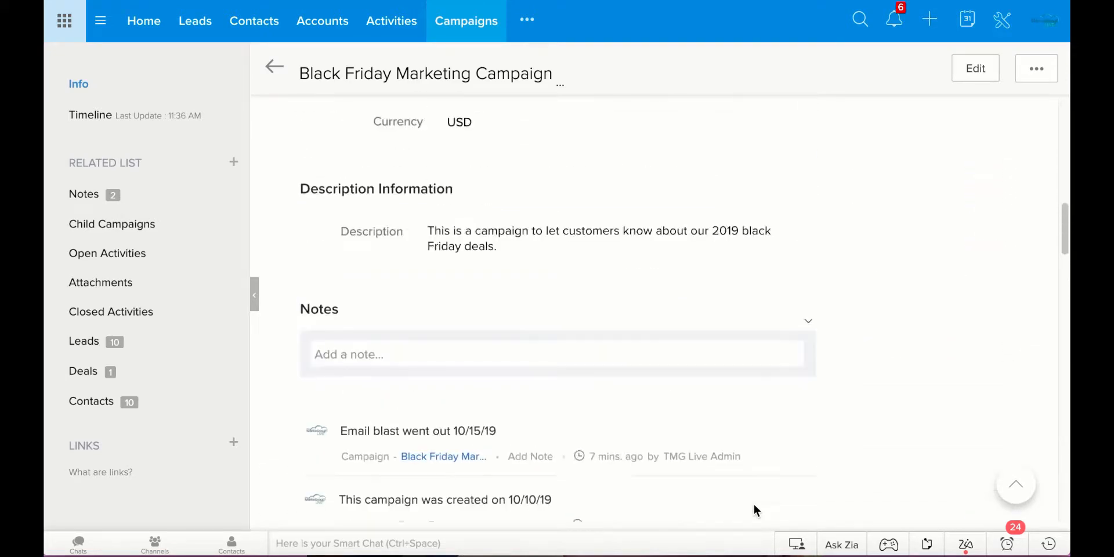
scroll("up", 3)
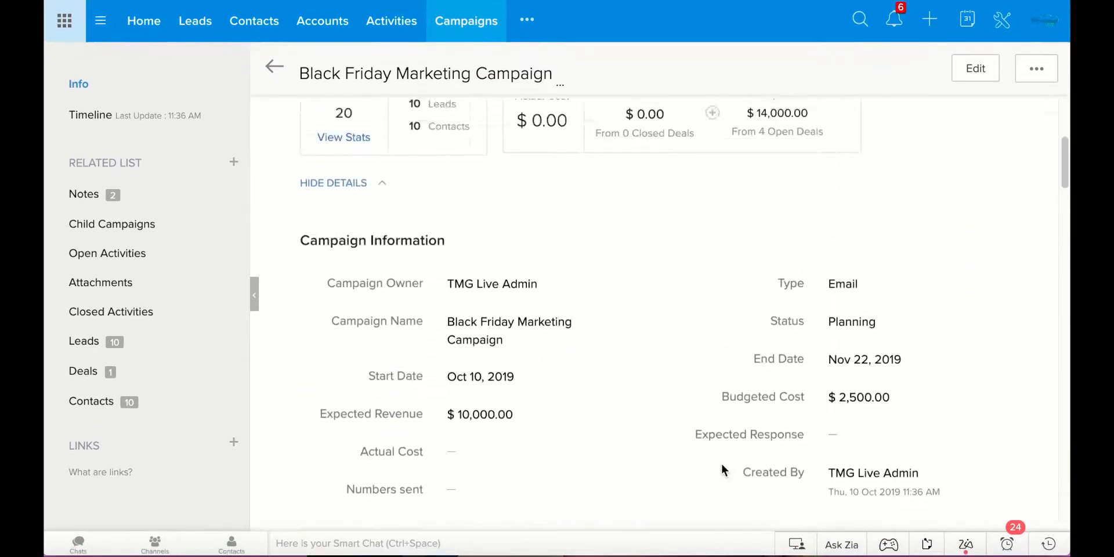
scroll("up", 3)
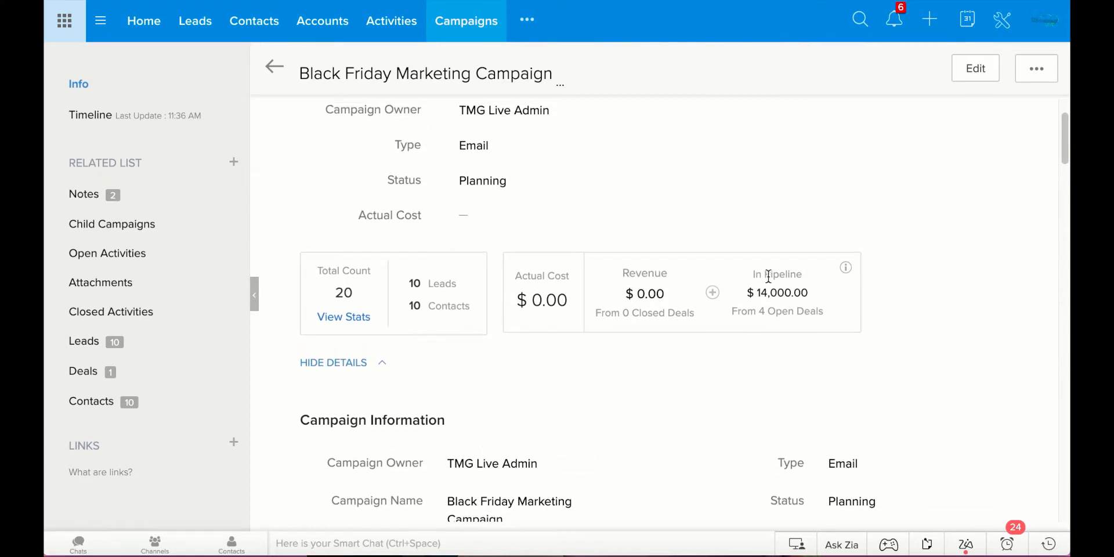
mouse_move(821, 289)
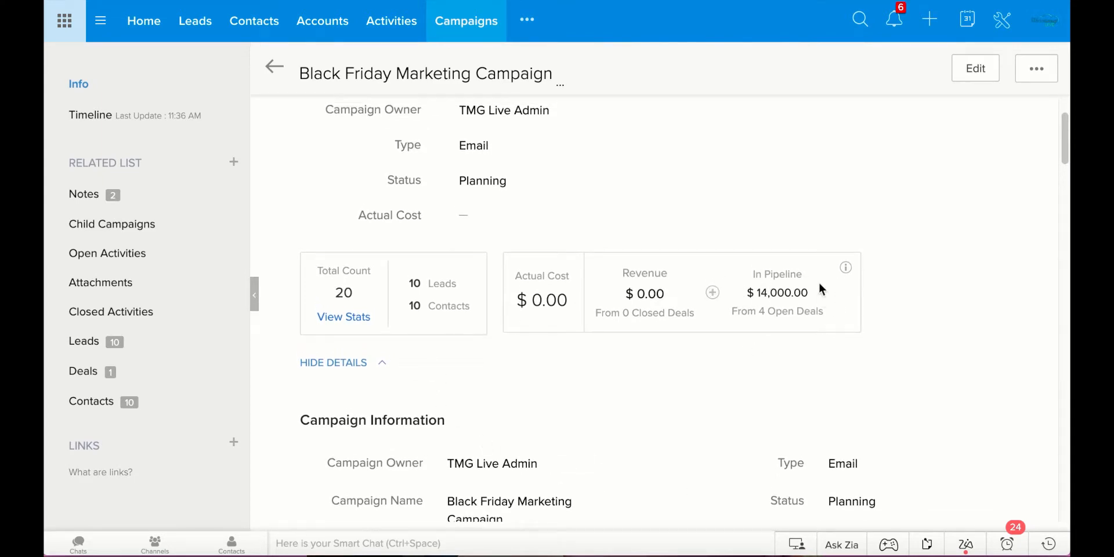
scroll("down", 3)
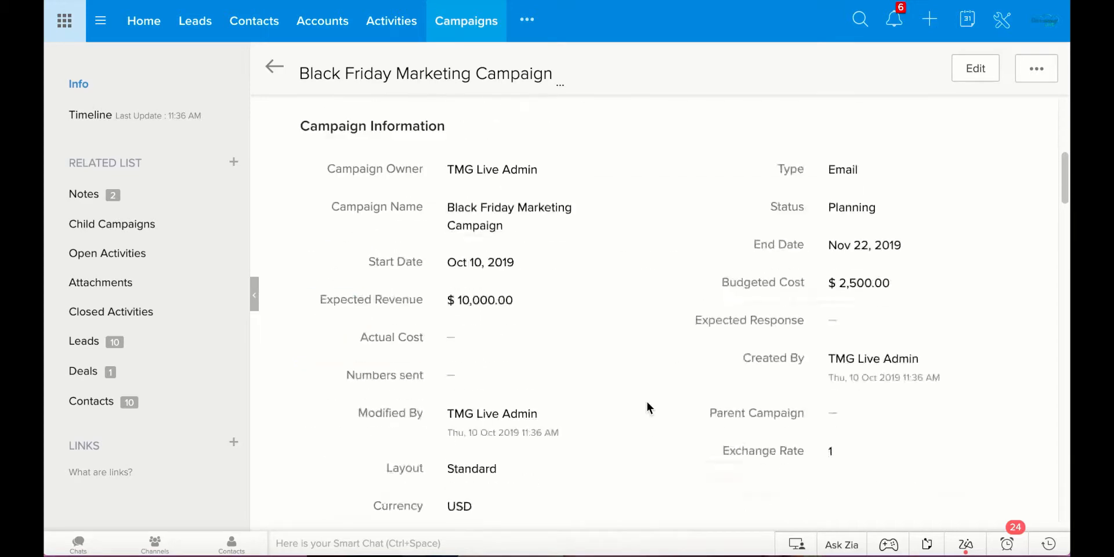
scroll("down", 3)
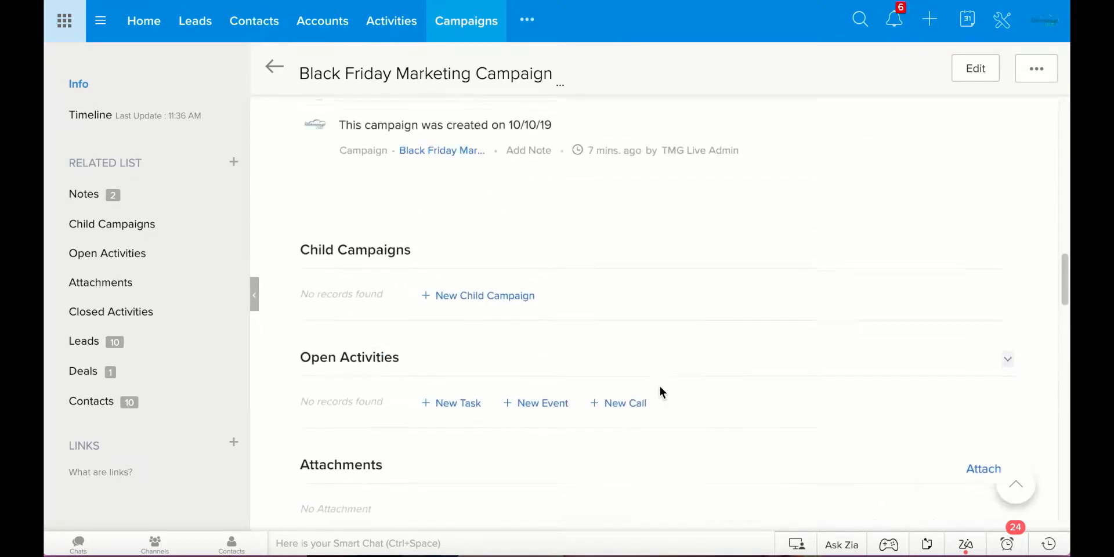
scroll("down", 3)
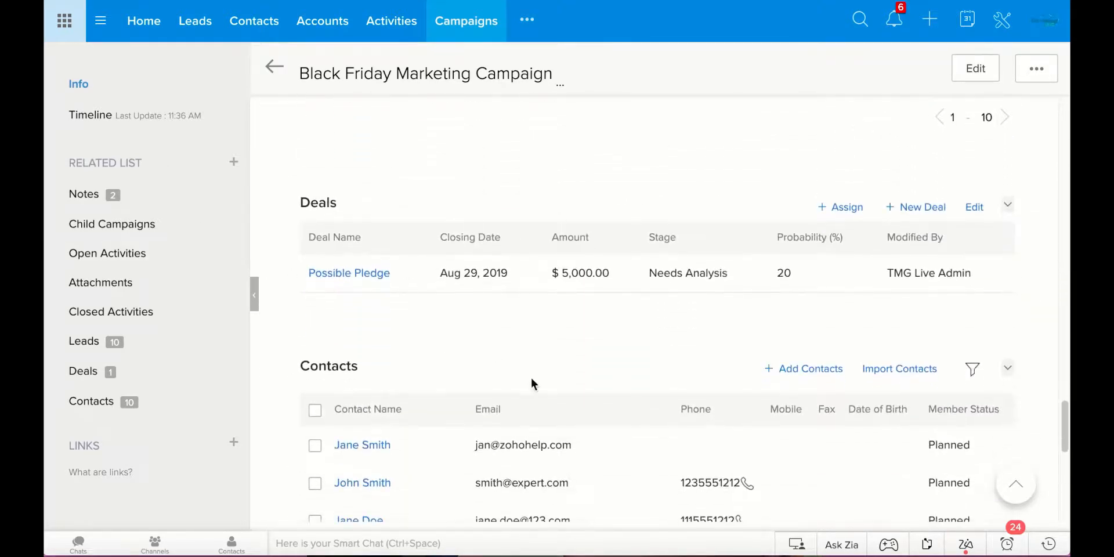
scroll("up", 3)
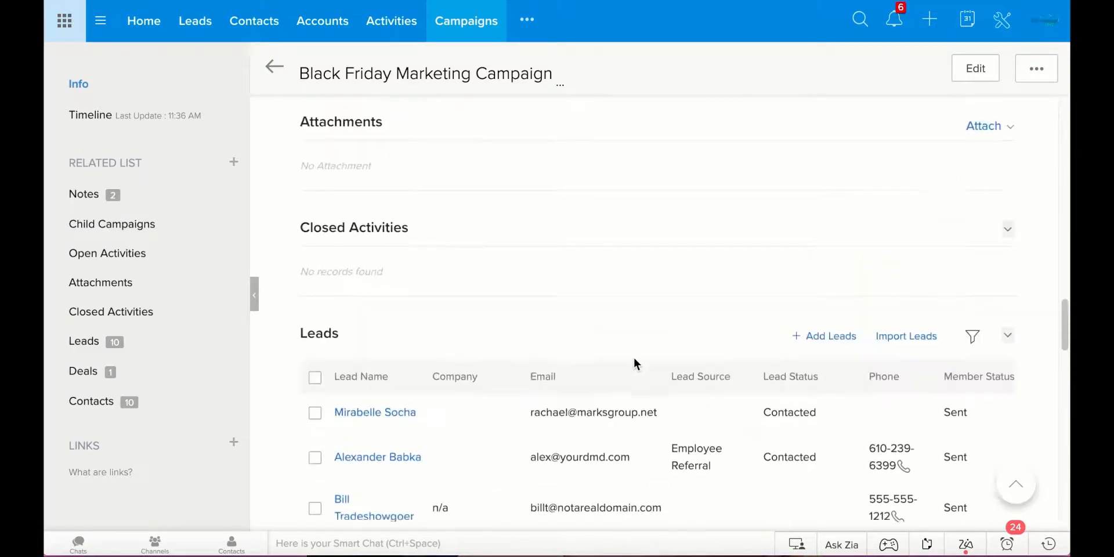
scroll("up", 3)
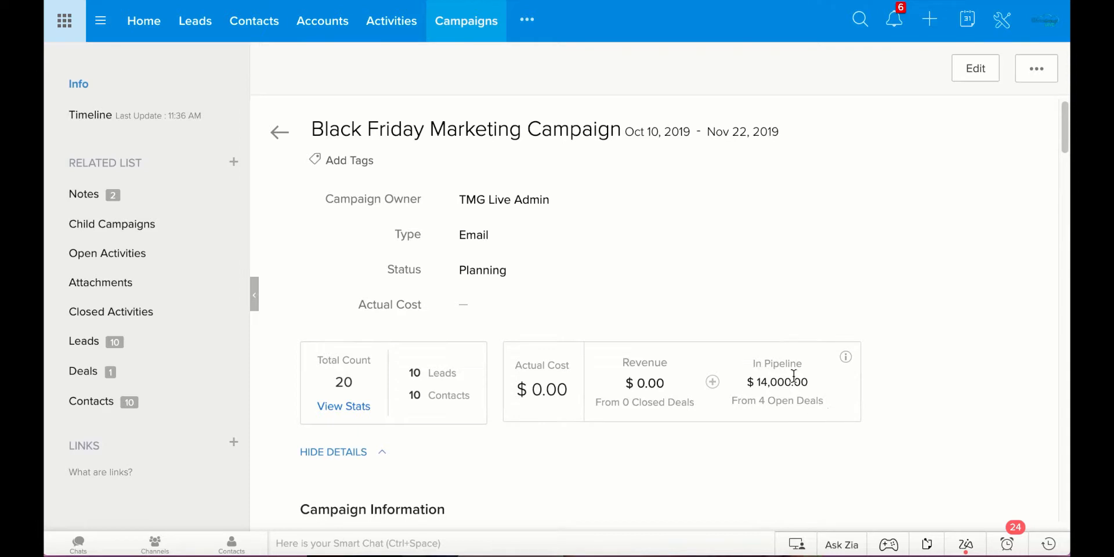
mouse_move(618, 489)
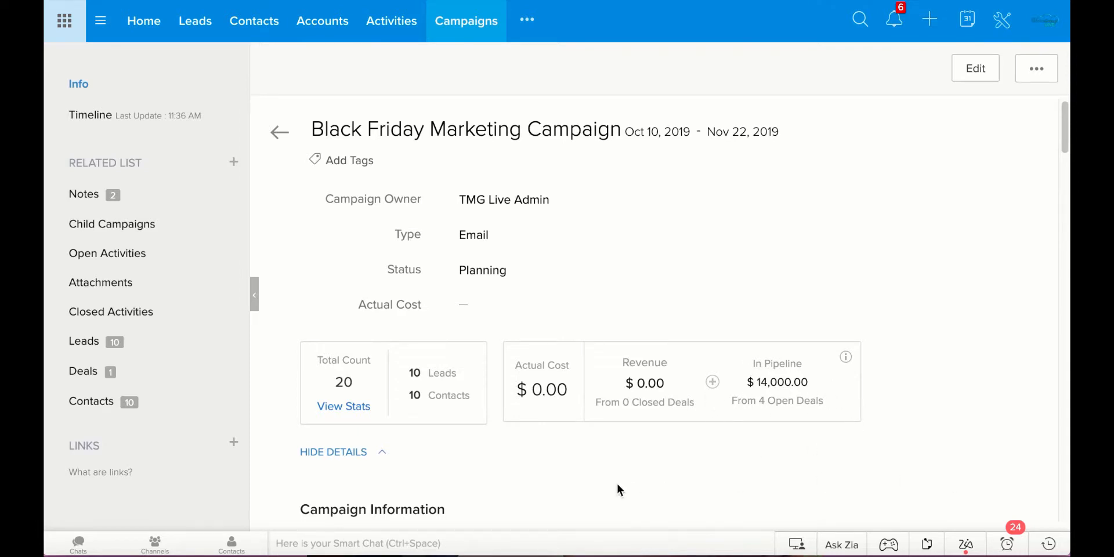
mouse_move(714, 381)
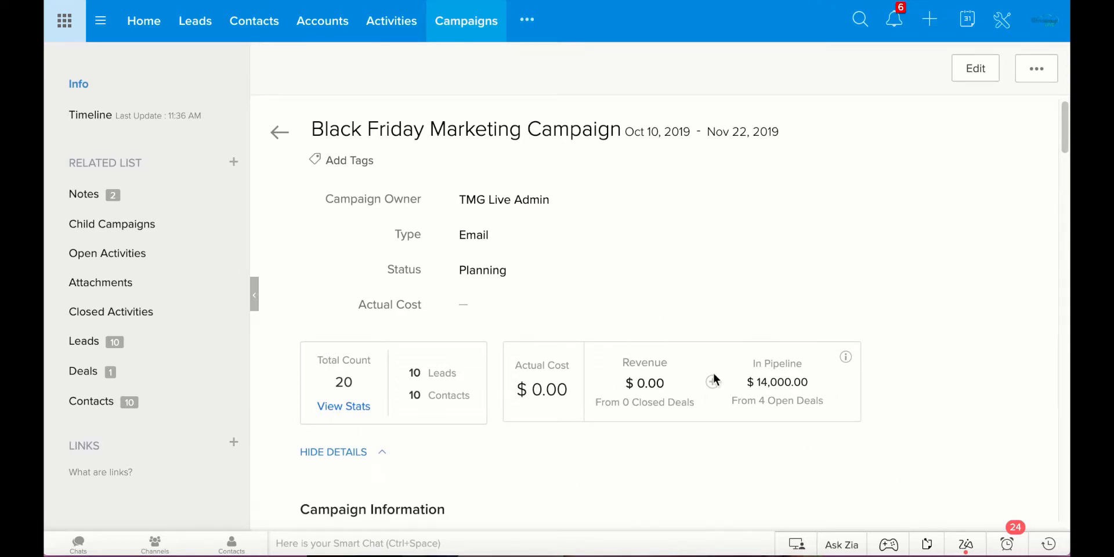
mouse_move(586, 406)
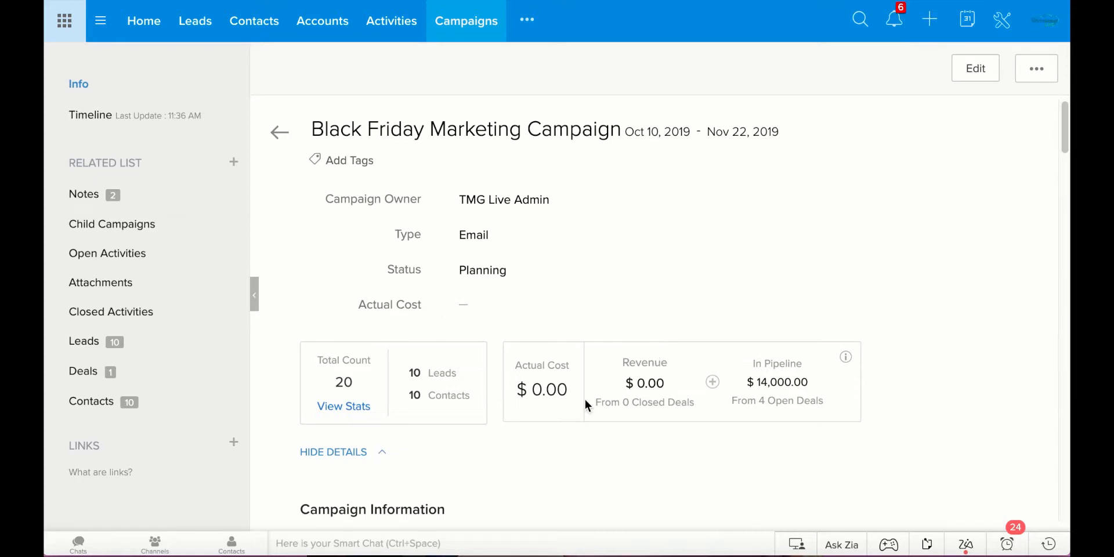
mouse_move(567, 347)
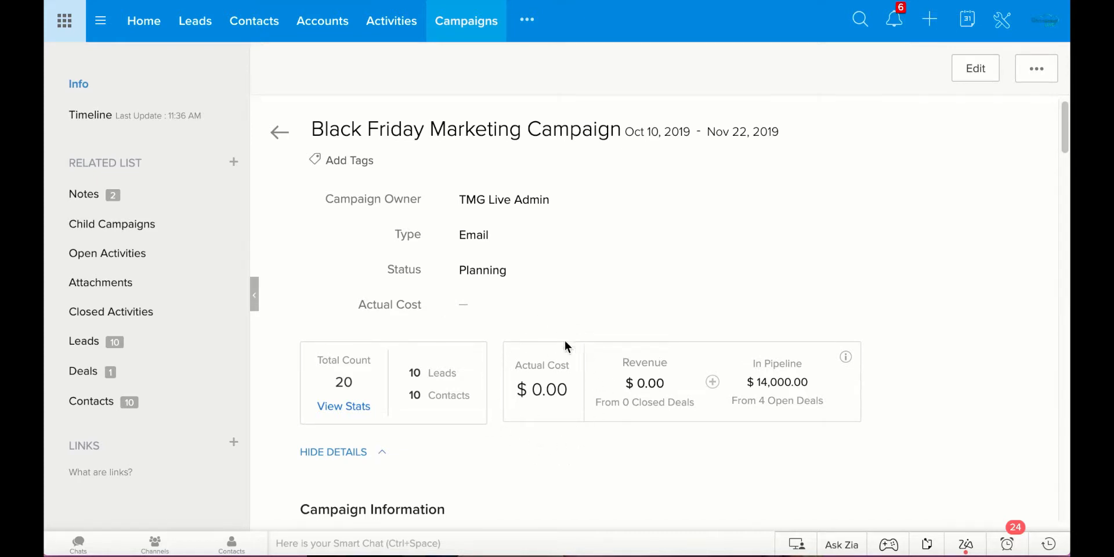
mouse_move(577, 398)
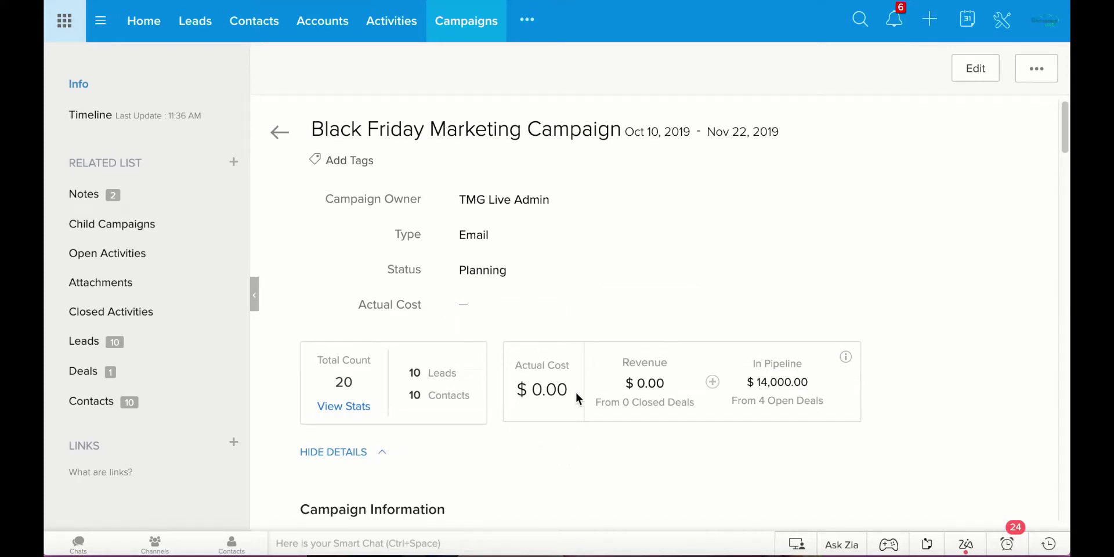
scroll("down", 3)
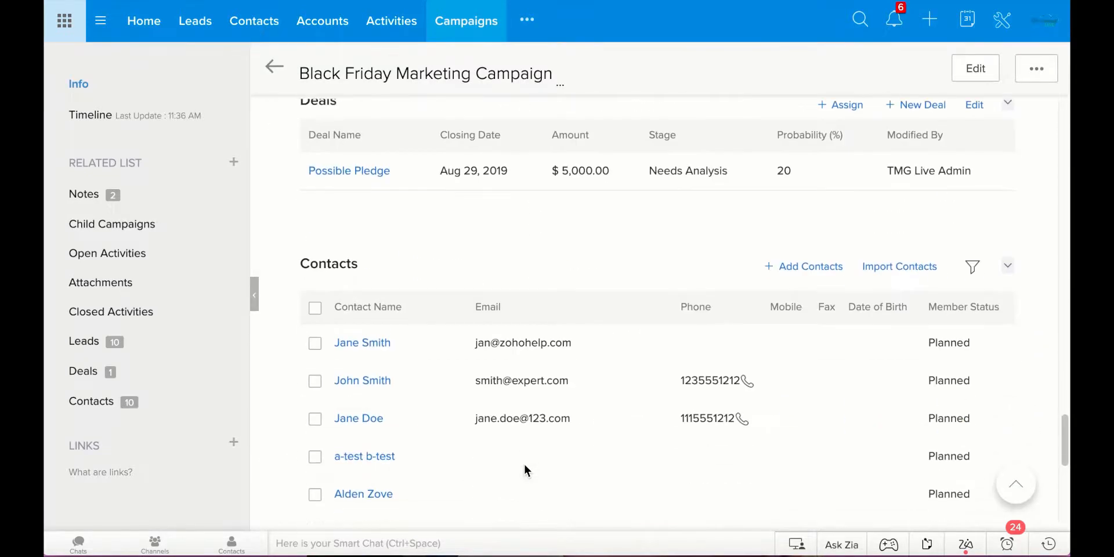
left_click(274, 66)
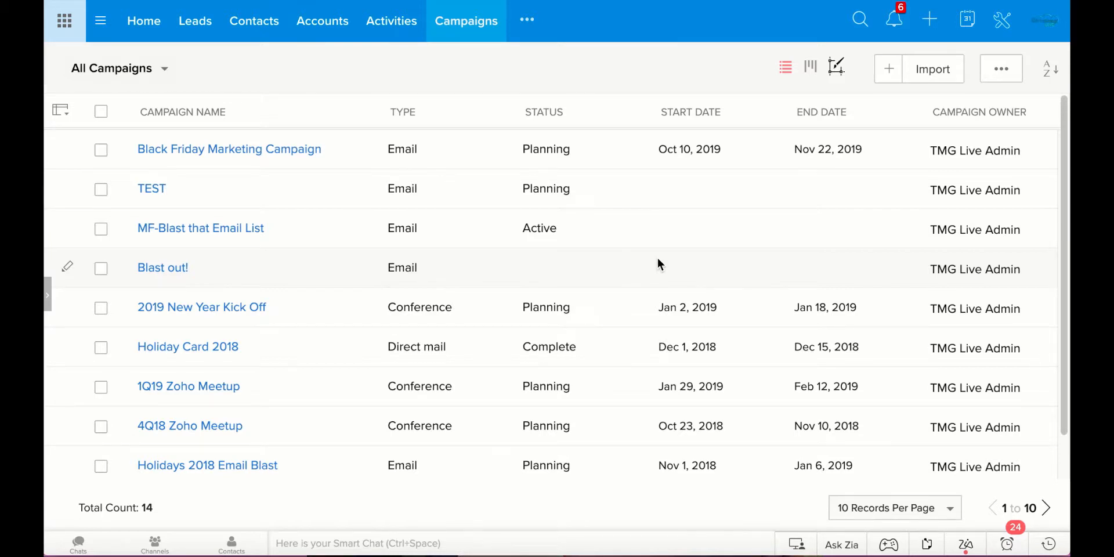
mouse_move(505, 119)
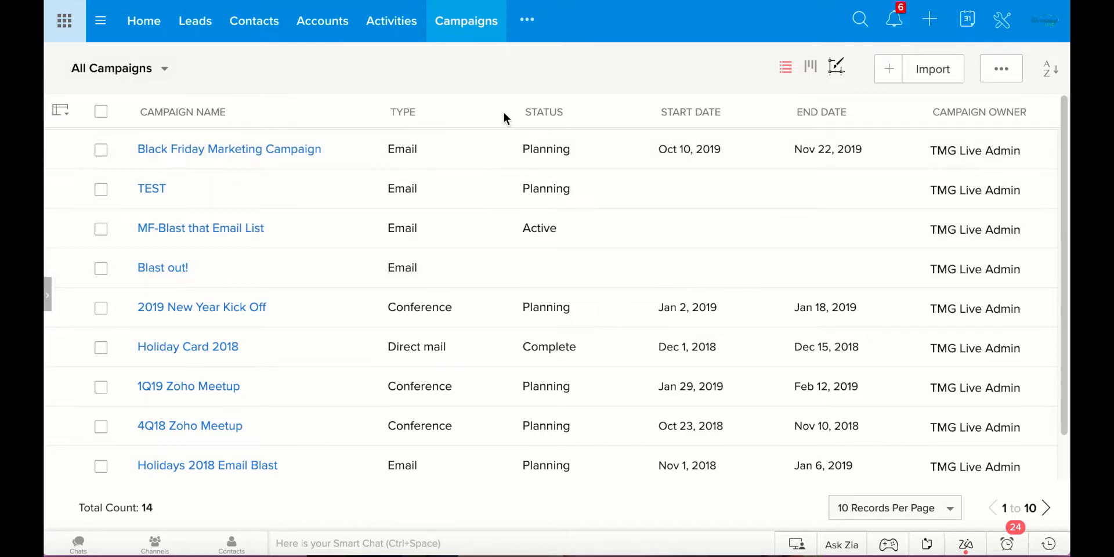
mouse_move(474, 170)
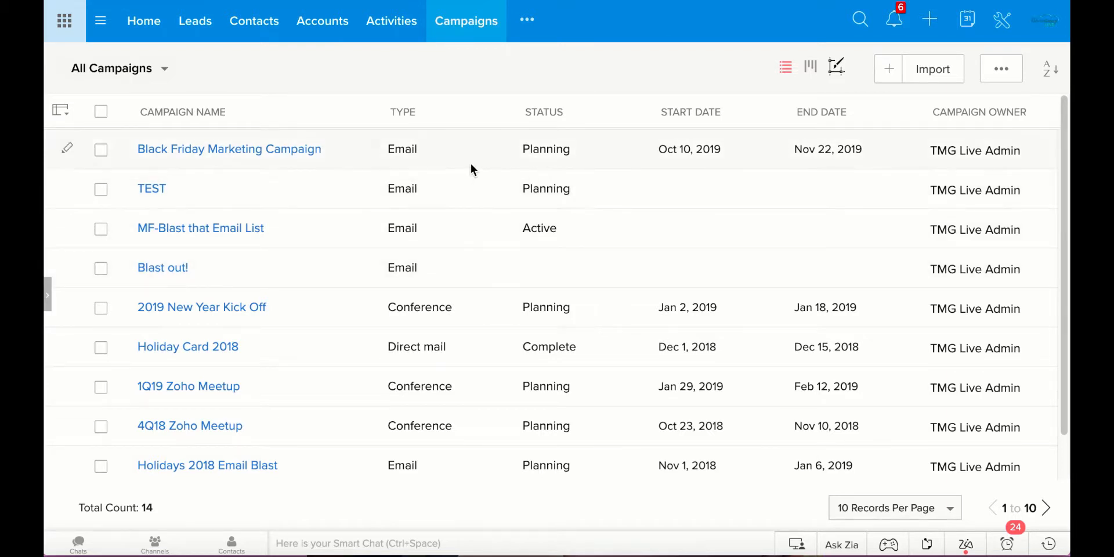
mouse_move(415, 173)
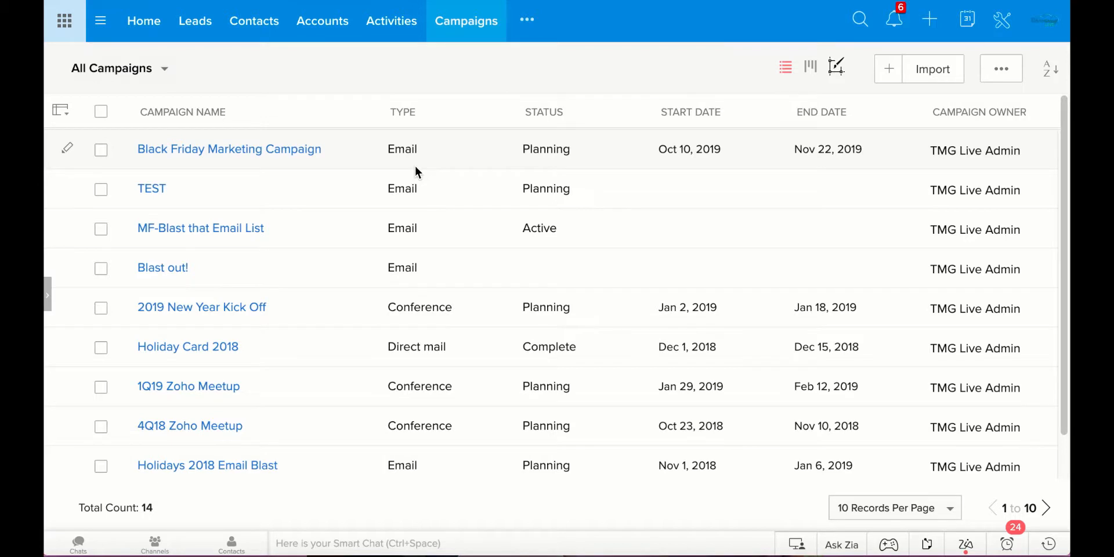